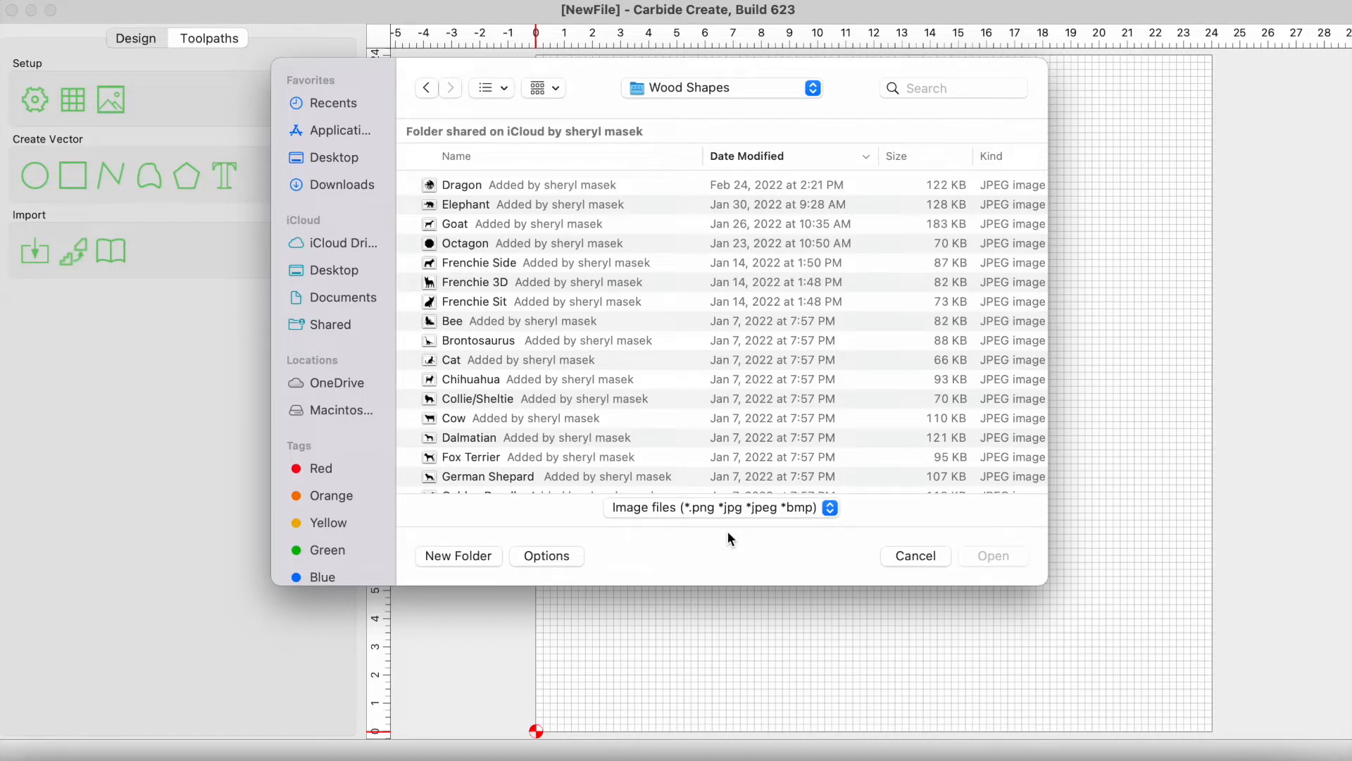
mouse_move(672, 461)
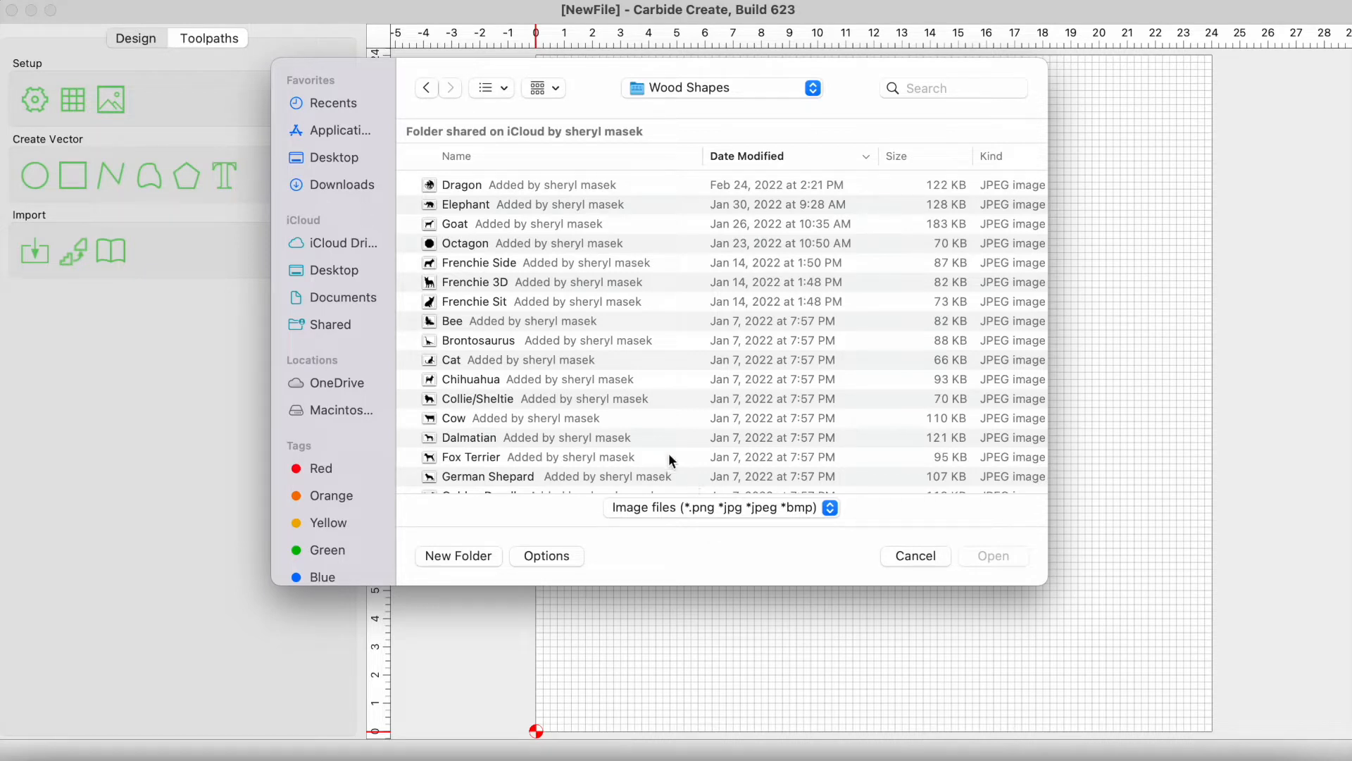
Step: Import the Elephant bitmap and trace it into a vector outline
click(466, 204)
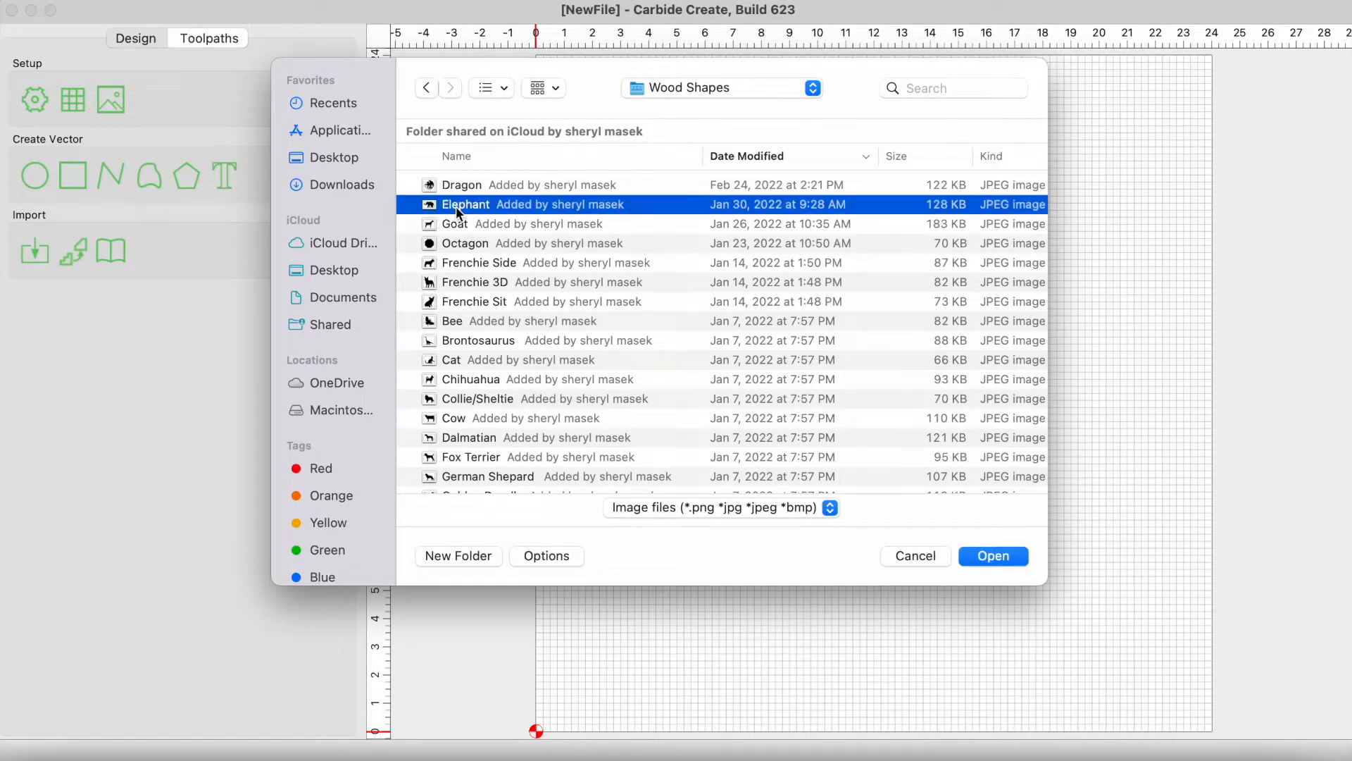
click(992, 556)
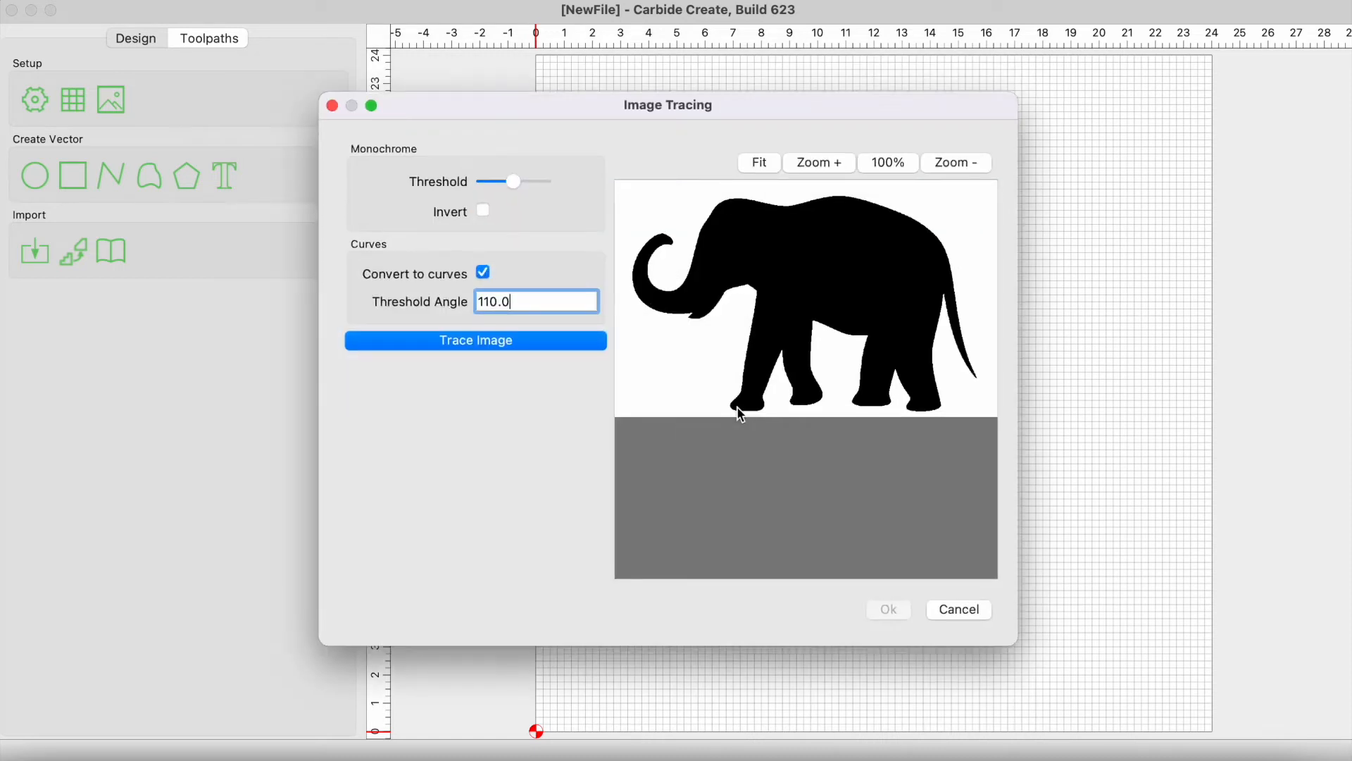
click(474, 339)
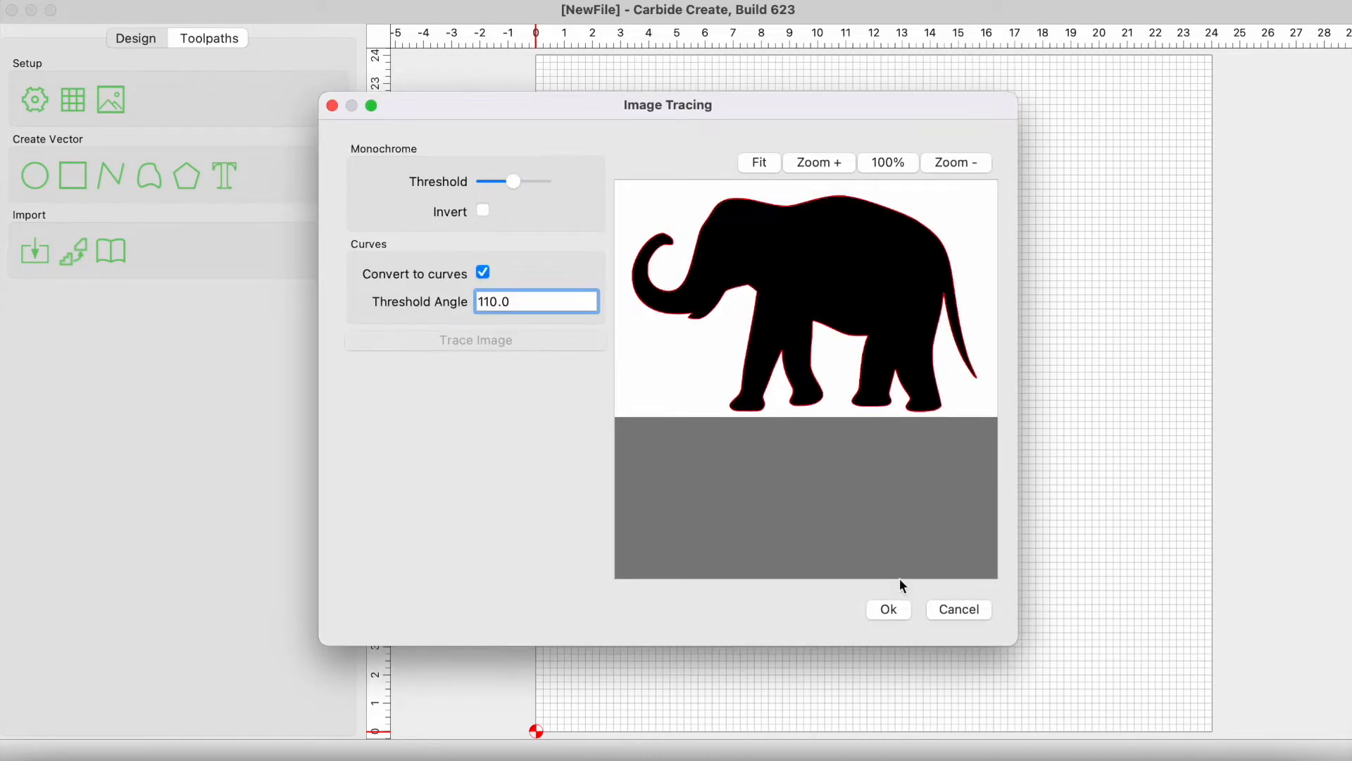
click(887, 608)
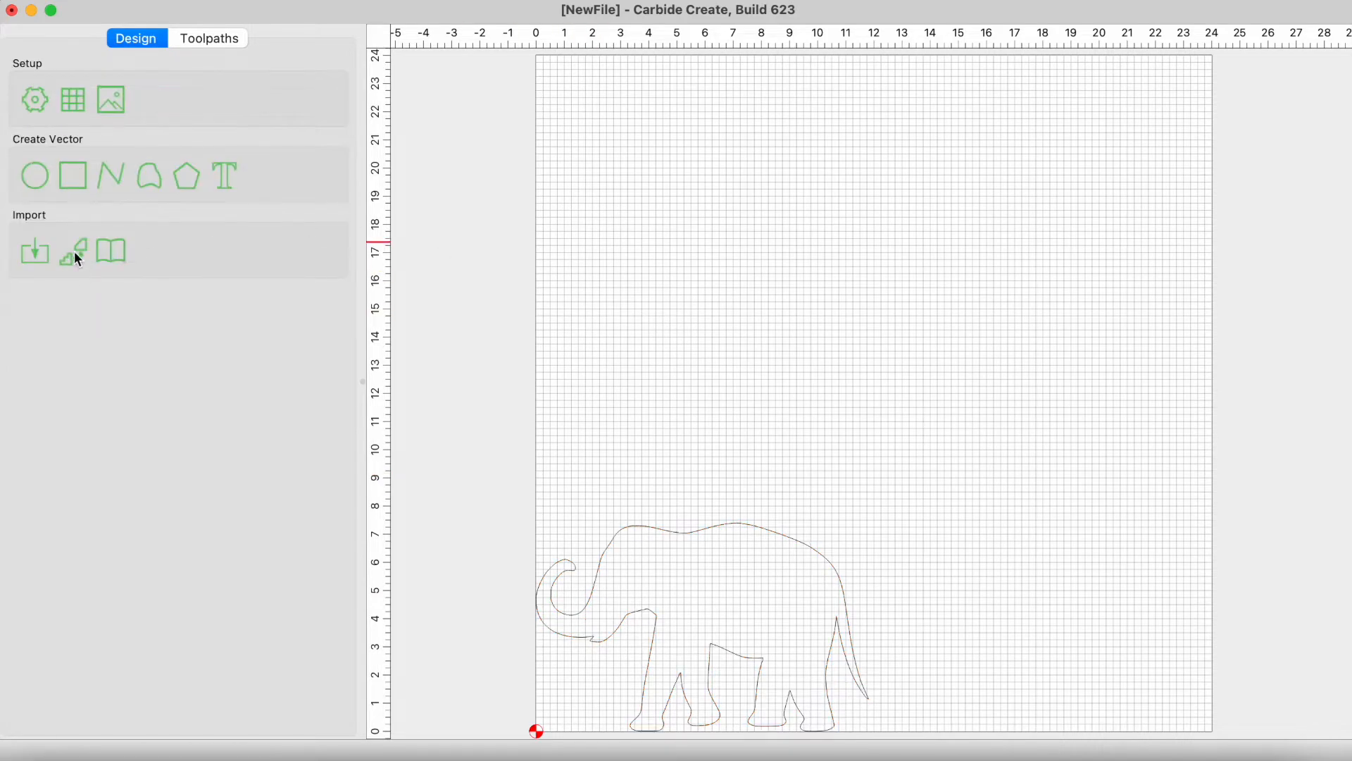
Step: Import the Pig bitmap and trace it into an outline over the elephant
click(72, 250)
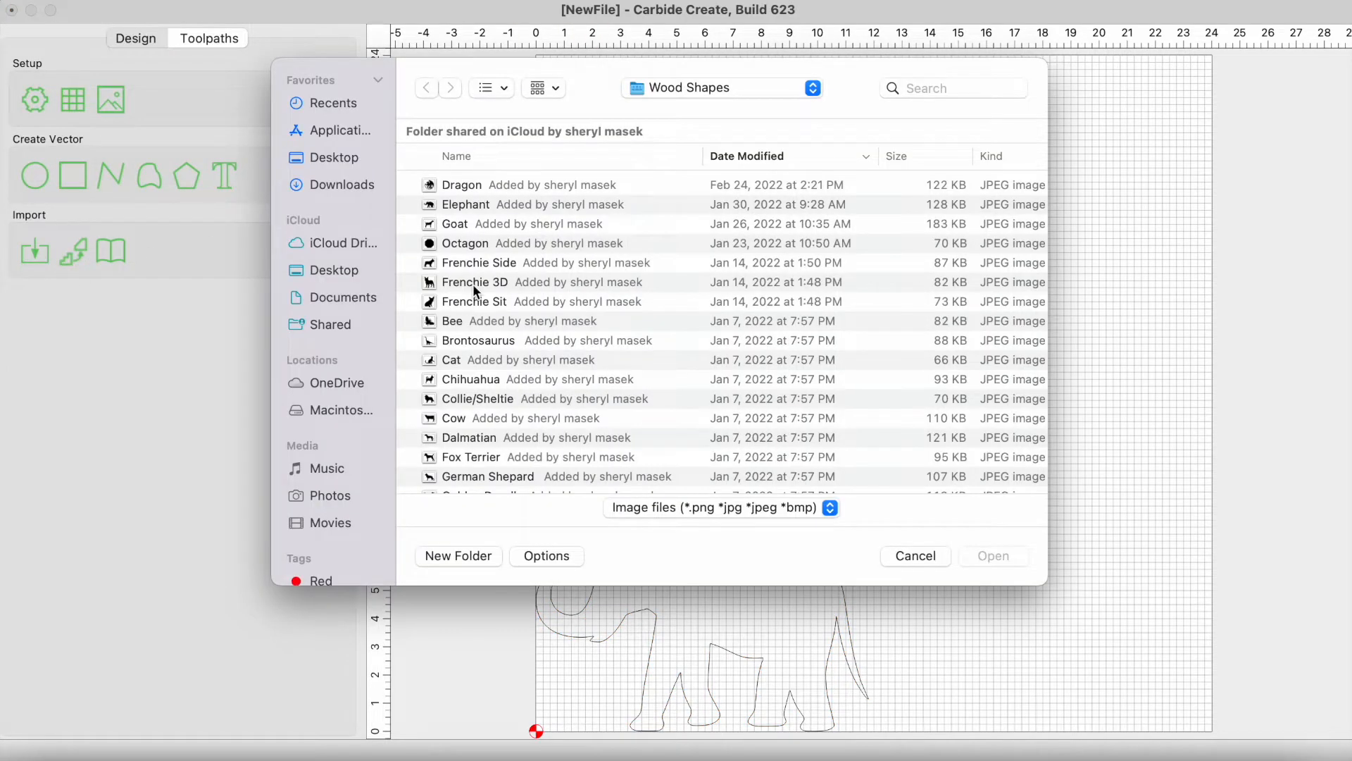
scroll(down, 3)
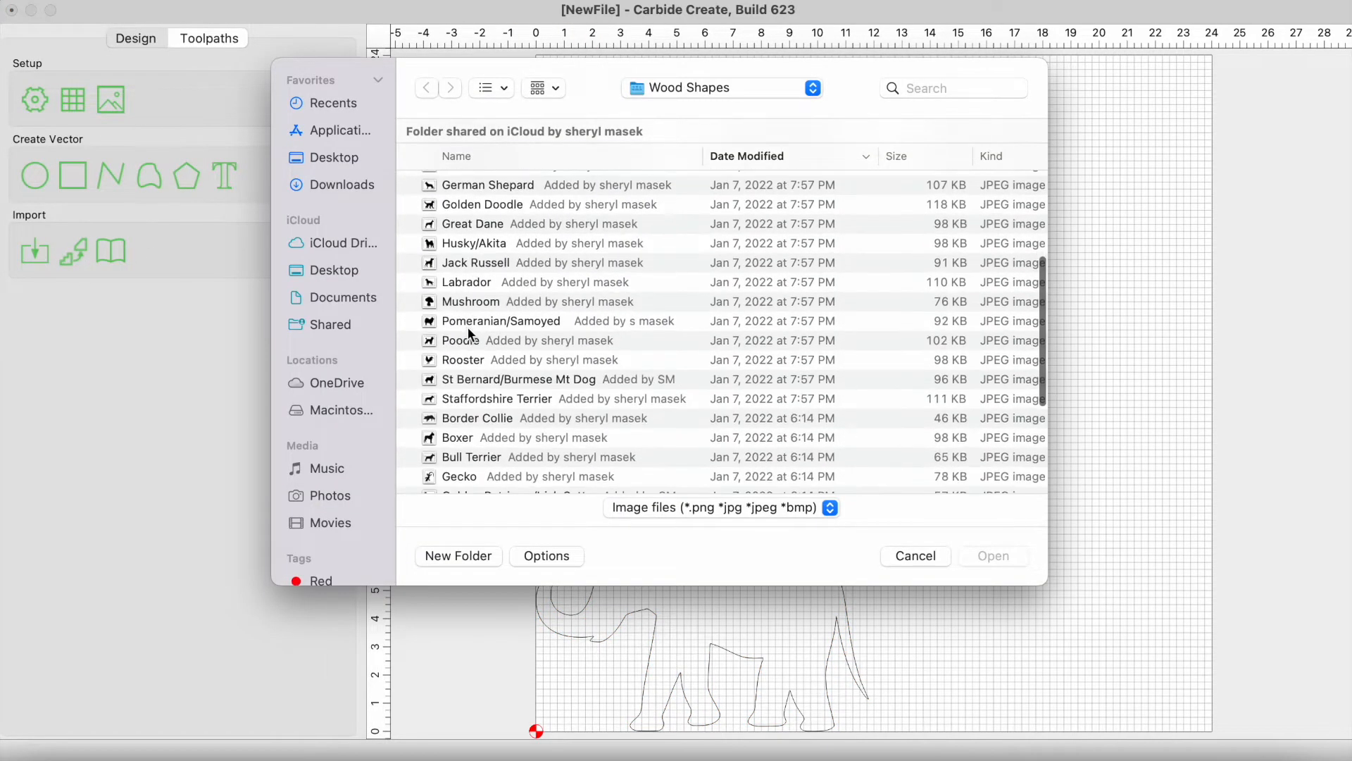
scroll(down, 3)
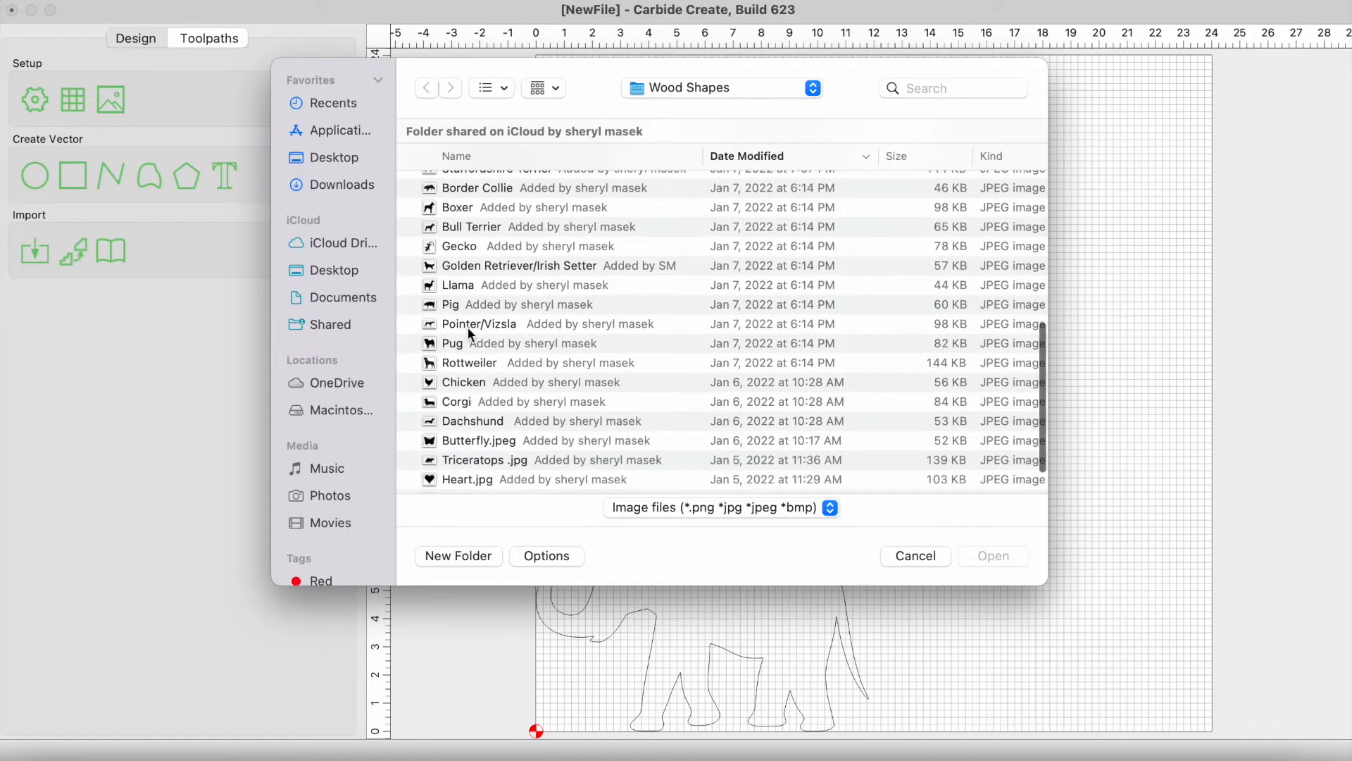
click(915, 556)
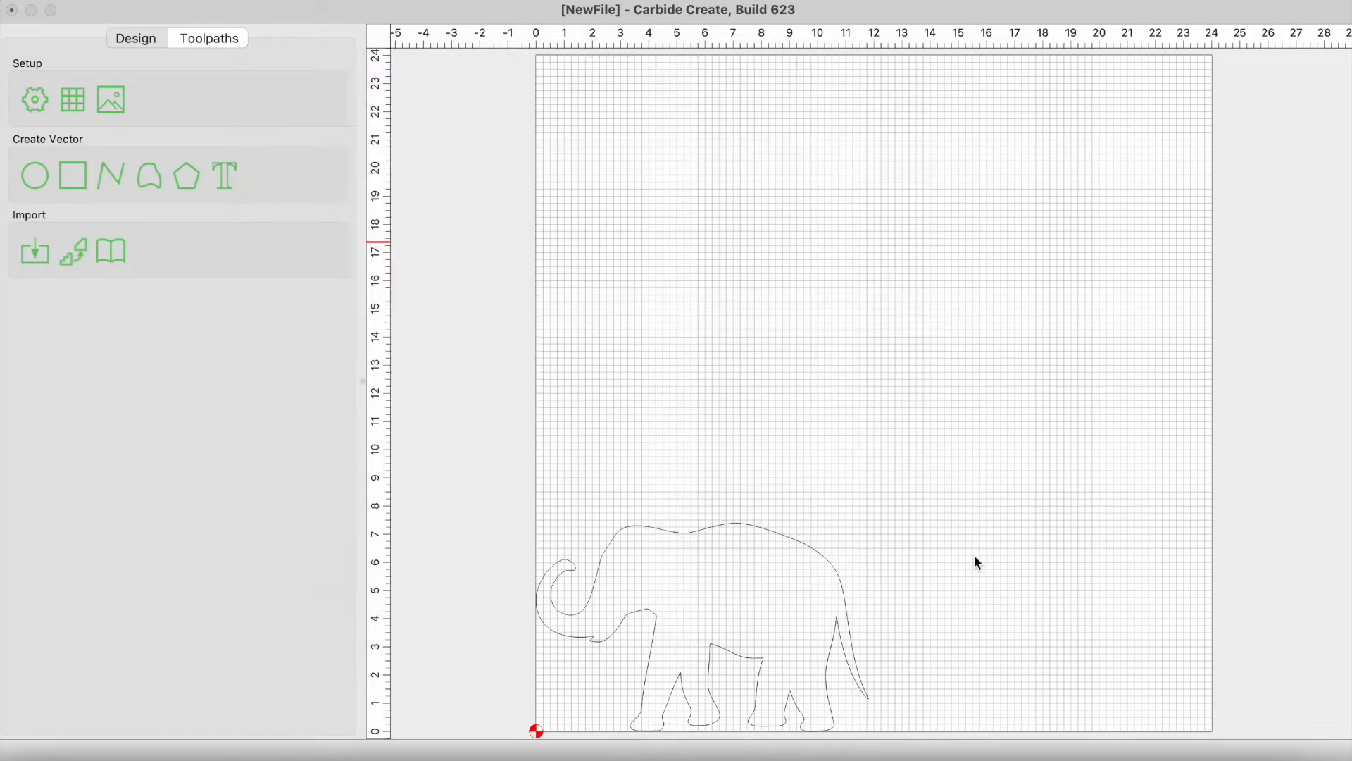
click(110, 100)
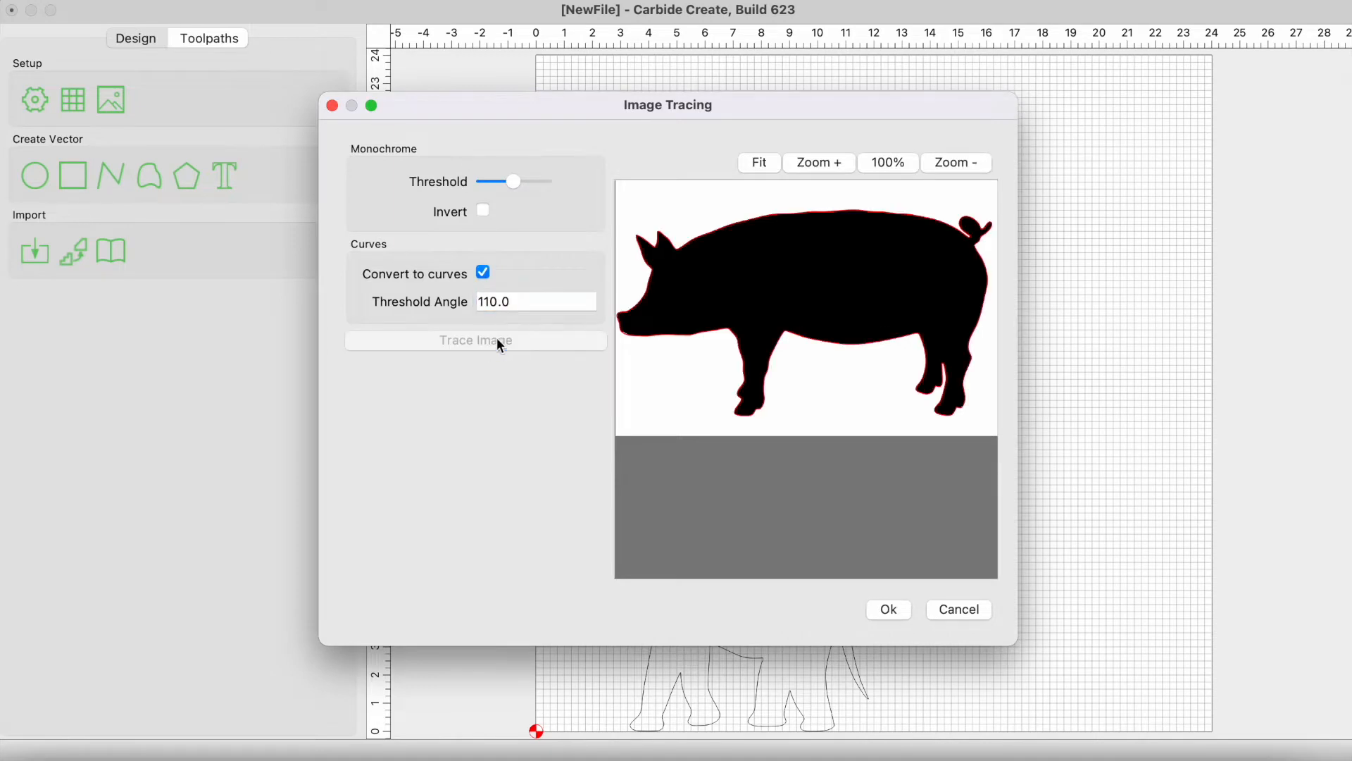
click(887, 608)
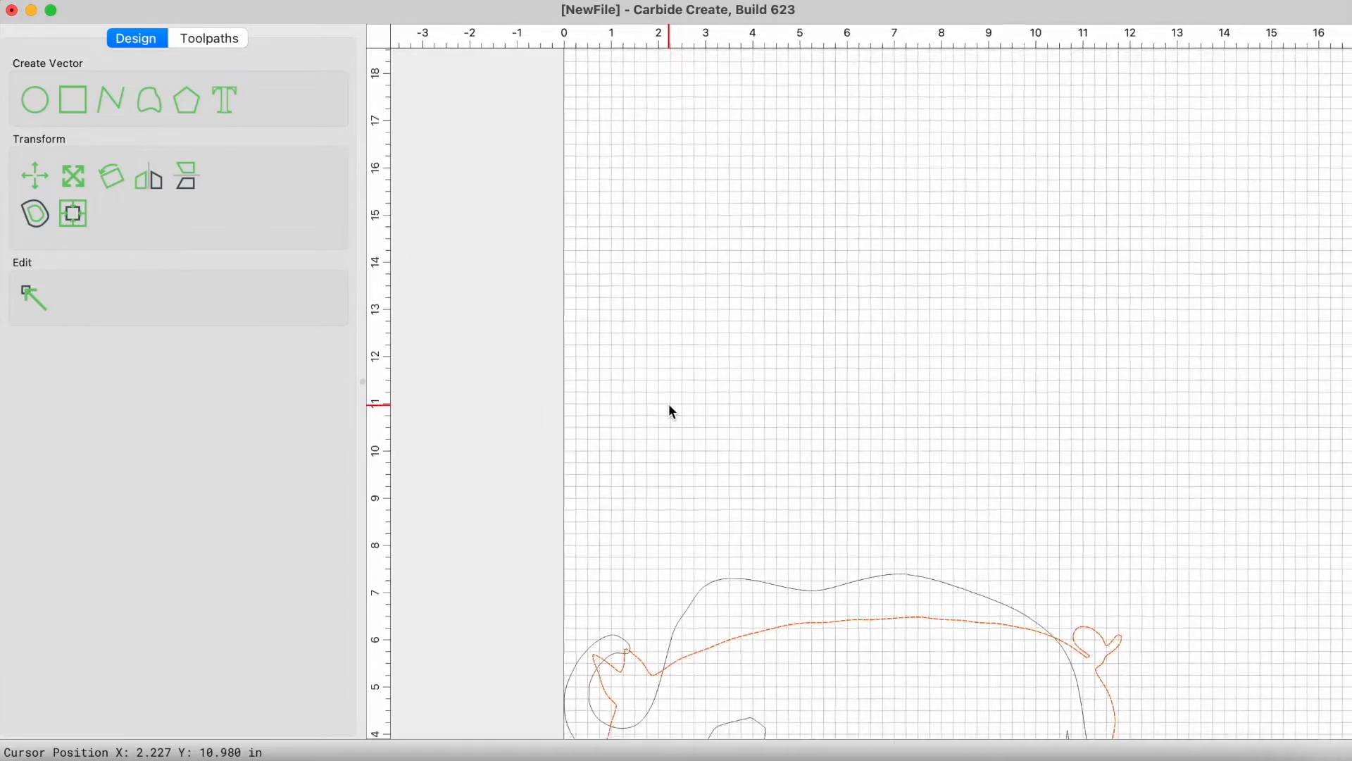
scroll(down, 3)
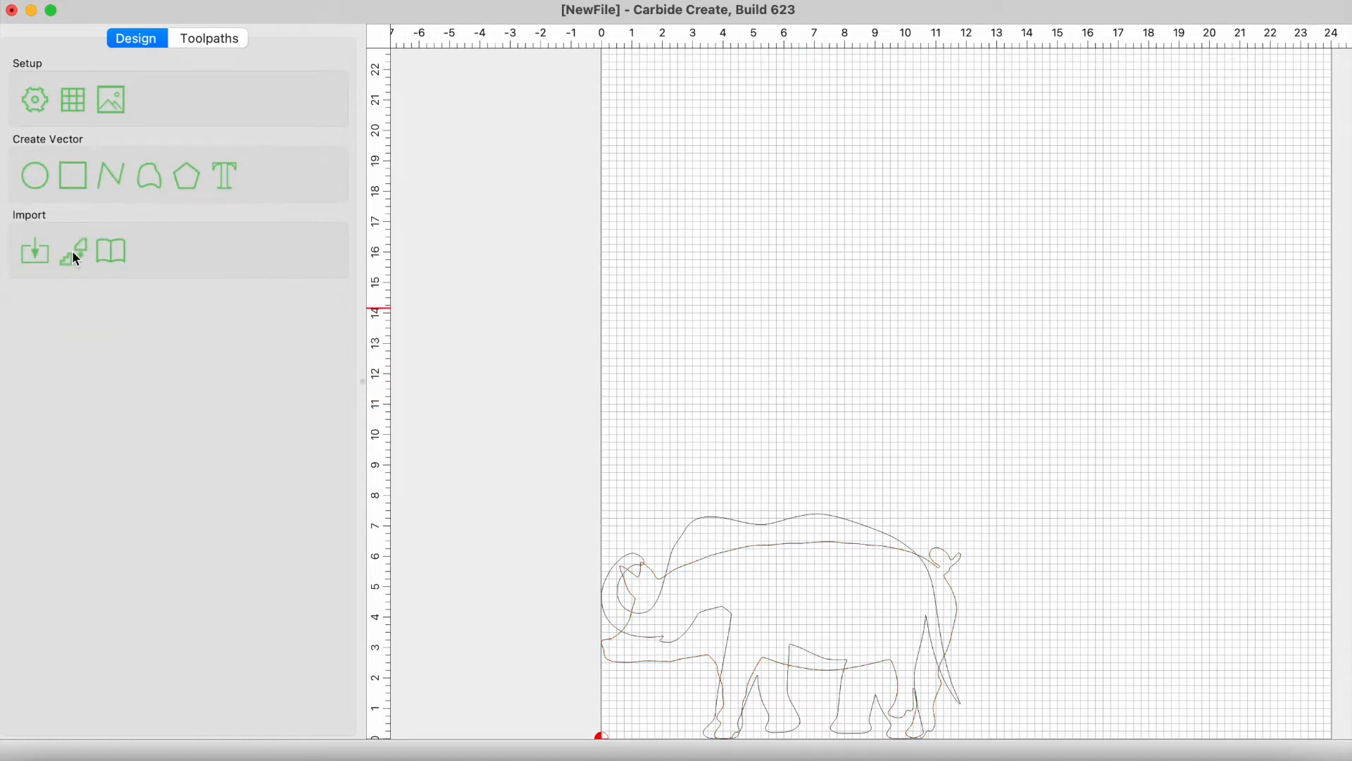
Step: Sort the image list by name, import Cow, and trace it into an outline
click(72, 251)
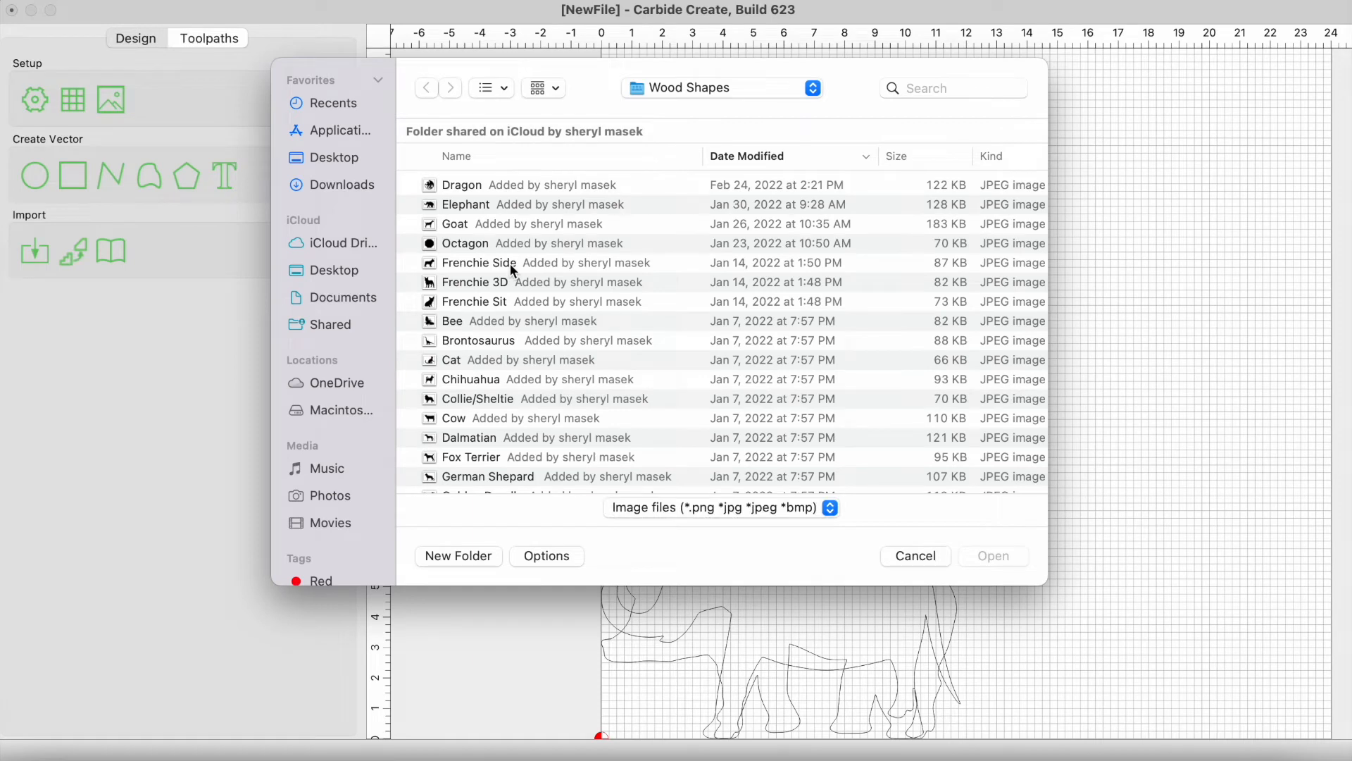
click(455, 157)
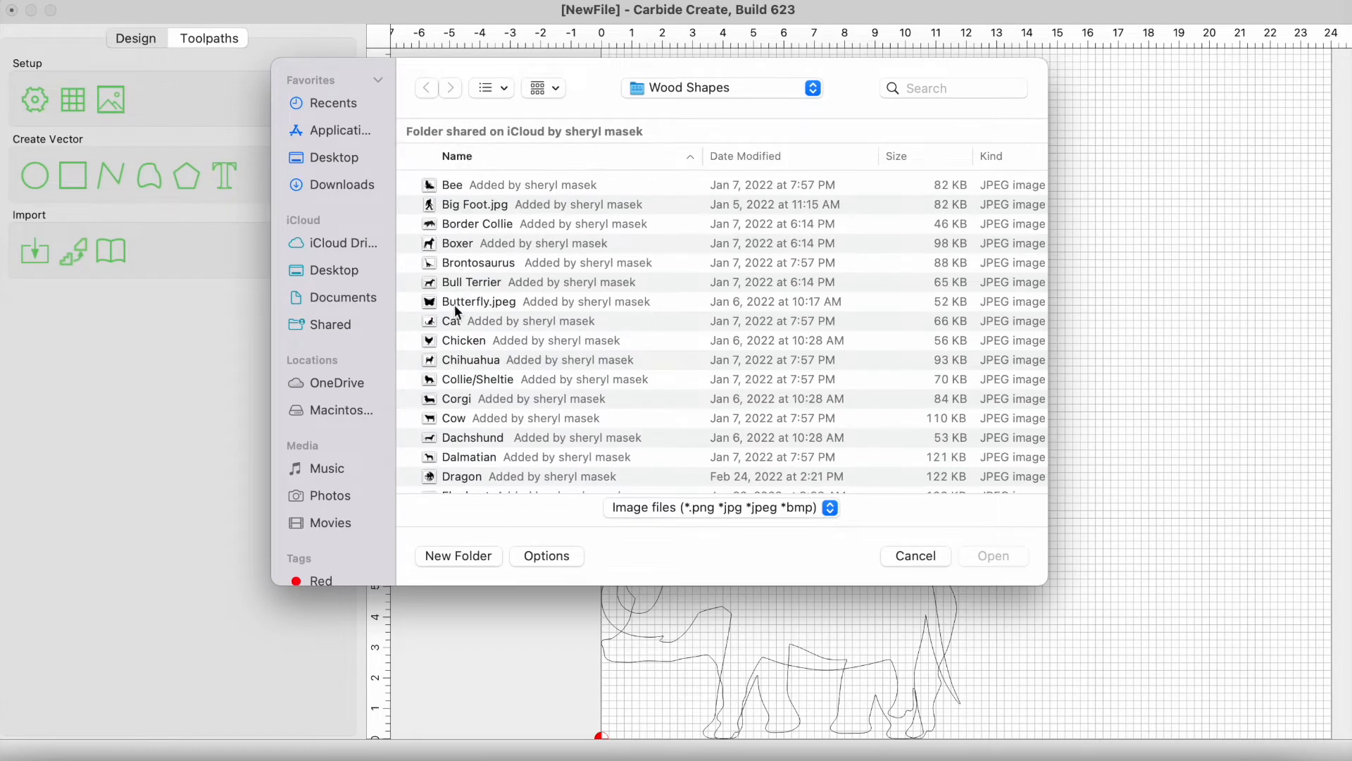
click(452, 418)
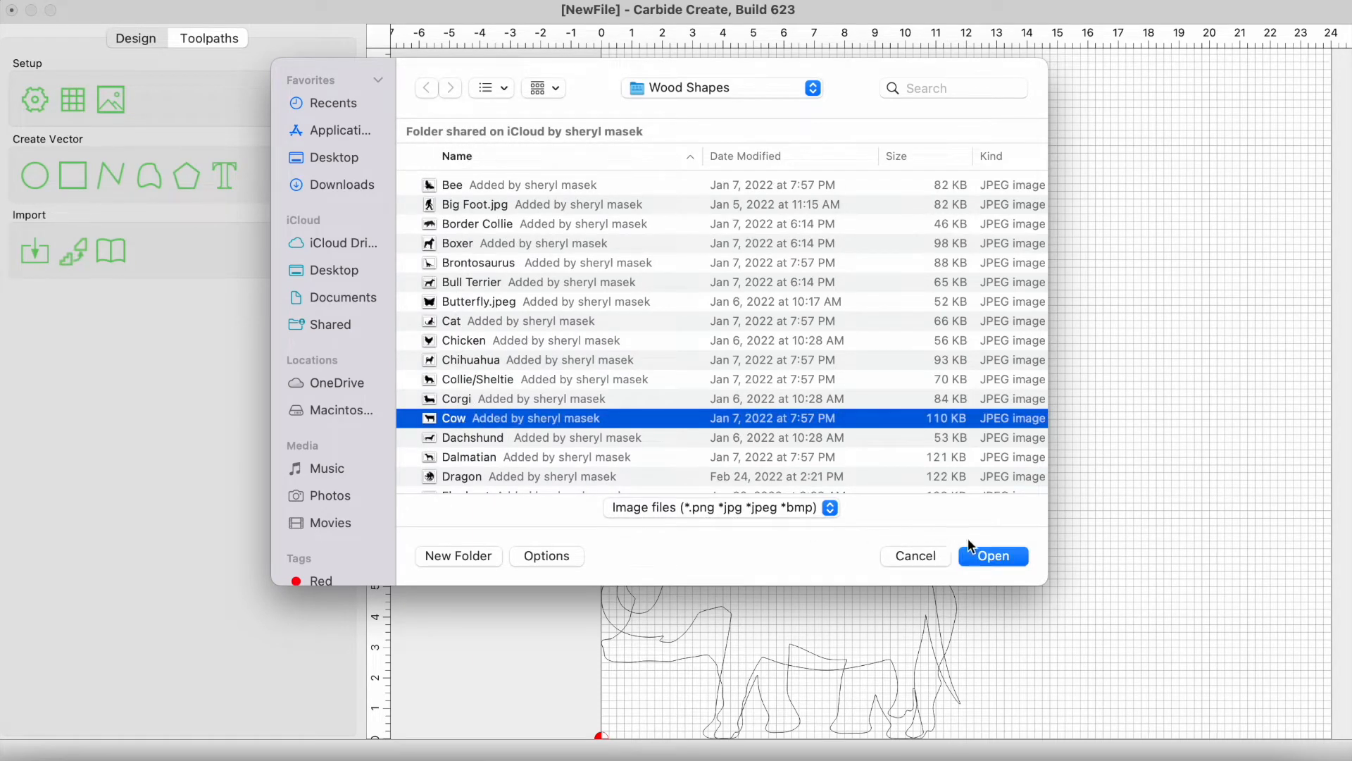
click(992, 556)
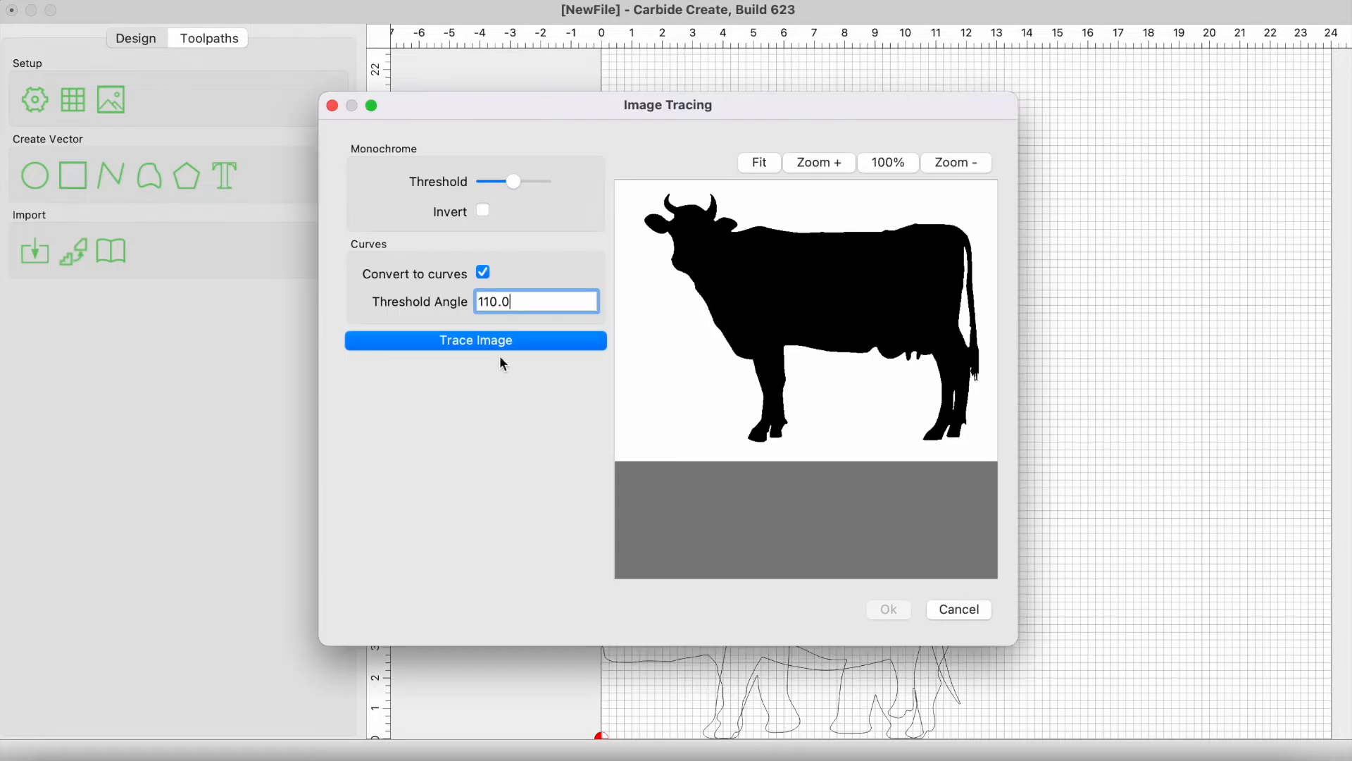
click(476, 339)
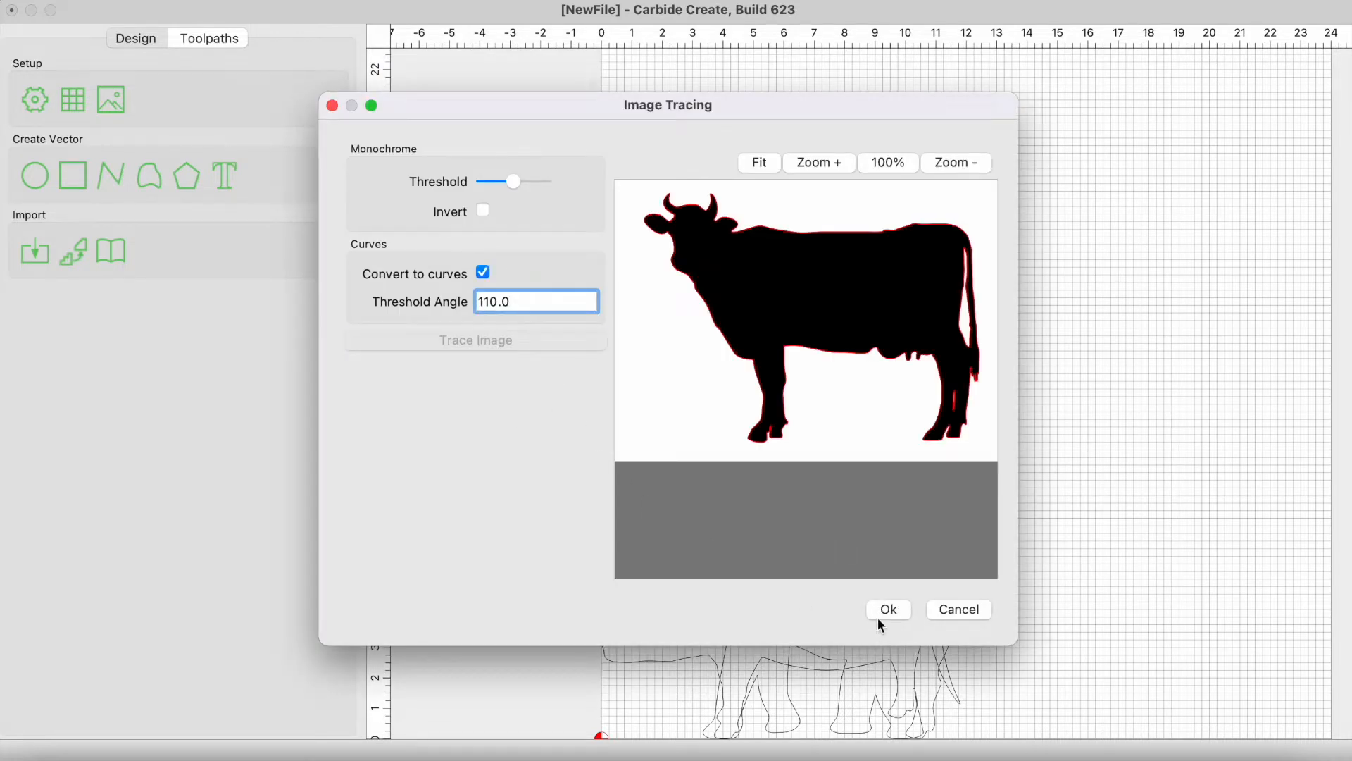
click(888, 608)
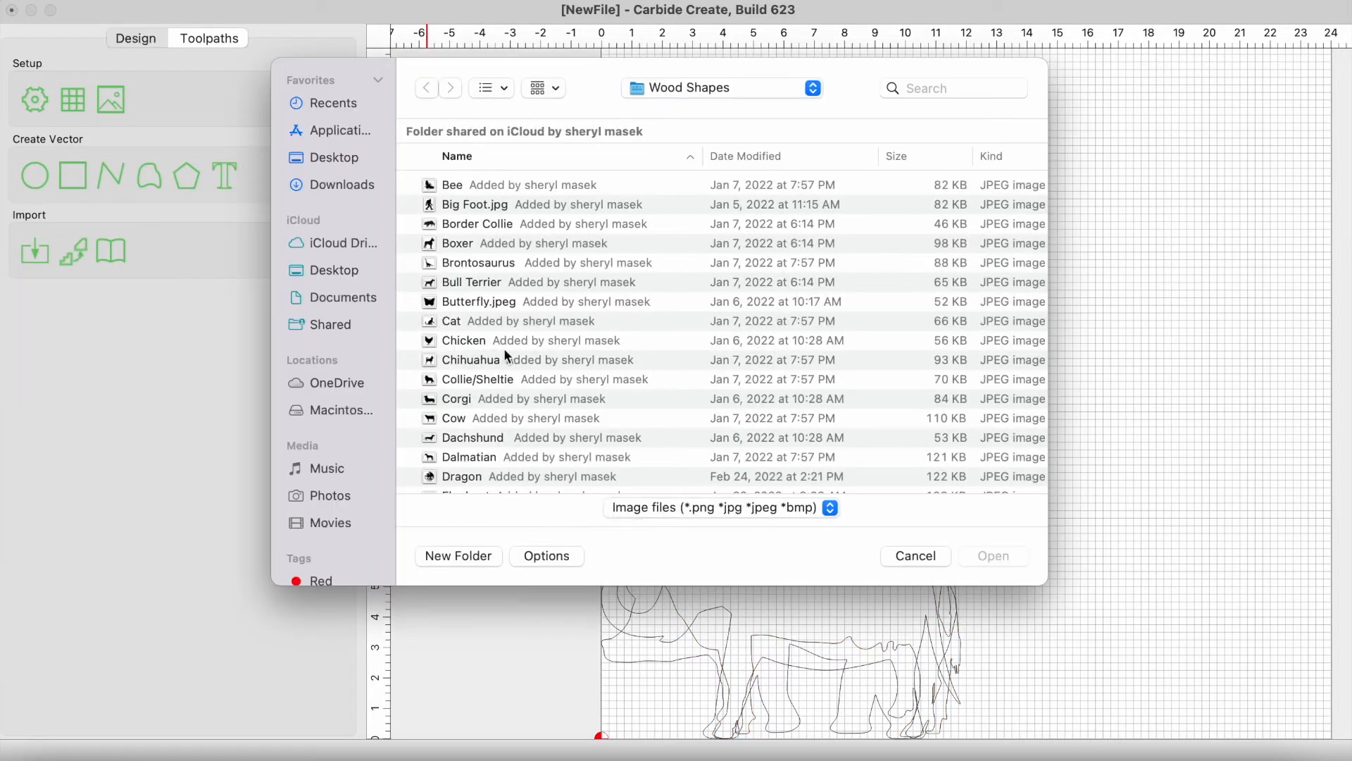
Step: Open the Llama image from the file list and trace it into an outline
scroll(down, 3)
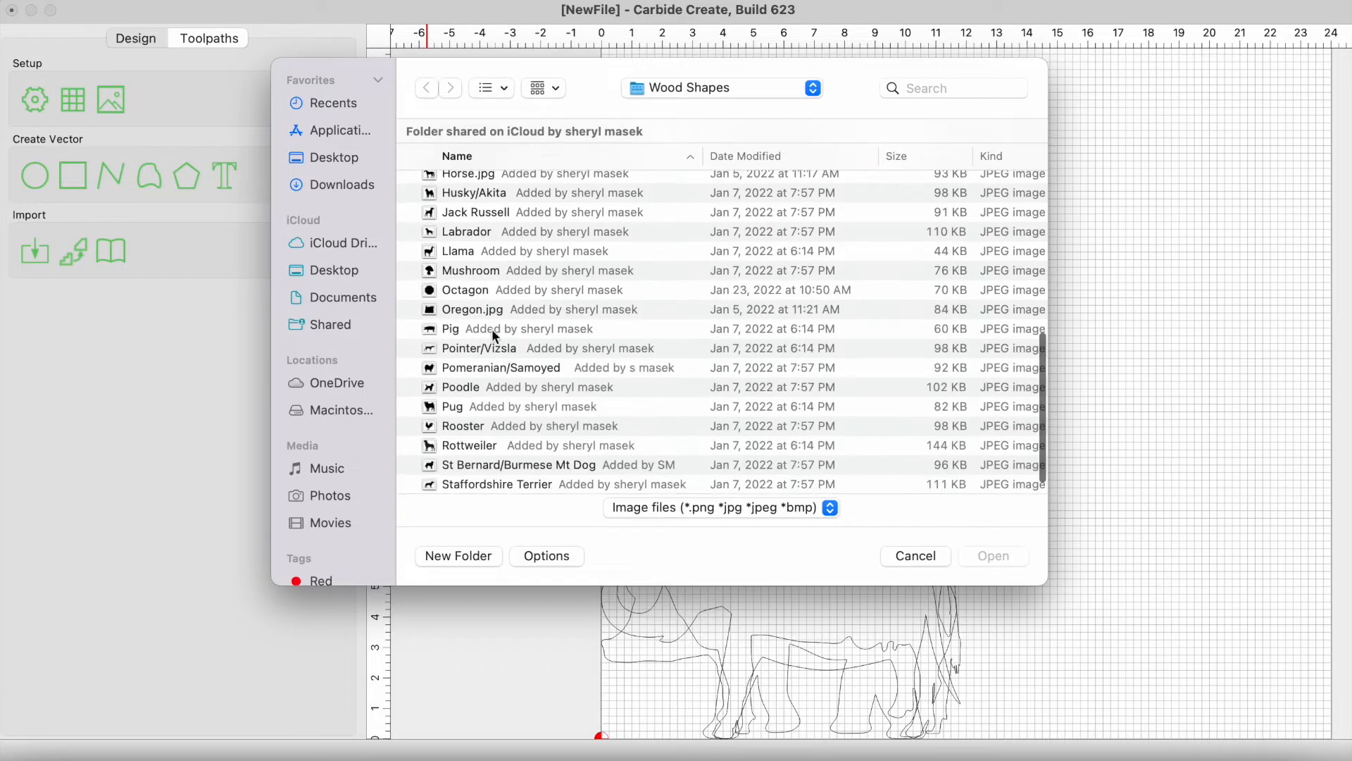
double_click(458, 251)
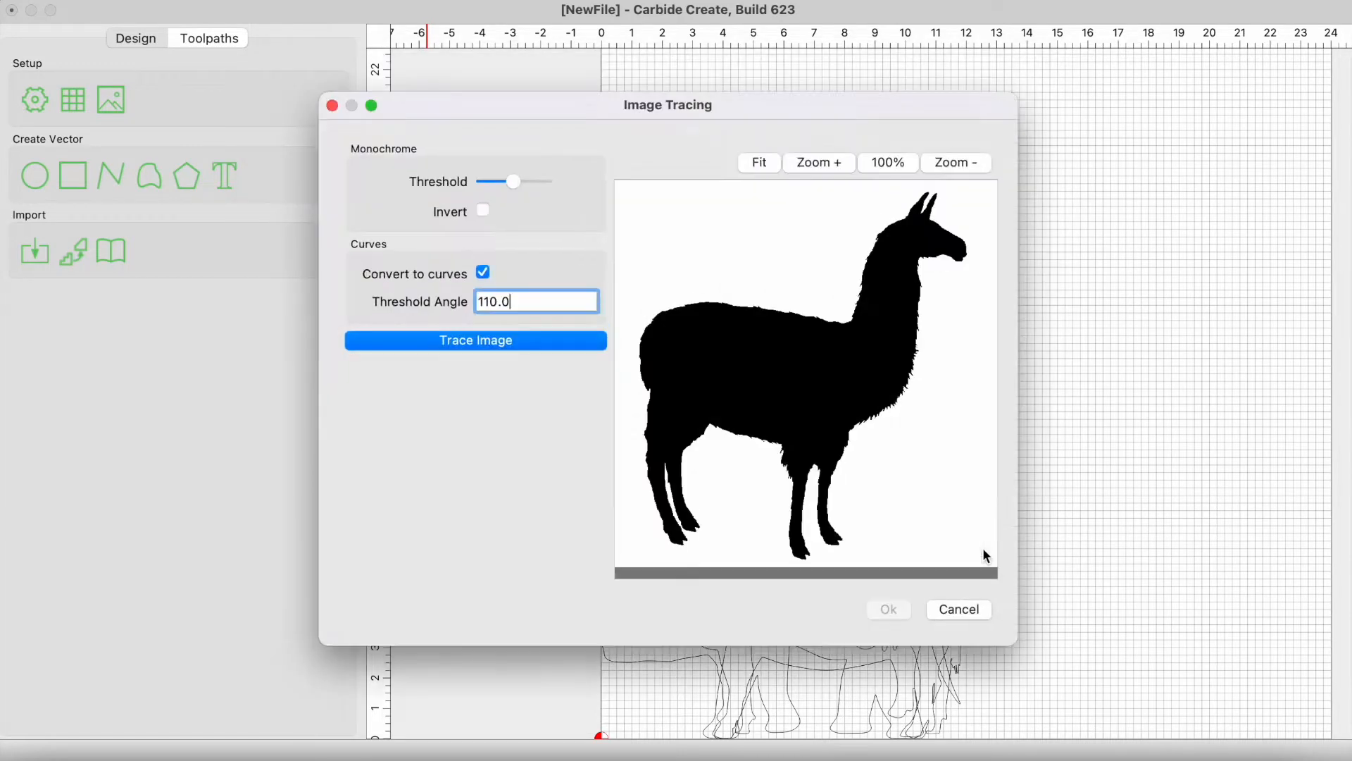
click(474, 339)
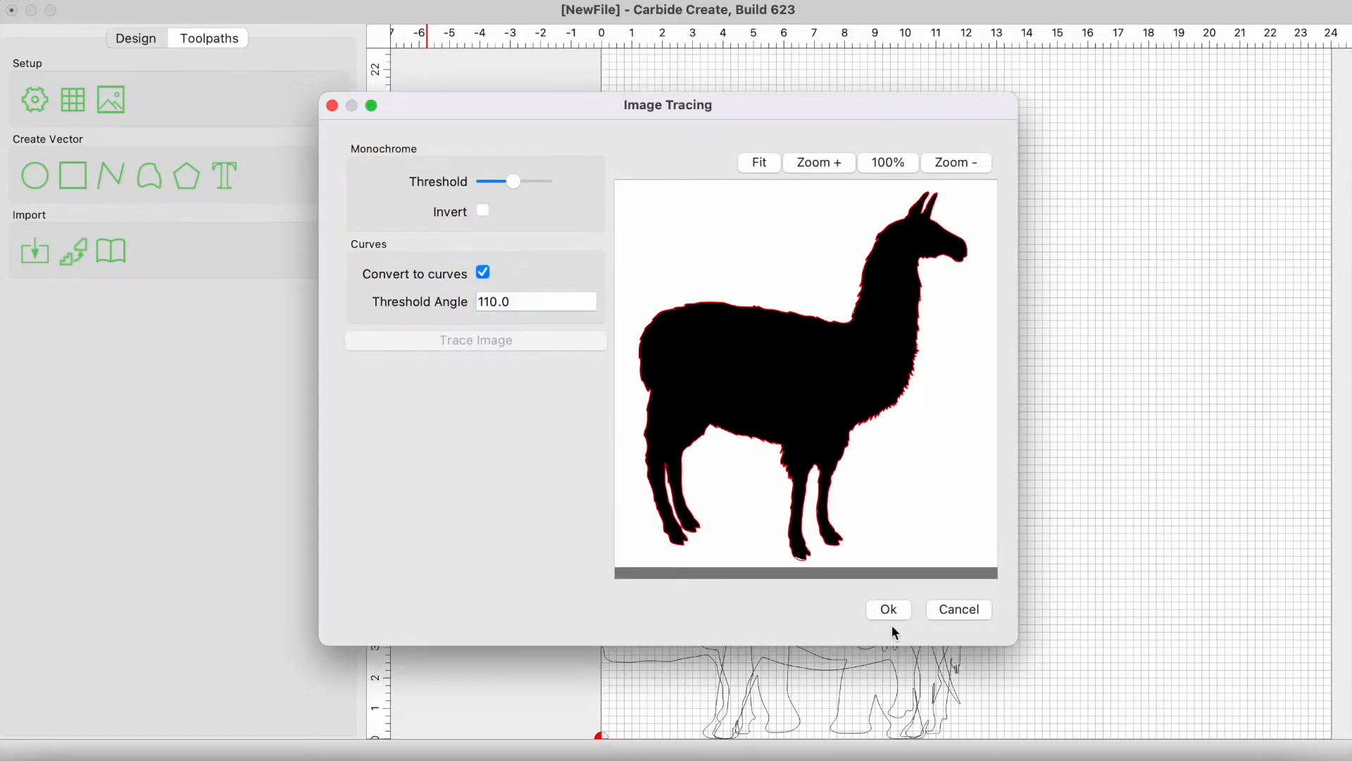
click(887, 609)
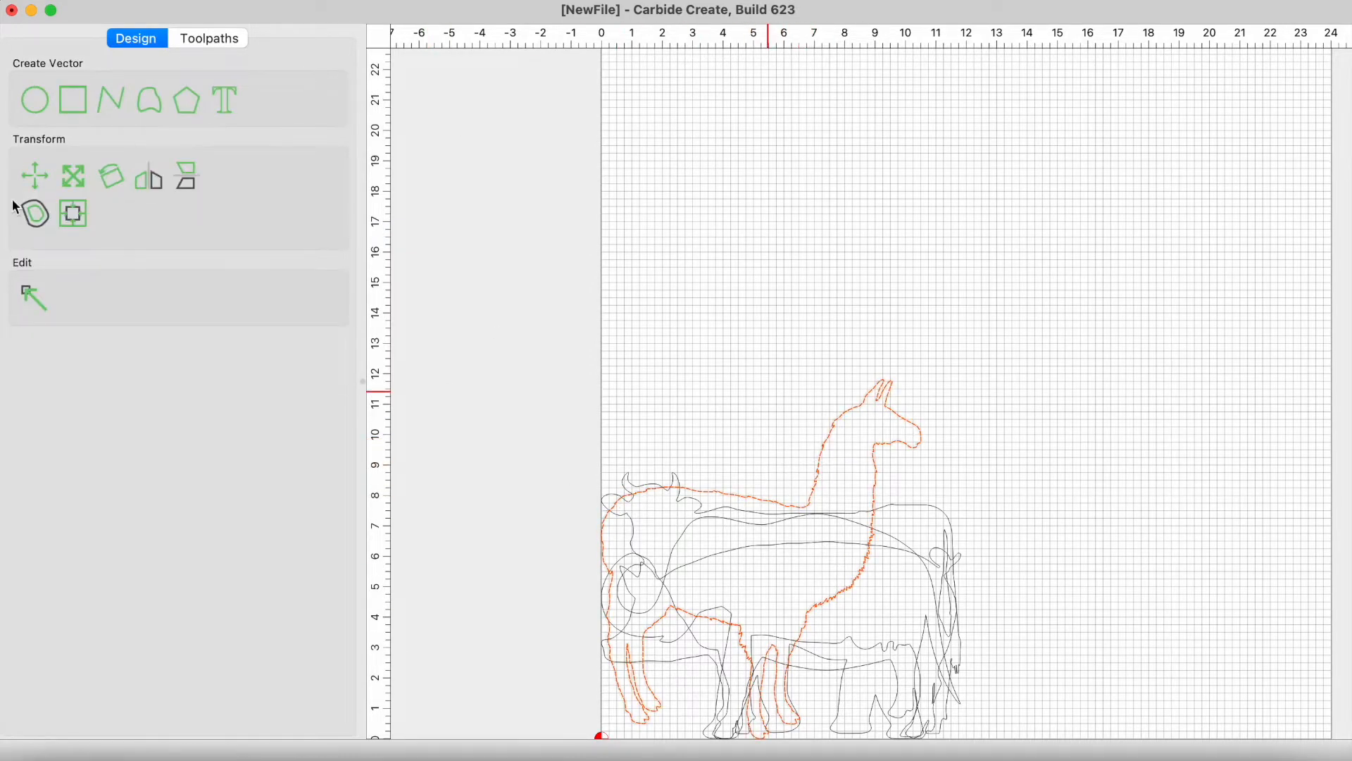
mouse_move(72, 177)
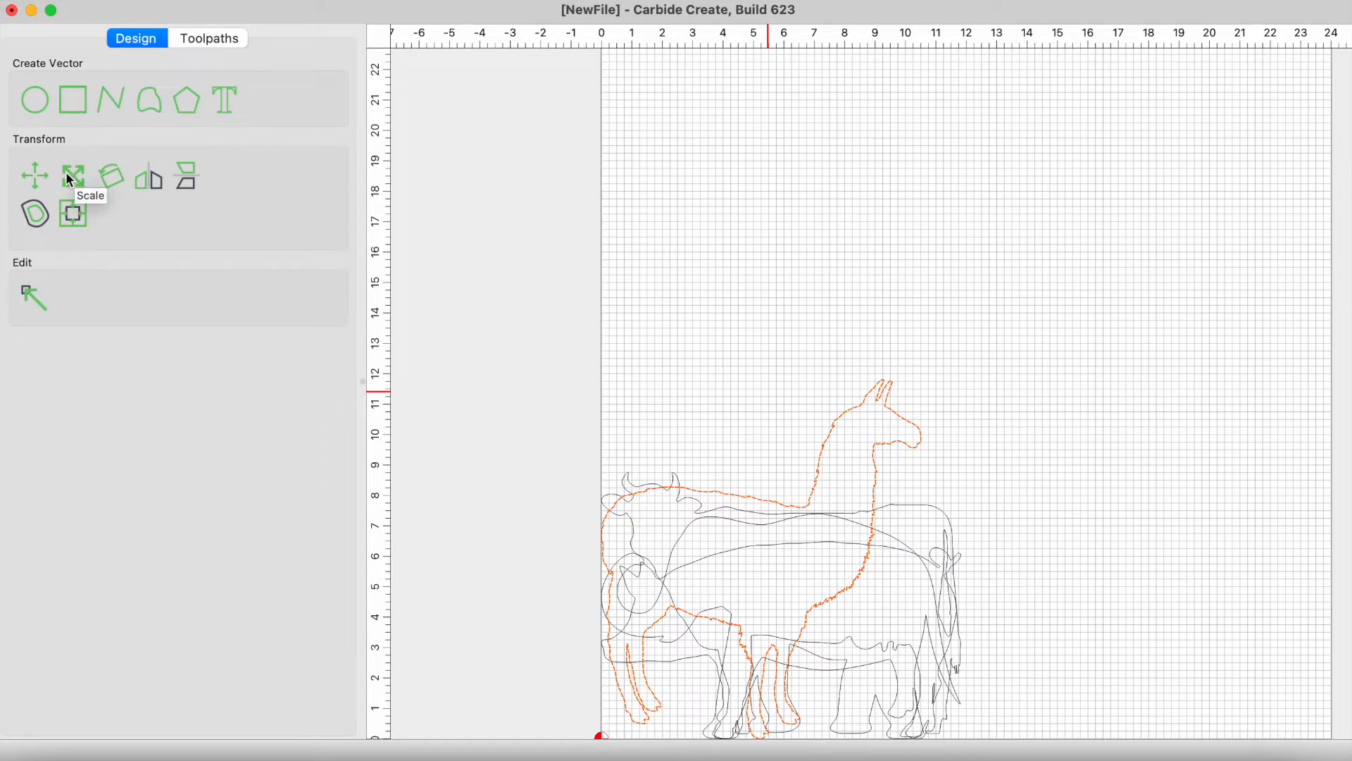
Step: Scale the llama and cow outlines each to 10 inches wide
click(72, 176)
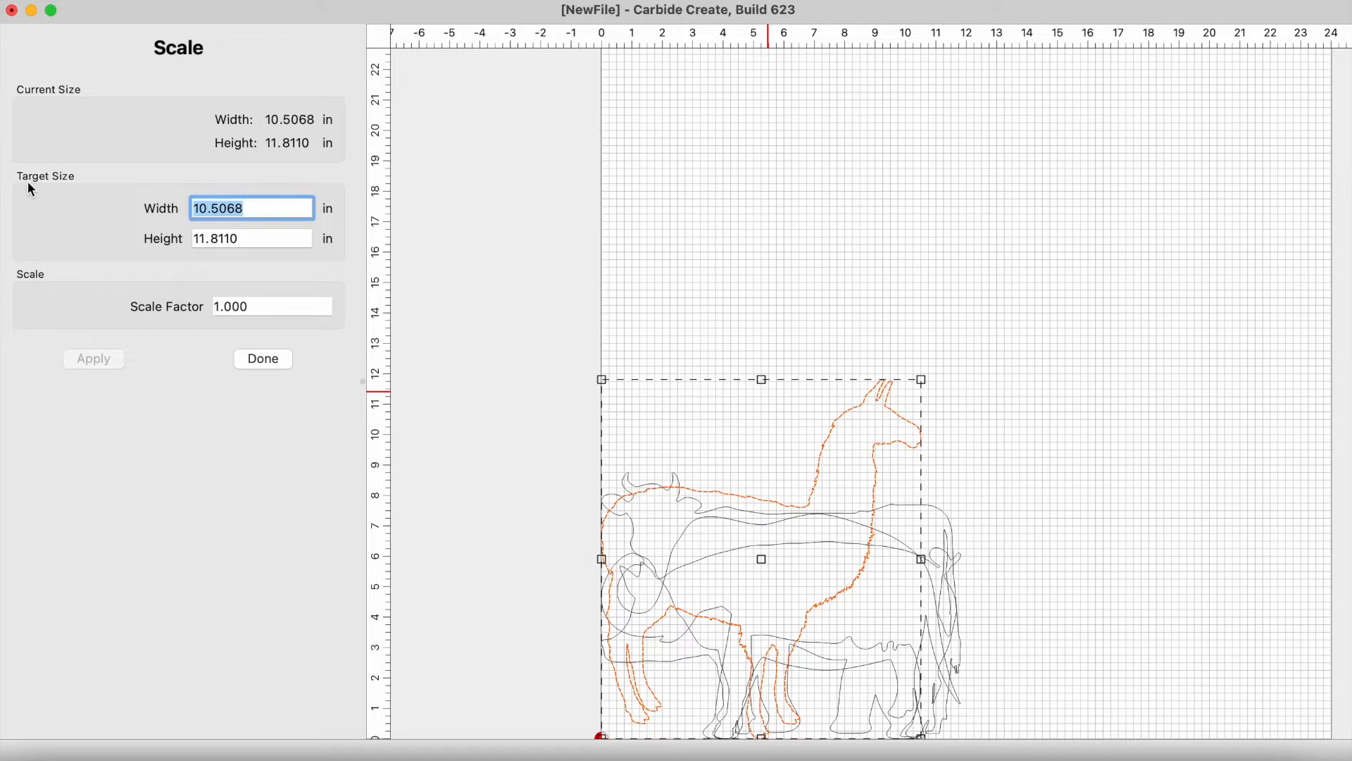
text(10)
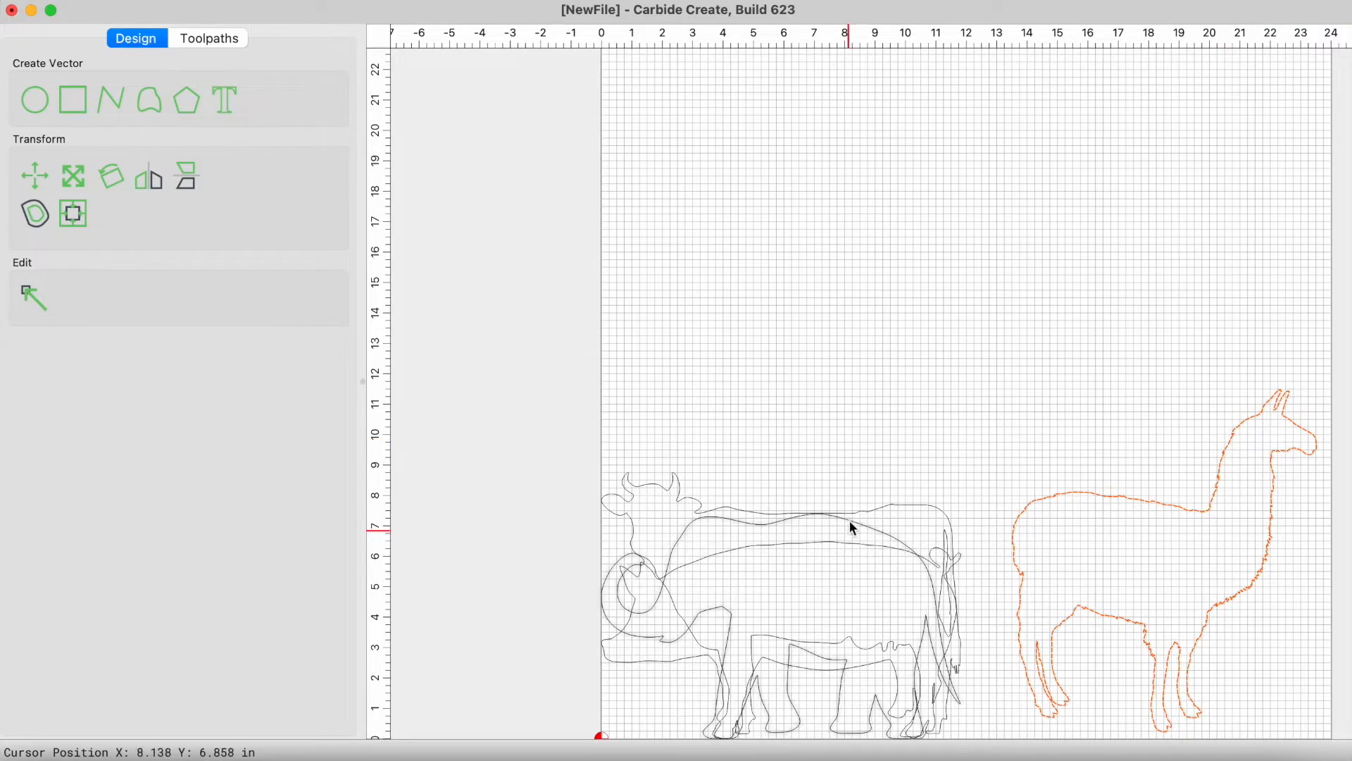
click(73, 176)
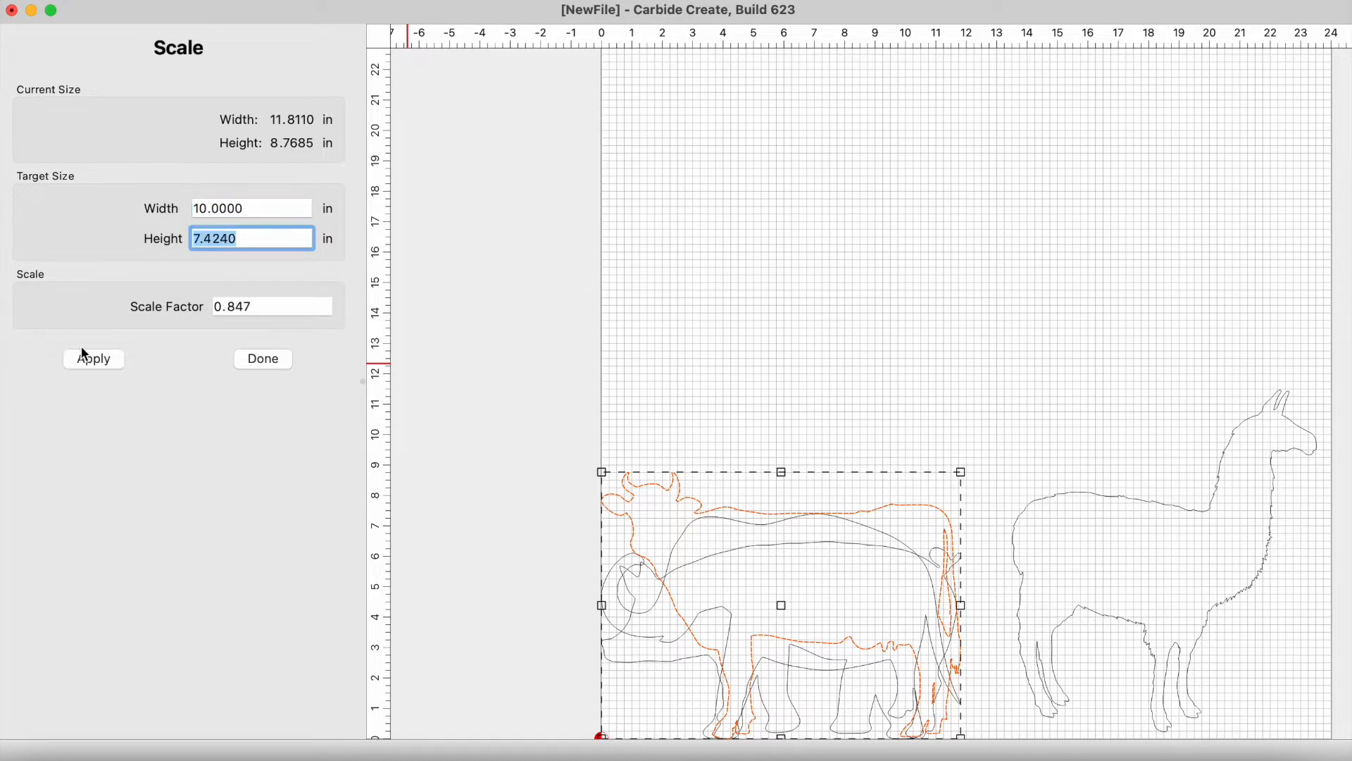
click(262, 358)
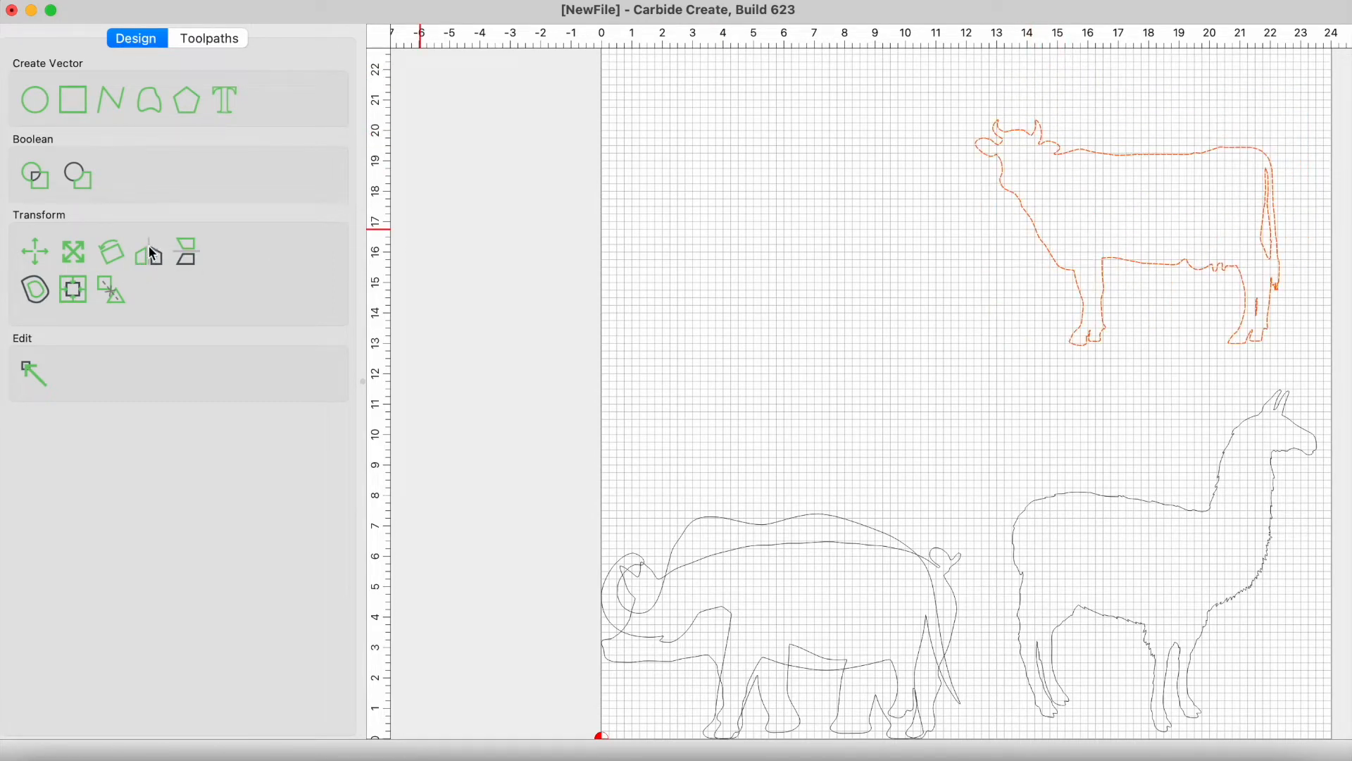
Step: Rotate the cow outline by 90 degrees
click(111, 251)
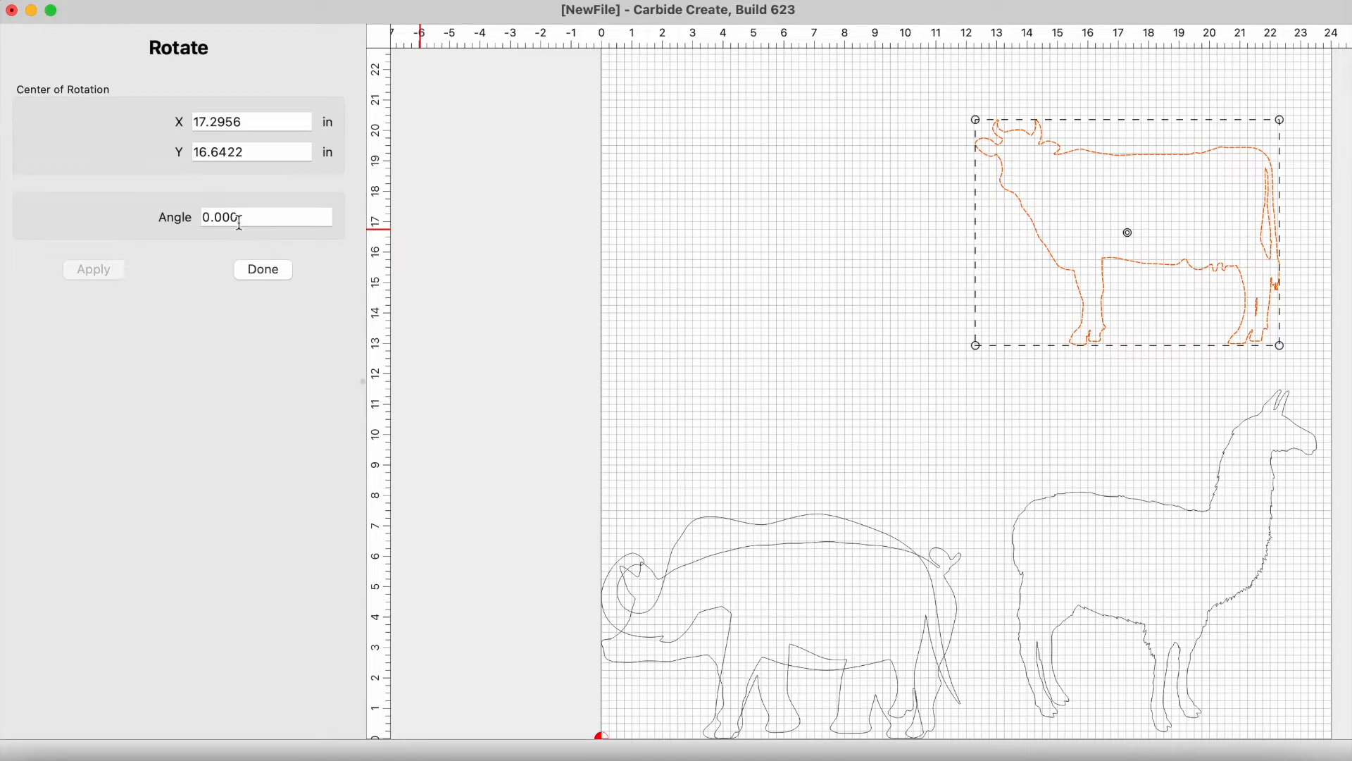
text(90)
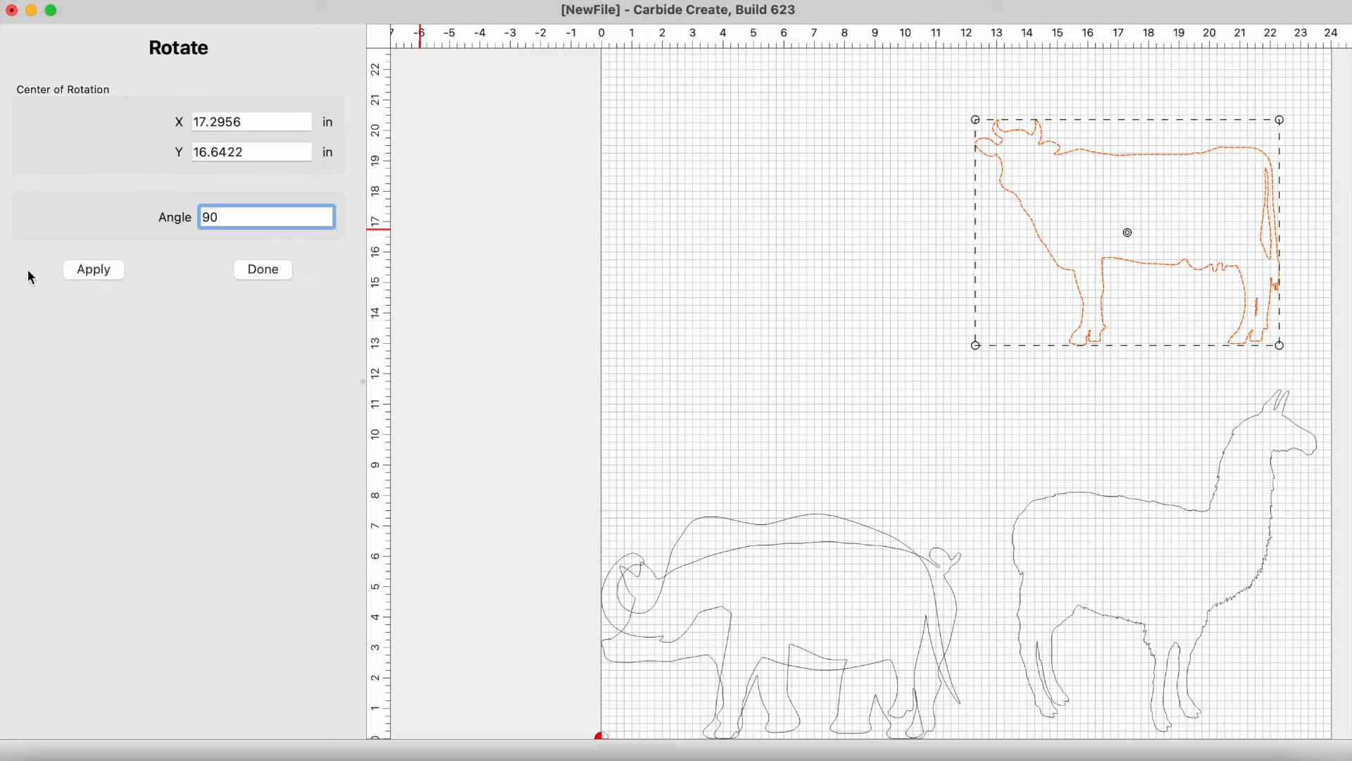
click(92, 269)
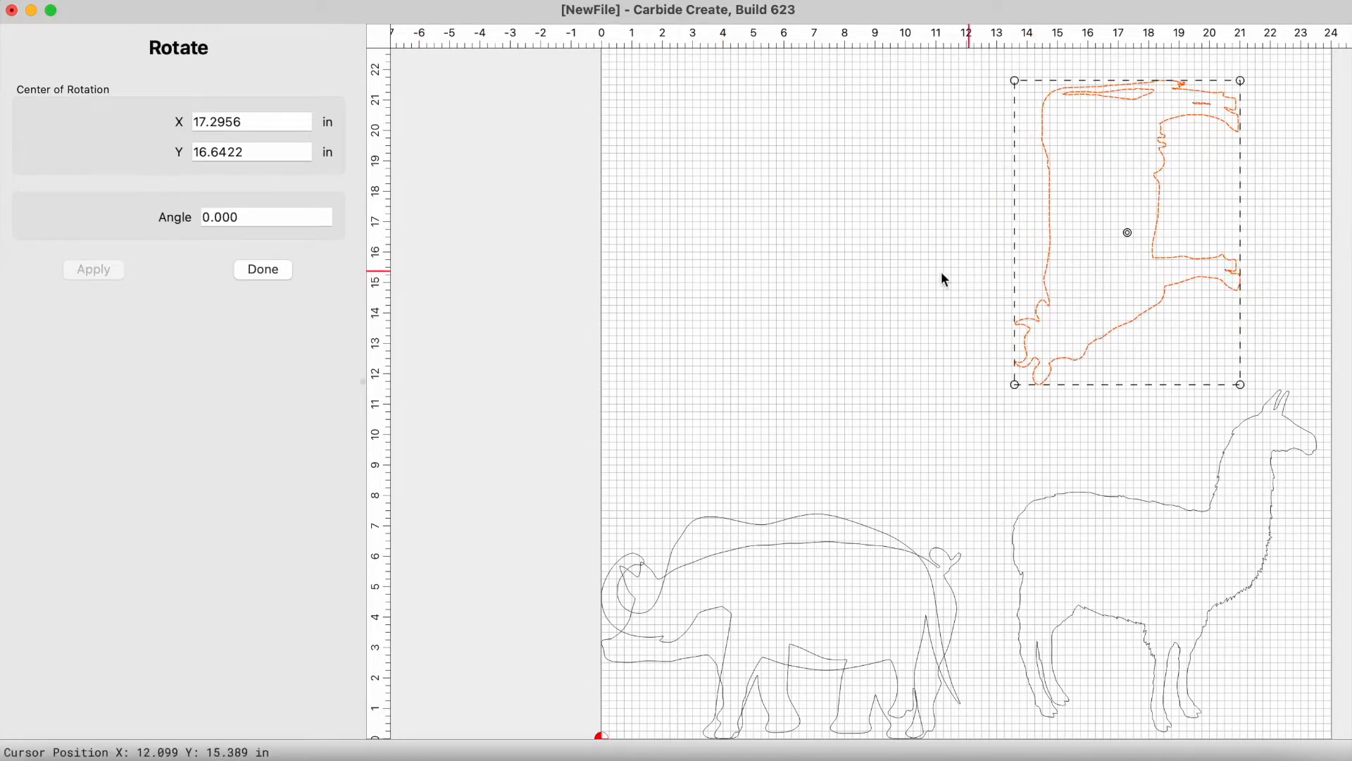
click(262, 269)
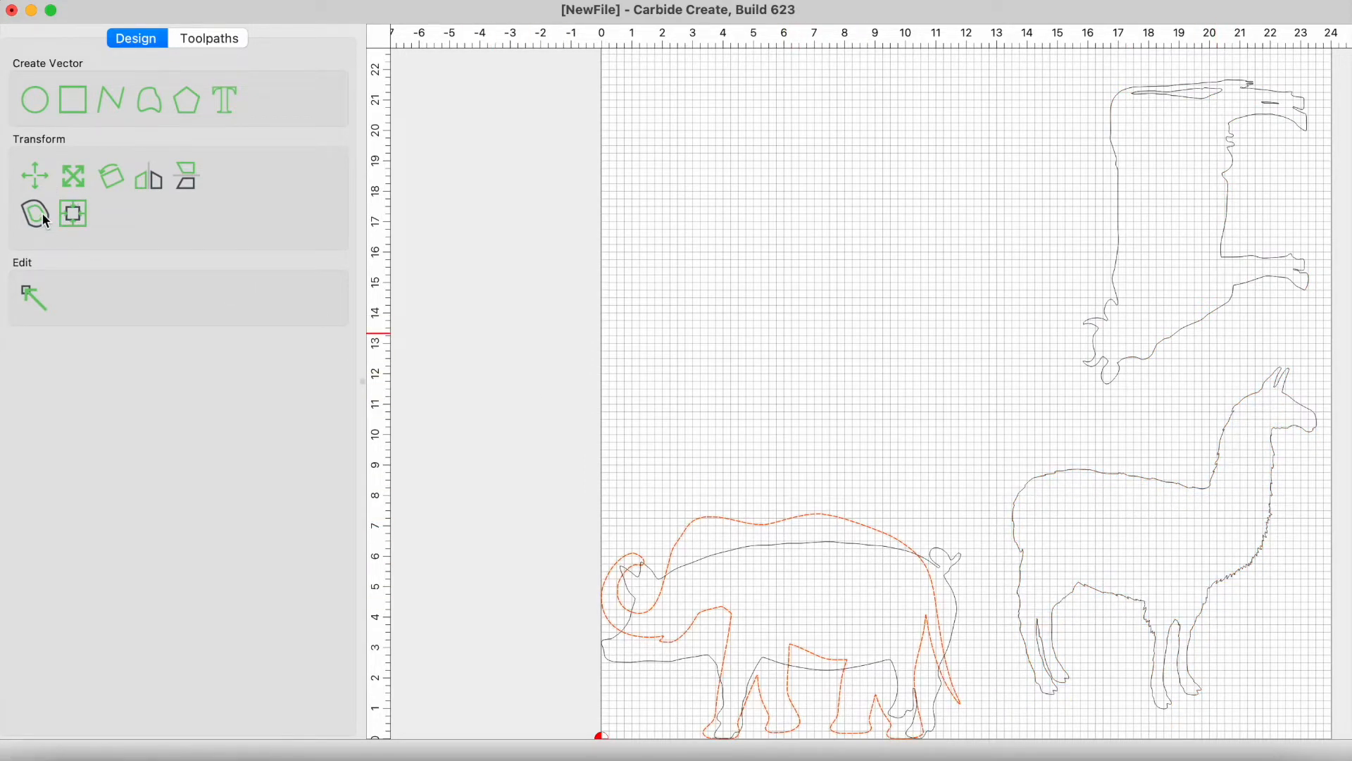
Step: Drag the elephant outline off the pig to the top middle of the stock
click(34, 214)
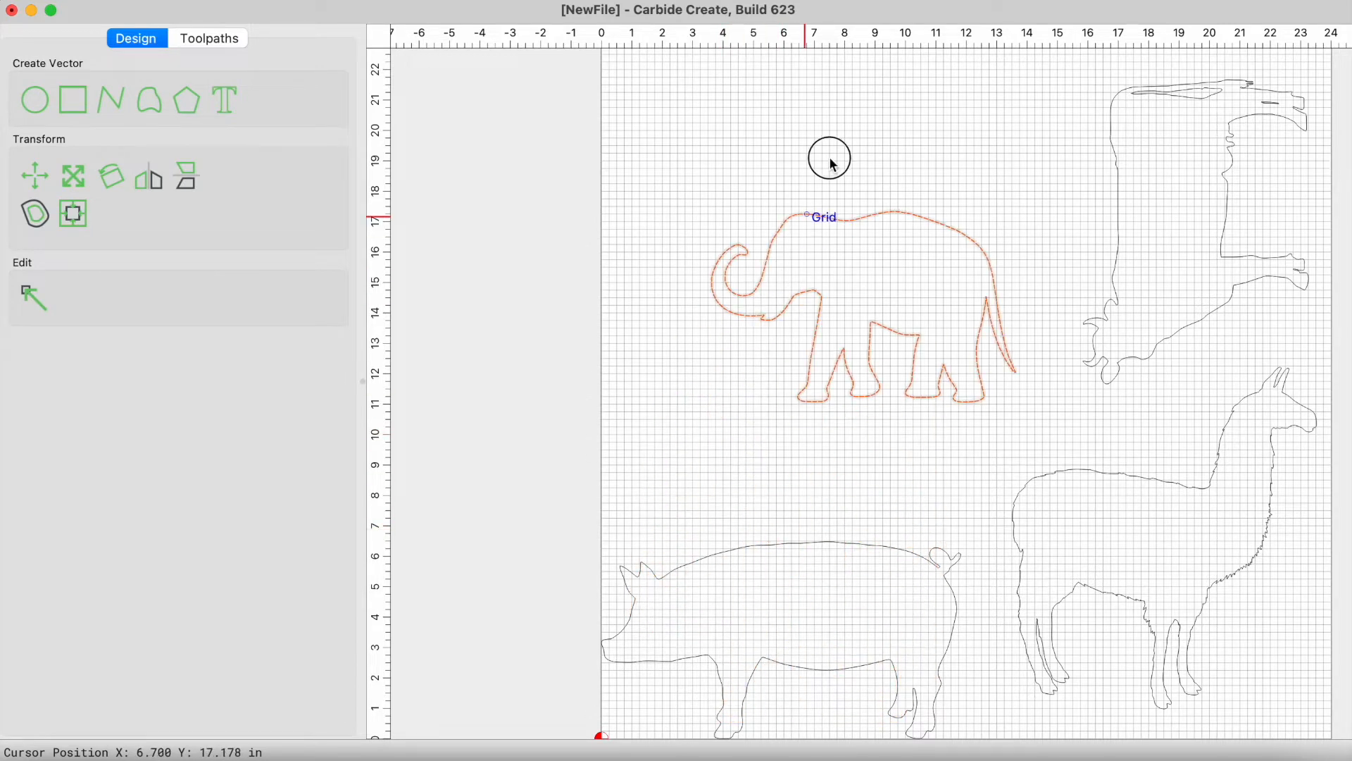
drag(828, 158, 858, 86)
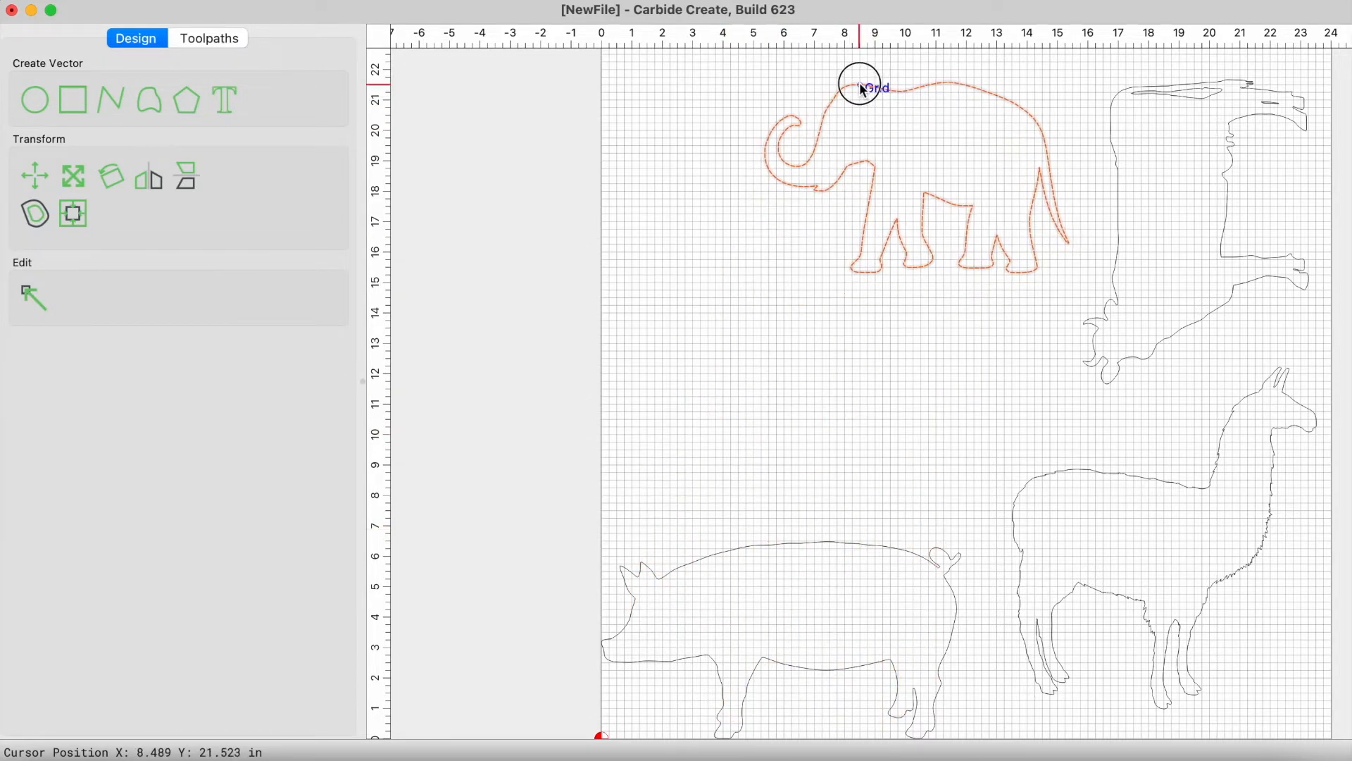
drag(858, 86, 1040, 418)
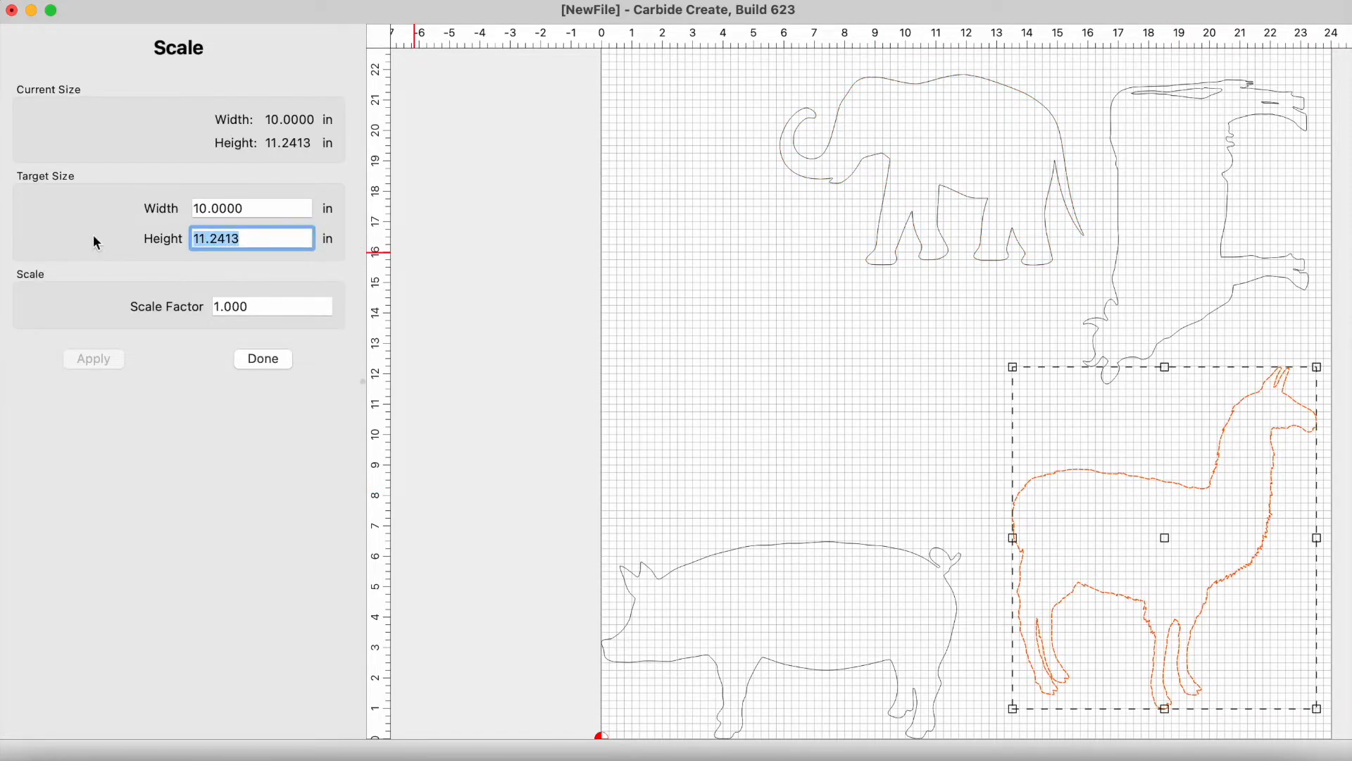
Step: Scale the llama outline to 10 inches tall
text(9.0000)
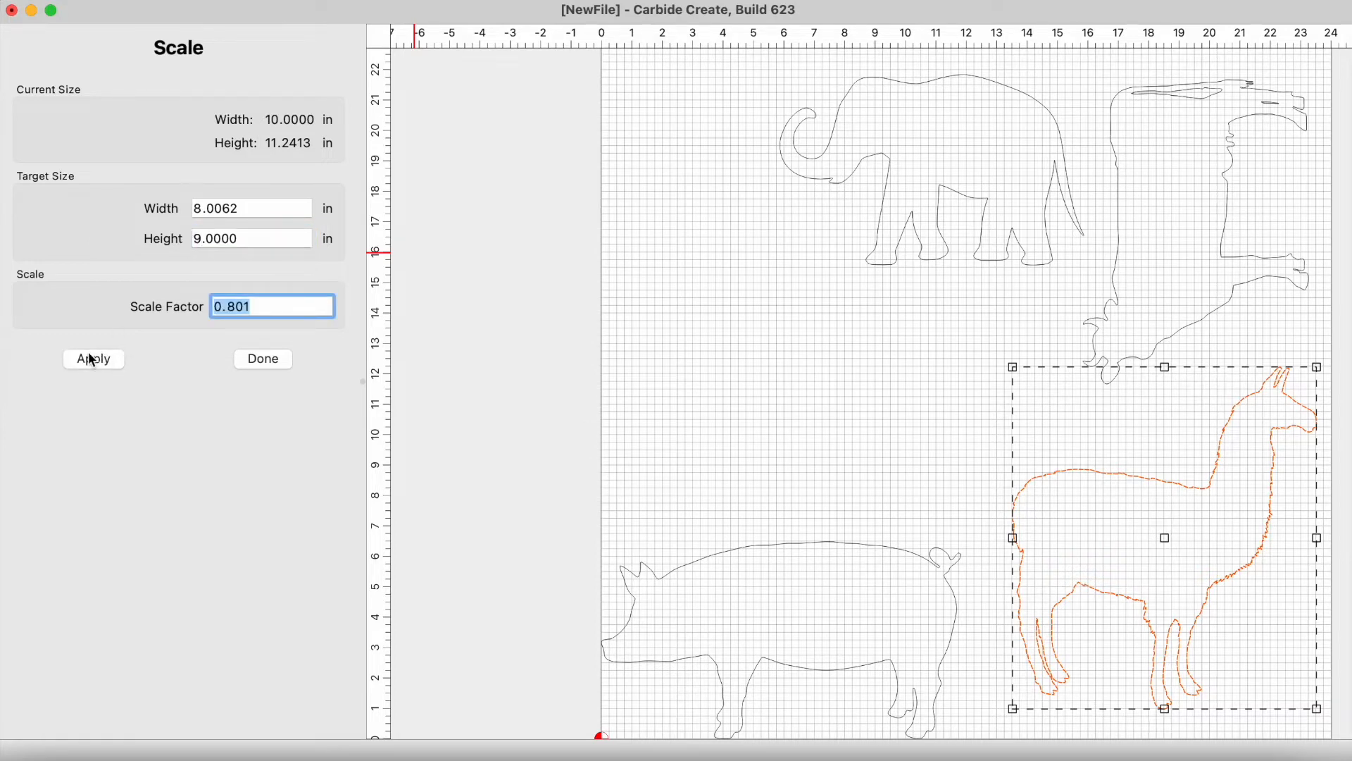
click(92, 359)
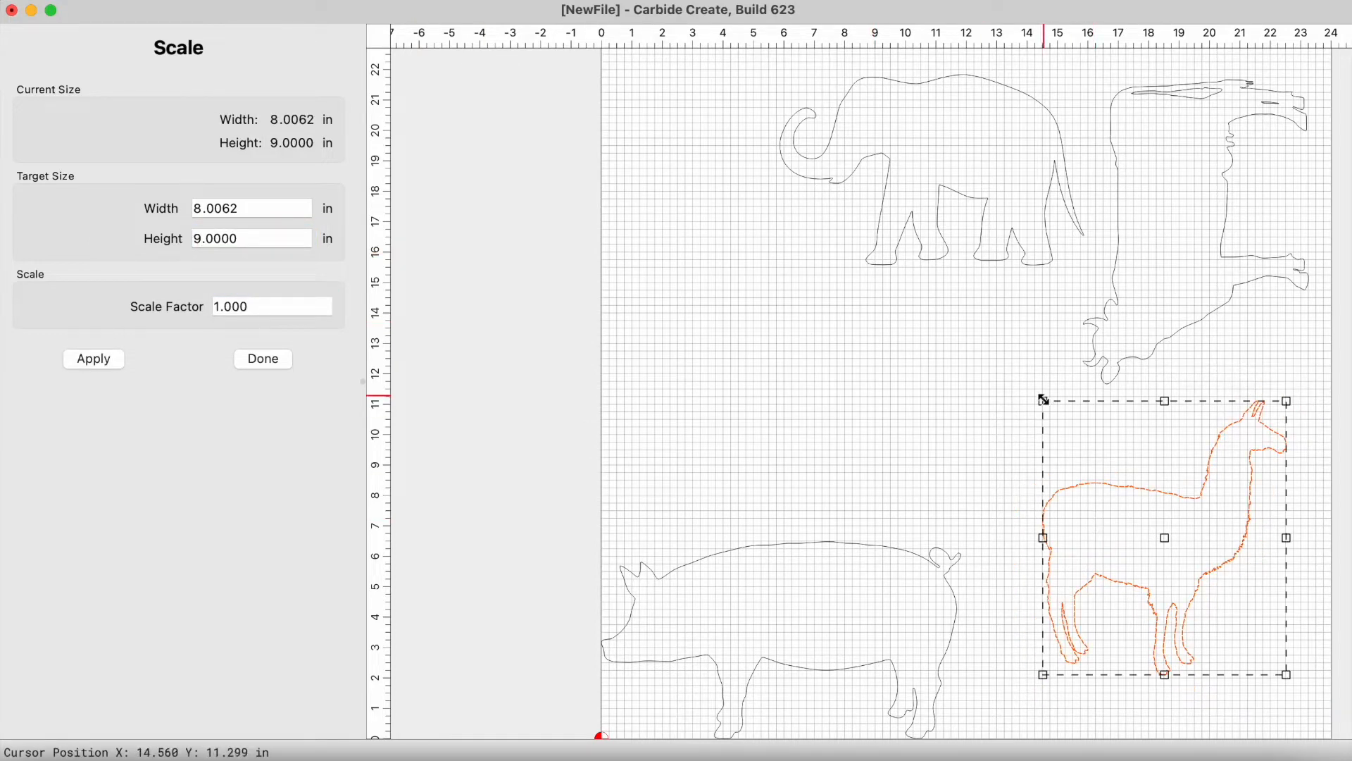
click(250, 238)
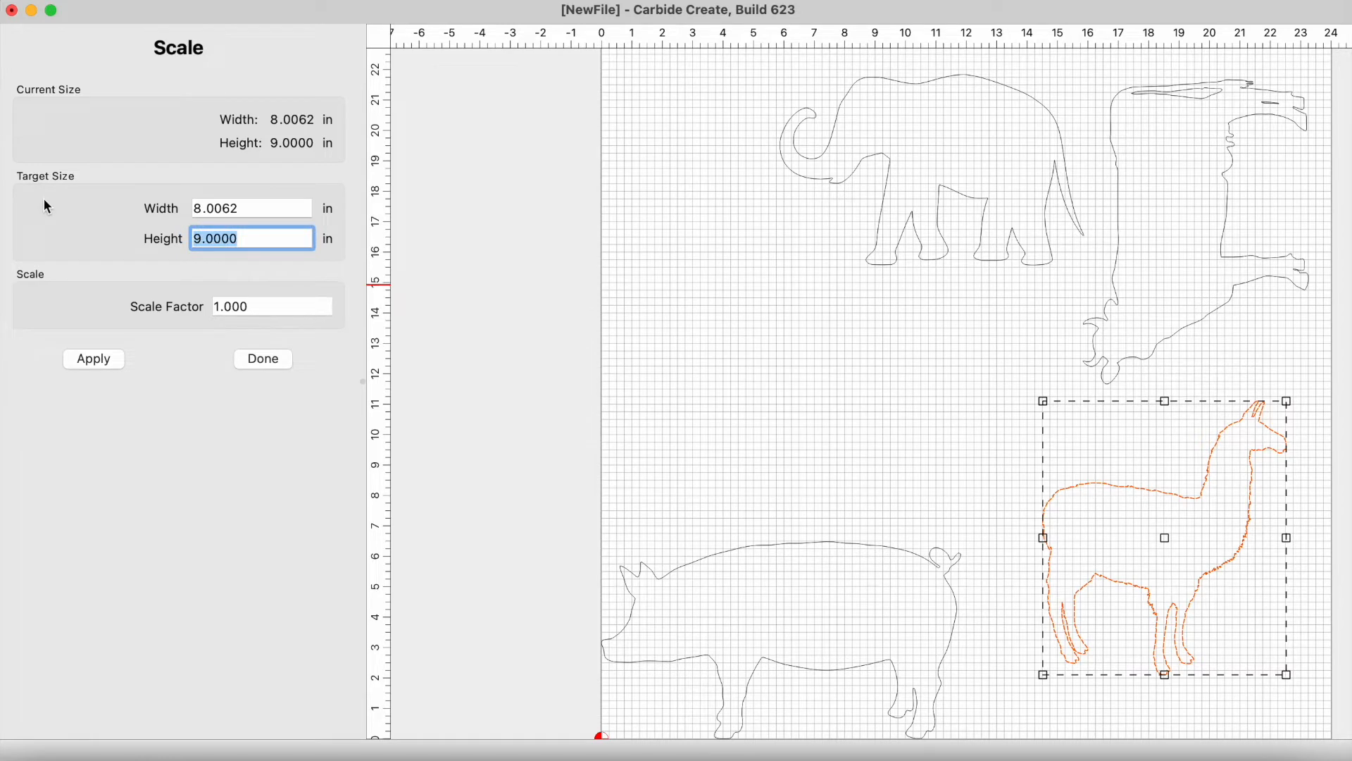
click(92, 358)
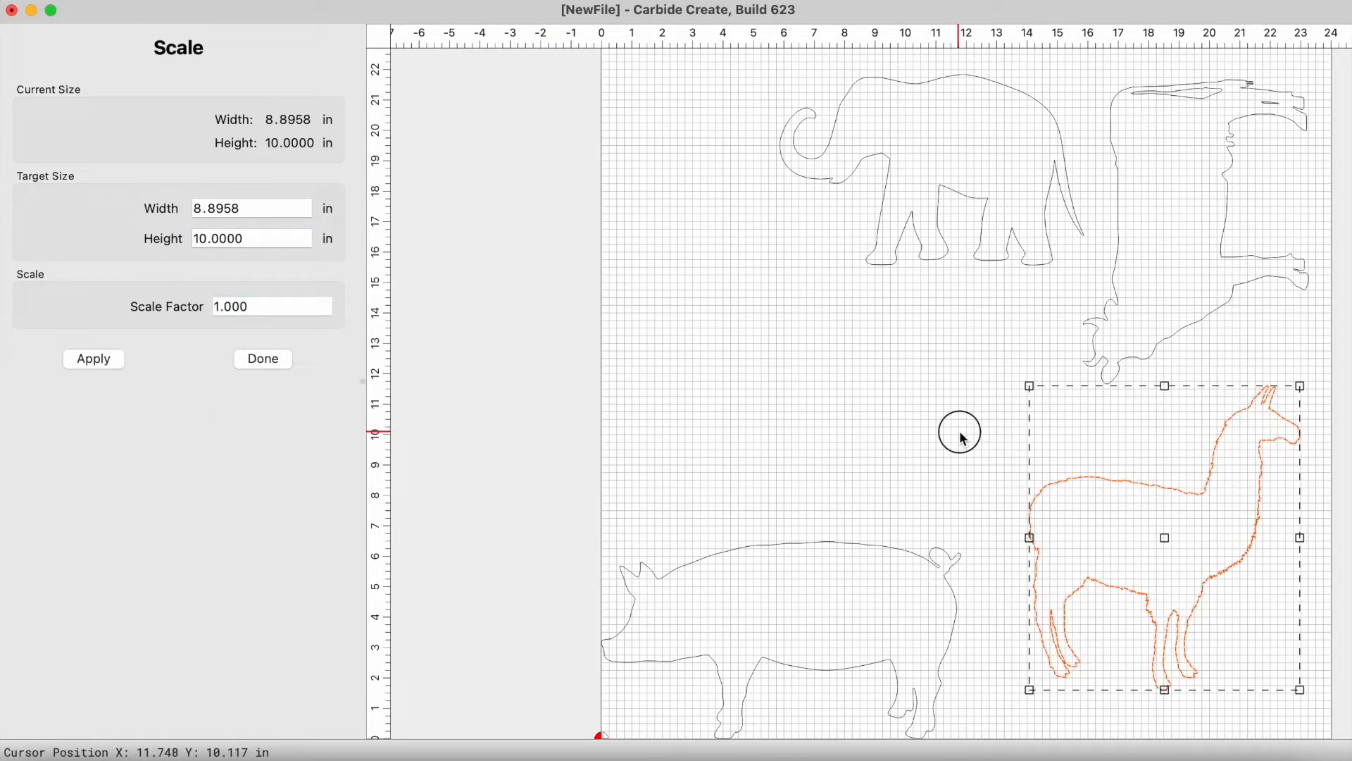
Step: Scale the pig outline to 10 inches wide
click(263, 358)
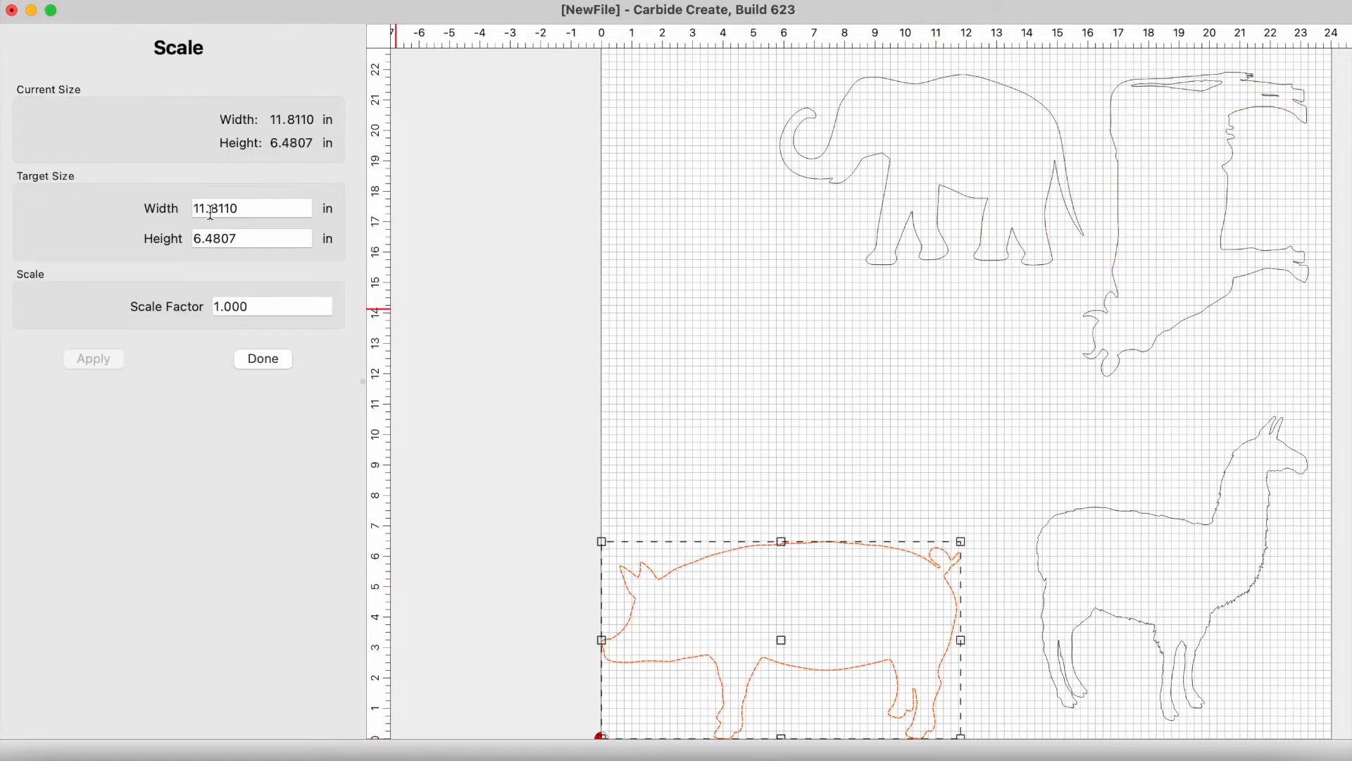
text(10.0000)
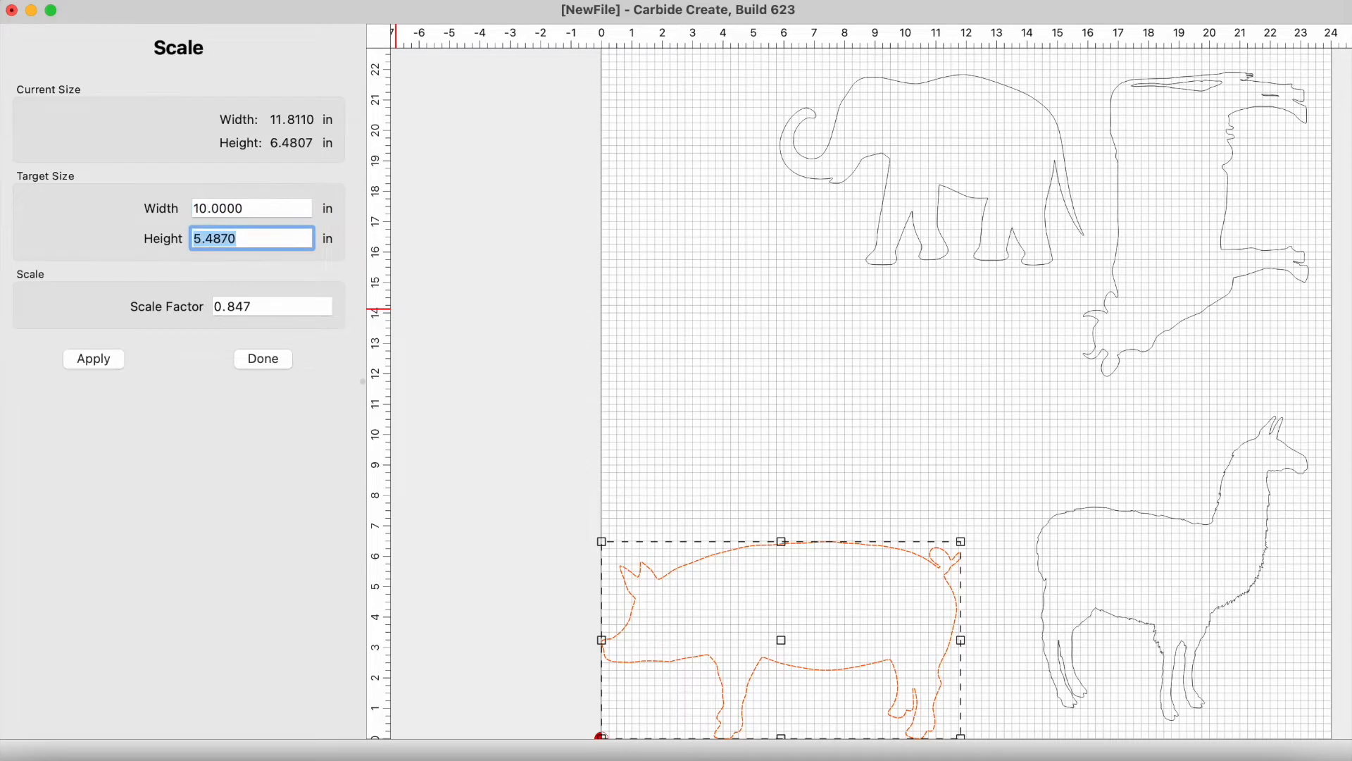
click(92, 359)
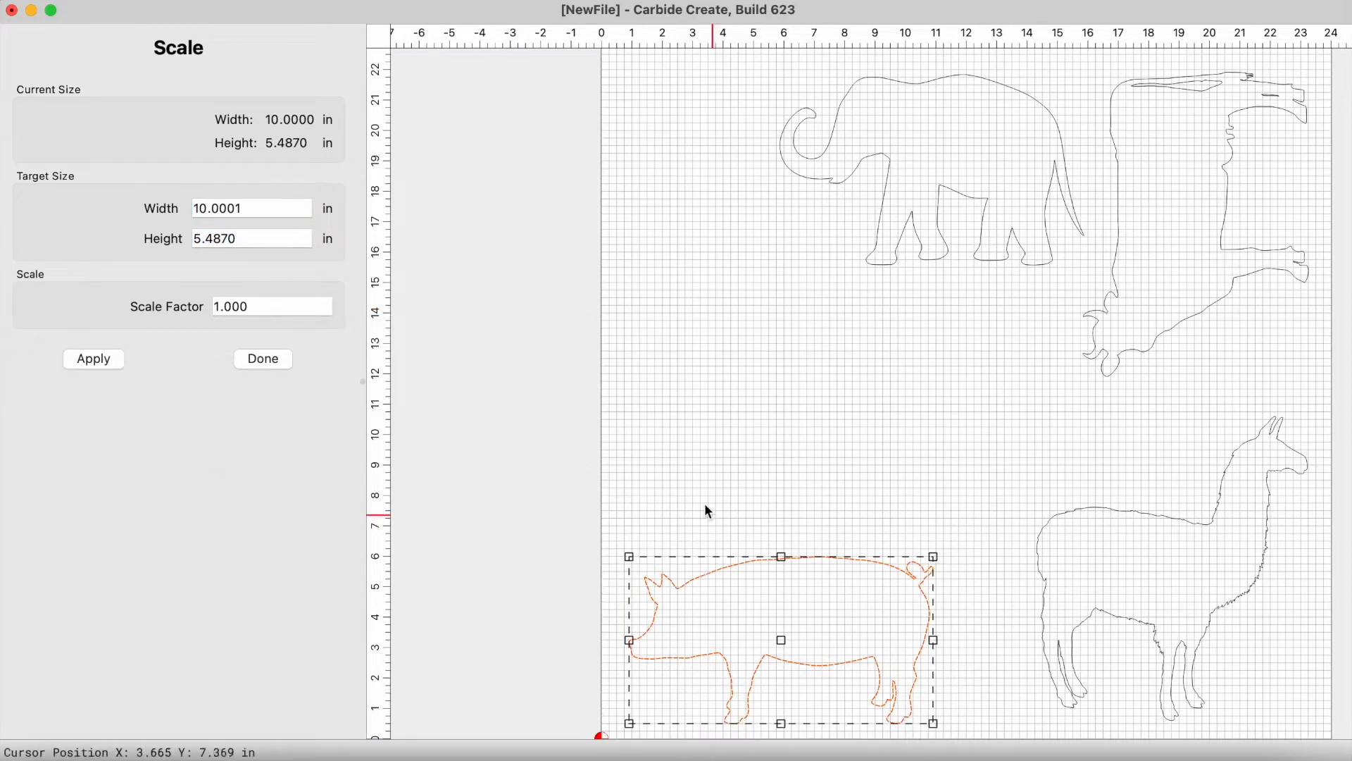
click(262, 358)
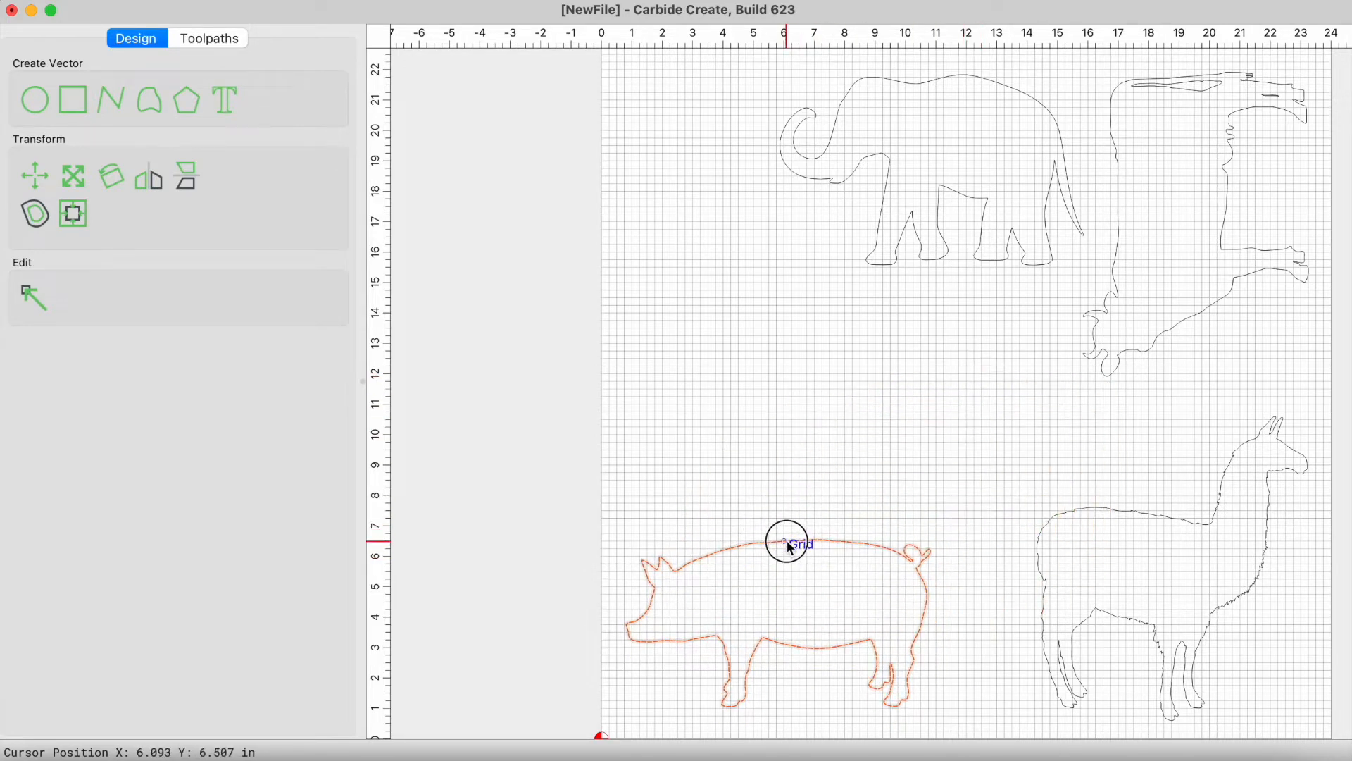
Step: Place the pig bottom-left with the elephant above, rotate the cow 270°, and position both cows
drag(786, 541, 788, 565)
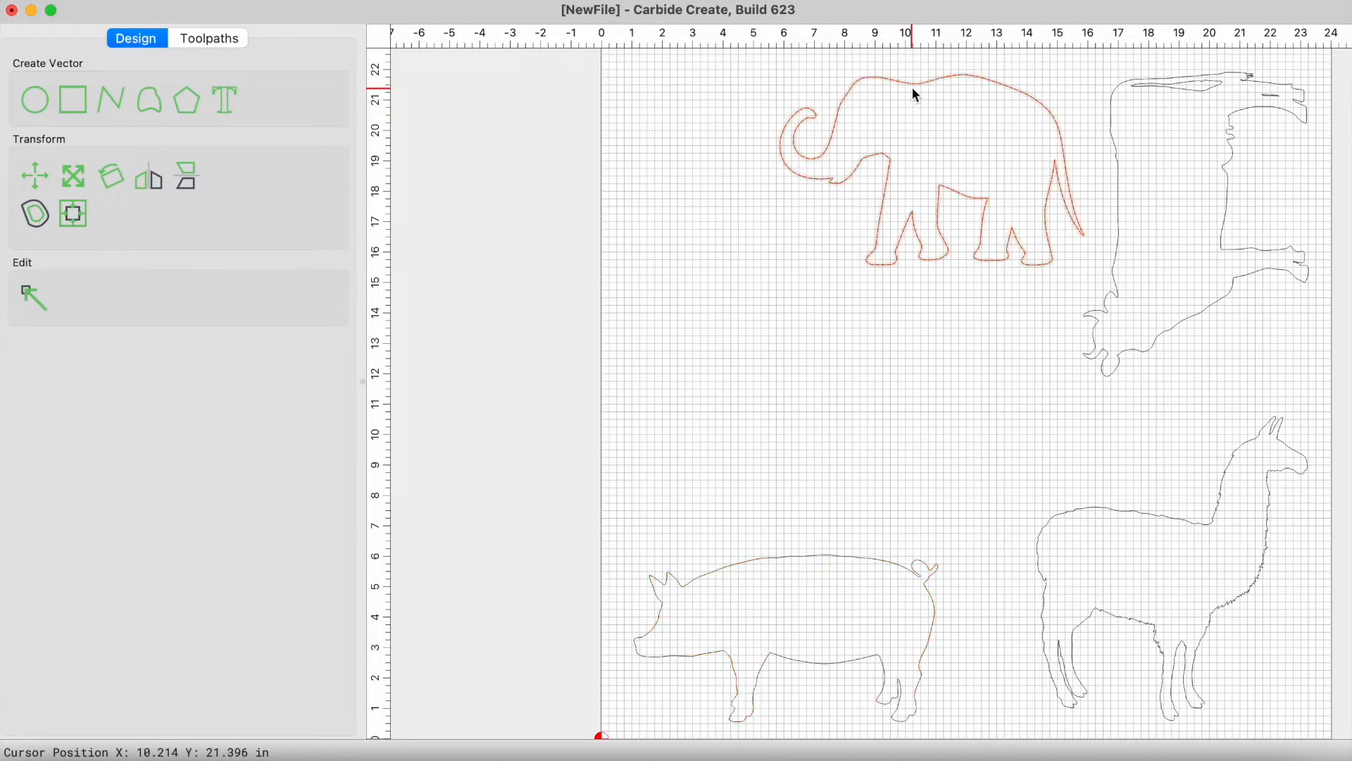
drag(914, 95, 781, 332)
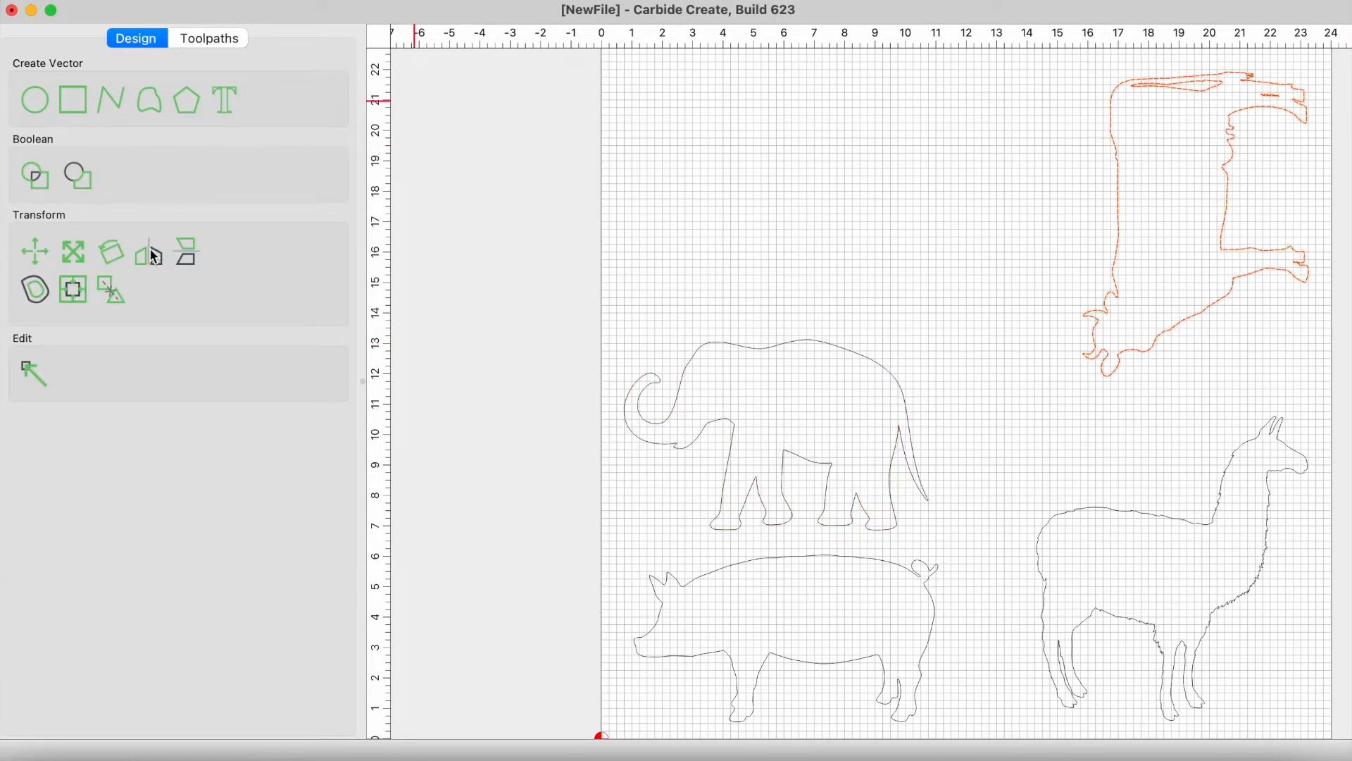
click(110, 251)
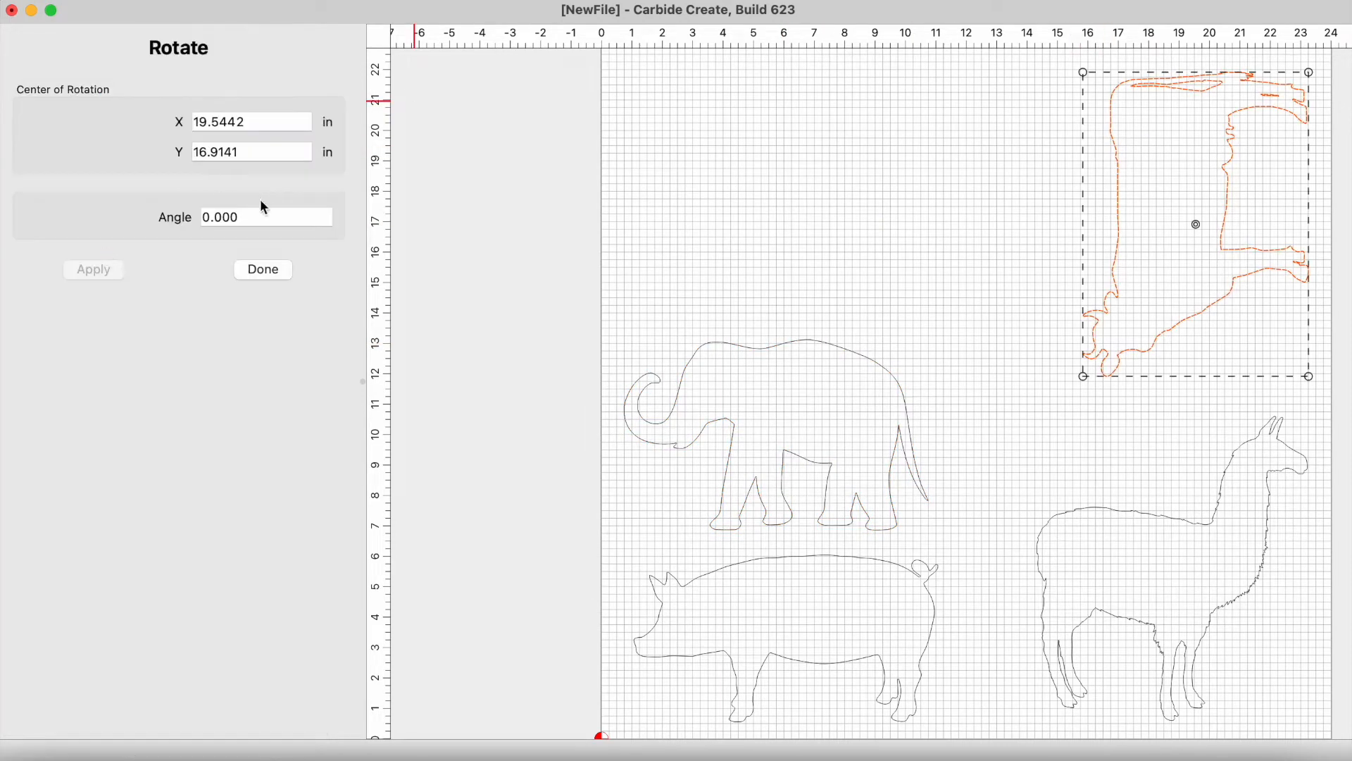
text(270)
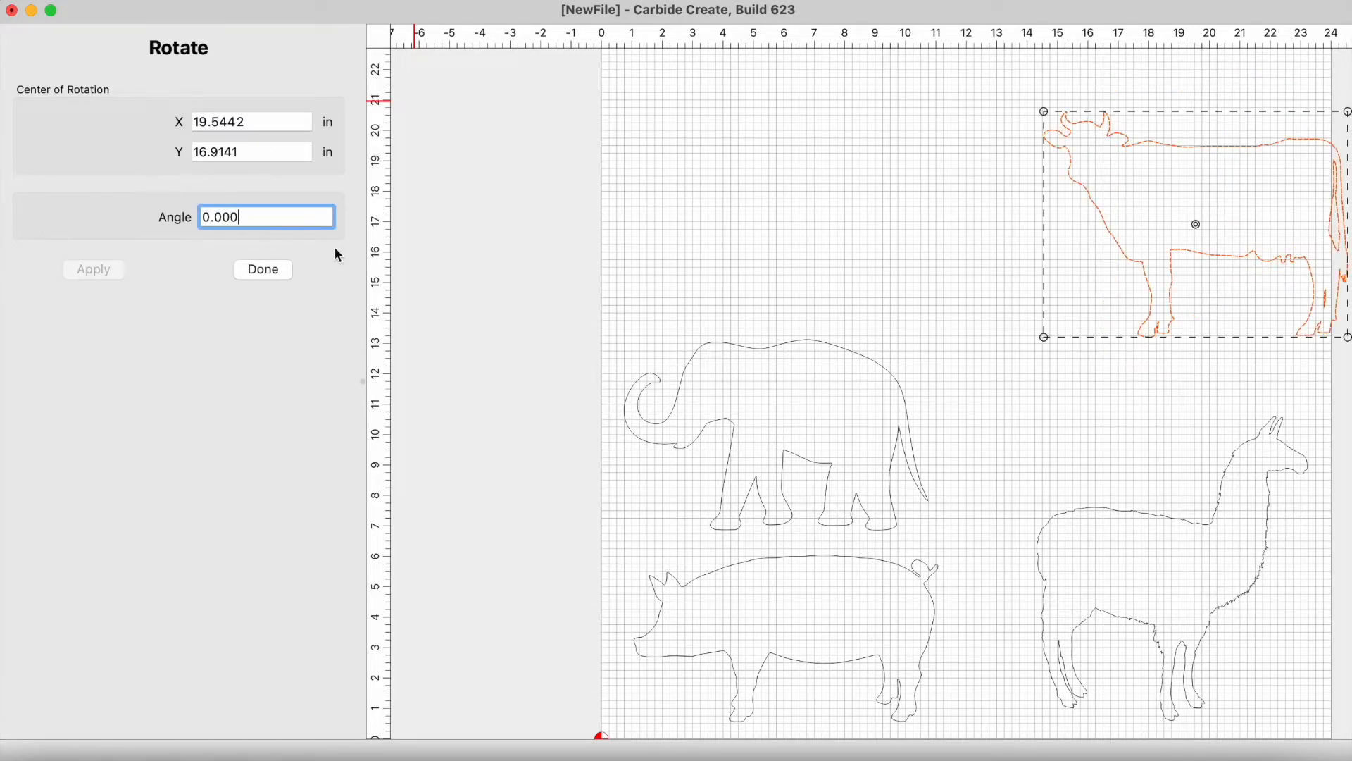
click(262, 269)
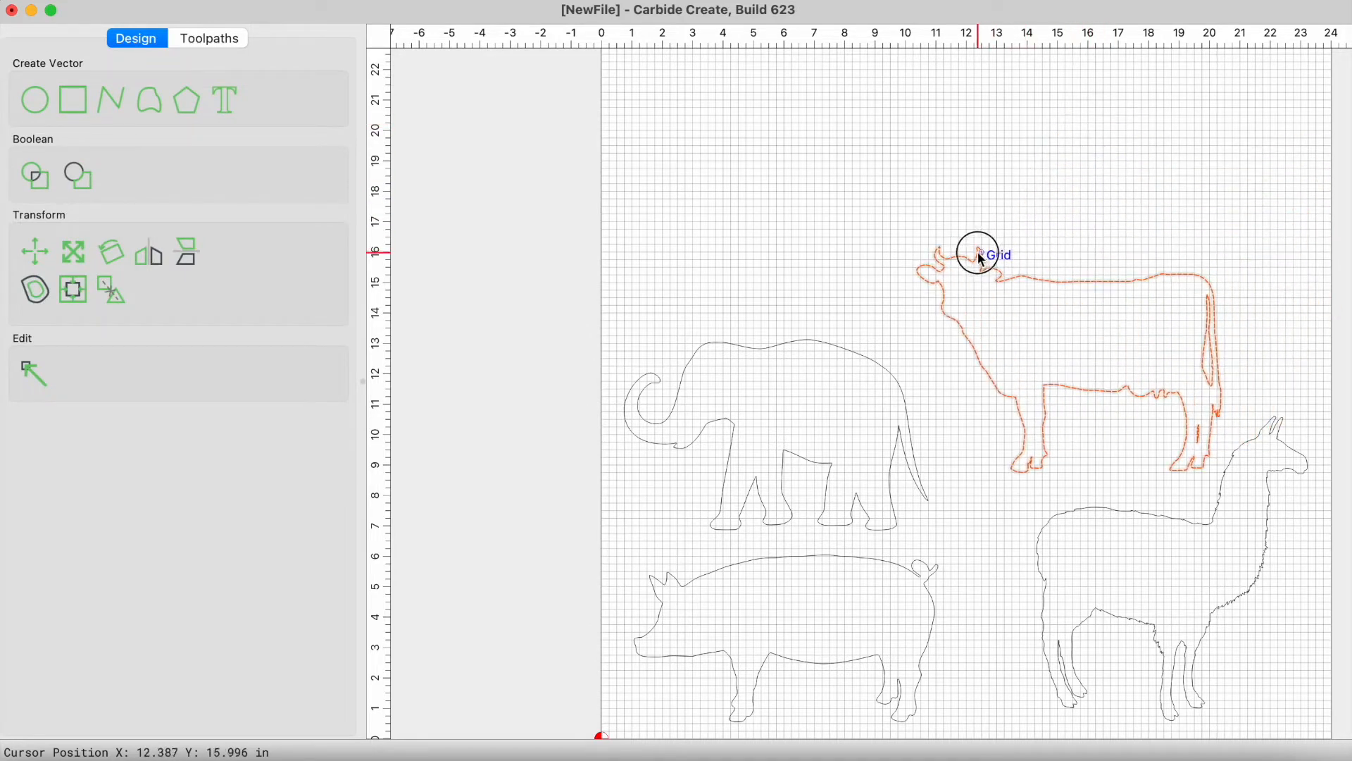
drag(977, 257, 954, 265)
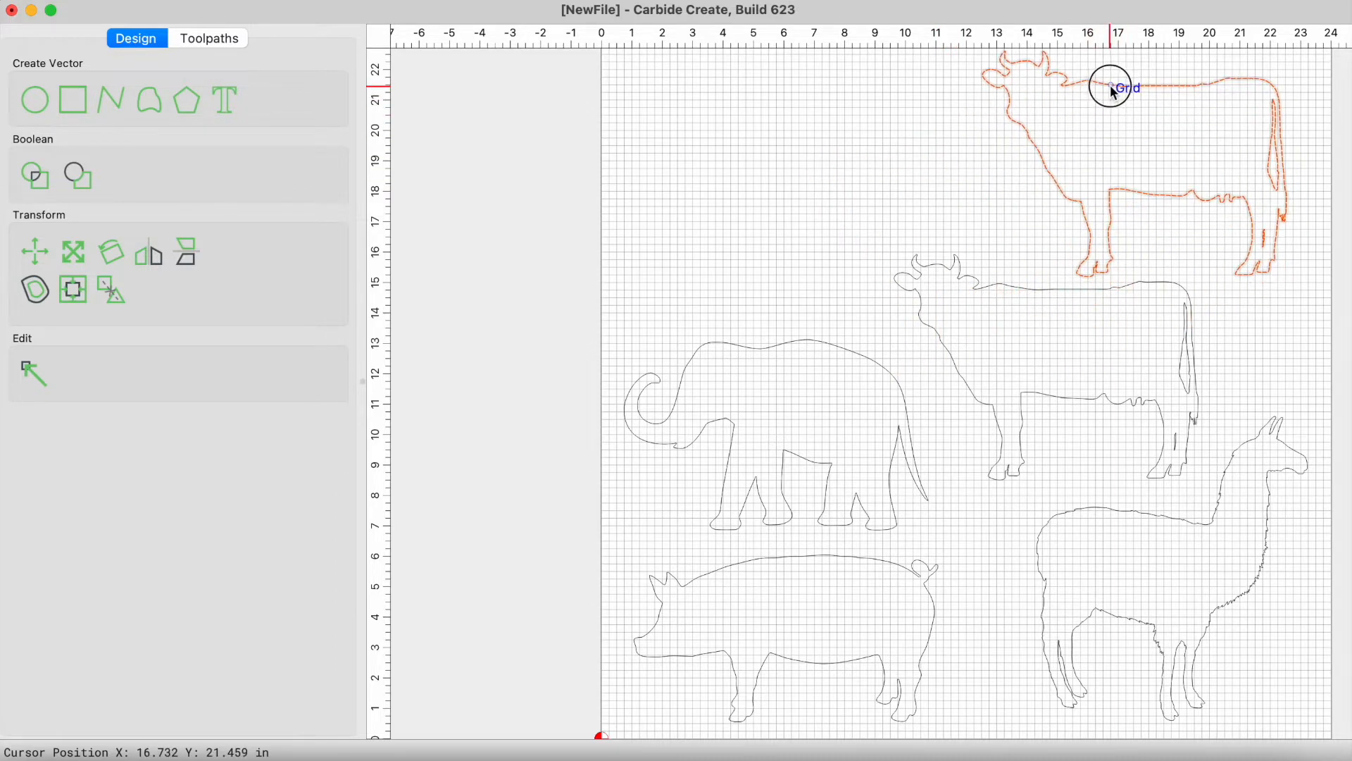
drag(1110, 86, 733, 99)
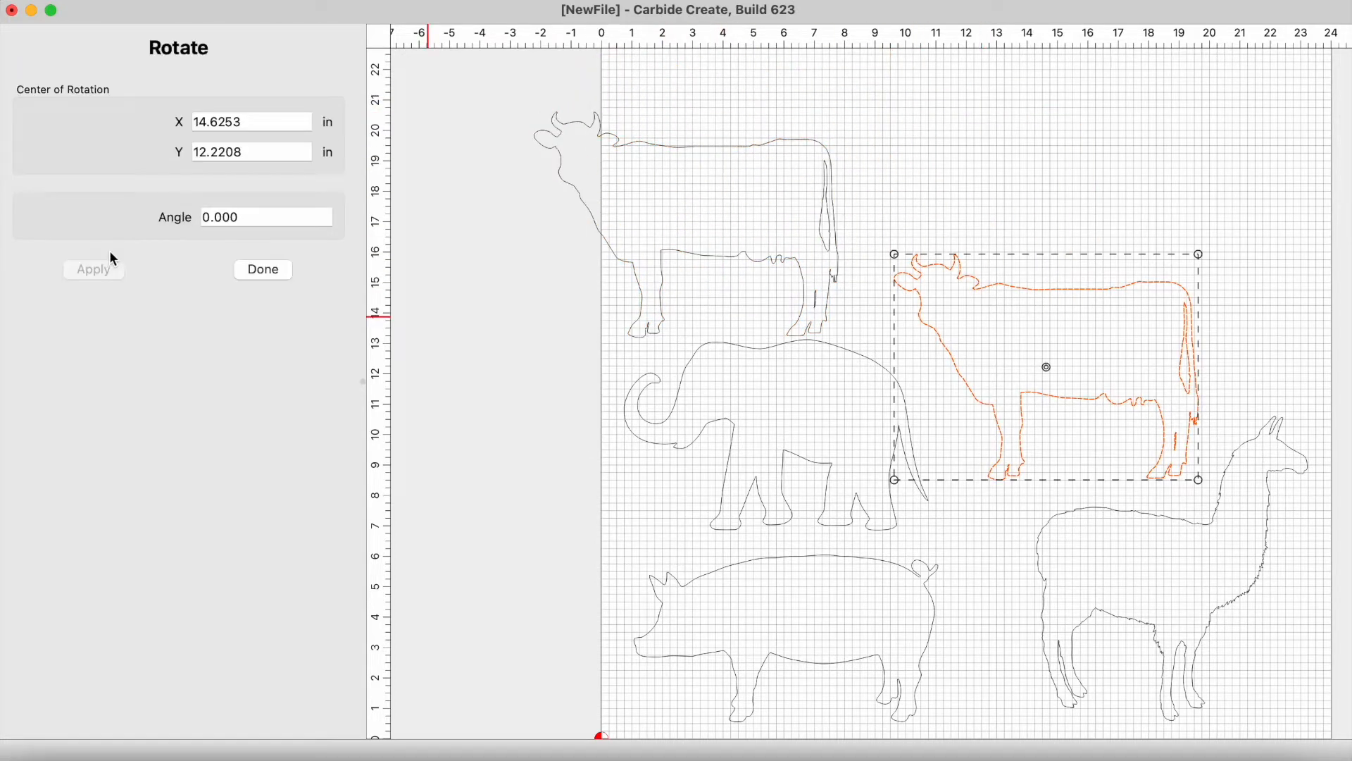
Step: Rotate the middle cow 90° and move it to the top right
text(90)
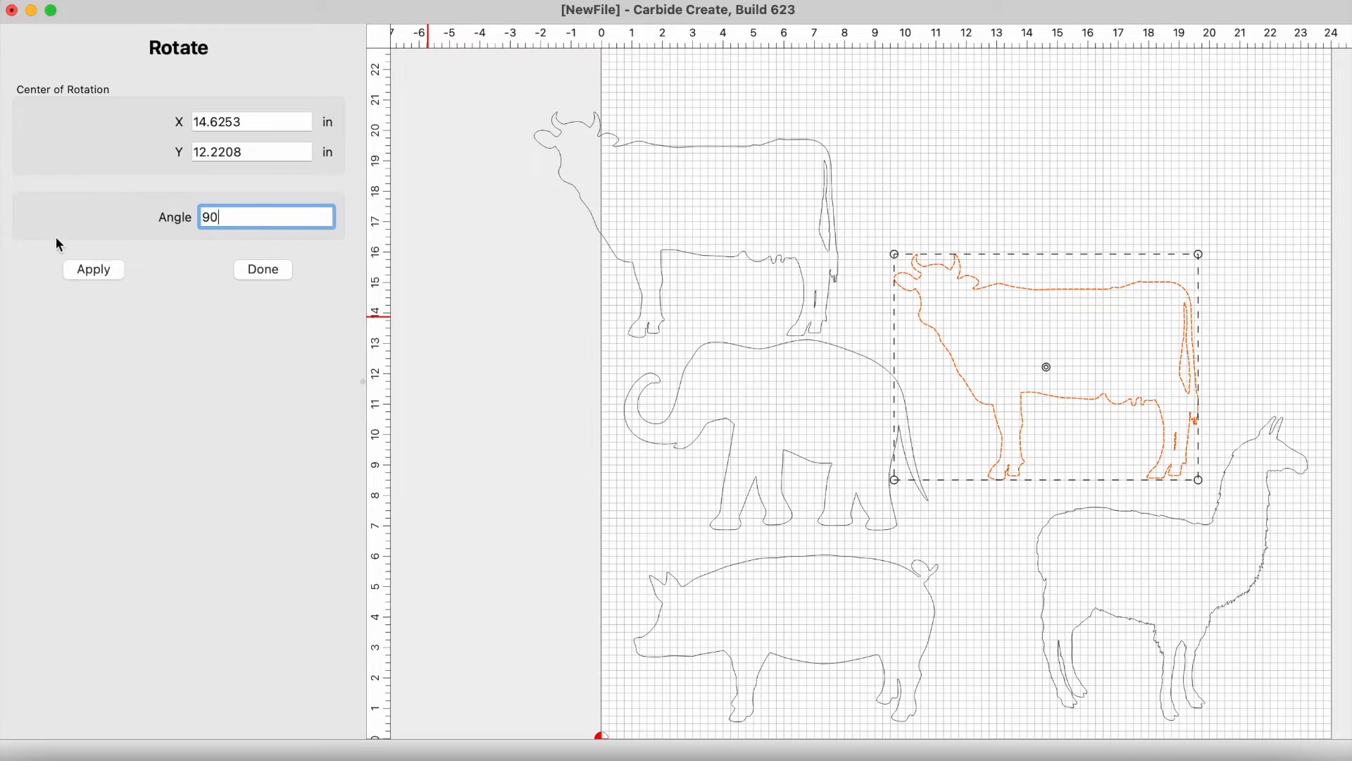
click(263, 269)
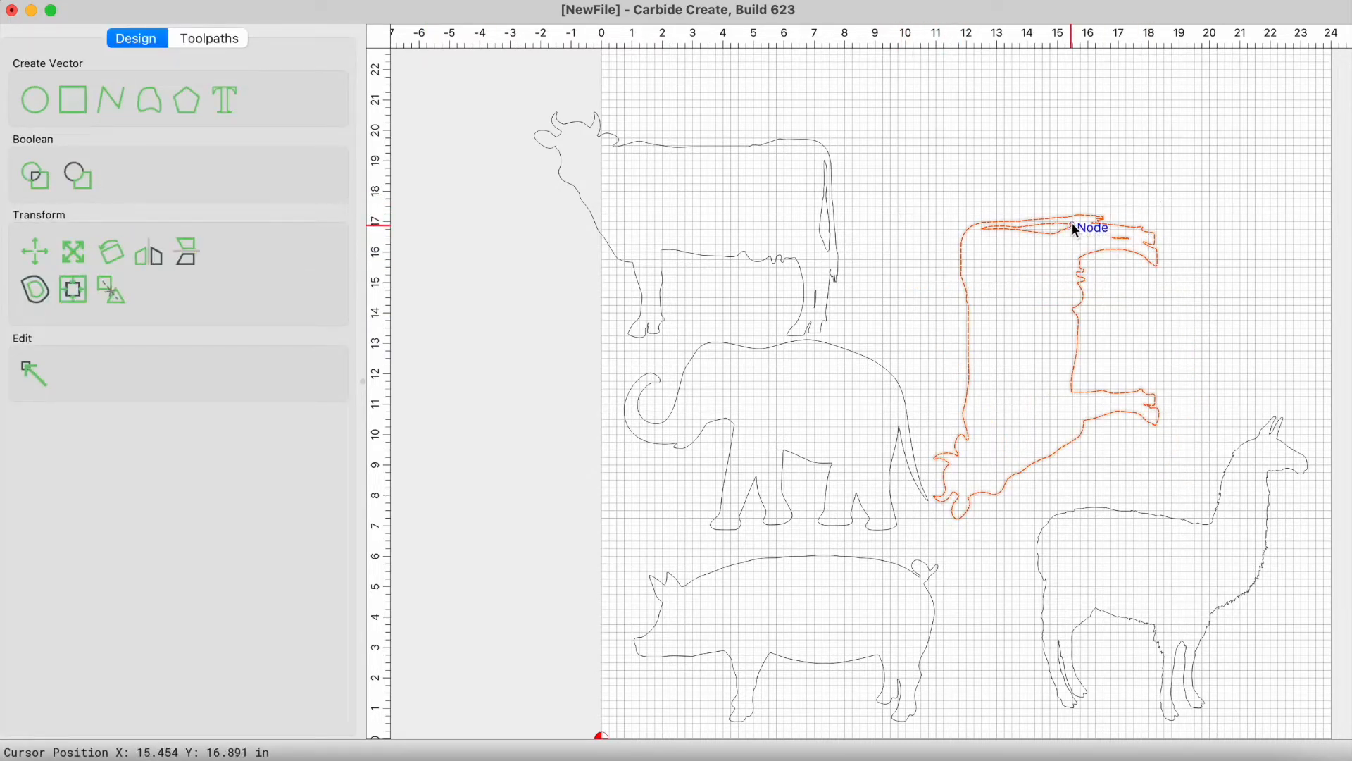
drag(1074, 228, 1221, 86)
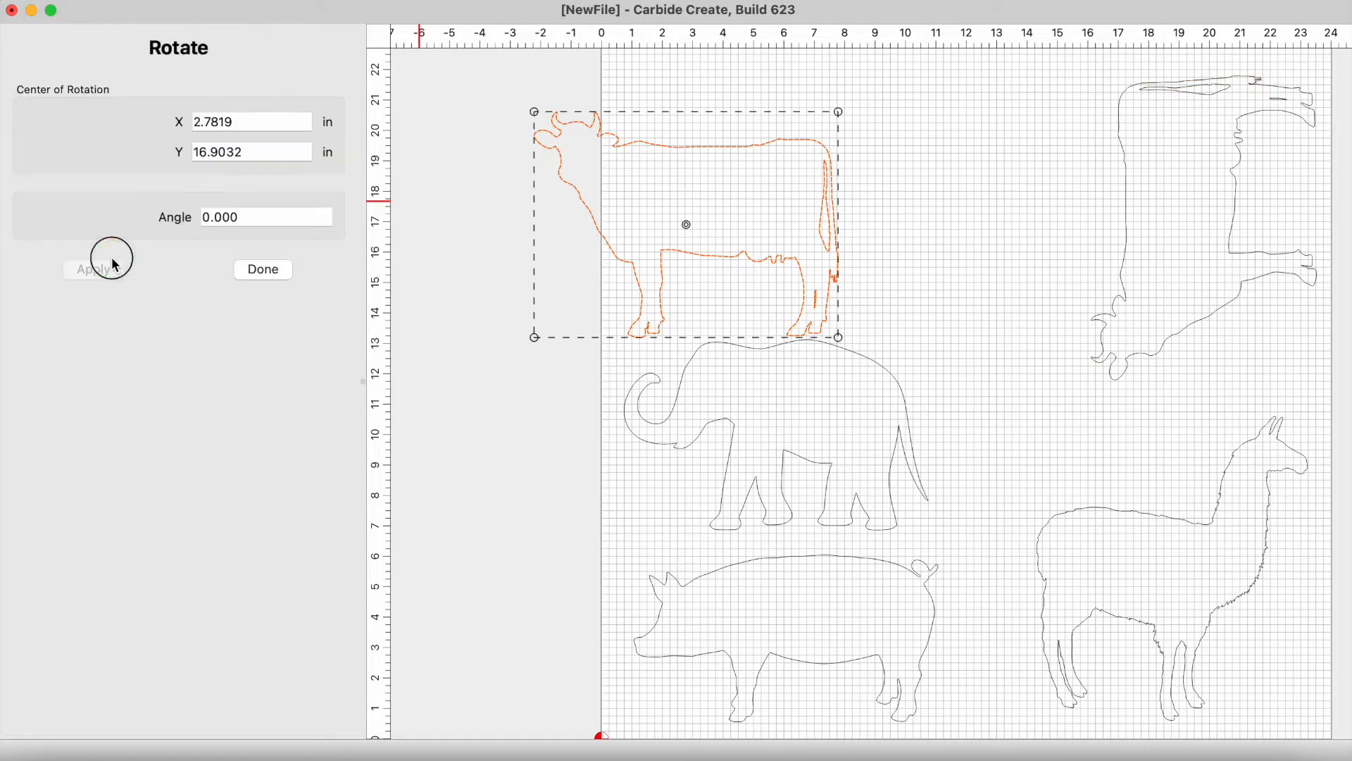
Step: Rotate the top-left cow 90° and move it to the top middle
text(90)
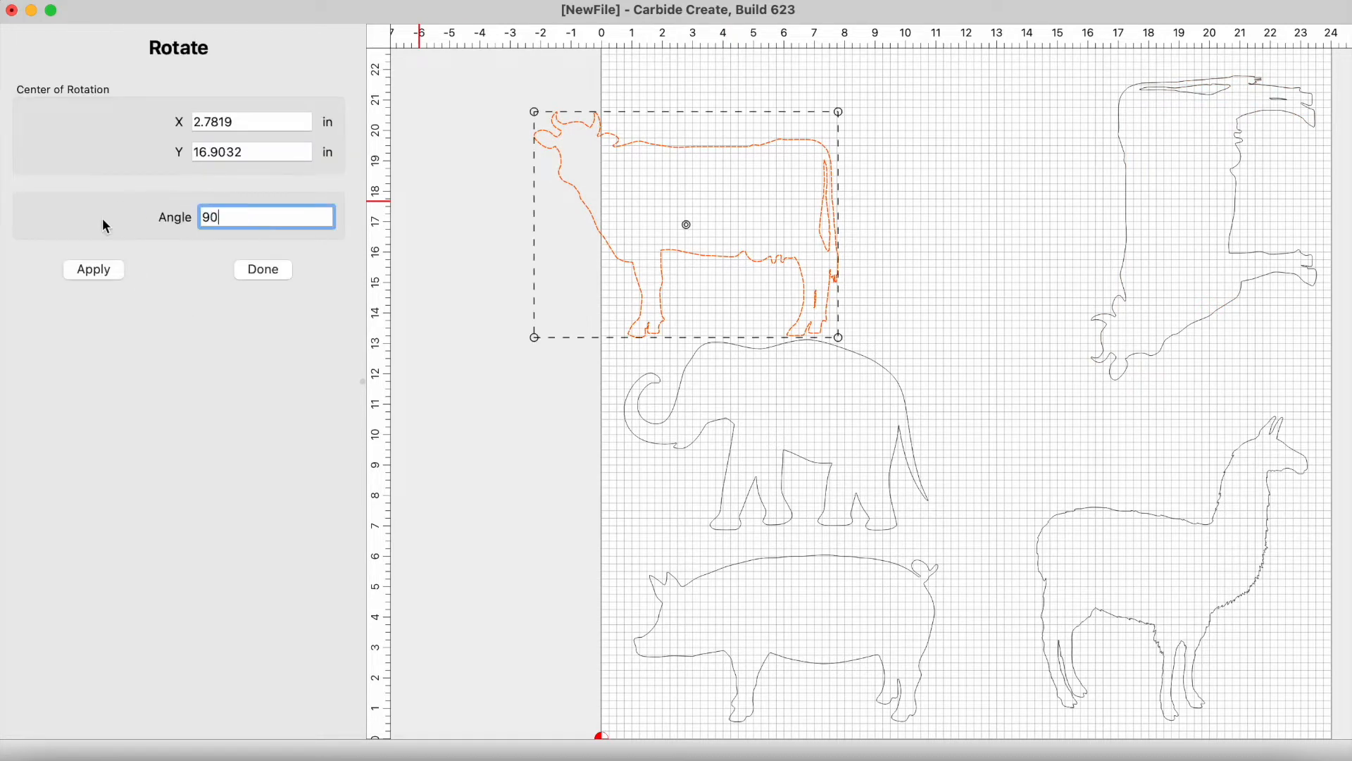
click(93, 269)
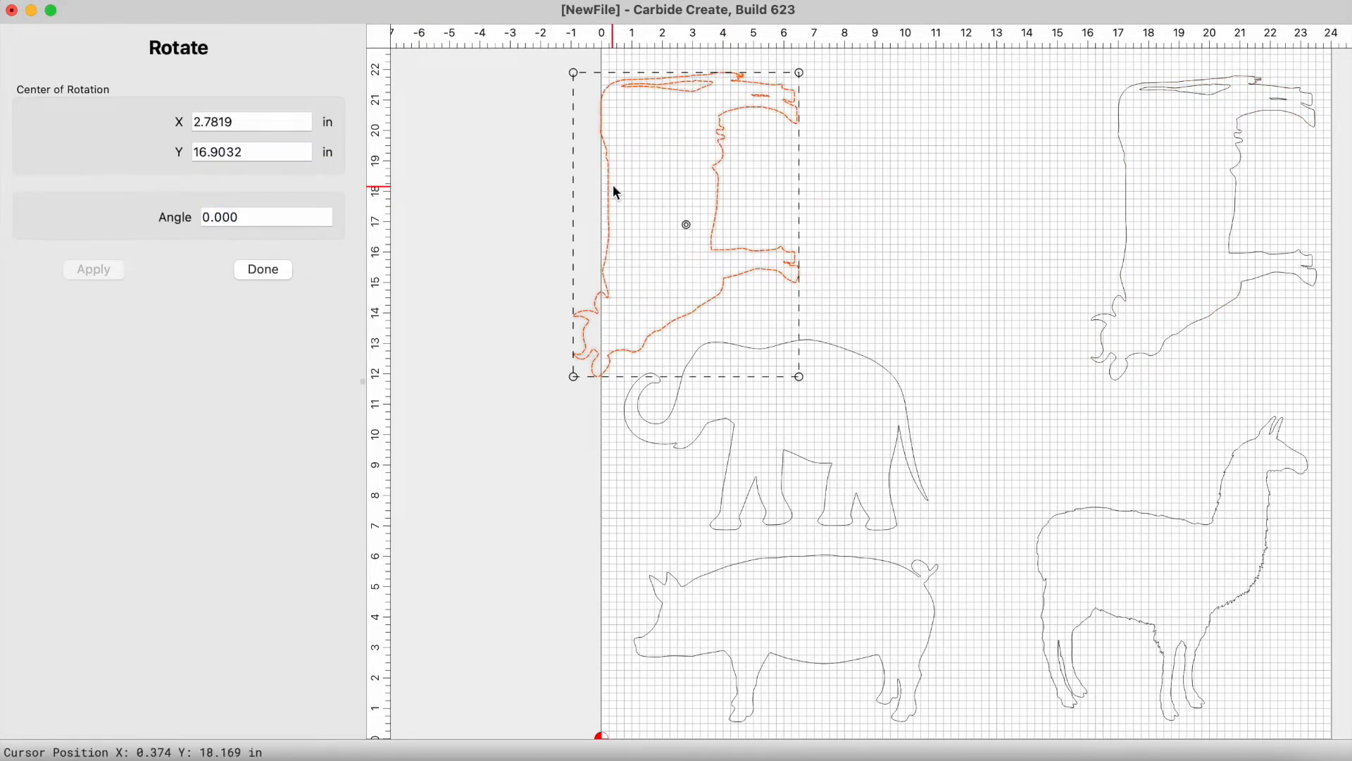
drag(615, 192, 895, 187)
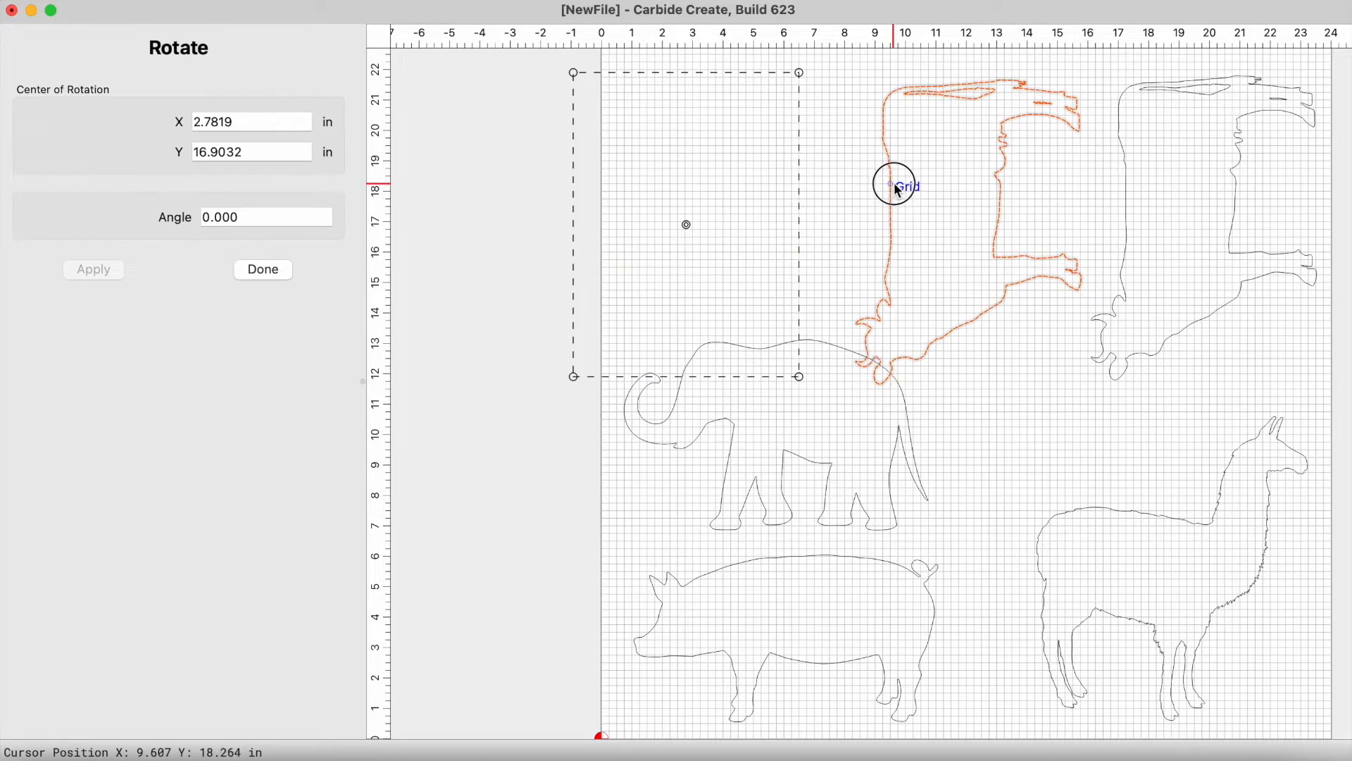
click(262, 269)
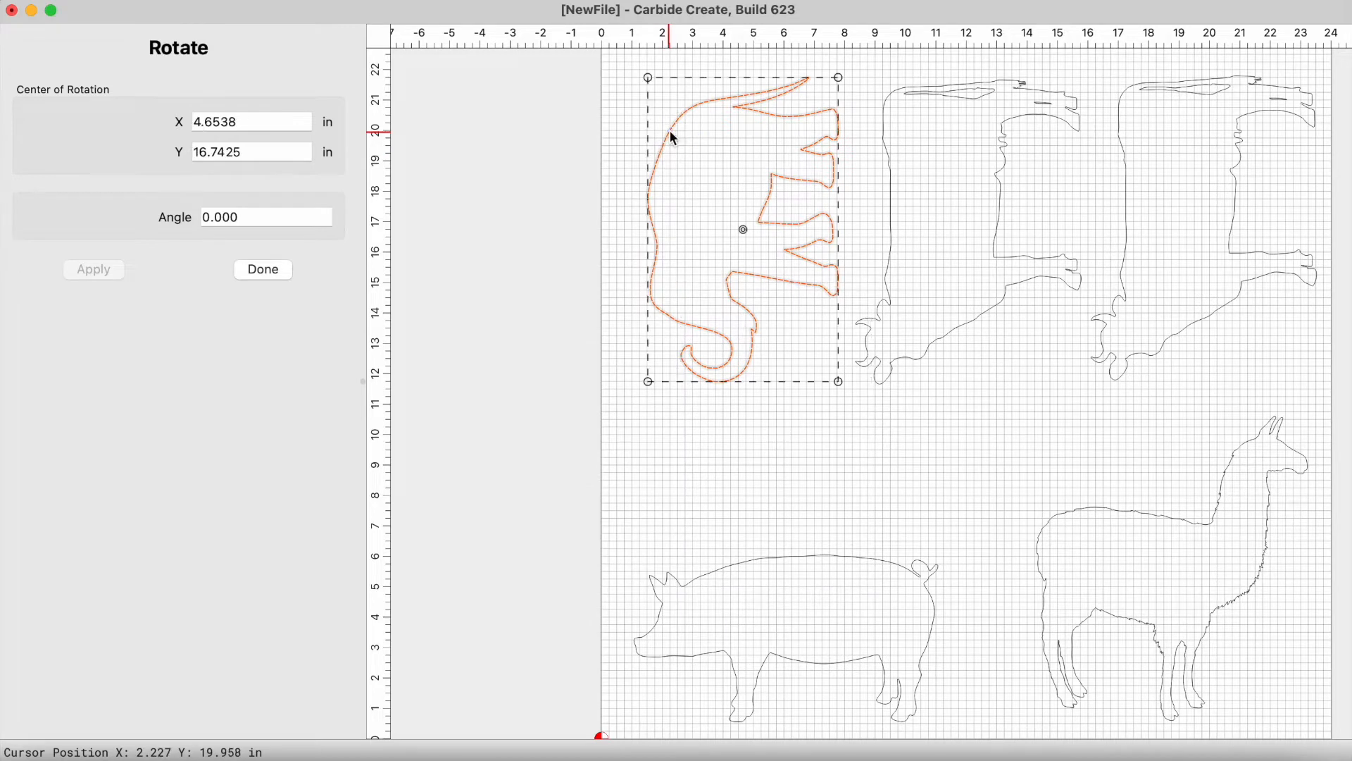
mouse_move(723, 320)
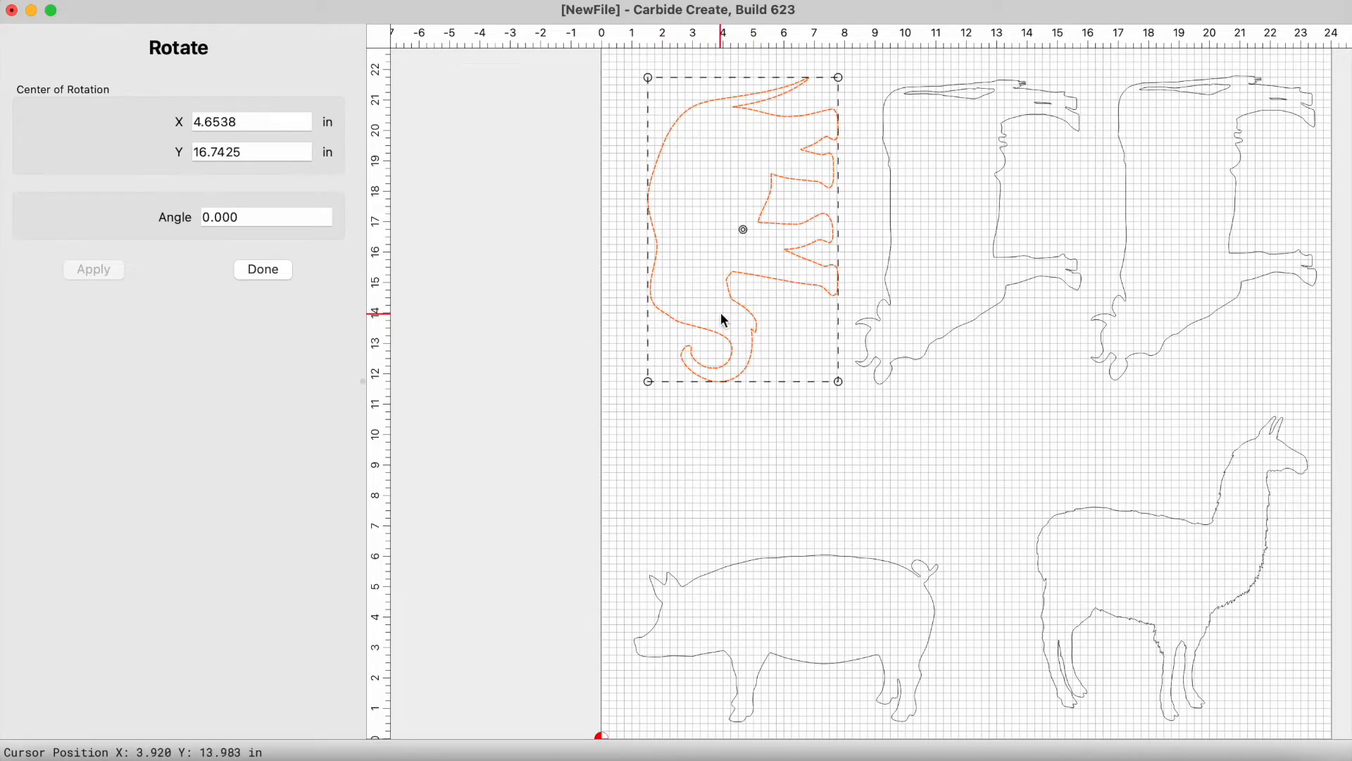
mouse_move(770, 572)
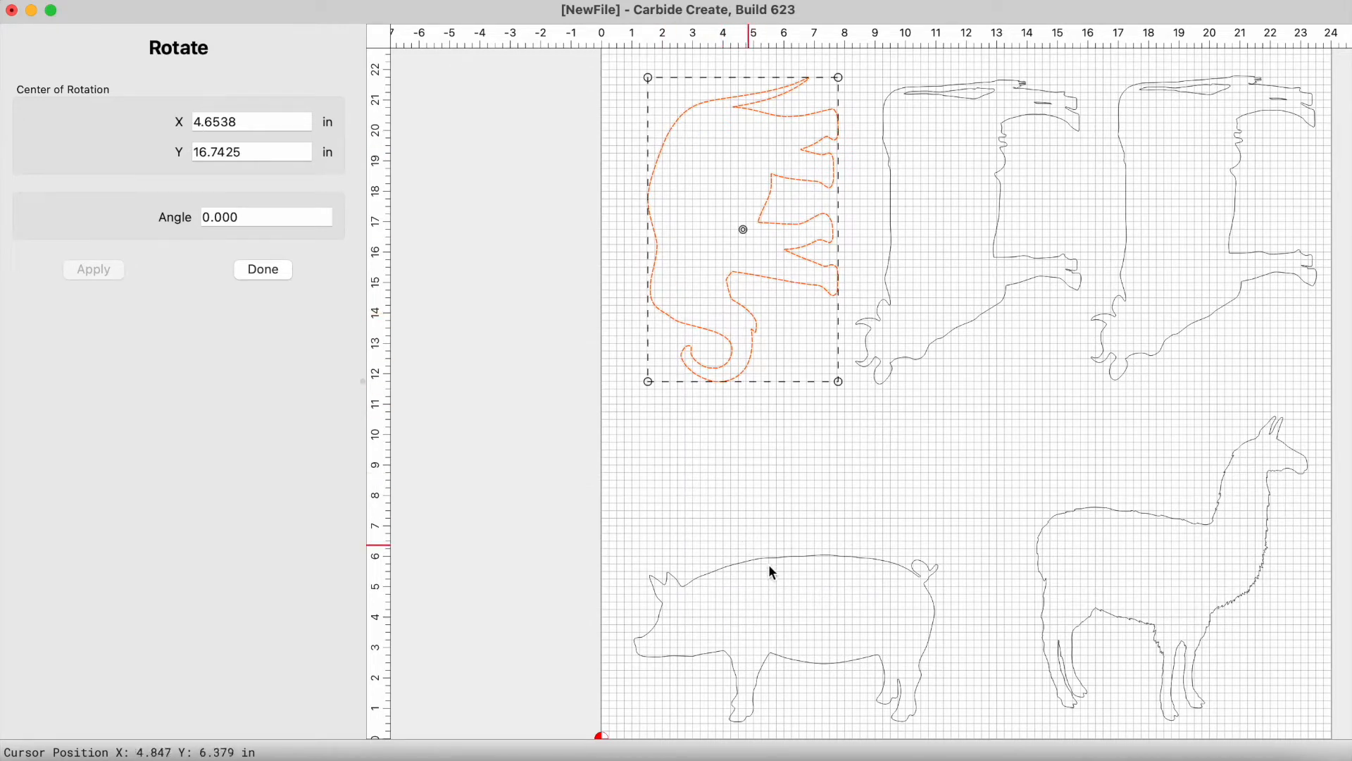
mouse_move(819, 557)
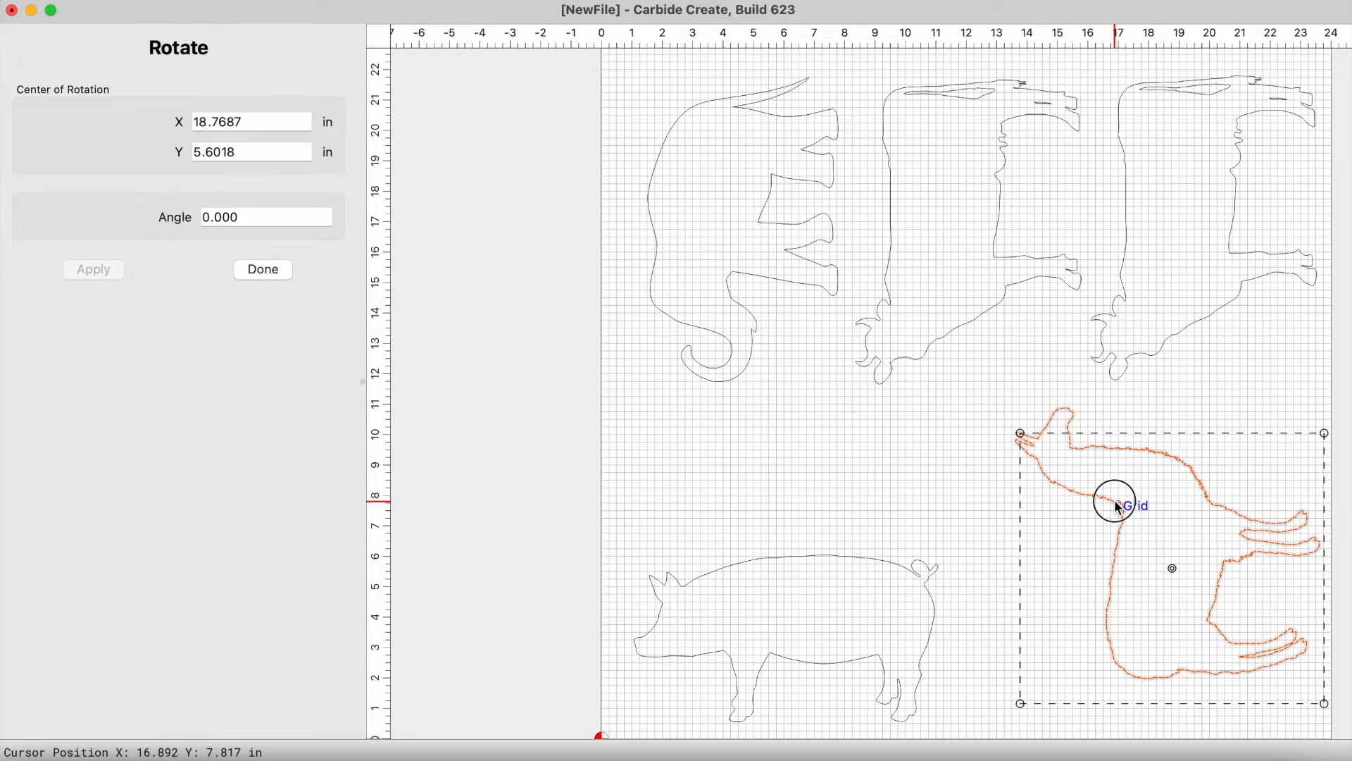
Step: Nudge the llama copy and rotate it 180 degrees over the original llama
drag(1115, 506, 1123, 490)
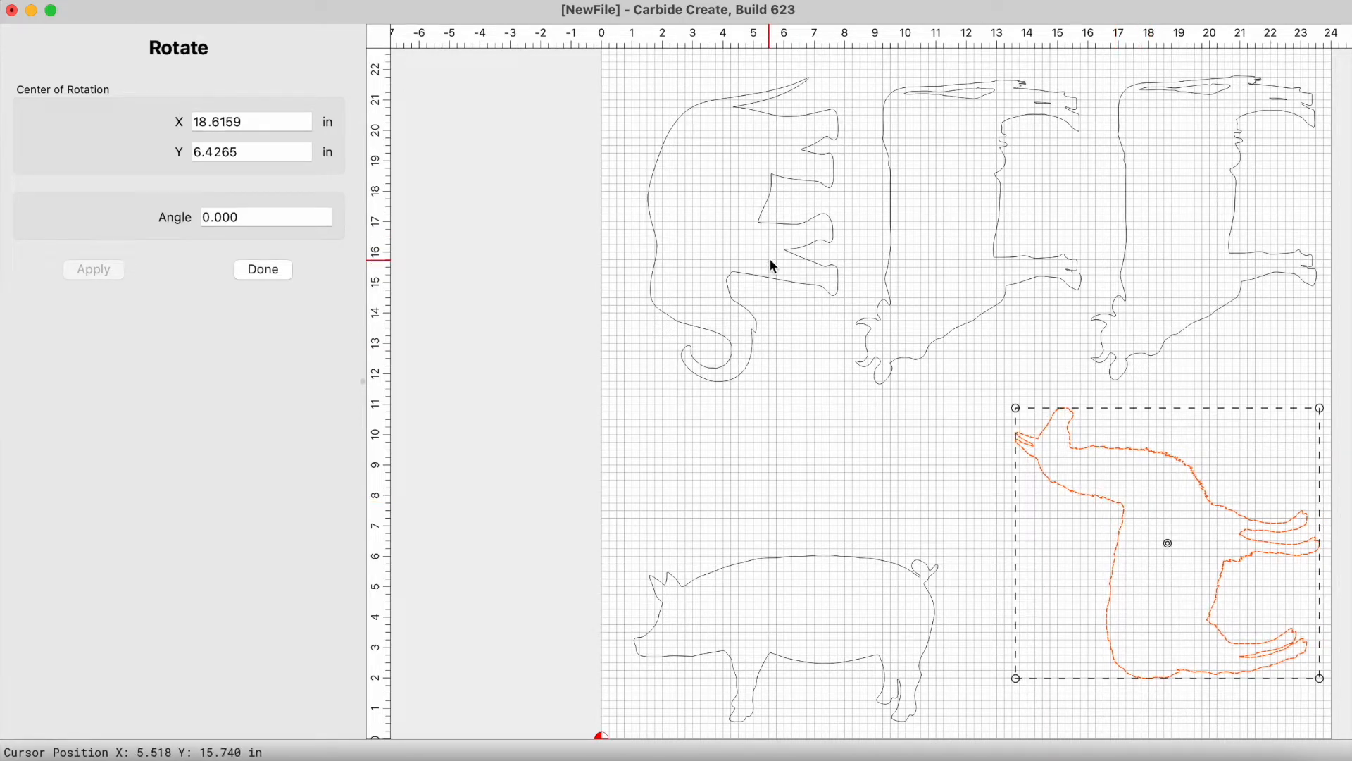
click(262, 268)
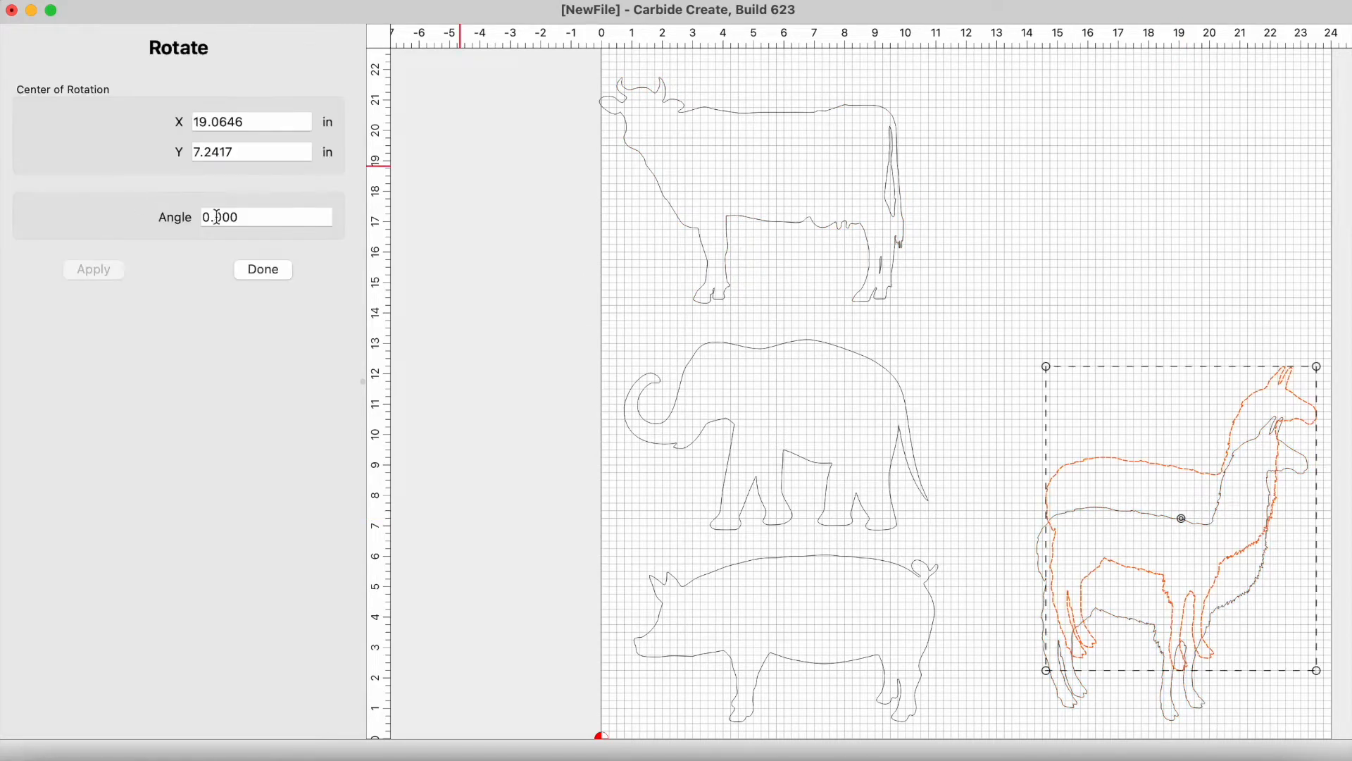
text(180)
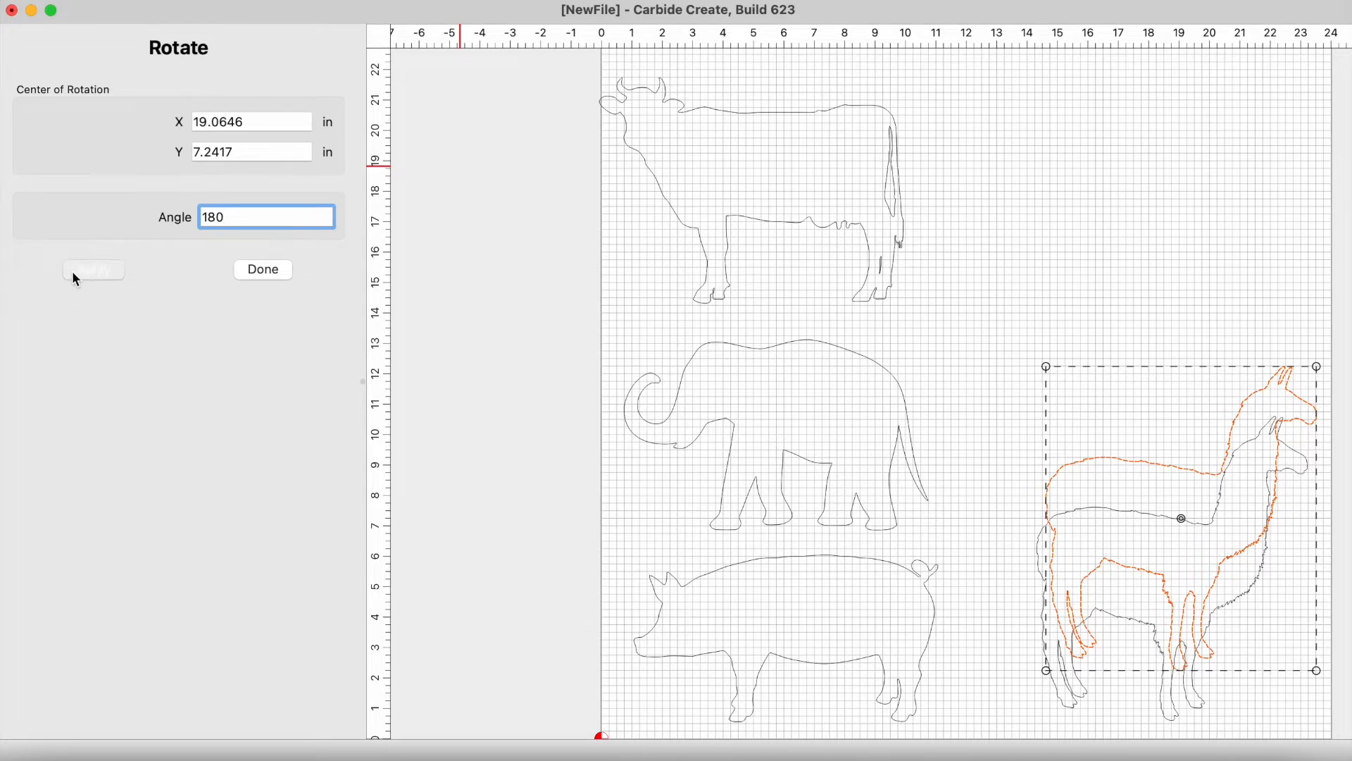
click(262, 269)
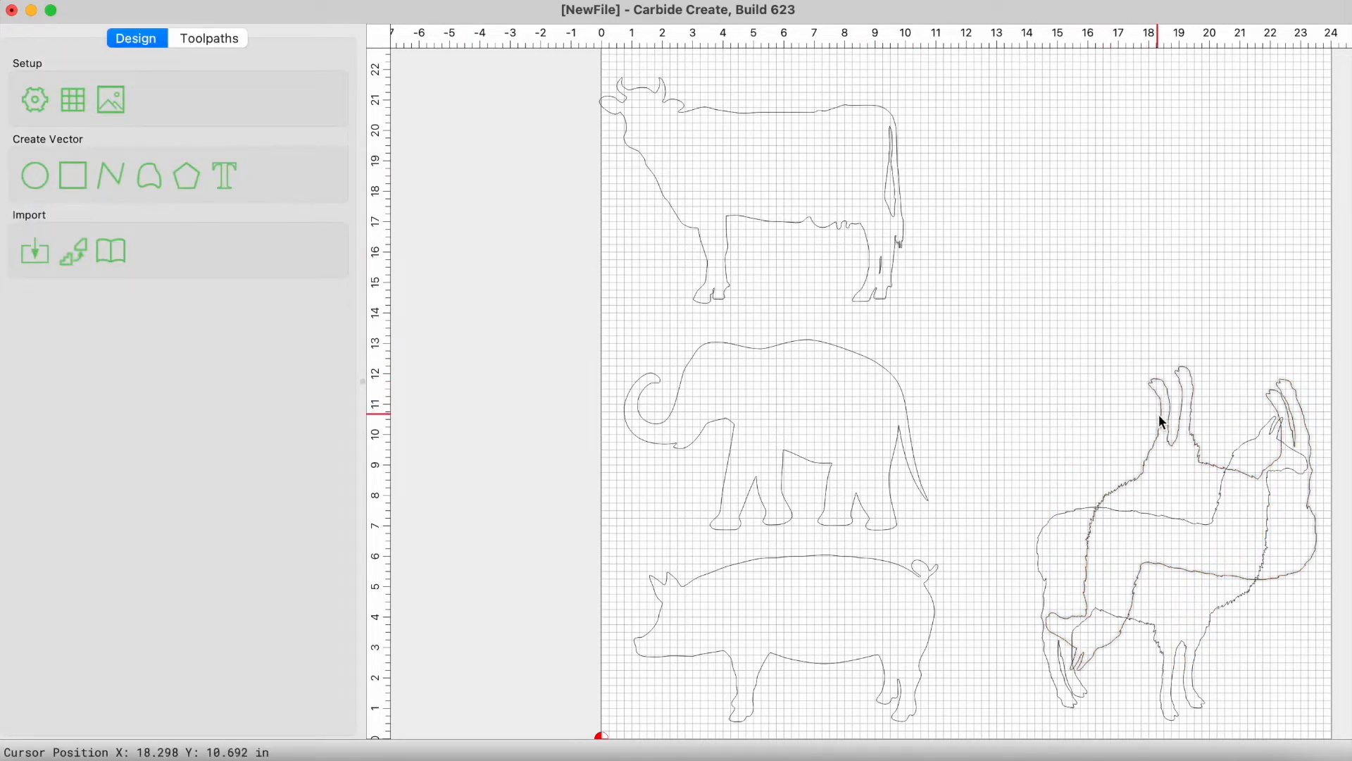
Step: Select a silhouette and drag the elephant down to the bottom left
click(1160, 401)
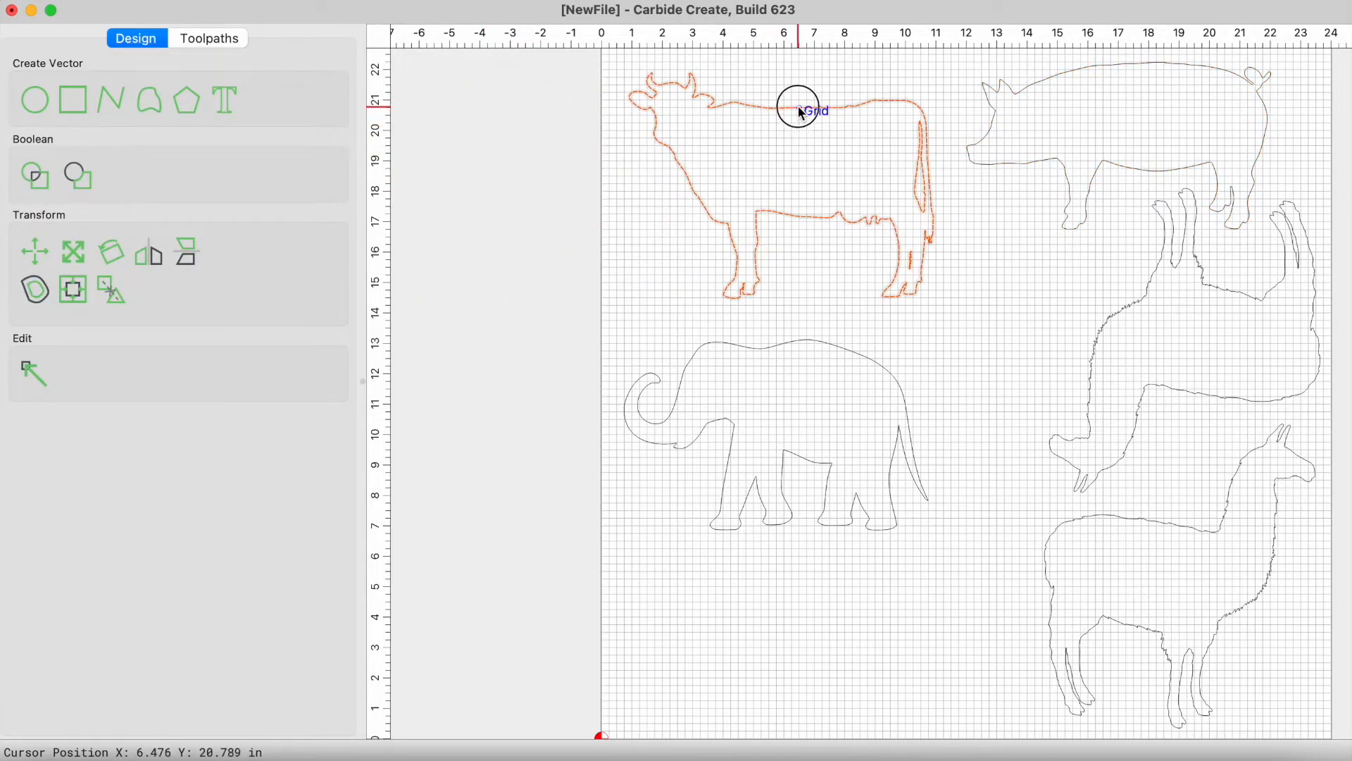
mouse_move(798, 345)
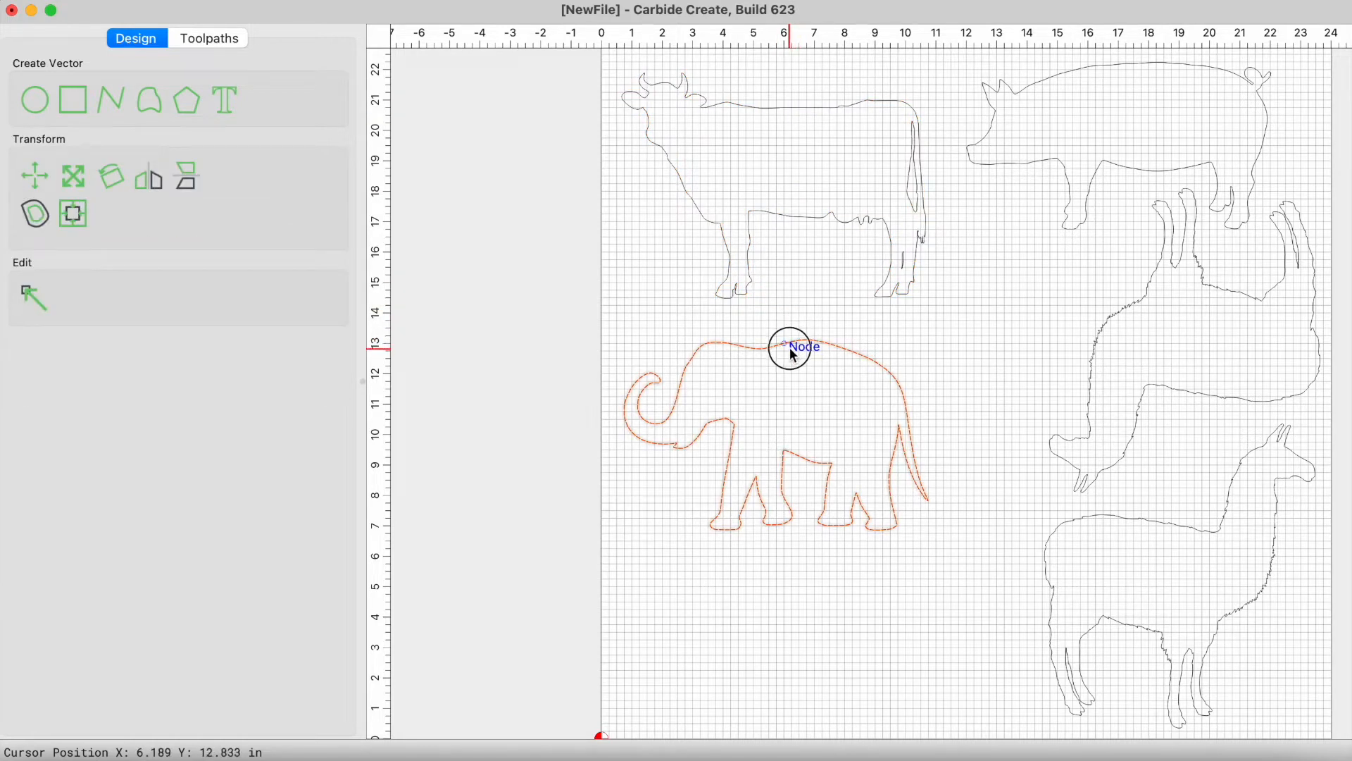
drag(789, 345, 794, 535)
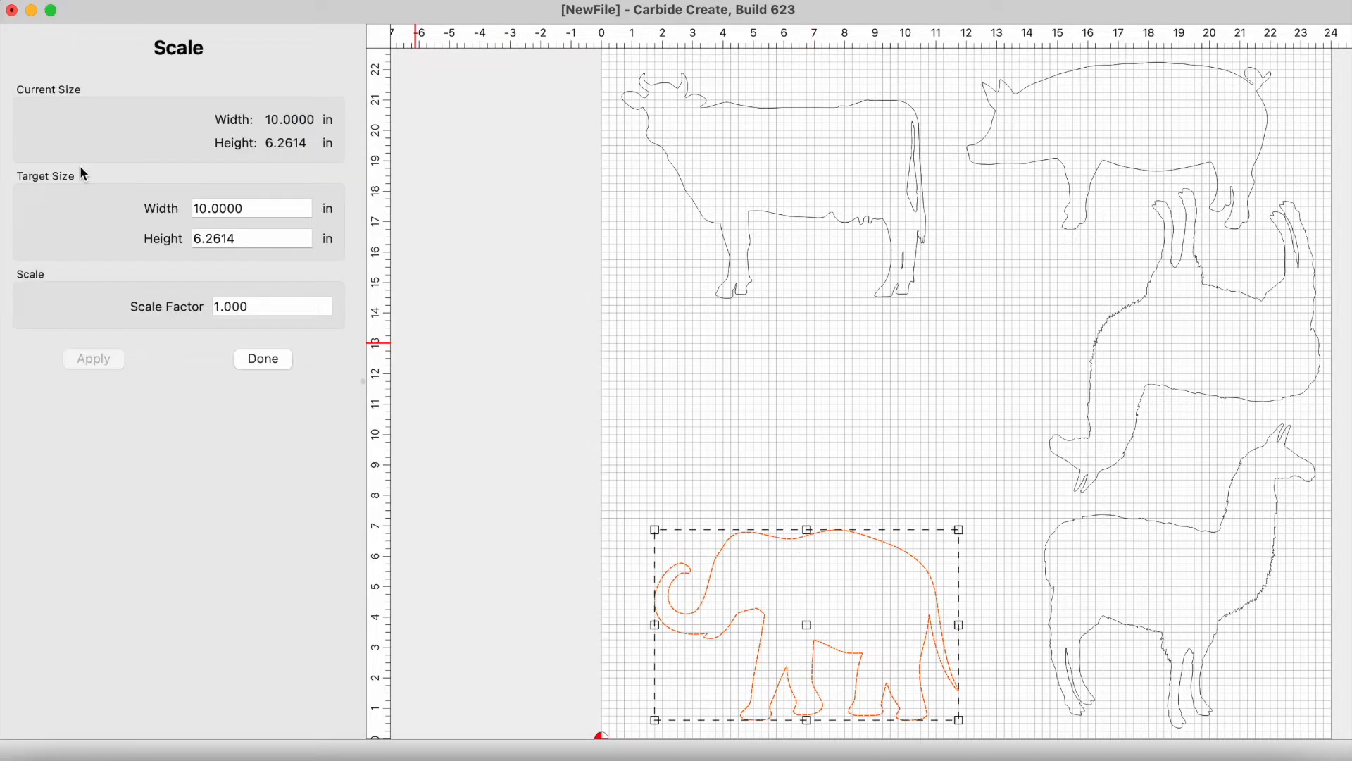
Step: Close the Scale panel without resizing
click(262, 358)
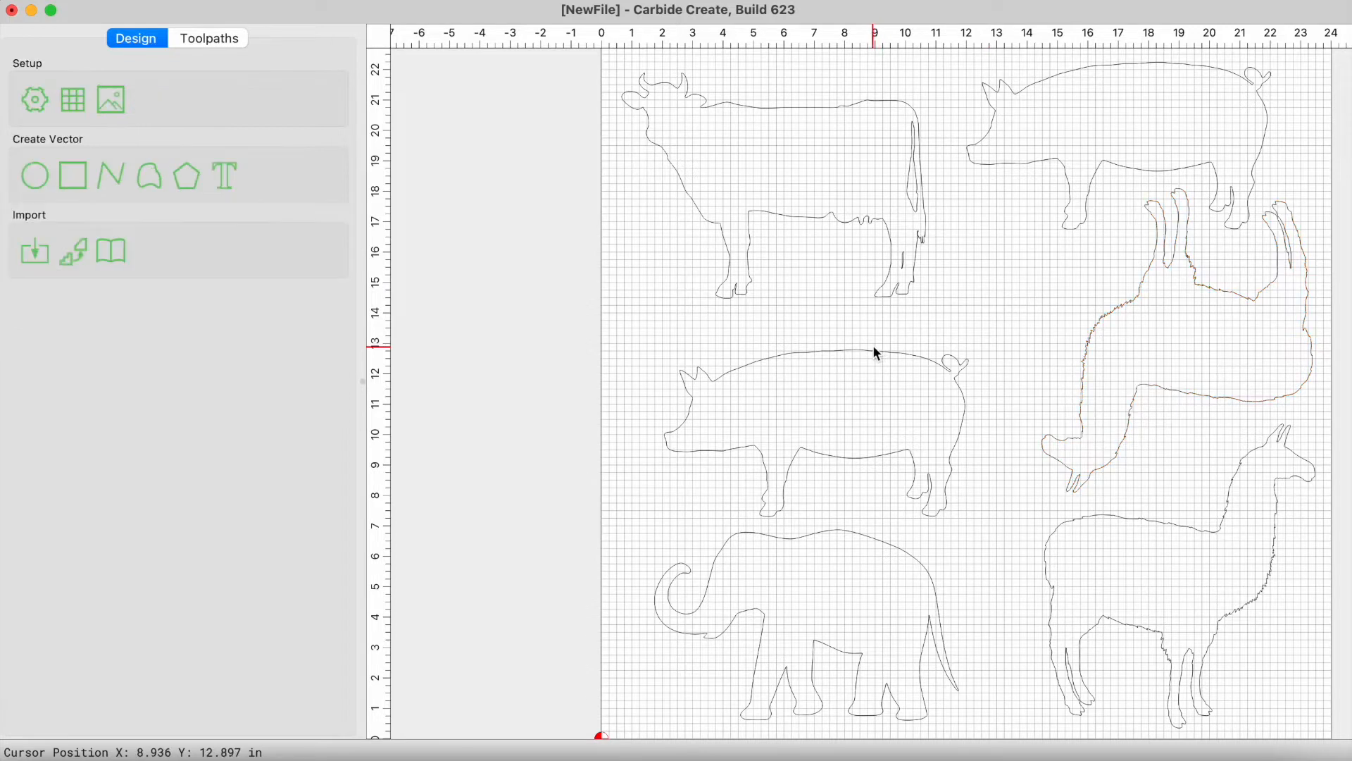
mouse_move(869, 358)
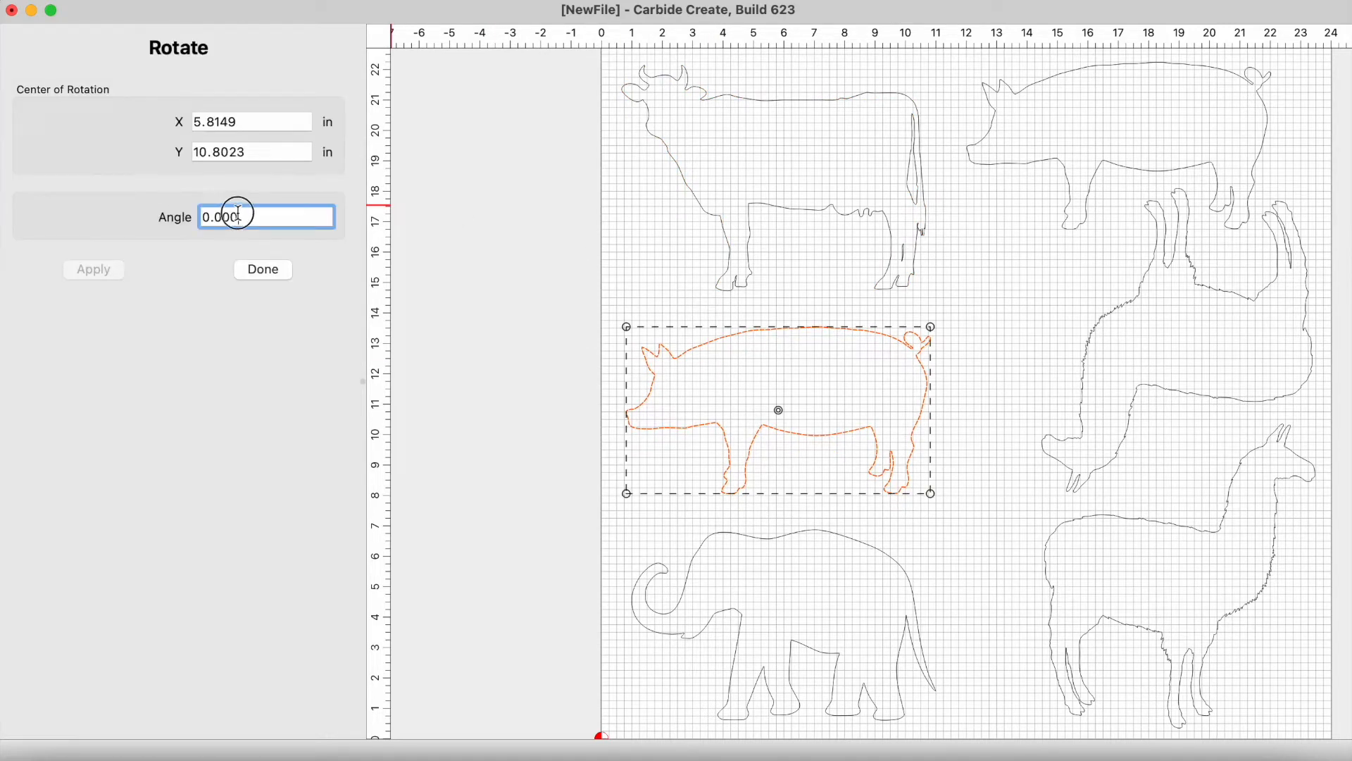
Step: Rotate the second pig 270 degrees so it stands on end
text(270)
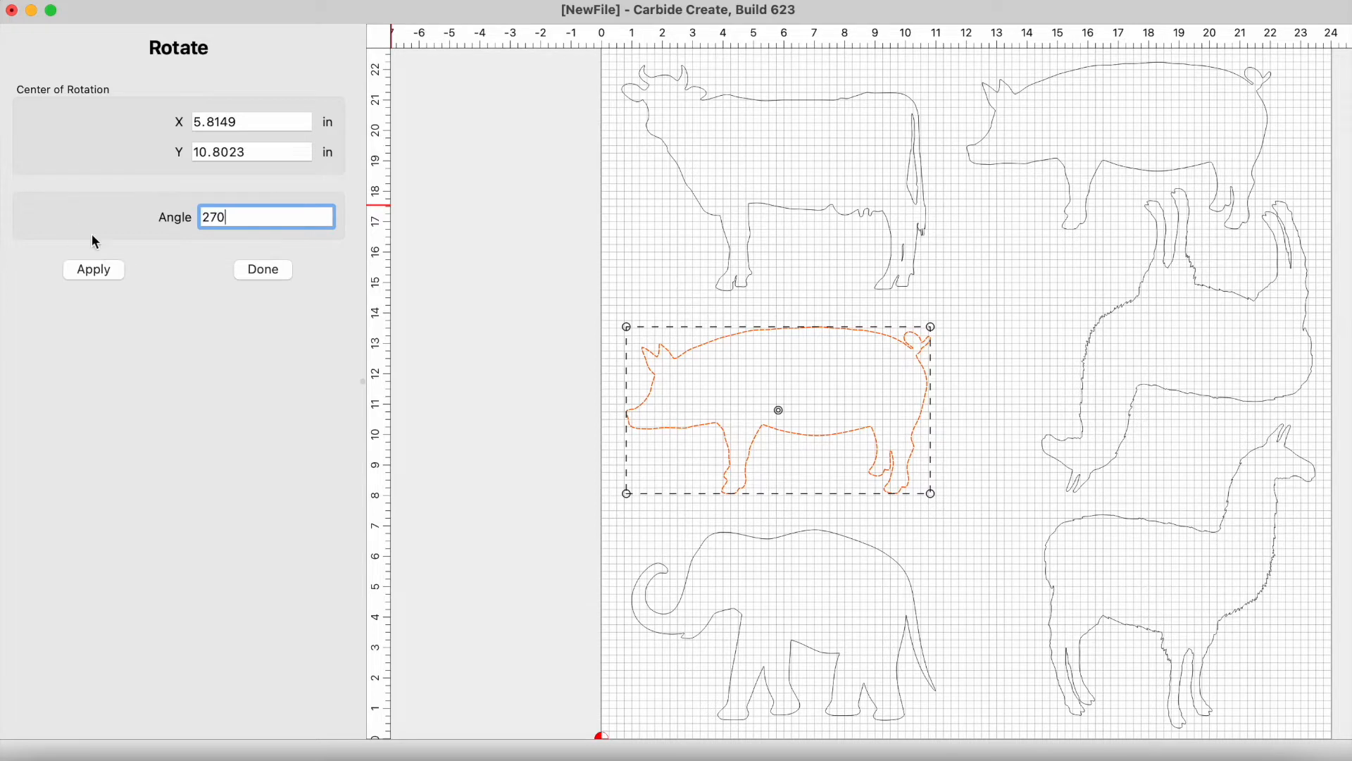
click(92, 269)
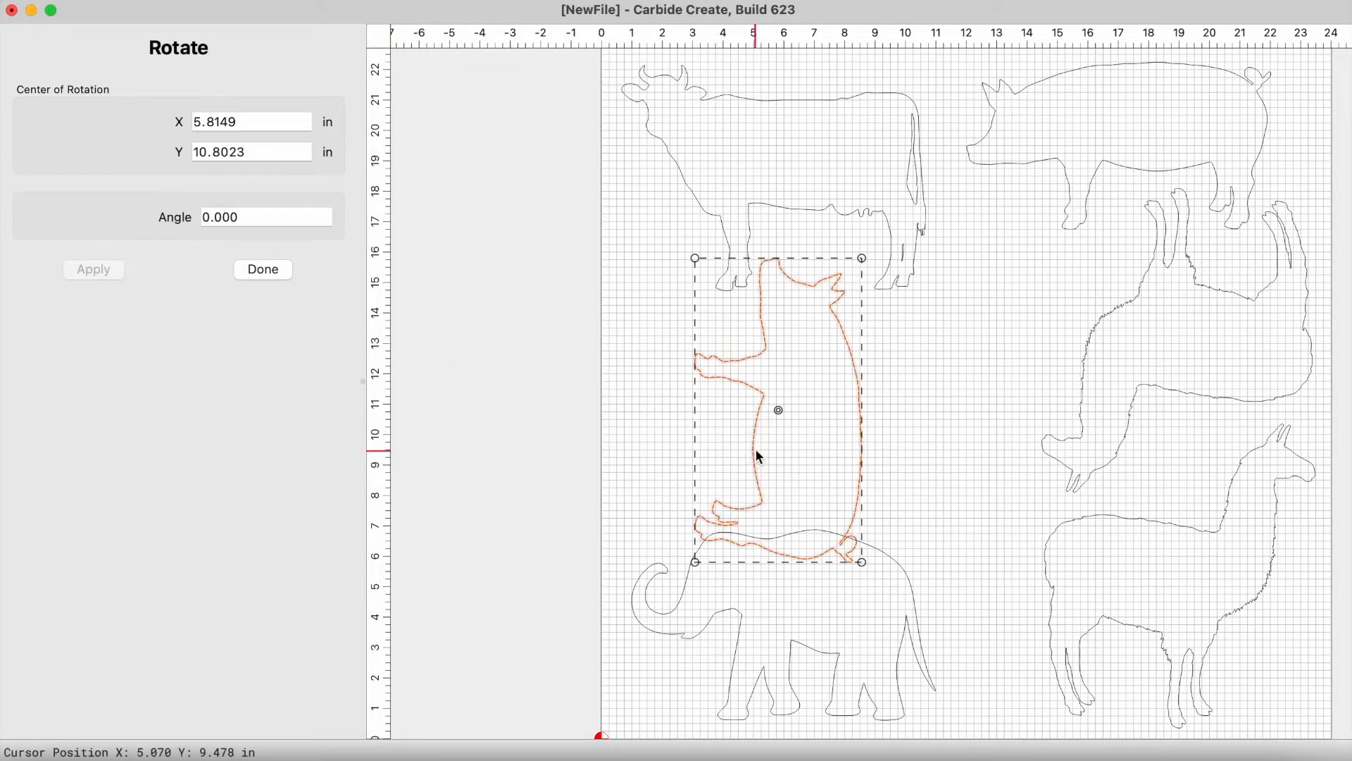
click(262, 269)
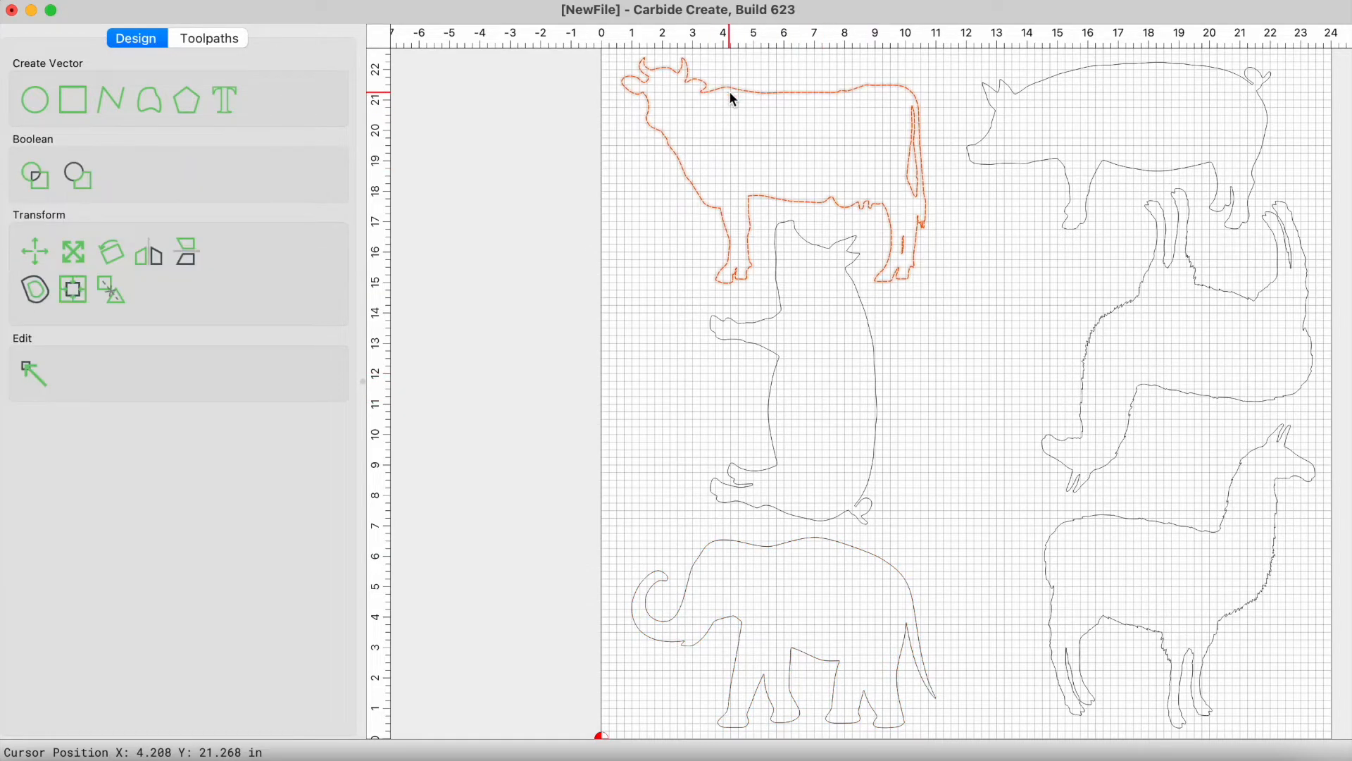
mouse_move(731, 286)
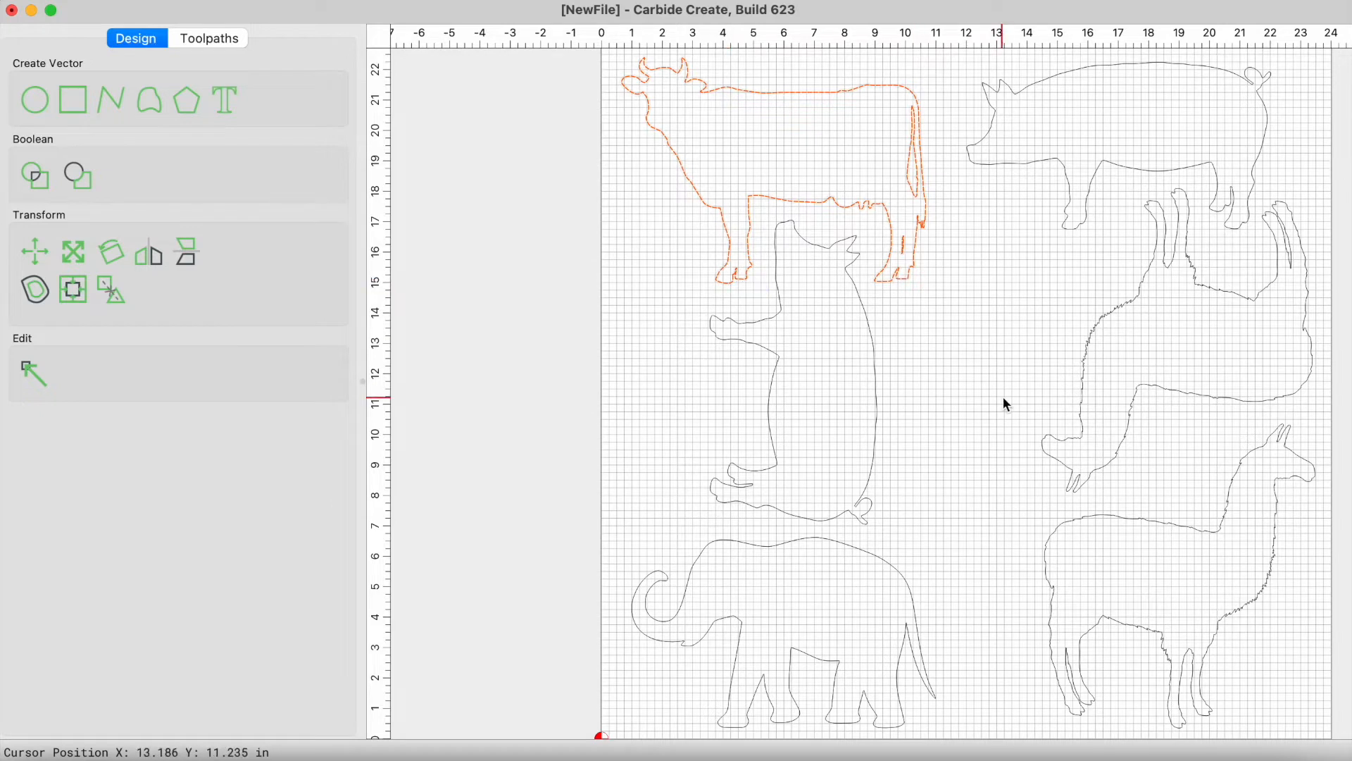
mouse_move(650, 391)
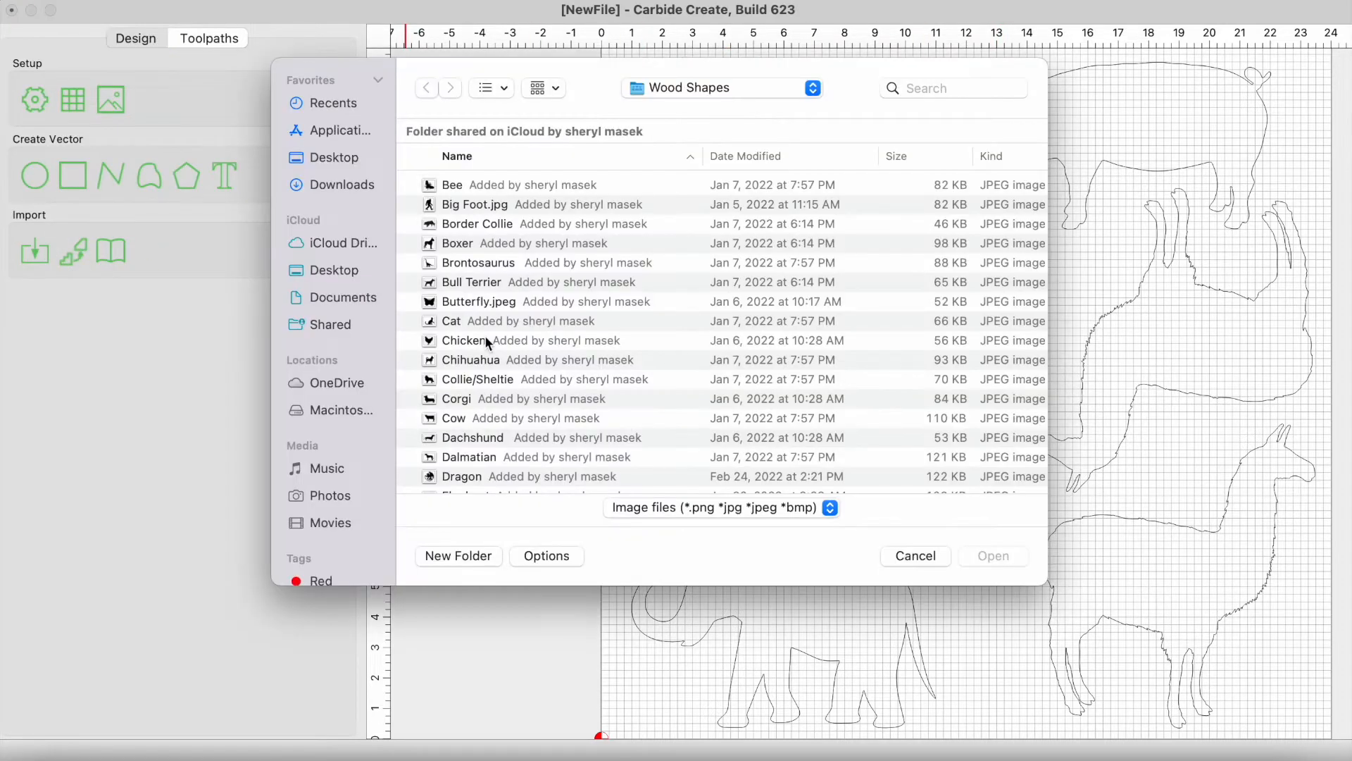
Step: Import the Gecko vector from the Wood Shapes folder
scroll(down, 3)
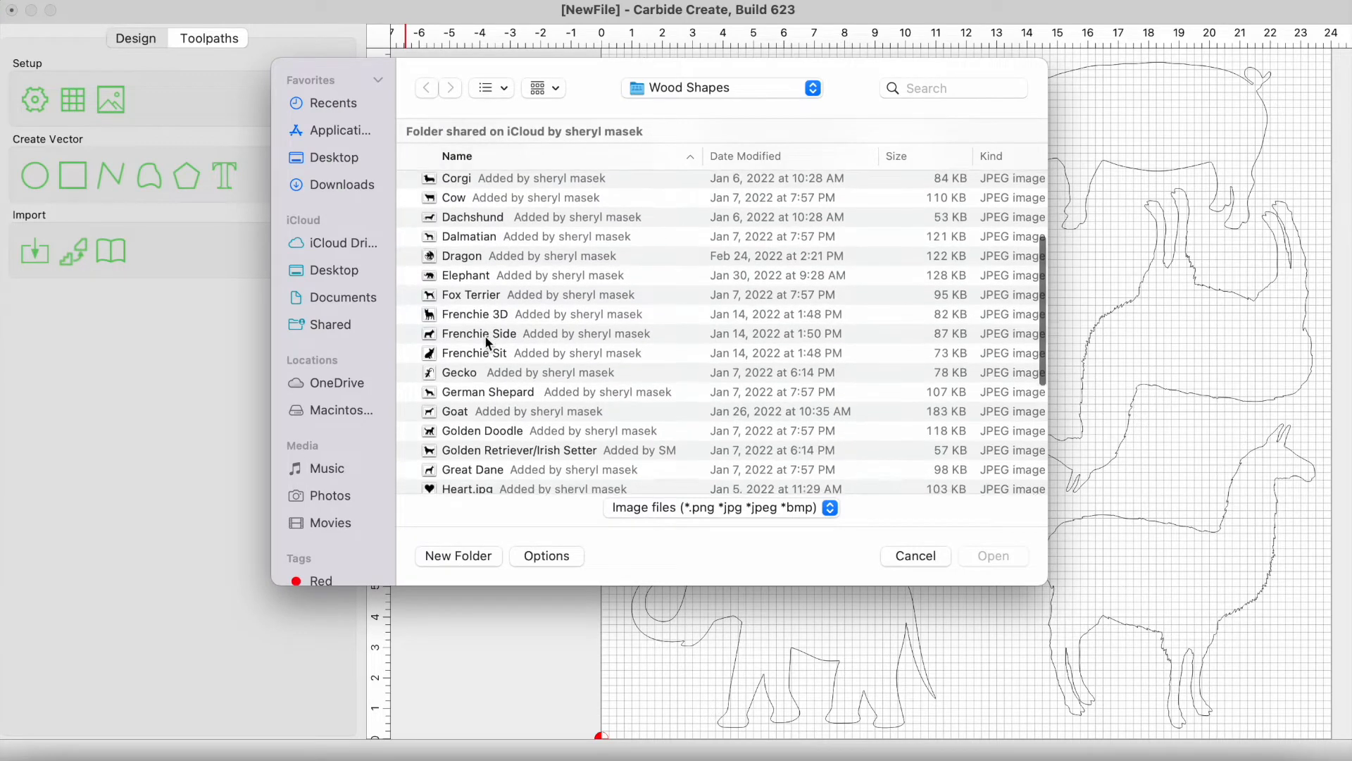
click(460, 334)
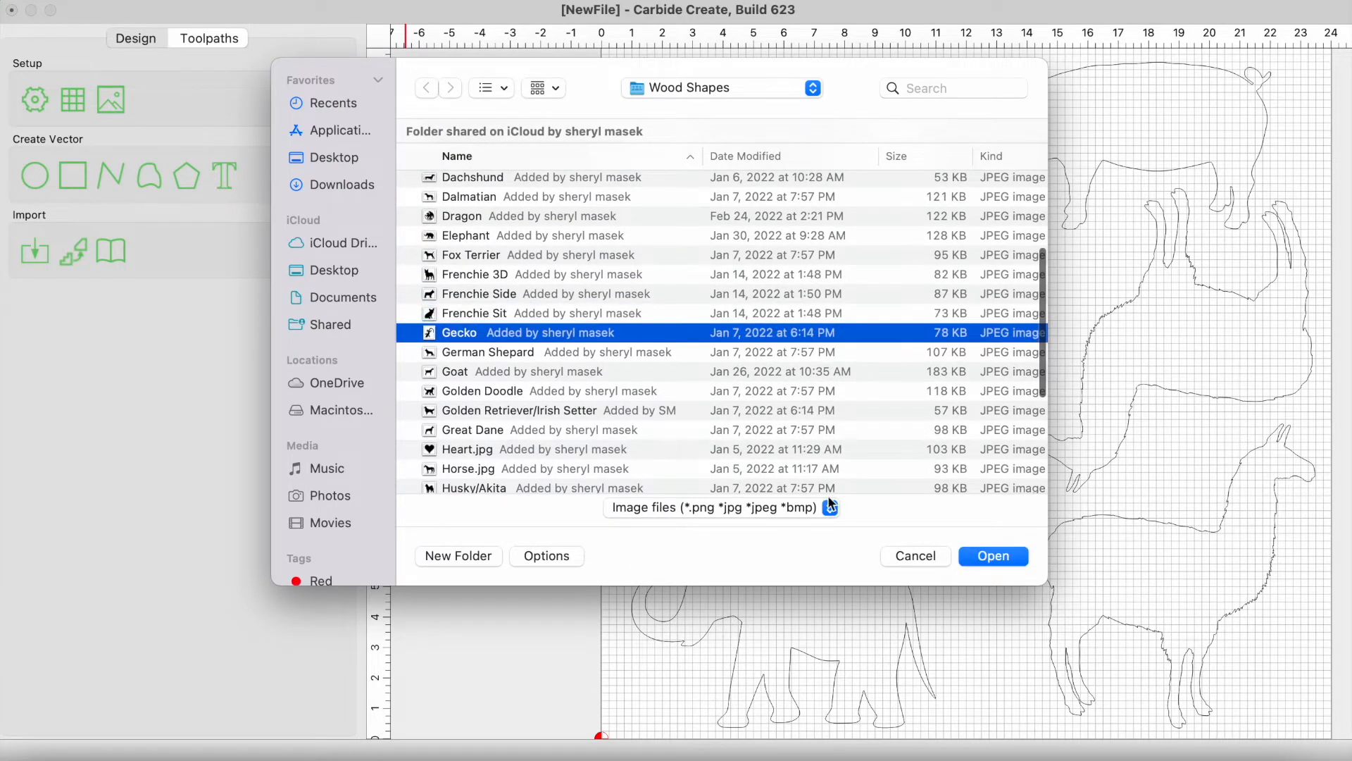
click(992, 556)
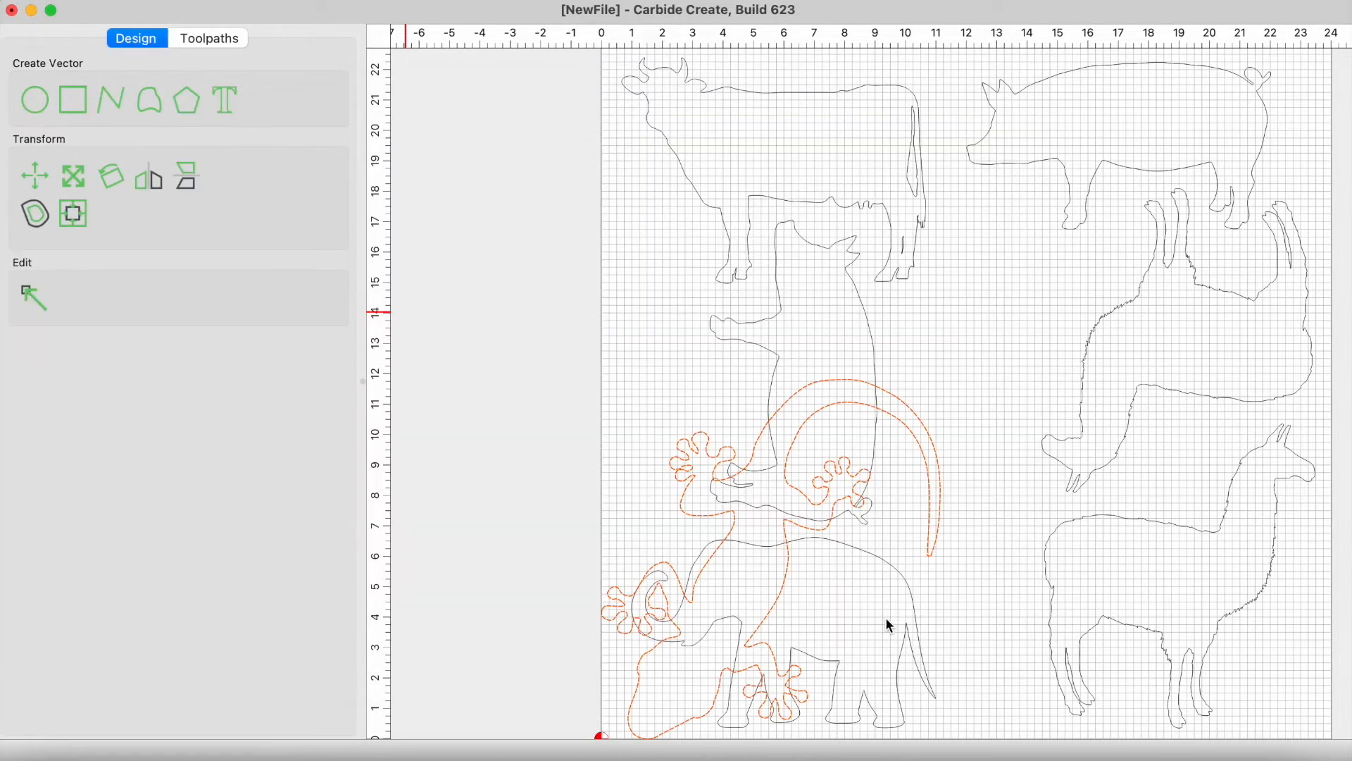
Step: Scale the gecko to 6 inches wide
click(73, 176)
text(6.0000)
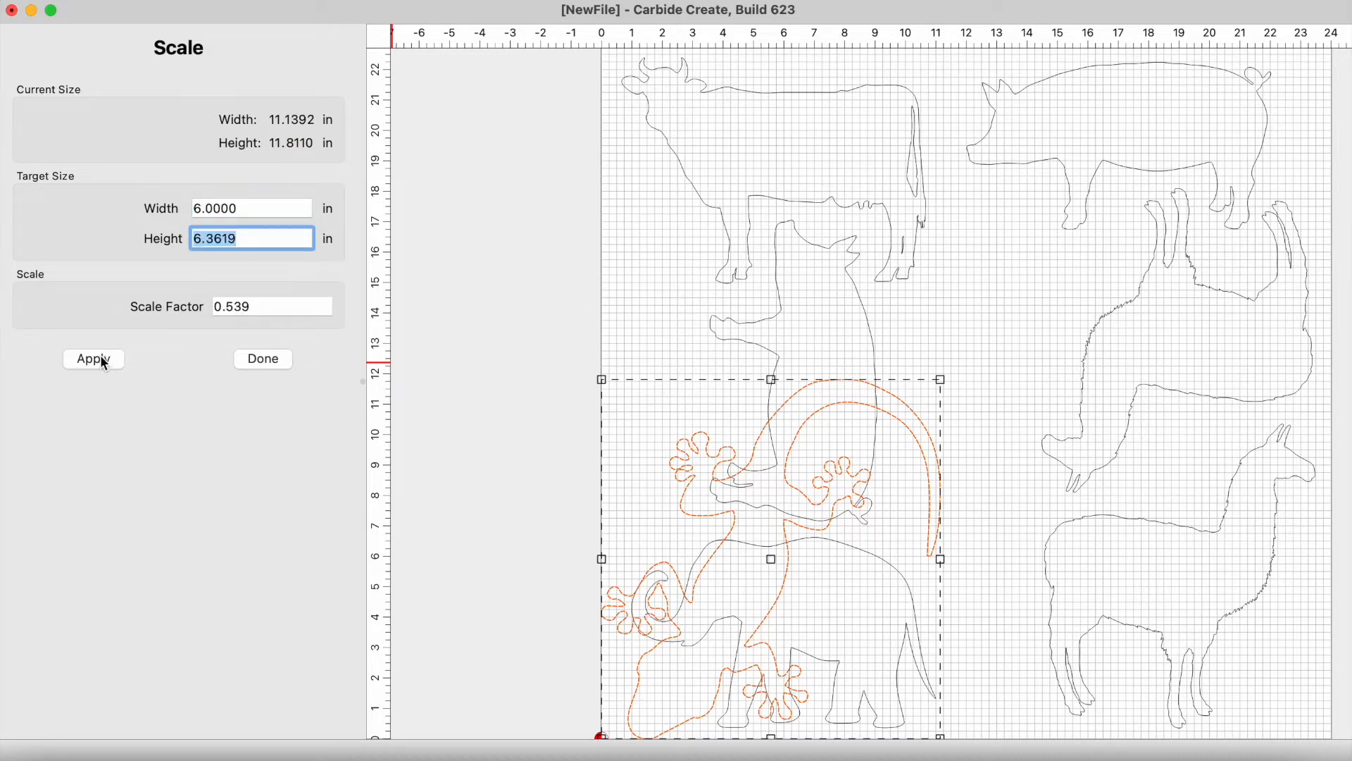
click(92, 359)
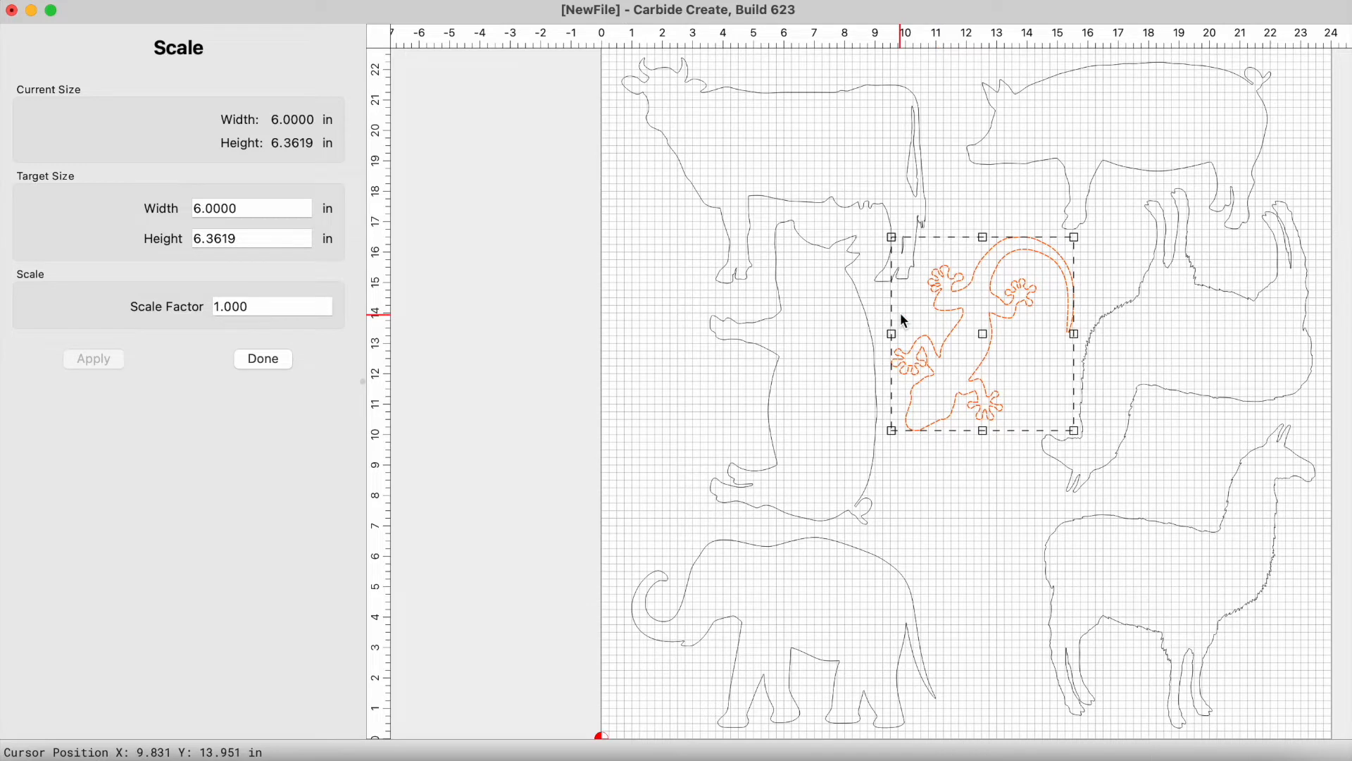
mouse_move(793, 287)
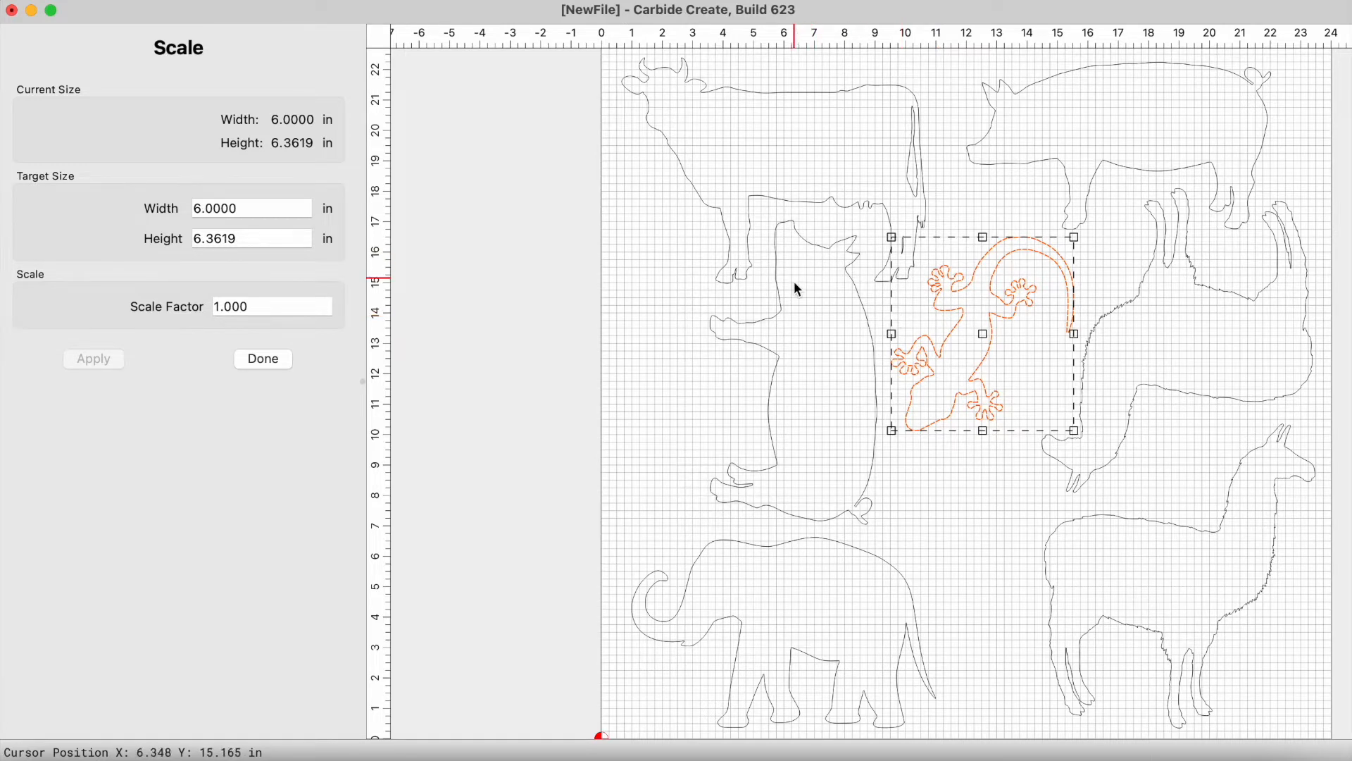
click(262, 359)
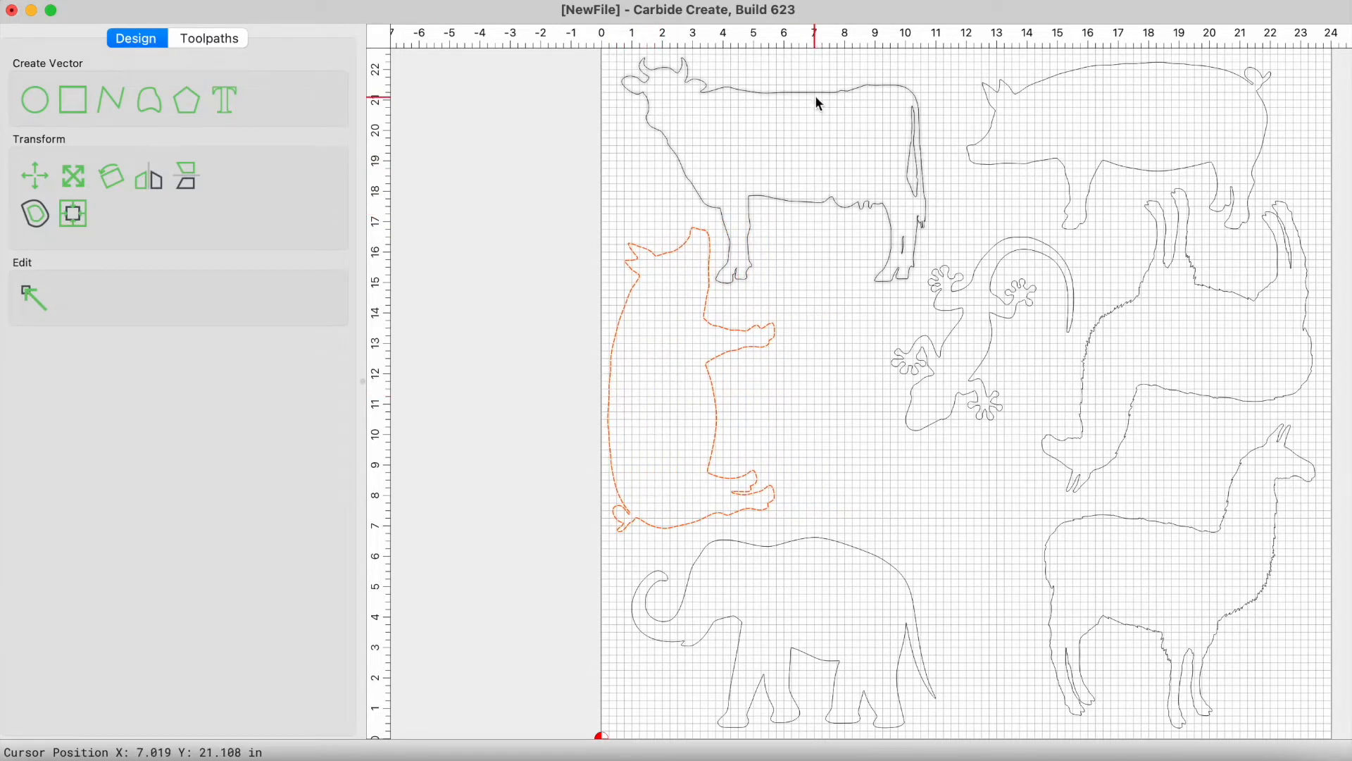
Step: Enlarge the gecko to 10 inches wide and rotate it 180 degrees
click(793, 95)
text(10)
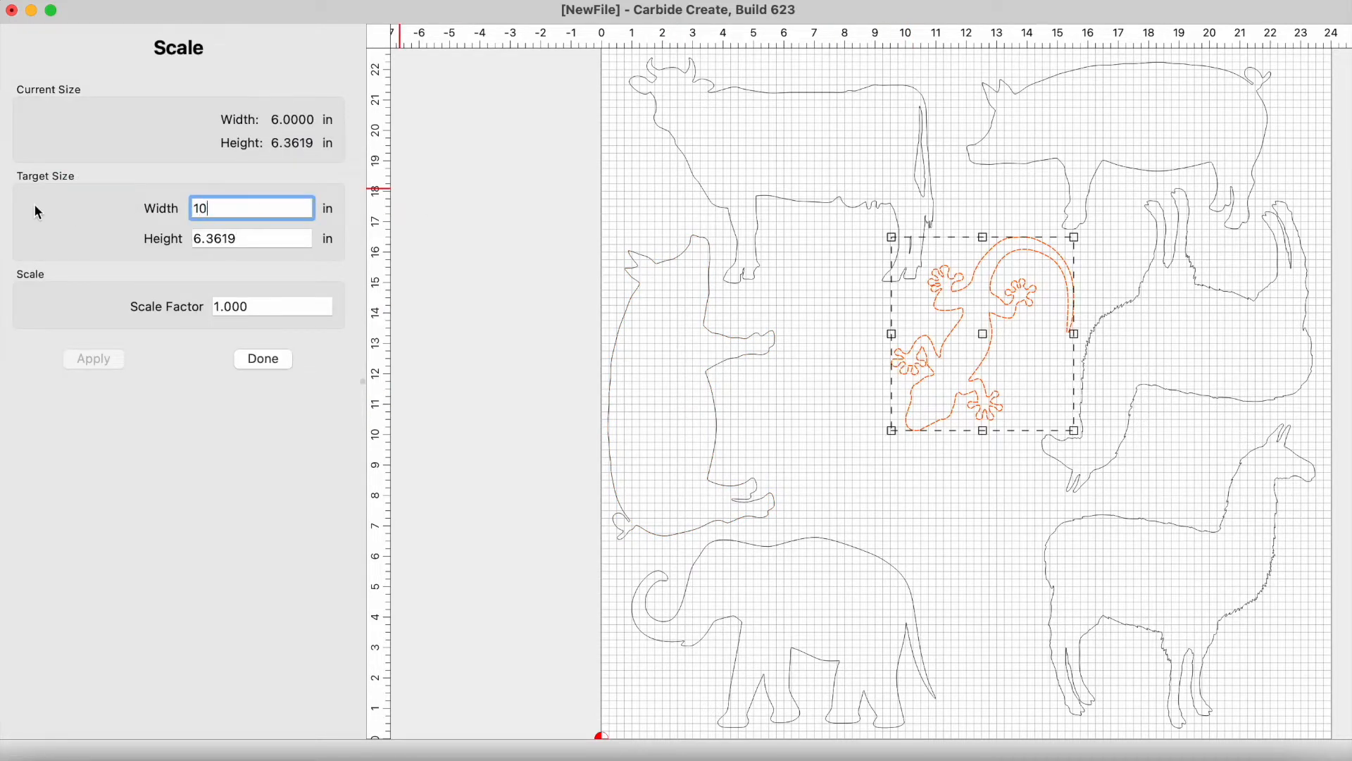
click(92, 359)
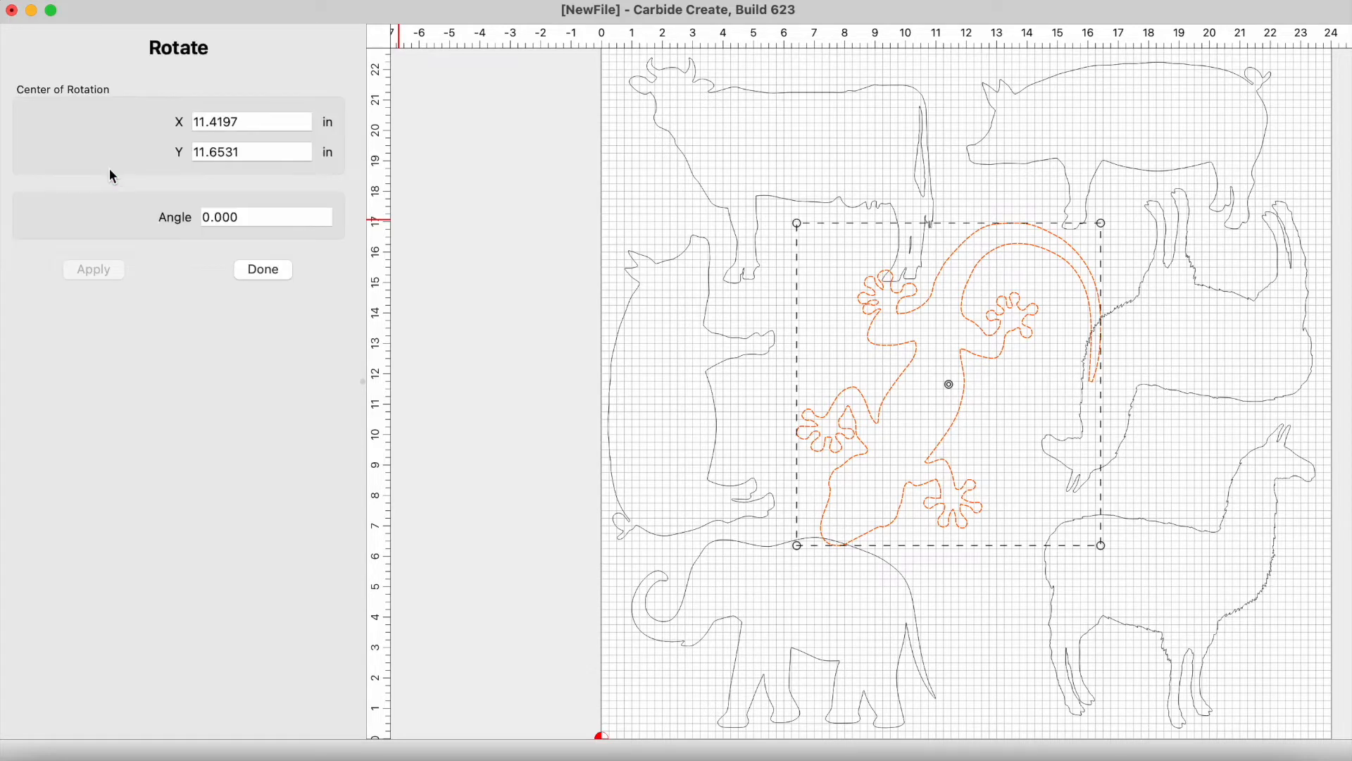
text(1)
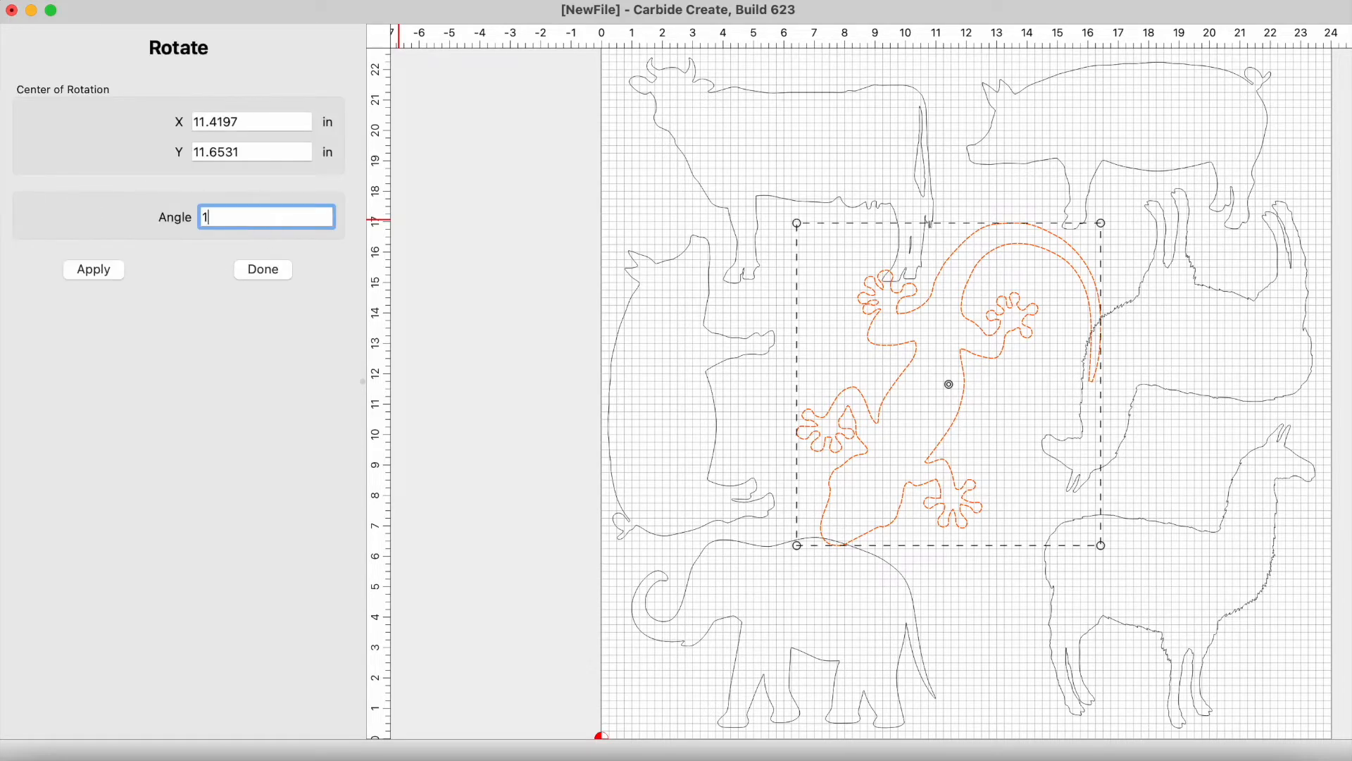
text(80)
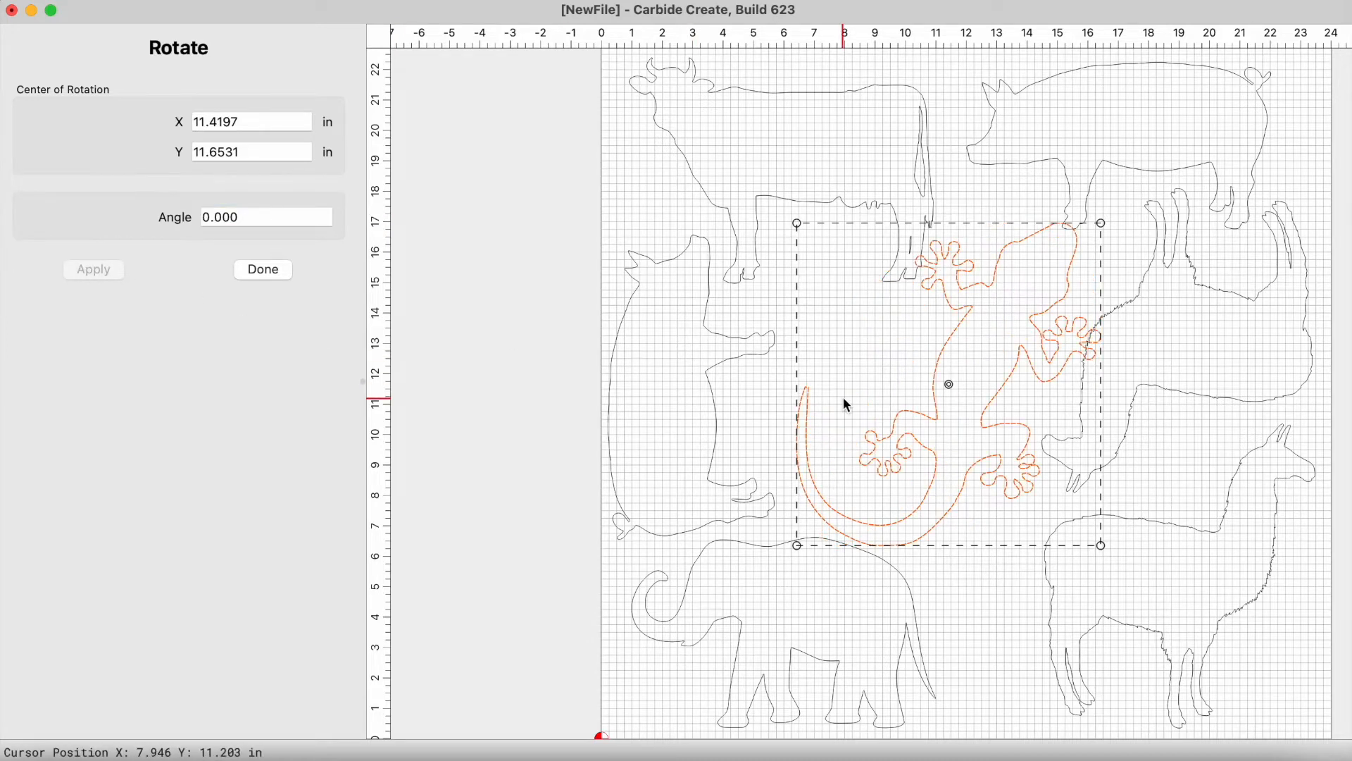
click(262, 269)
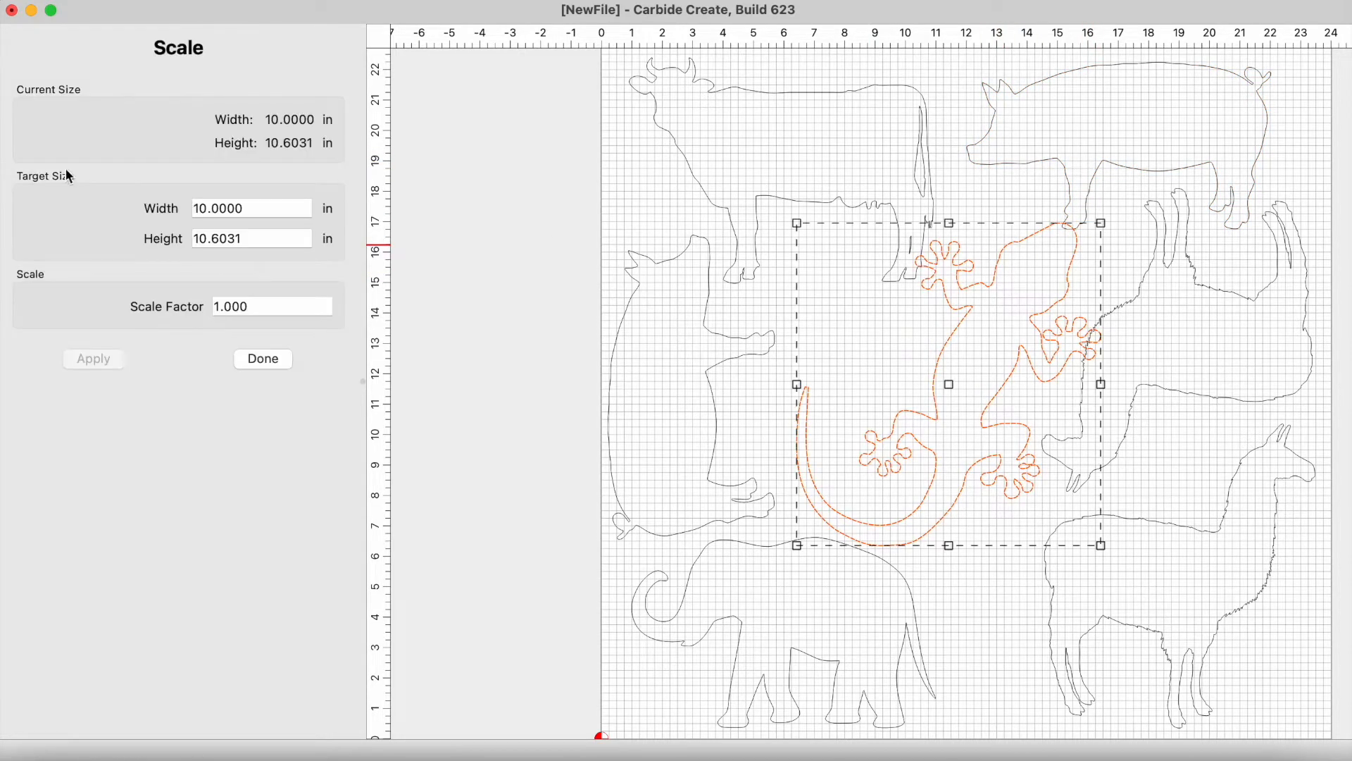
Step: Rescale the gecko to 9 inches wide
text(9.0000)
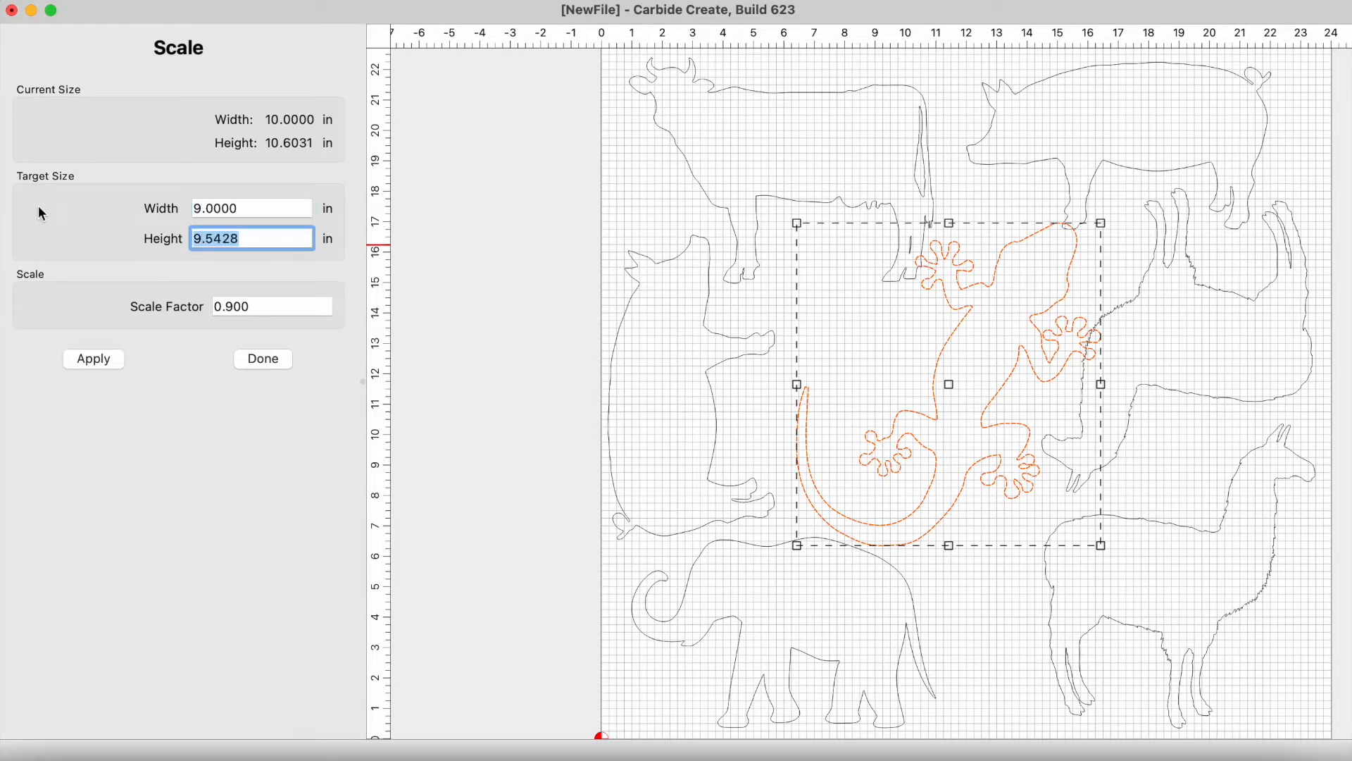
click(92, 359)
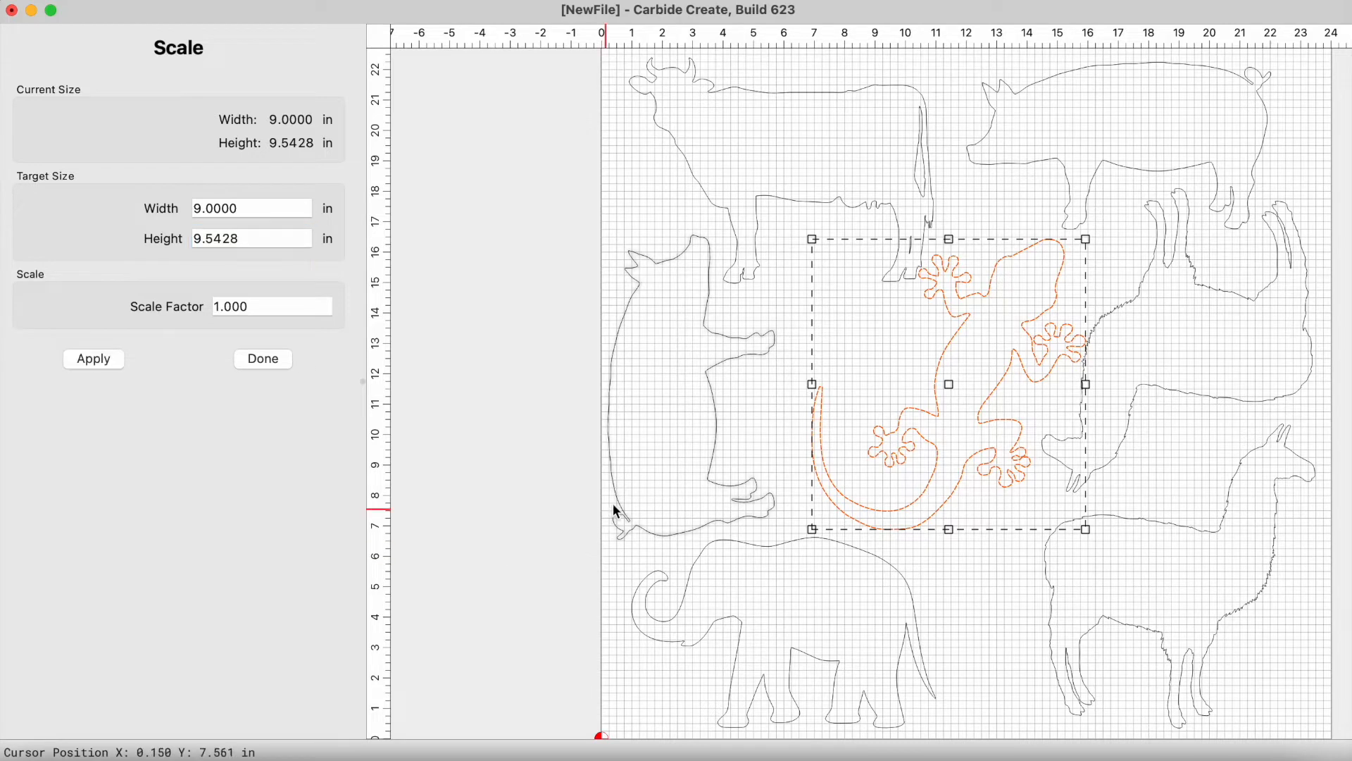
click(262, 358)
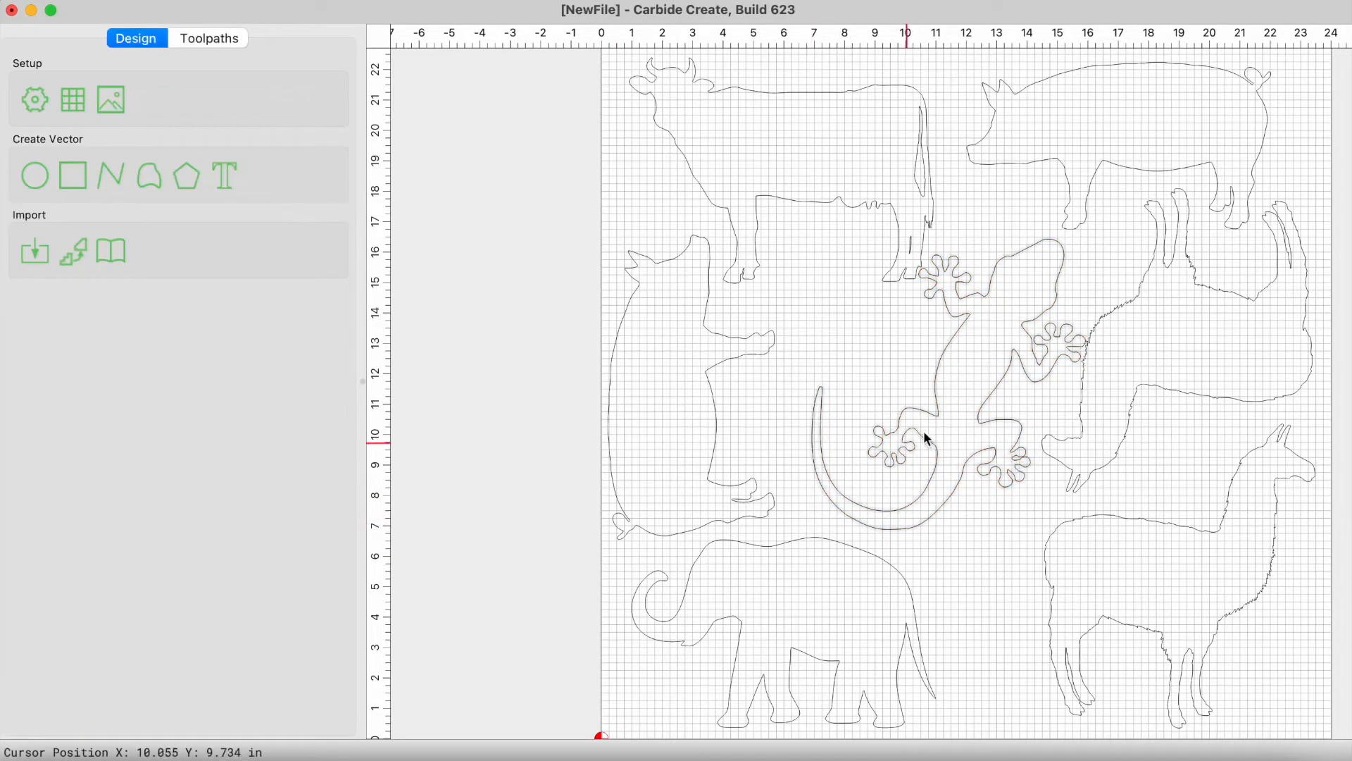
Step: Select the gecko and rotate it by -20 degrees
click(927, 438)
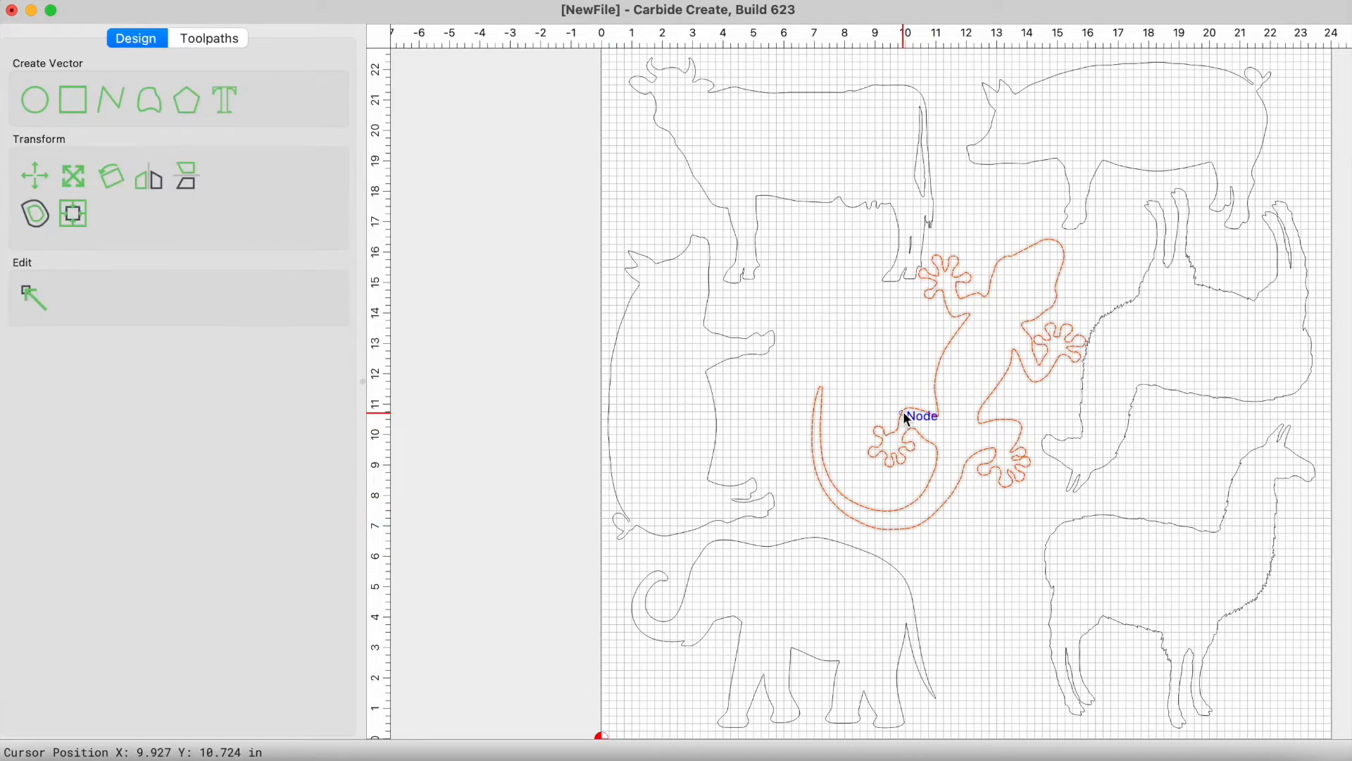
mouse_move(111, 176)
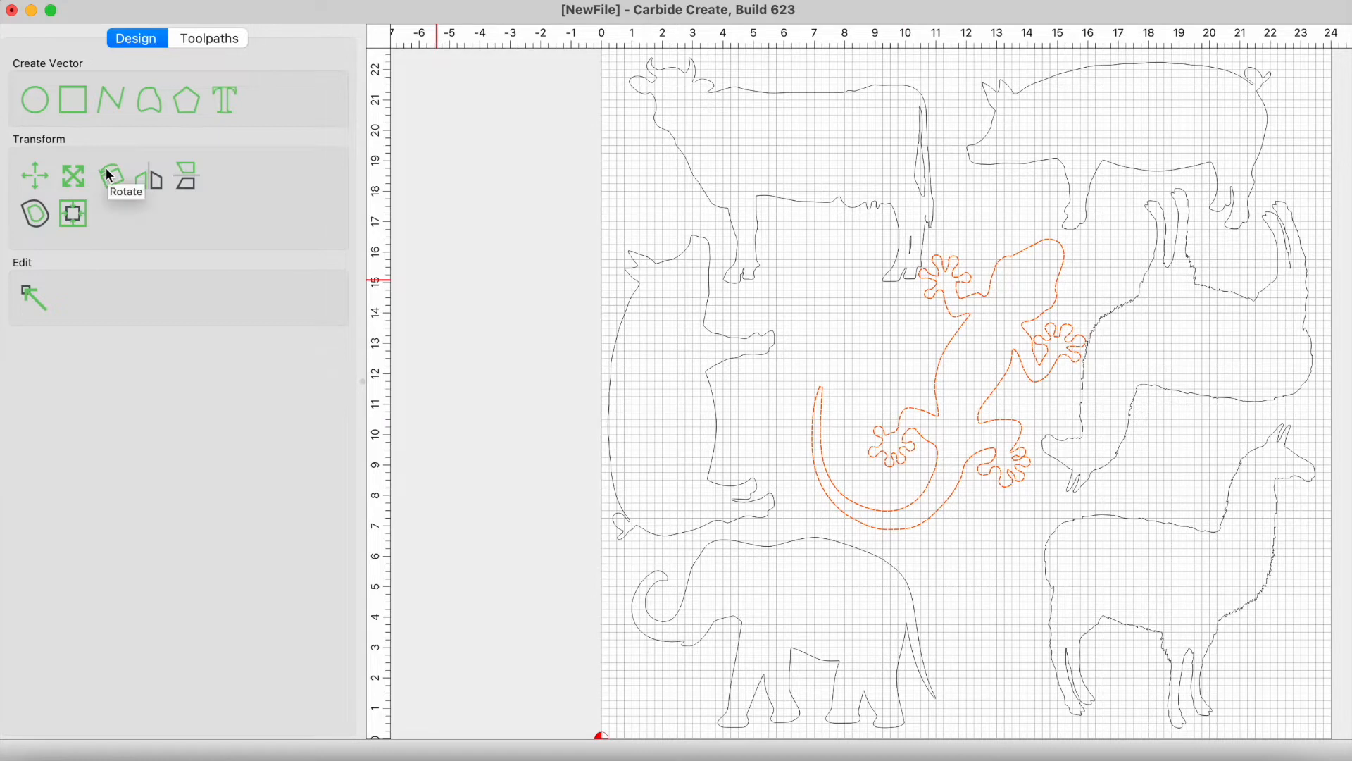
click(110, 176)
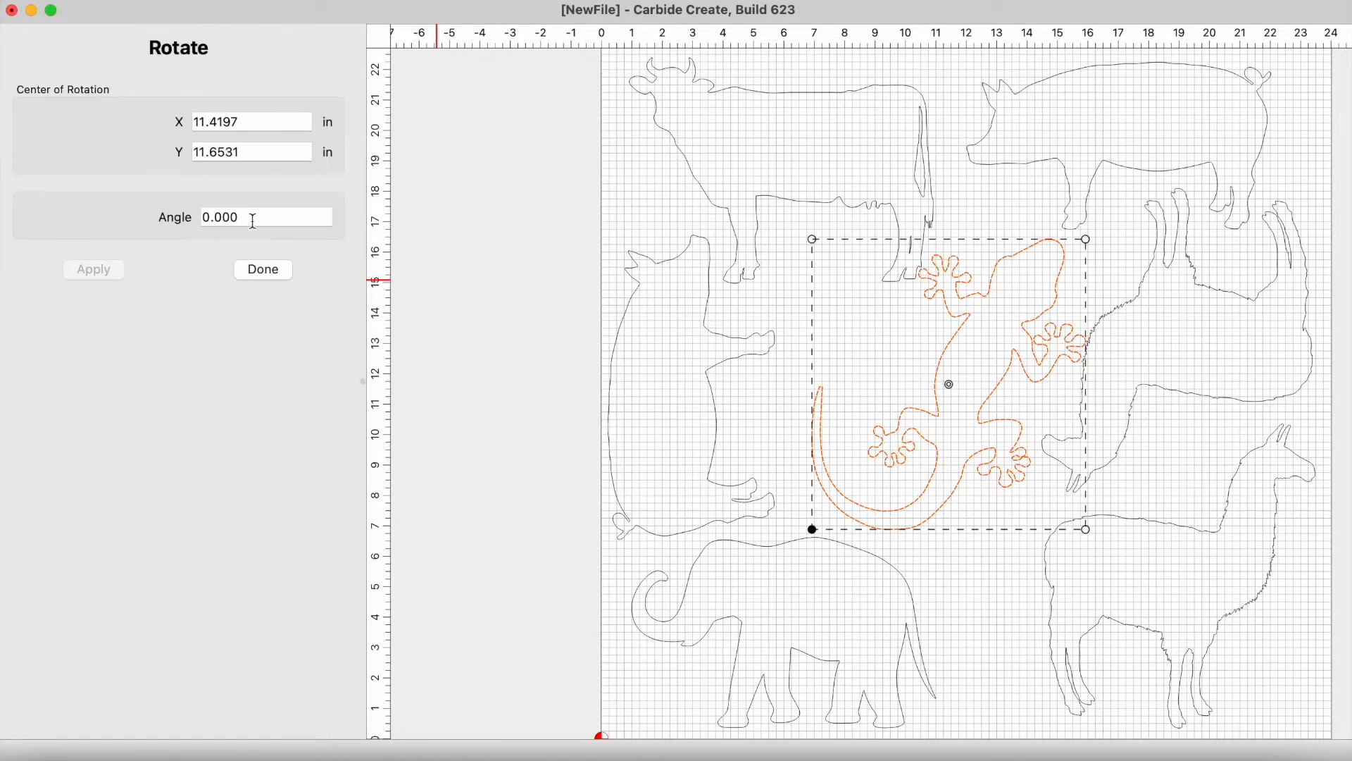
text(-20)
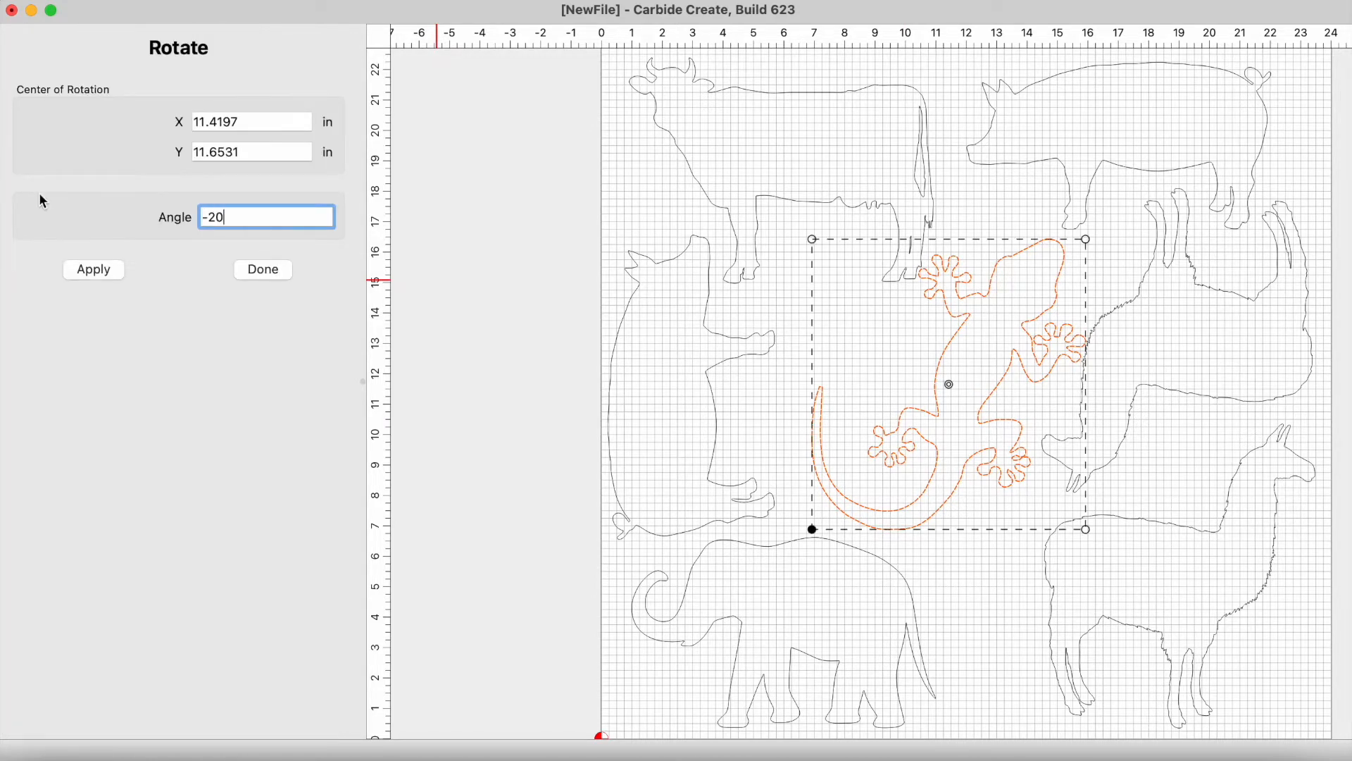
click(92, 268)
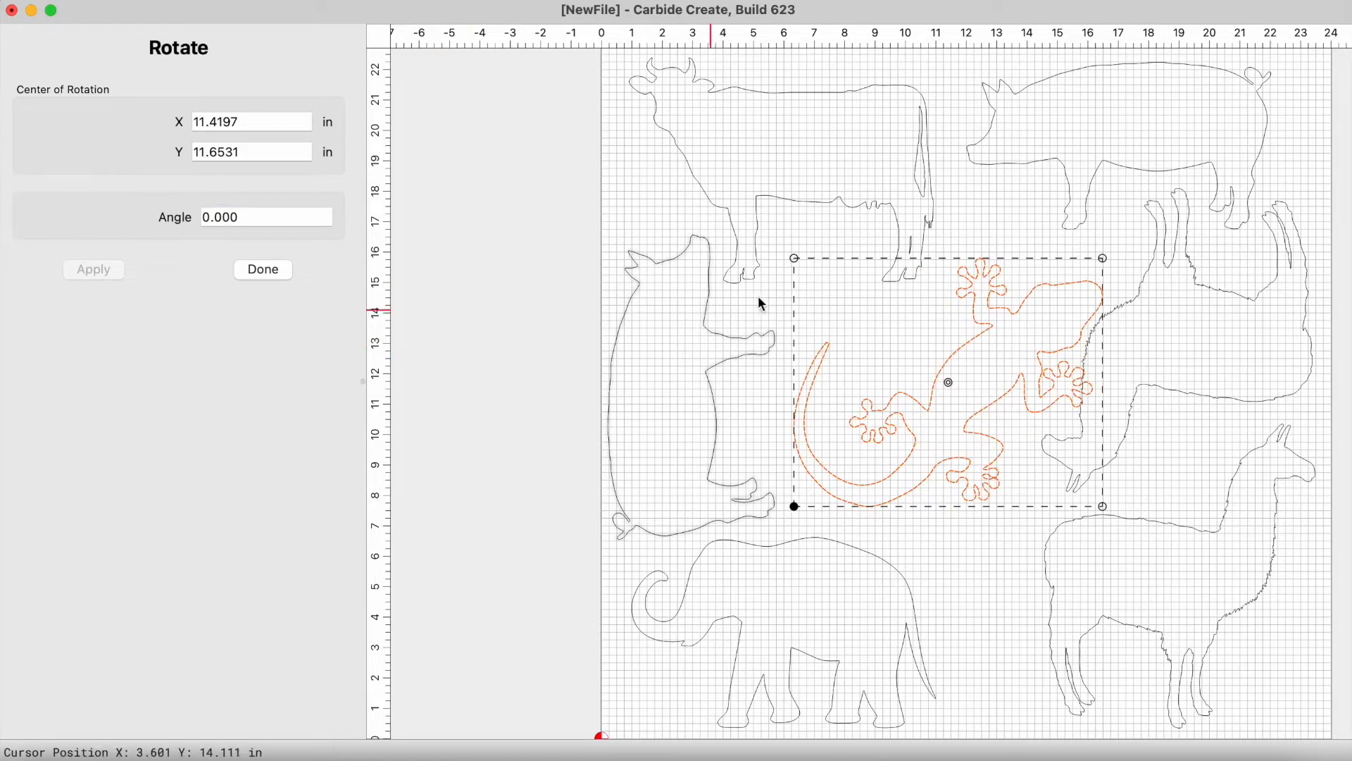
click(262, 269)
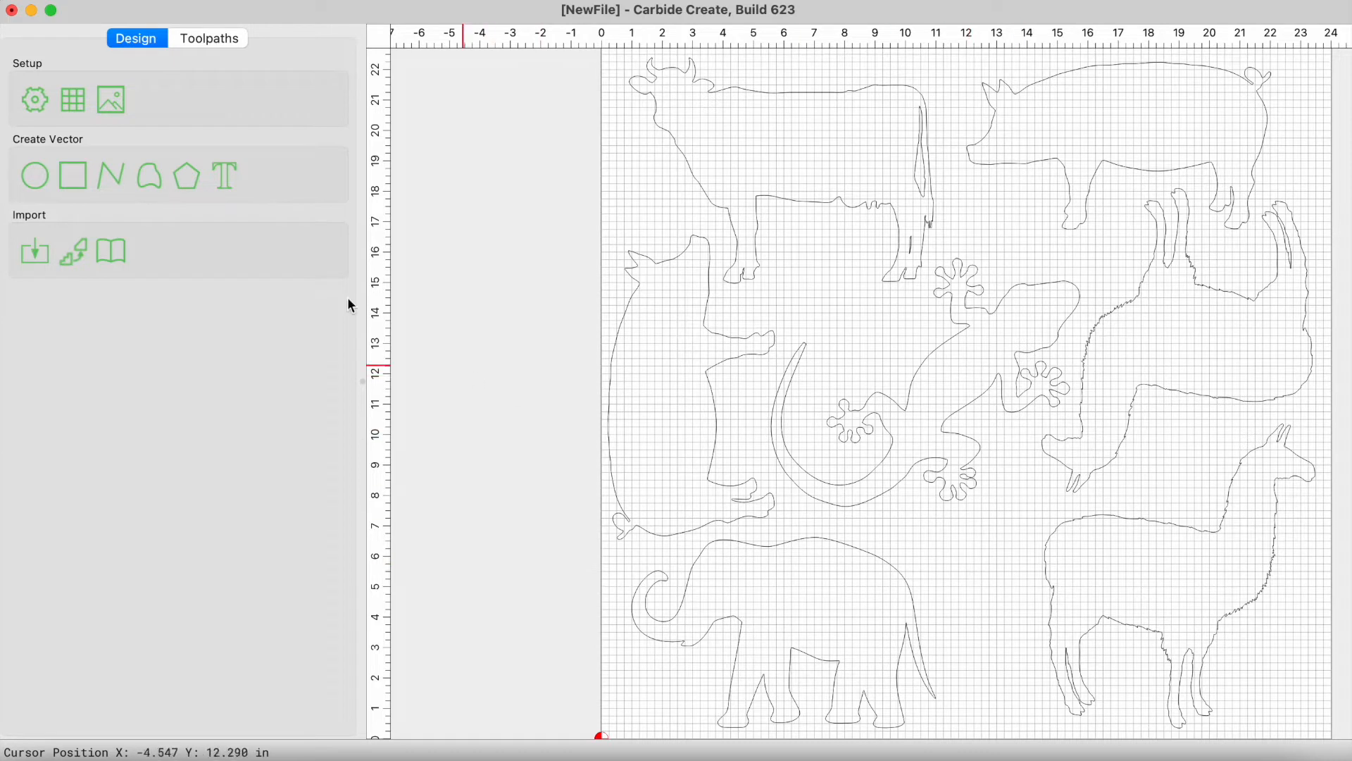
mouse_move(72, 254)
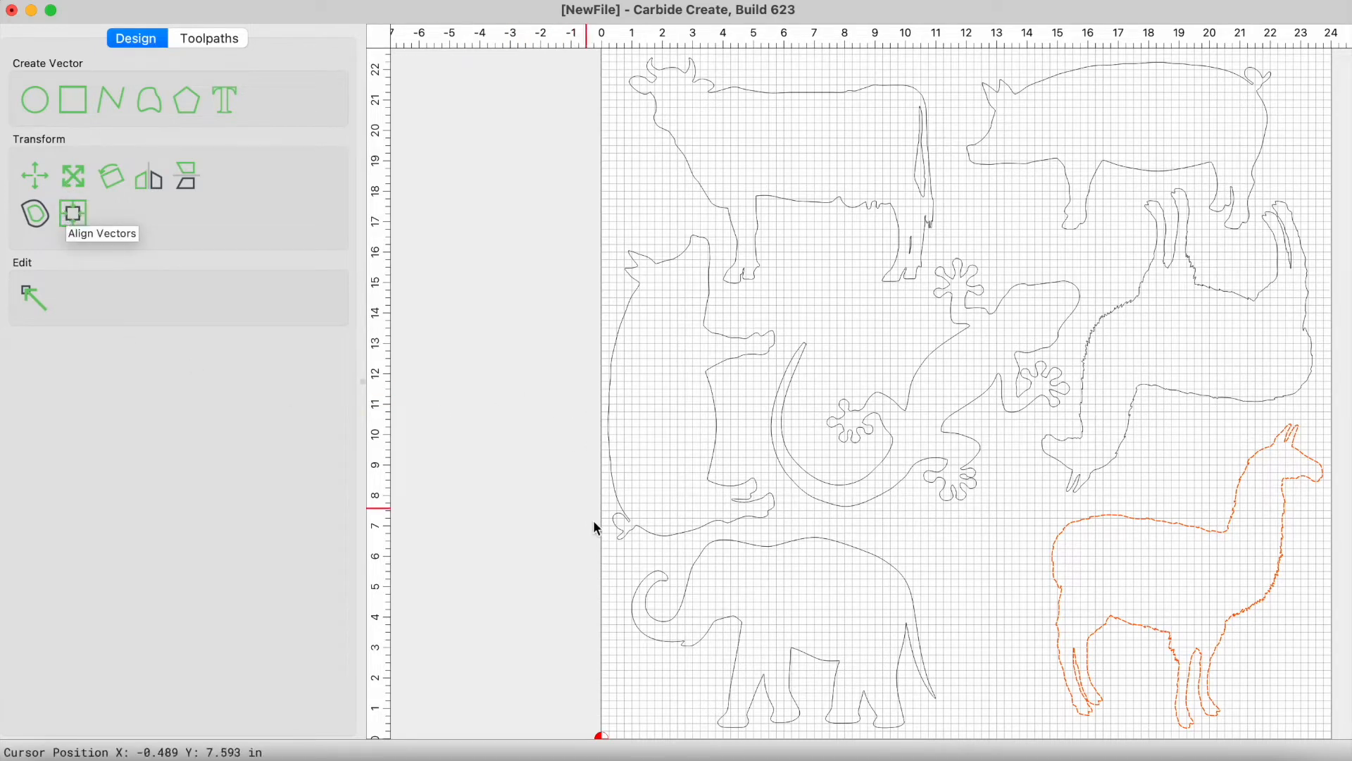
Step: Open the Bee image for tracing, then cancel it
click(35, 250)
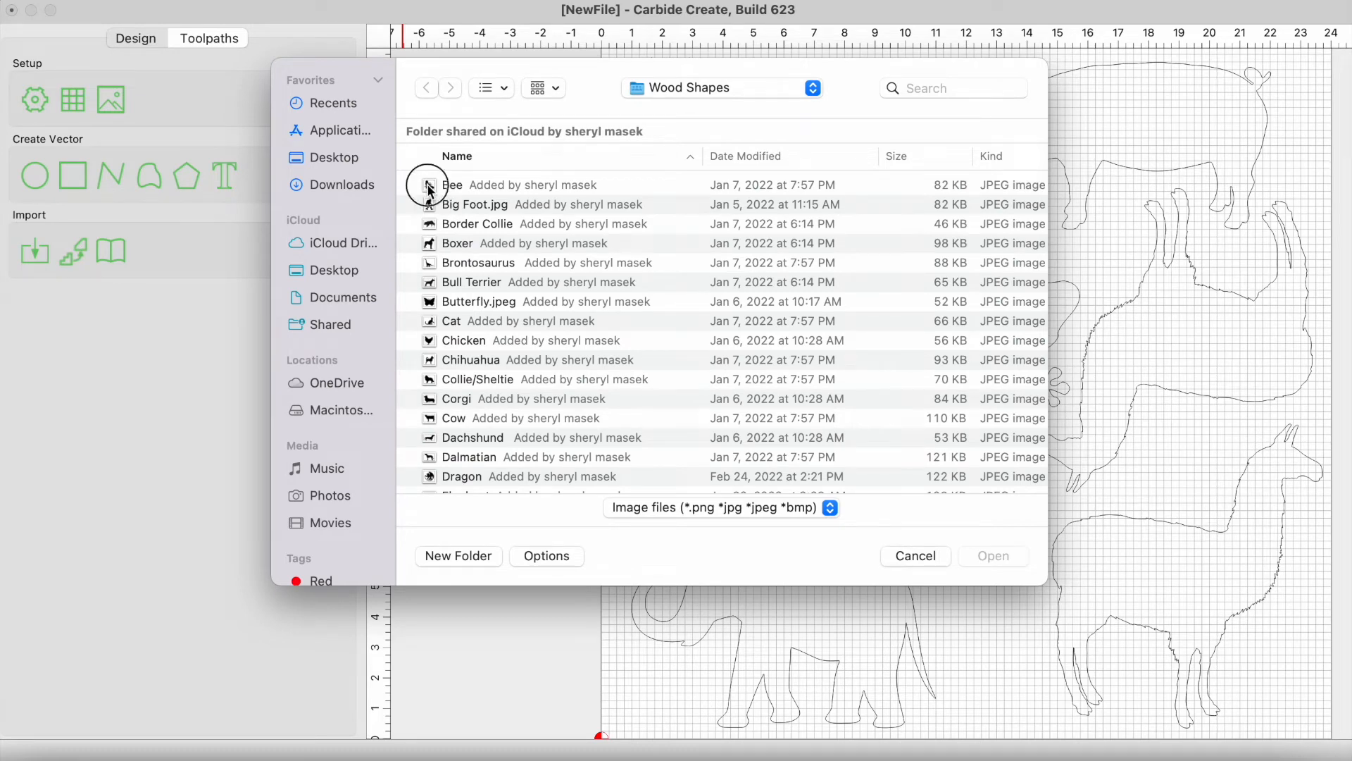
double_click(450, 185)
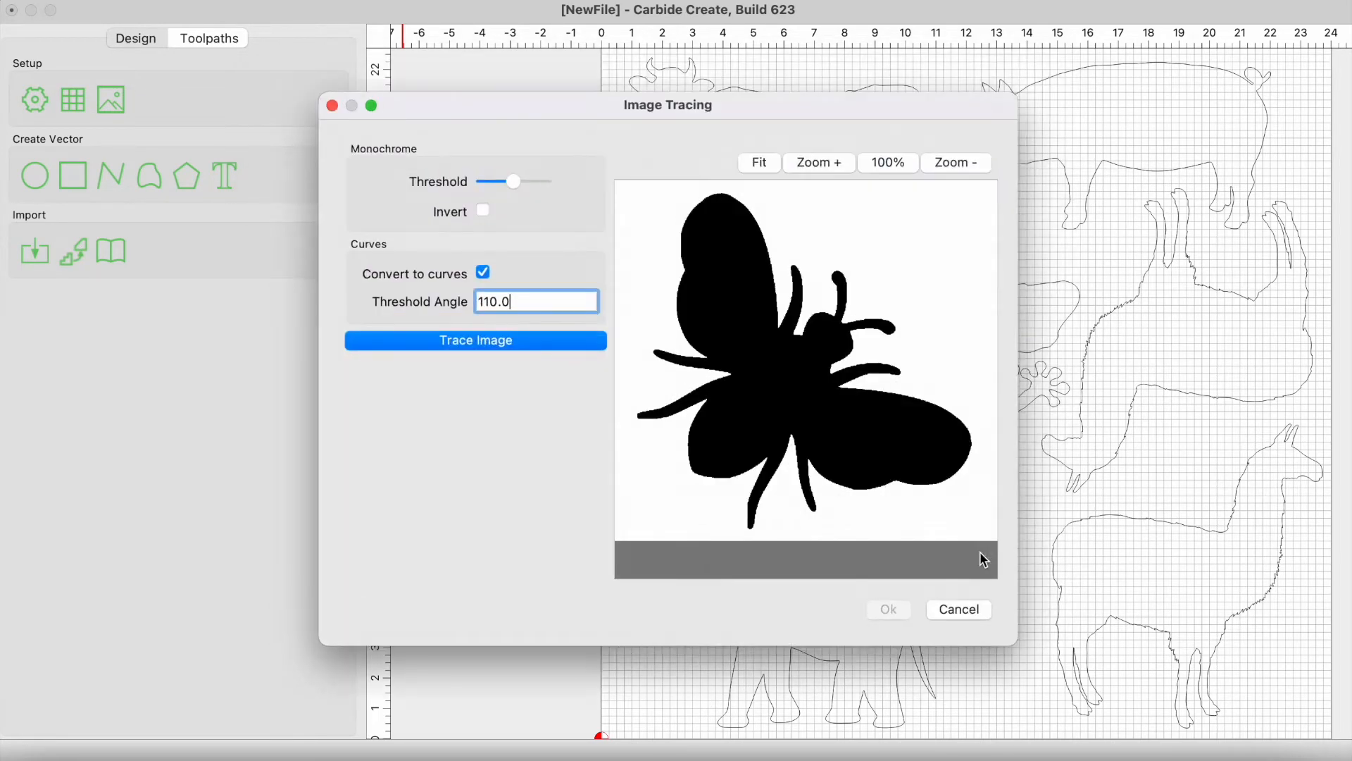
mouse_move(860, 573)
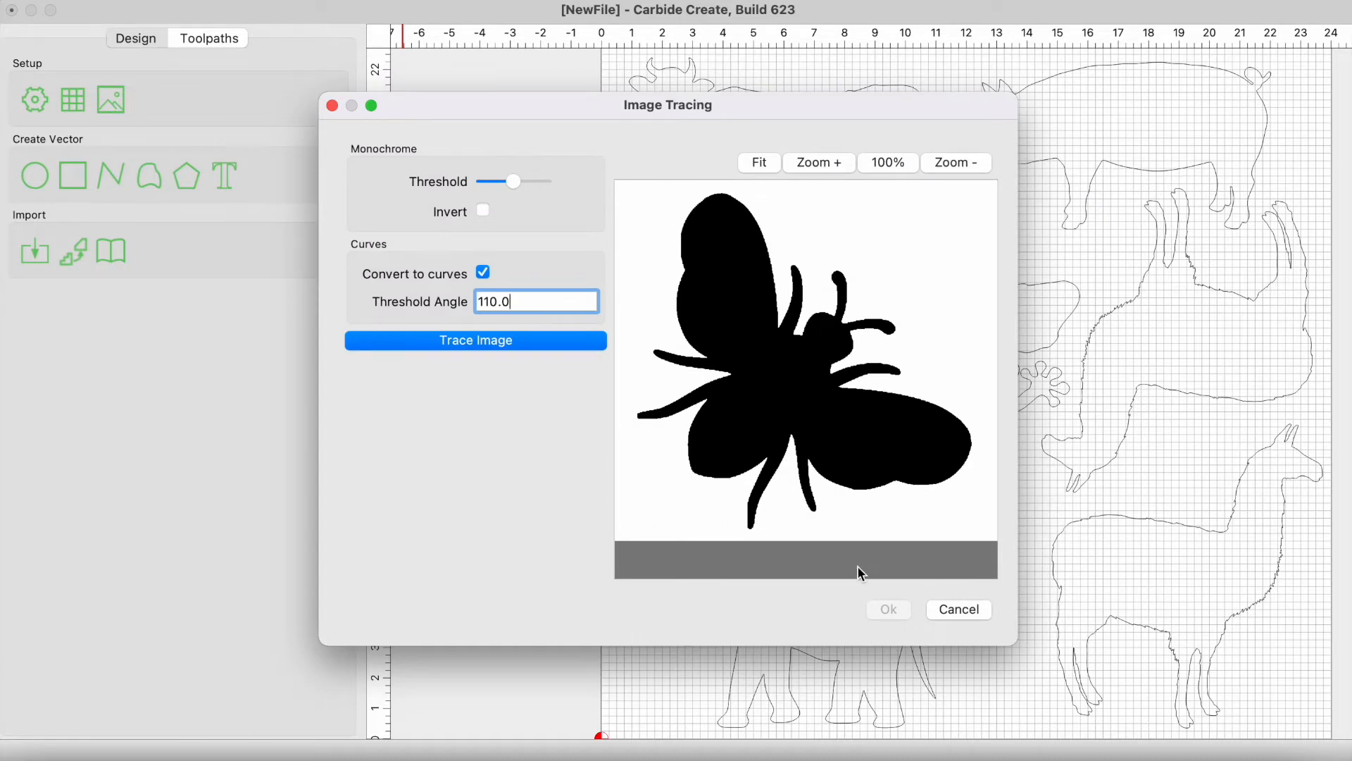
click(958, 608)
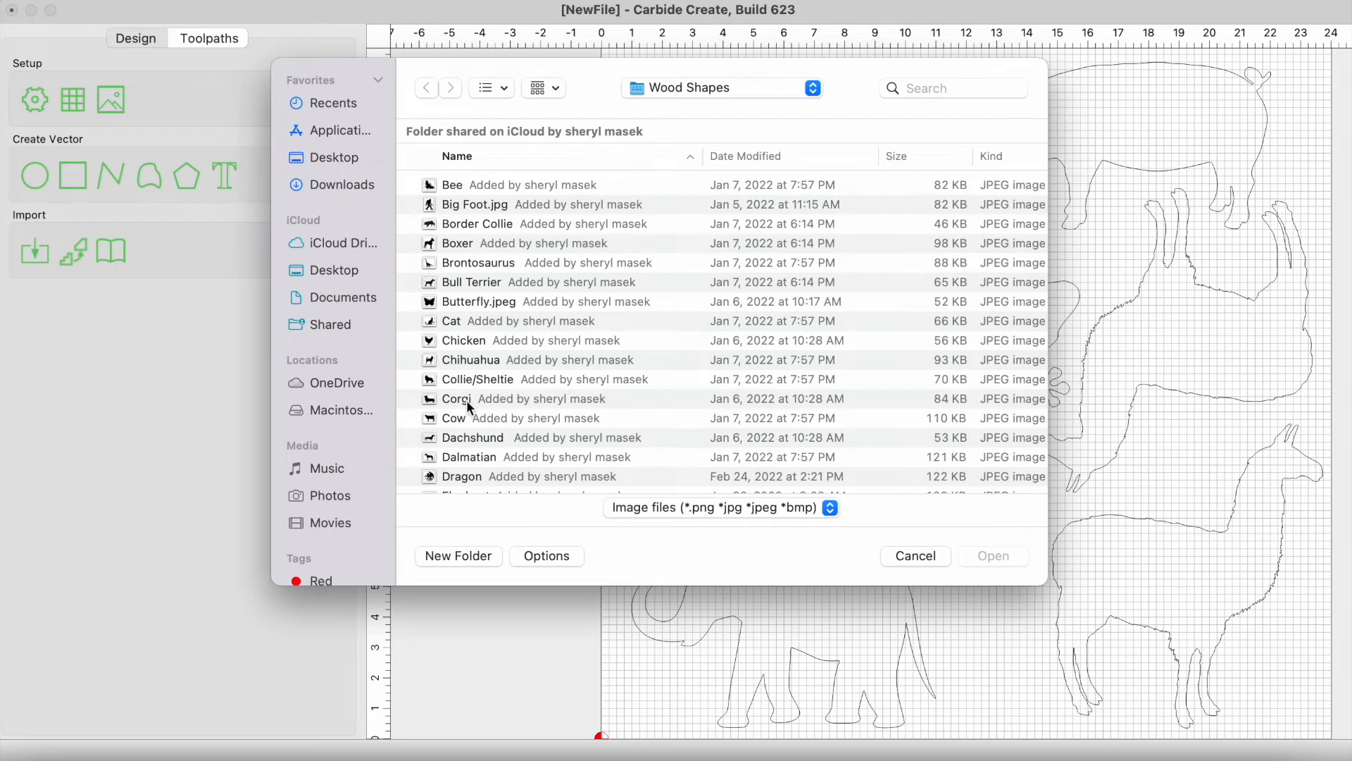
Step: Trace the Mushroom image and add its outline to the design
scroll(down, 3)
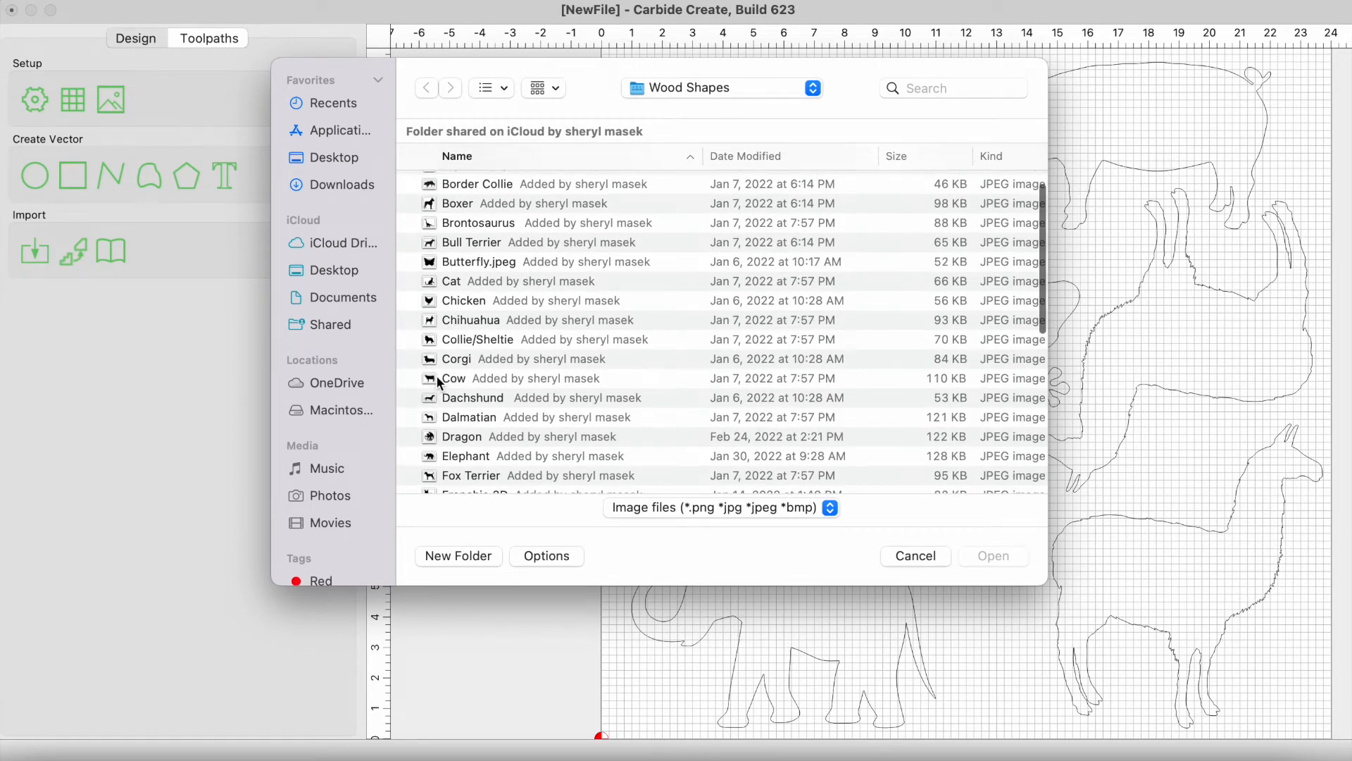
scroll(down, 3)
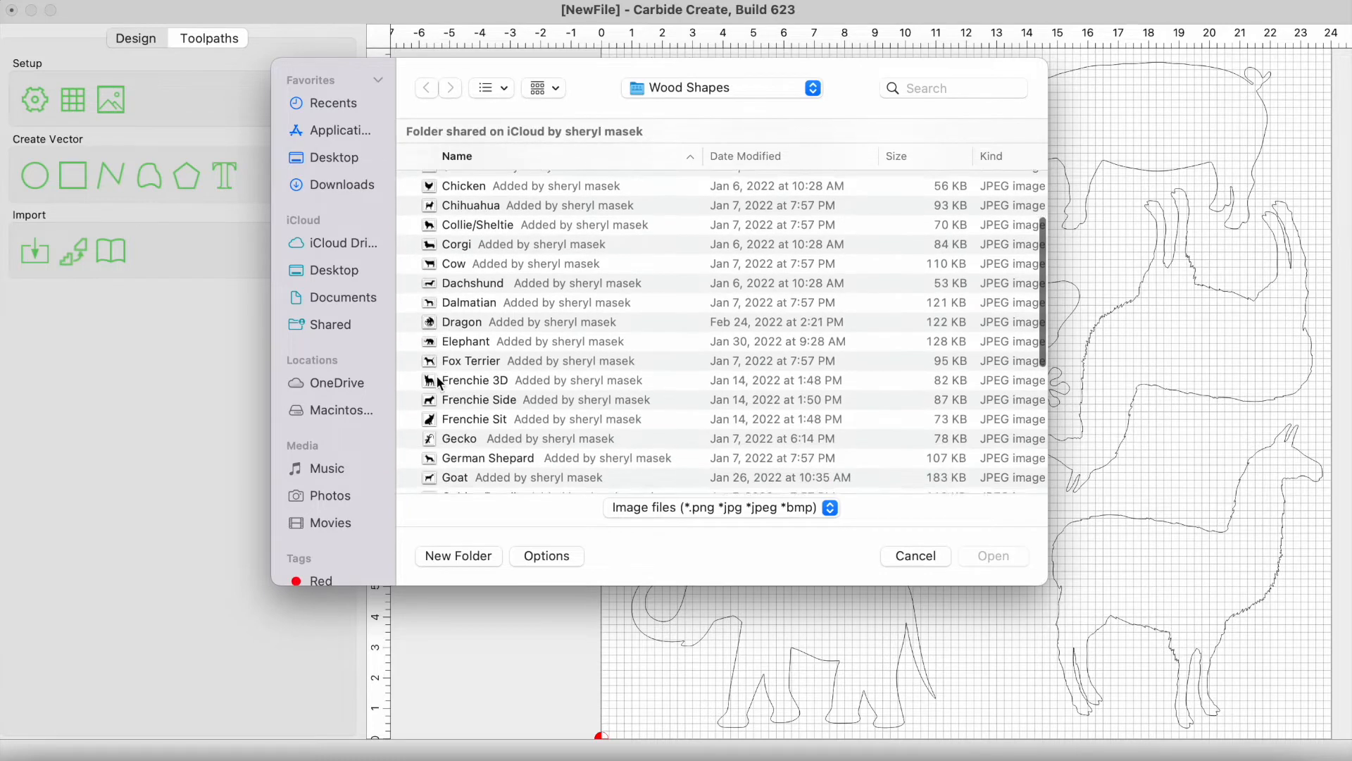
scroll(down, 3)
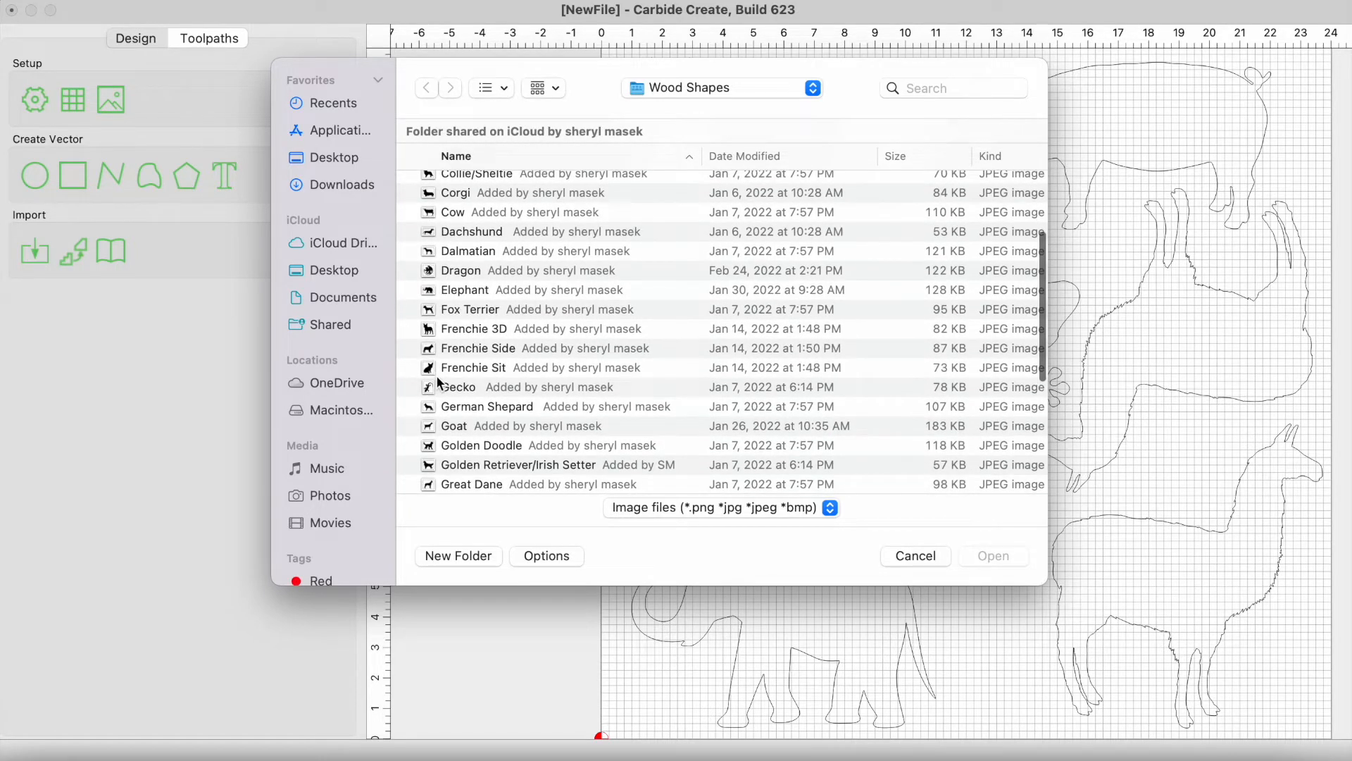
scroll(down, 3)
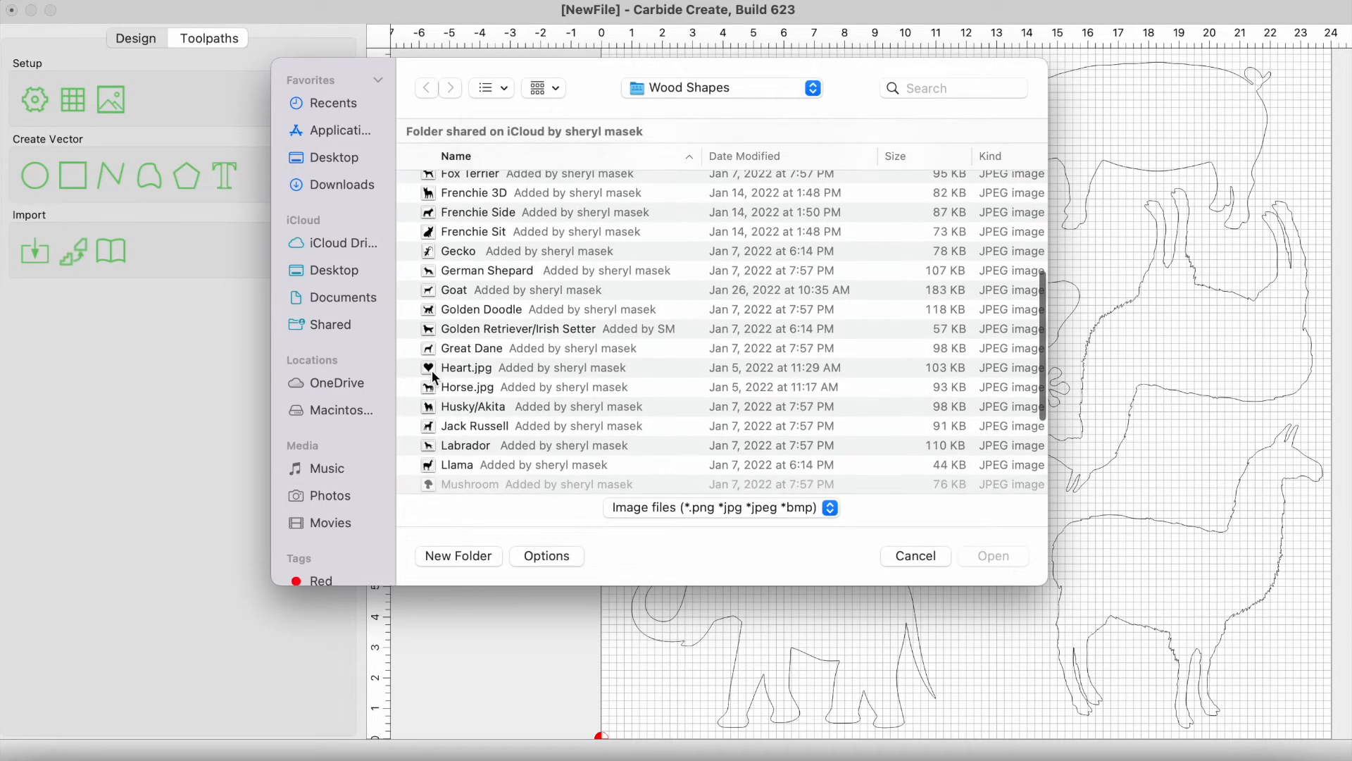
scroll(down, 3)
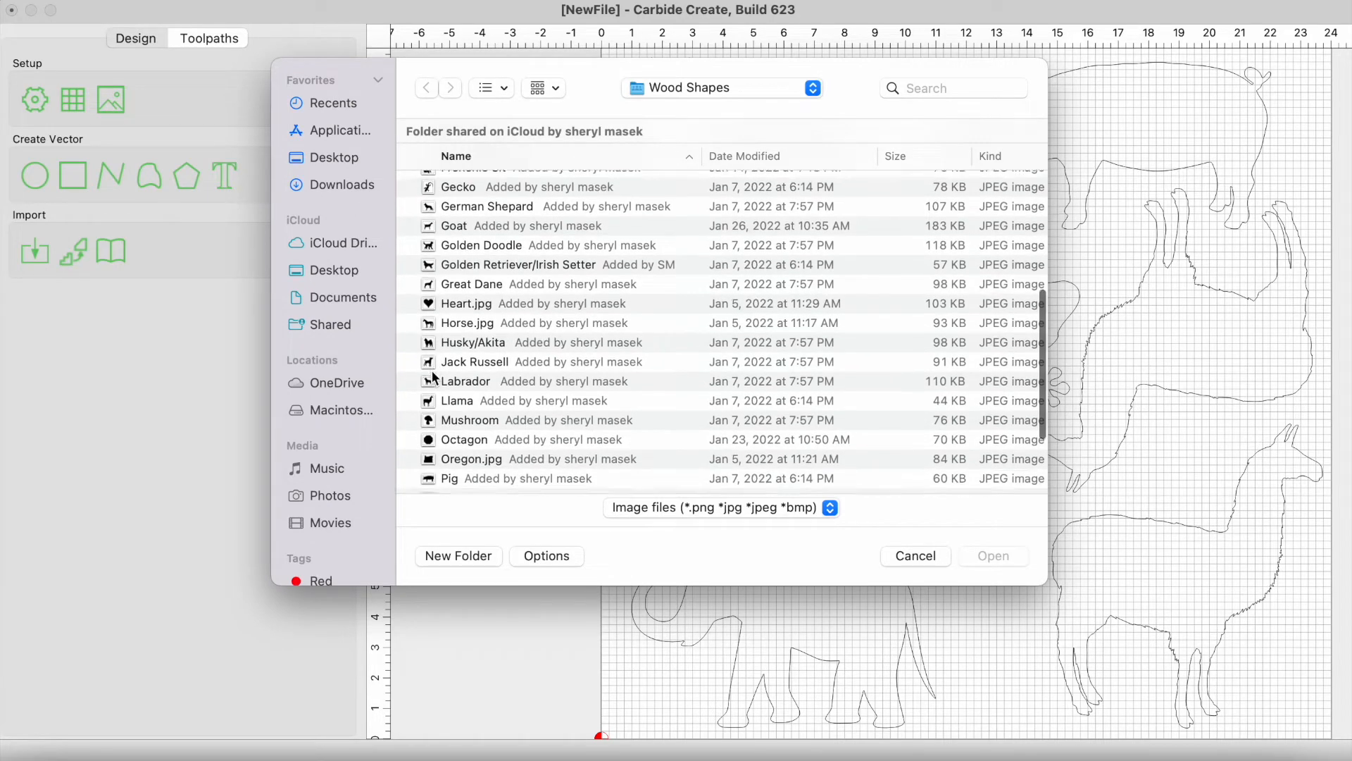
scroll(down, 3)
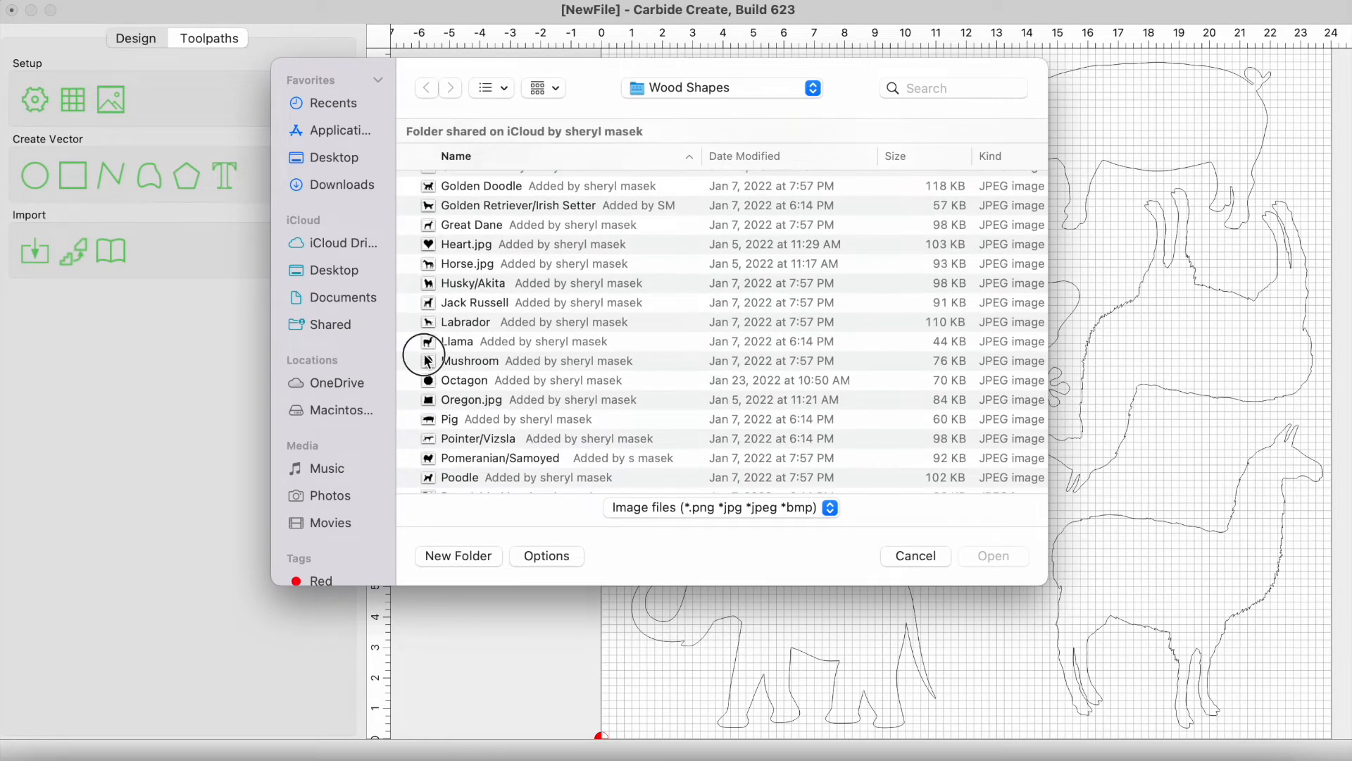
double_click(470, 361)
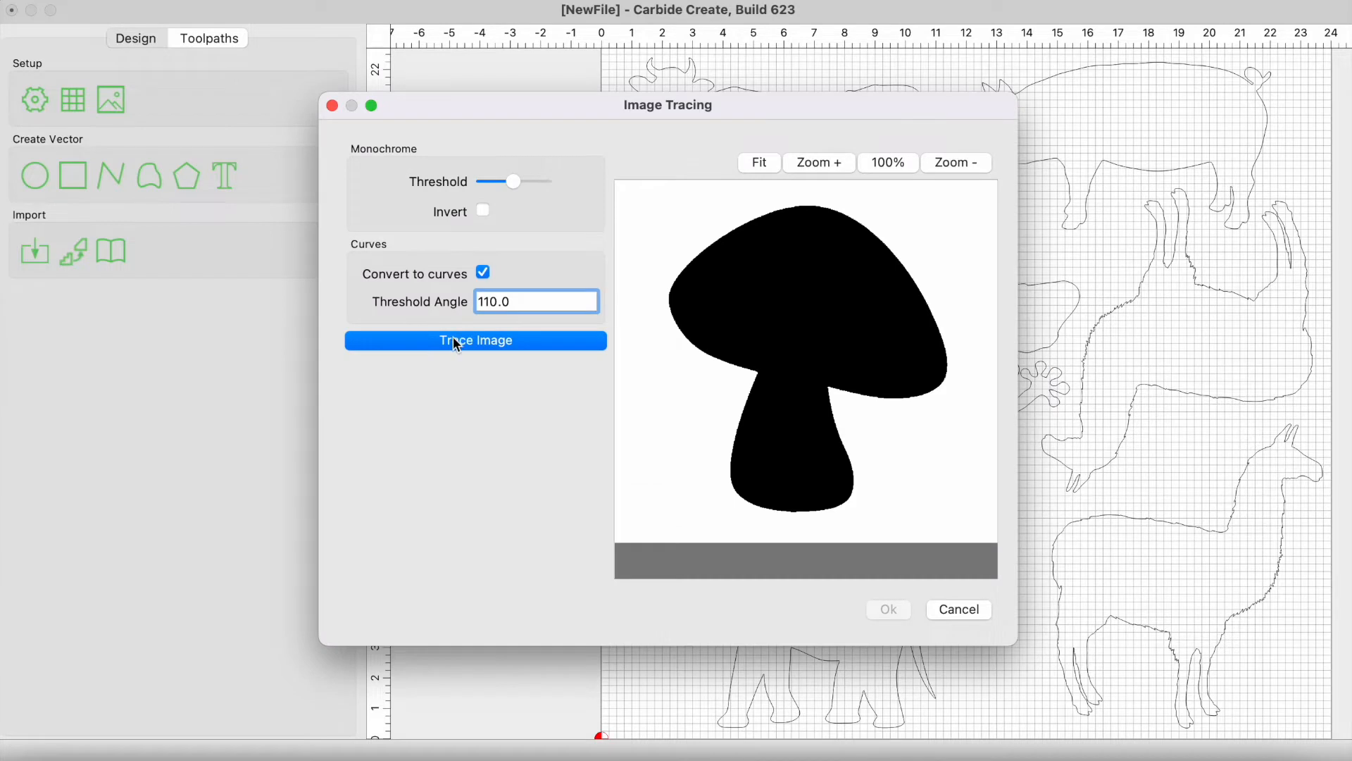
click(475, 340)
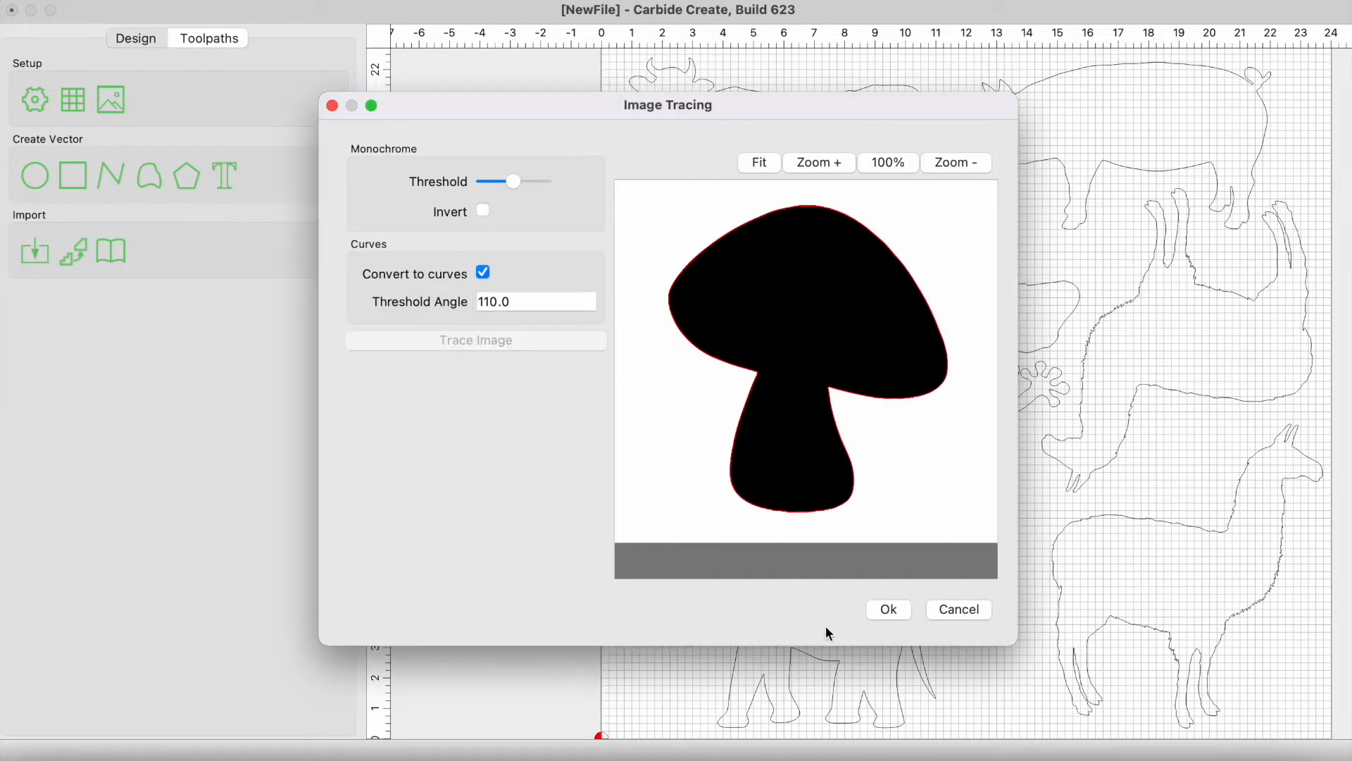
click(888, 609)
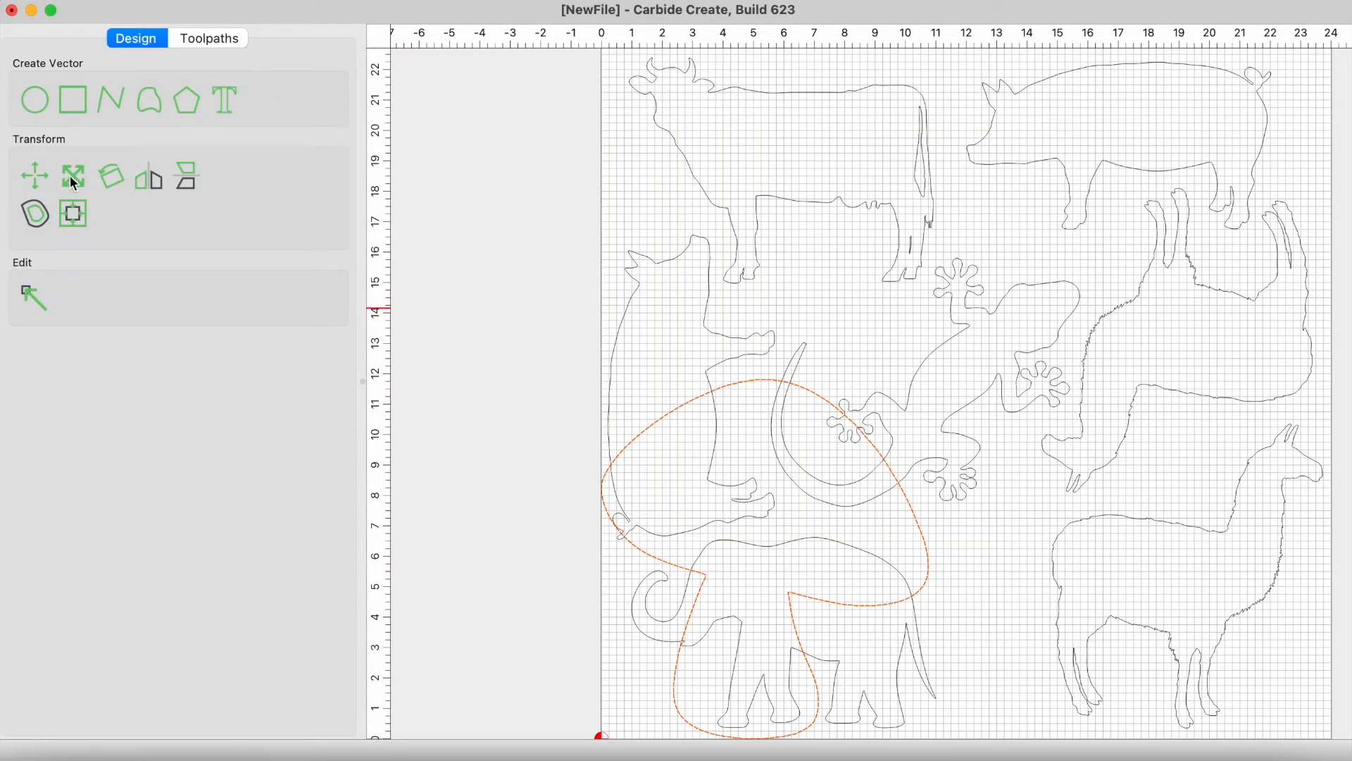
Step: Scale the mushroom to 4 inches wide
click(72, 176)
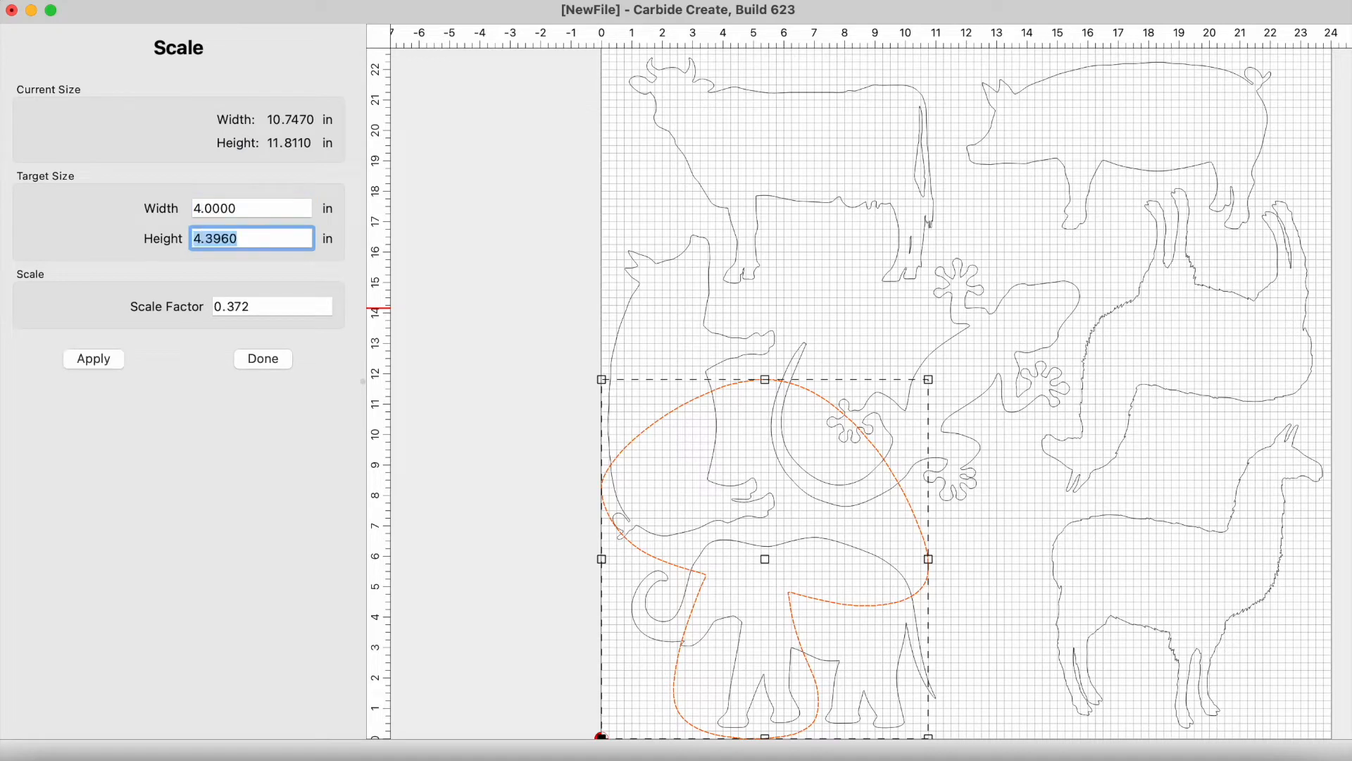
click(93, 358)
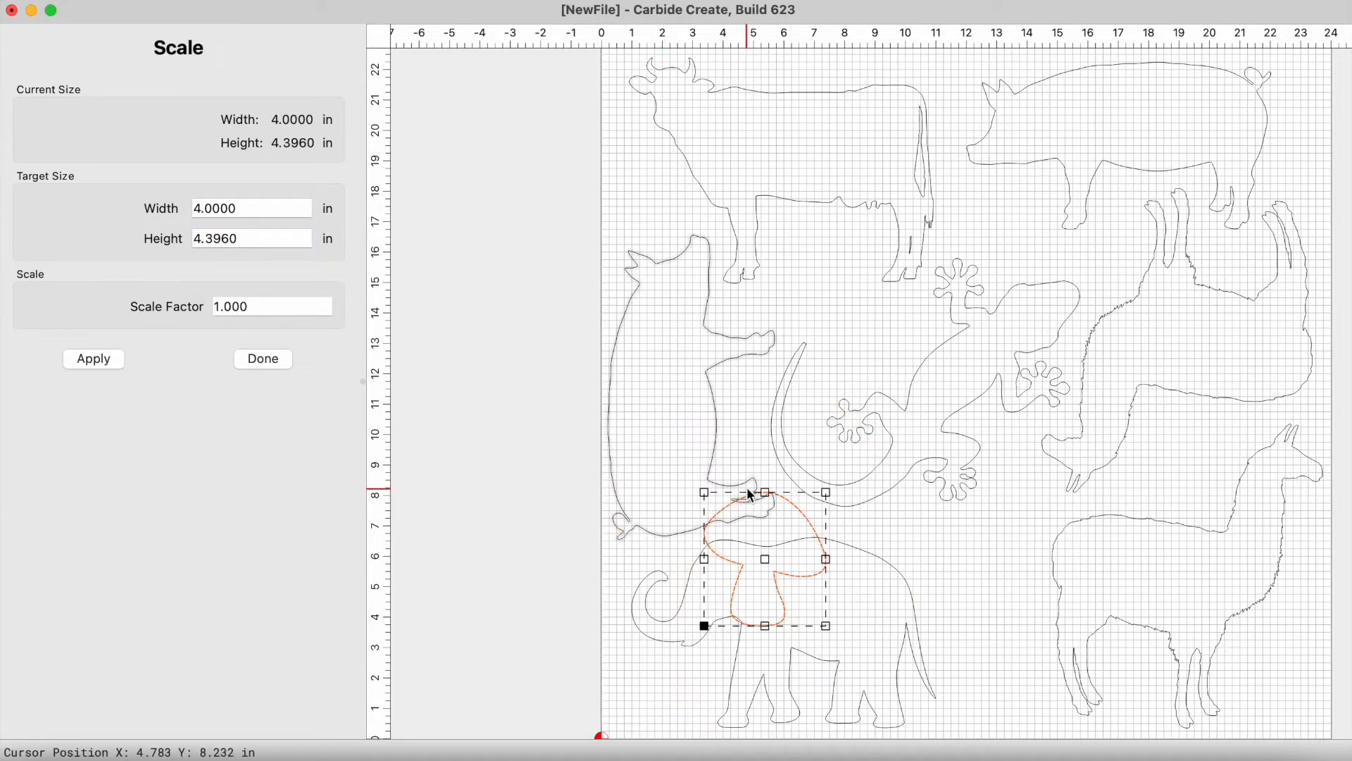
click(262, 357)
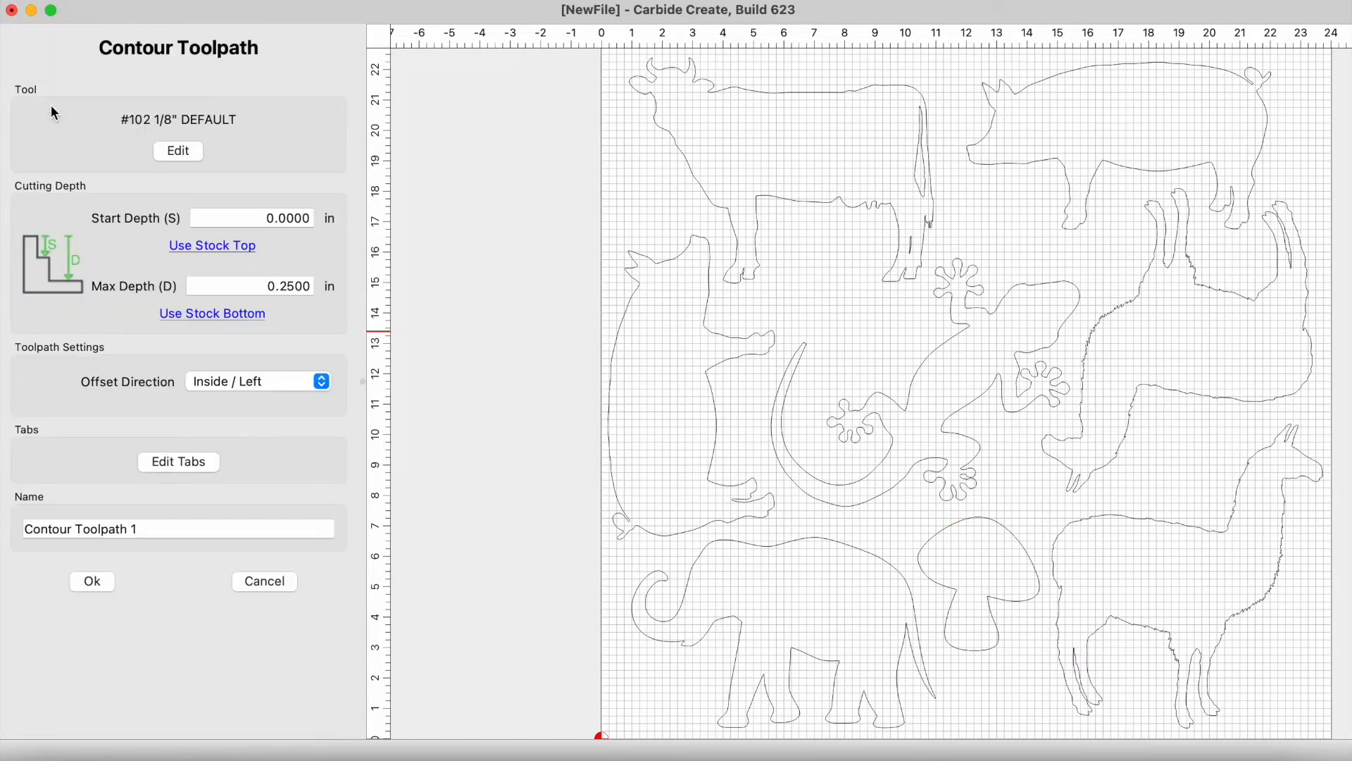
Step: Change the contour tool's depth per pass to 0.0625 inches and confirm
click(178, 151)
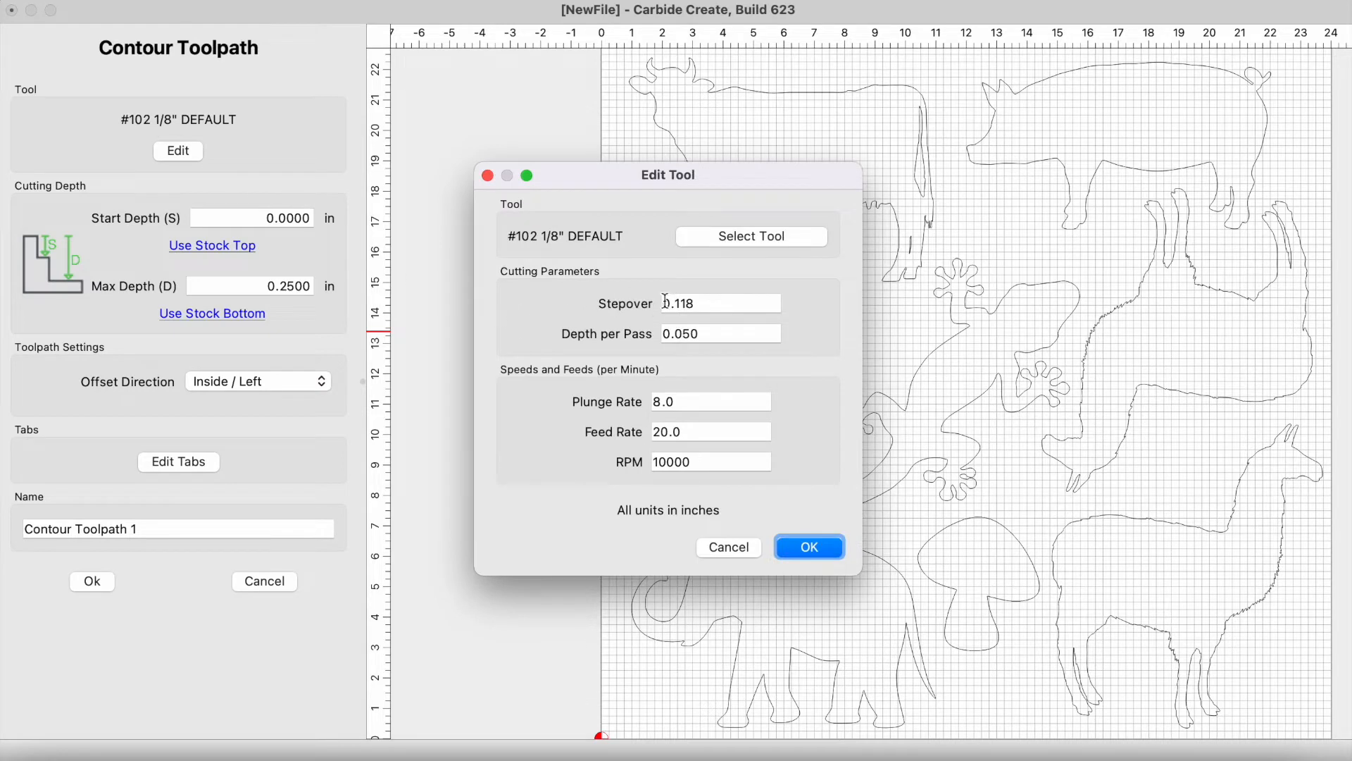
click(719, 334)
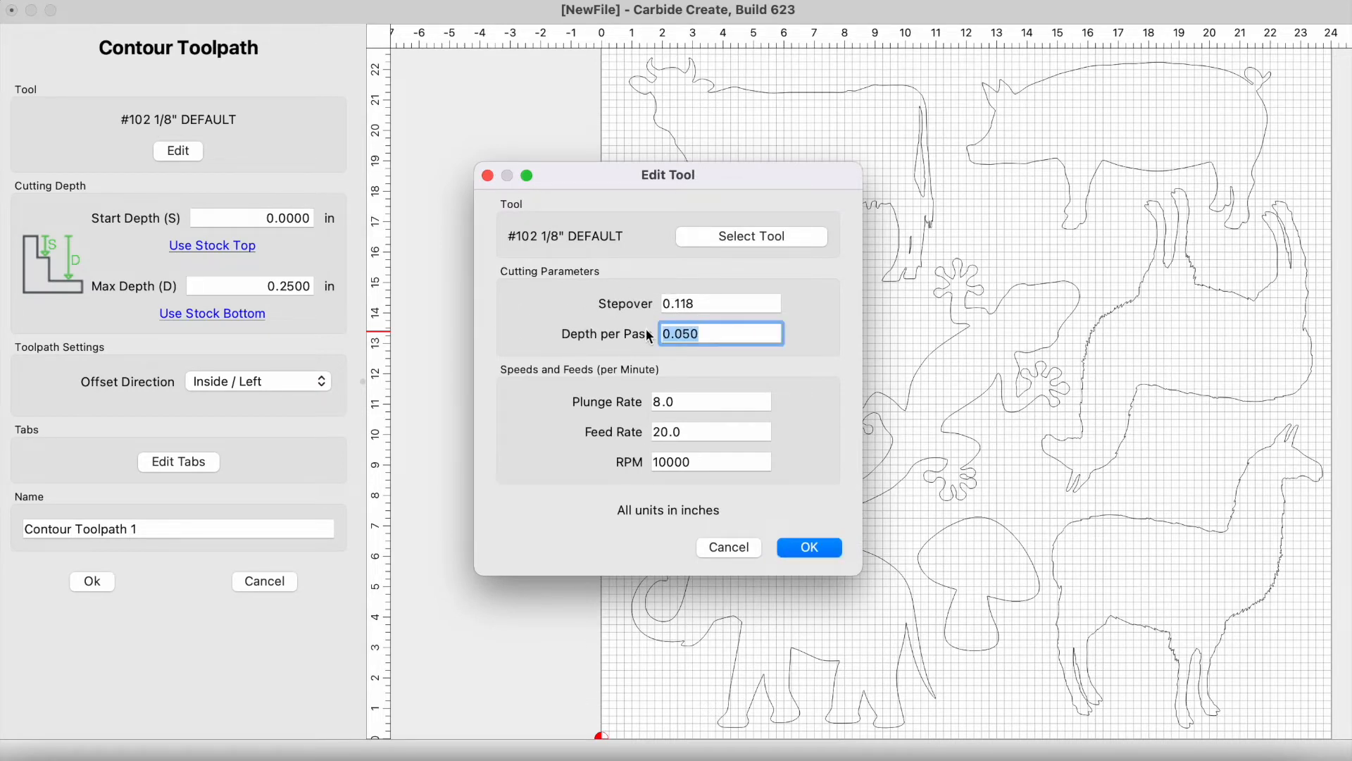
text(.)
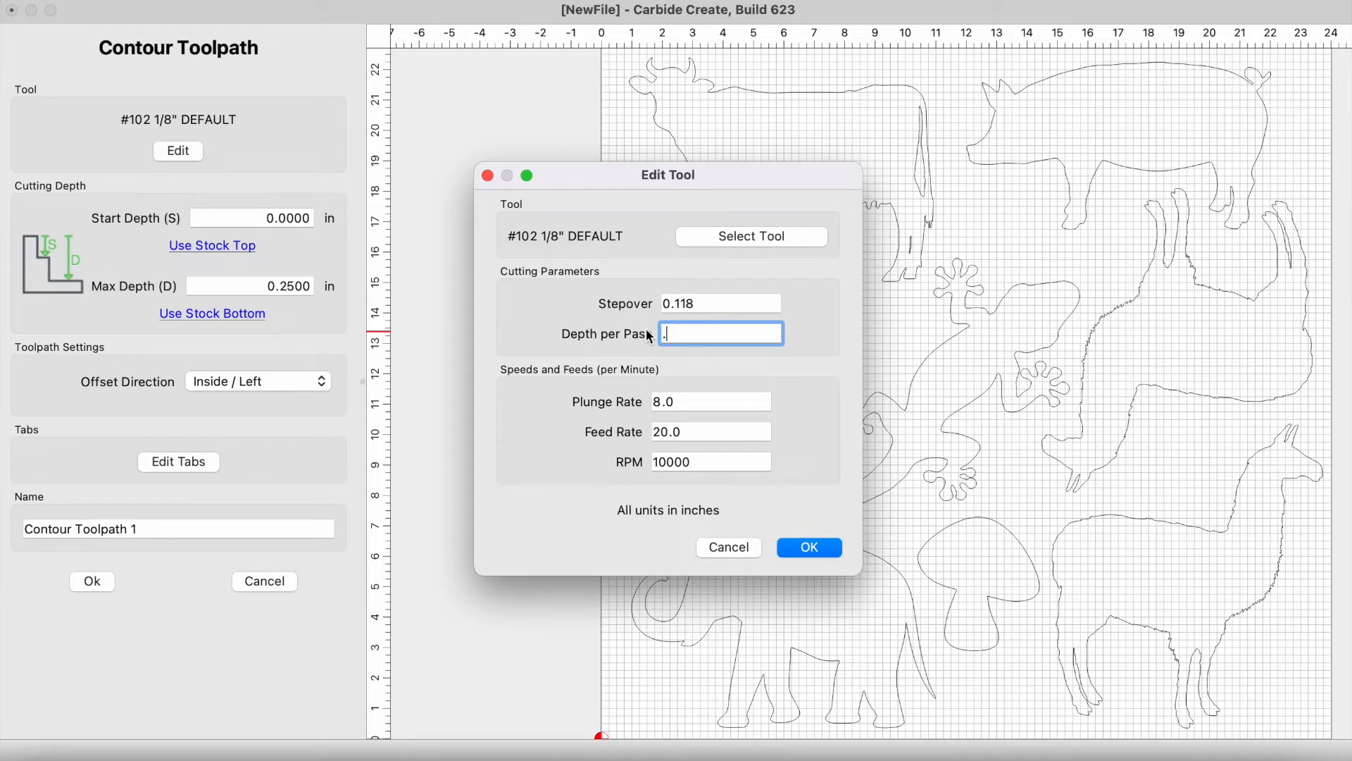
text(066)
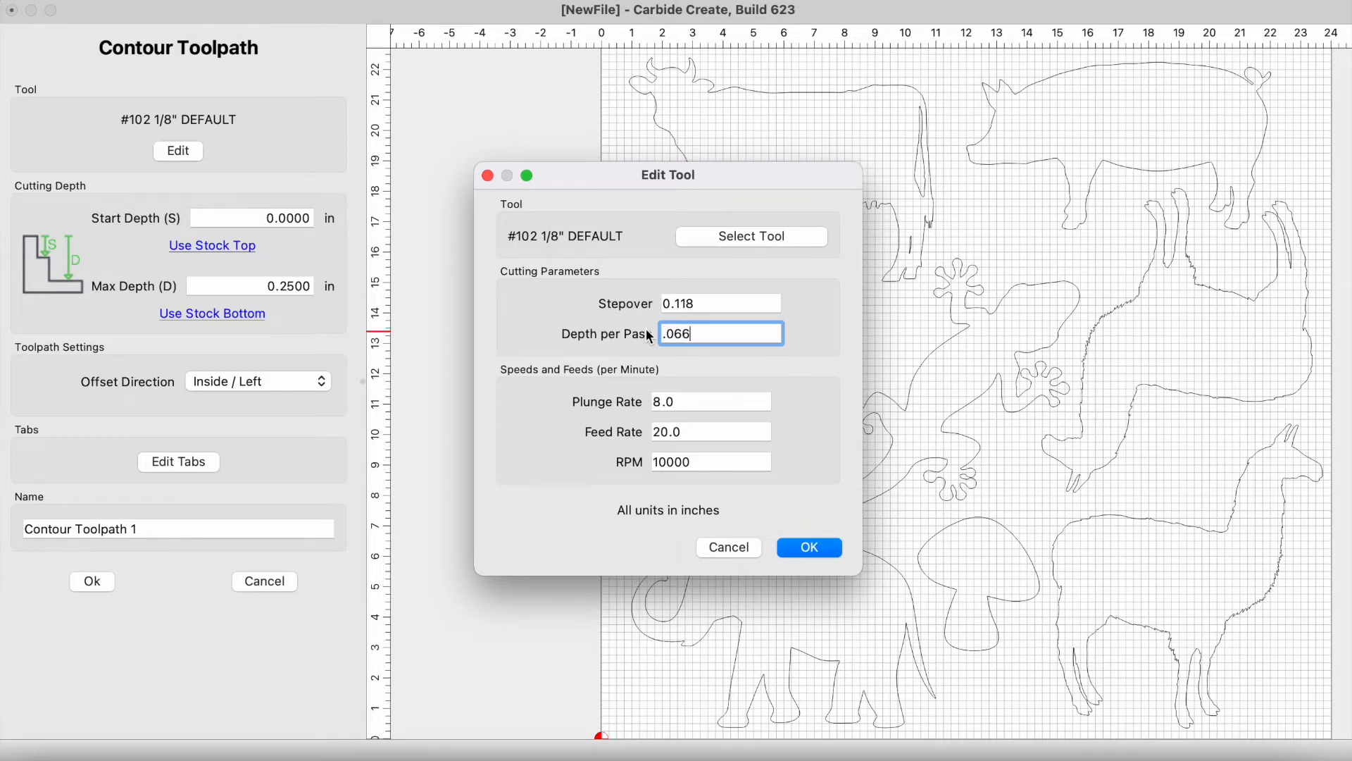
text(.065)
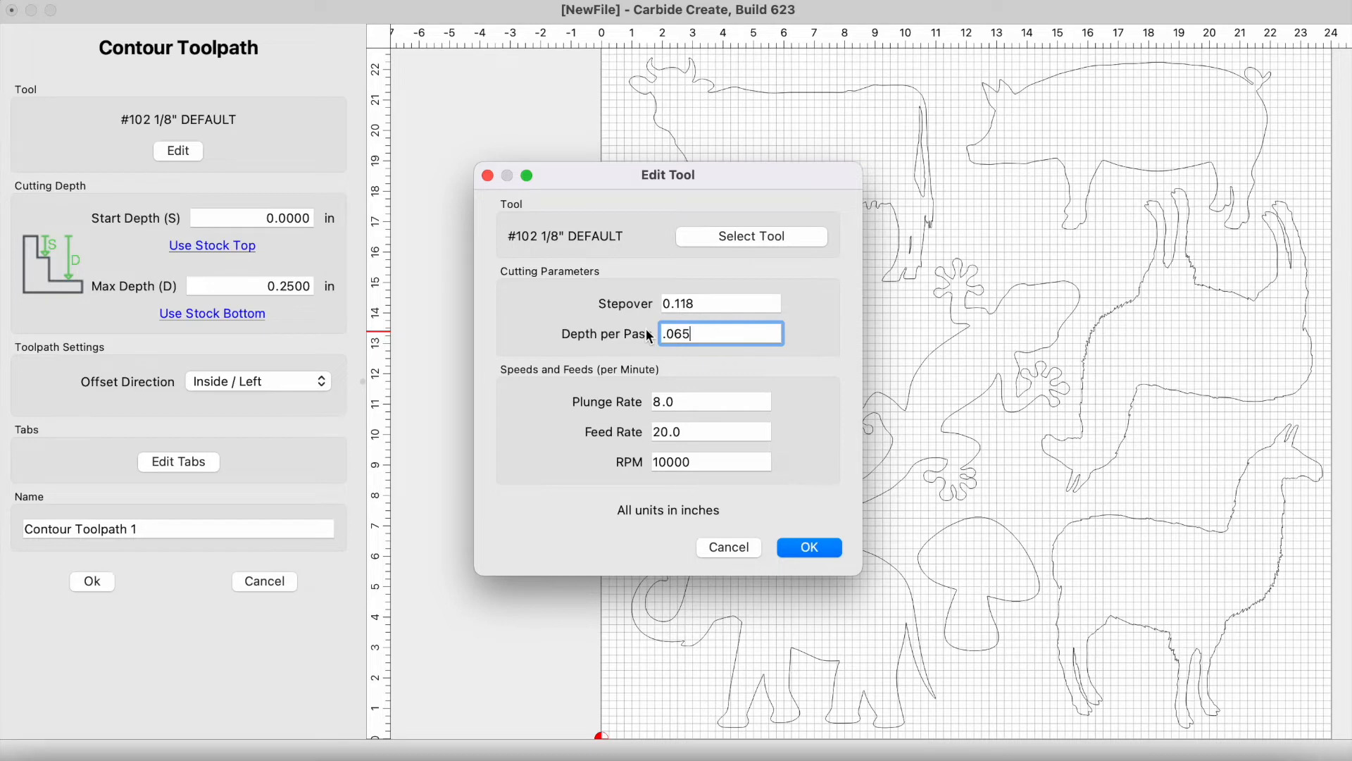
mouse_move(687, 340)
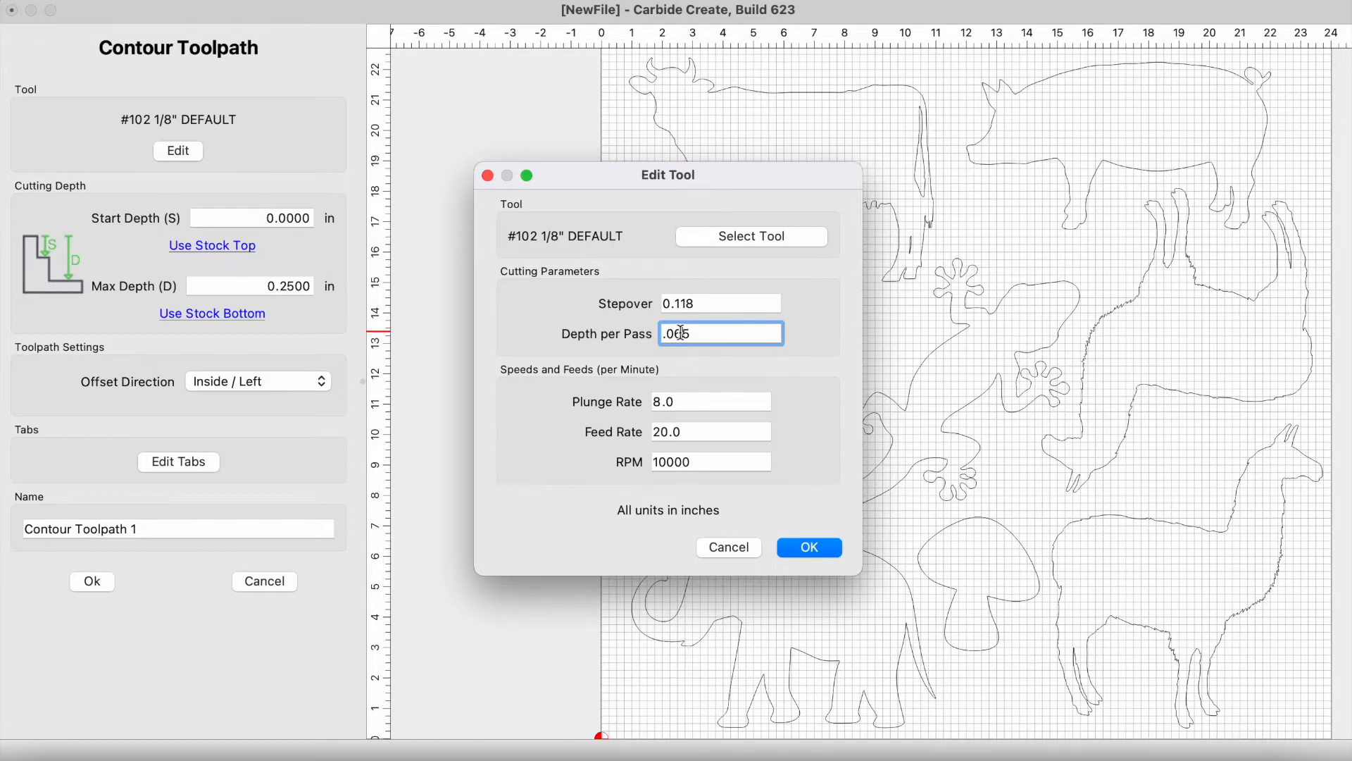
text(.0625)
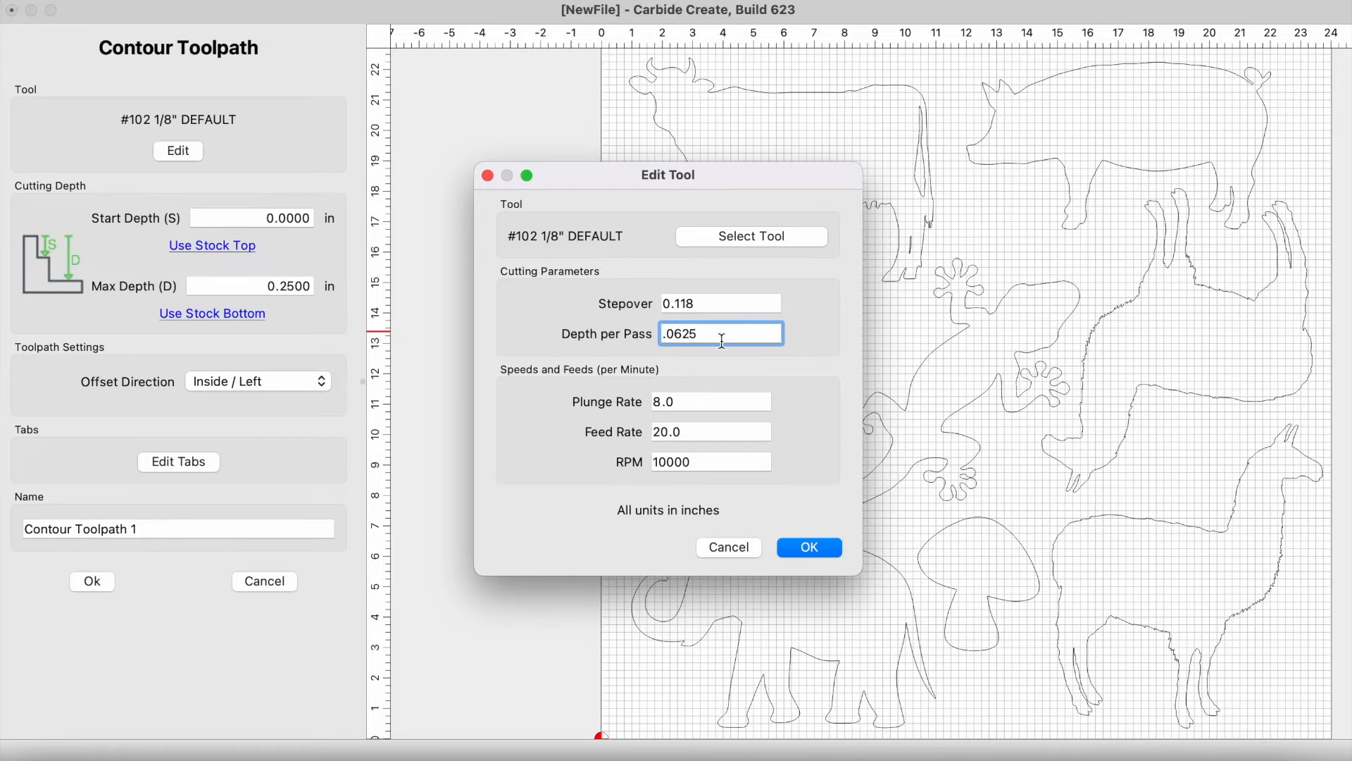
mouse_move(708, 461)
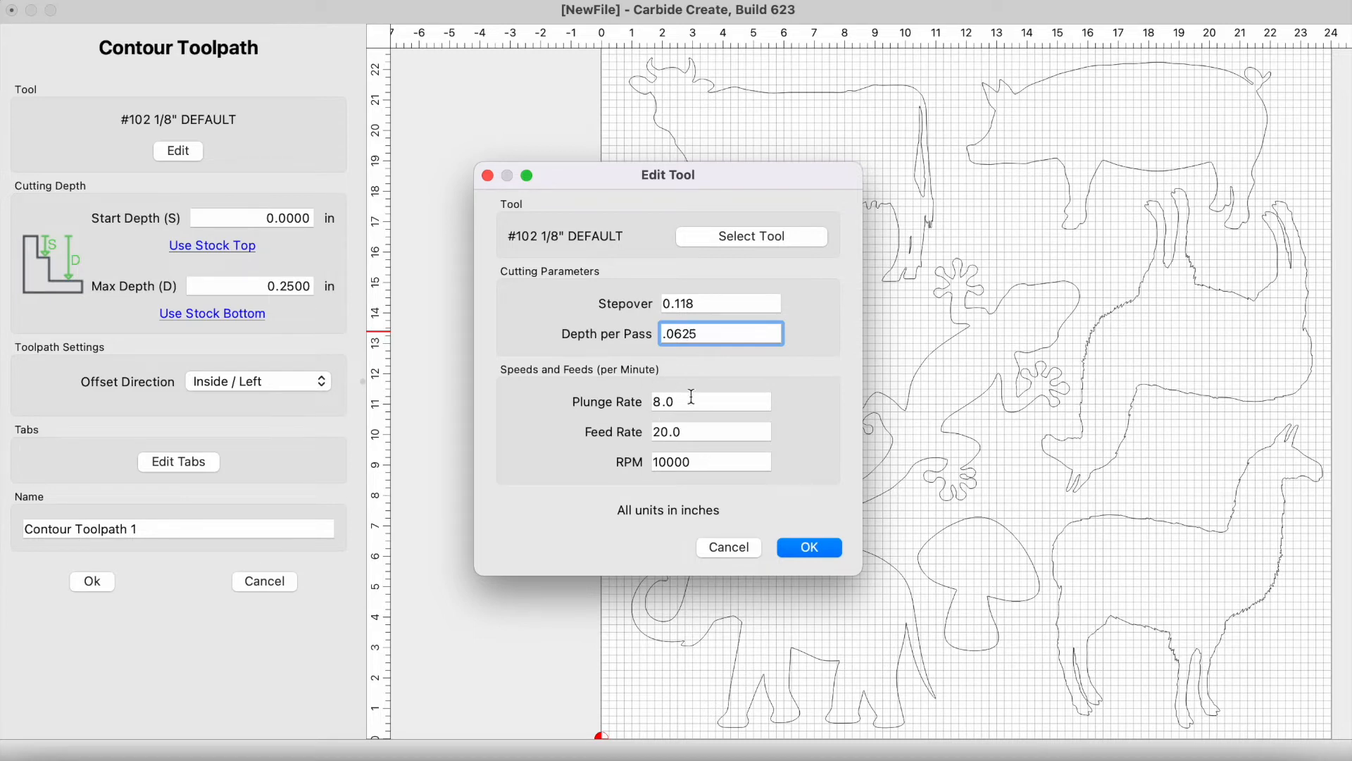
click(808, 546)
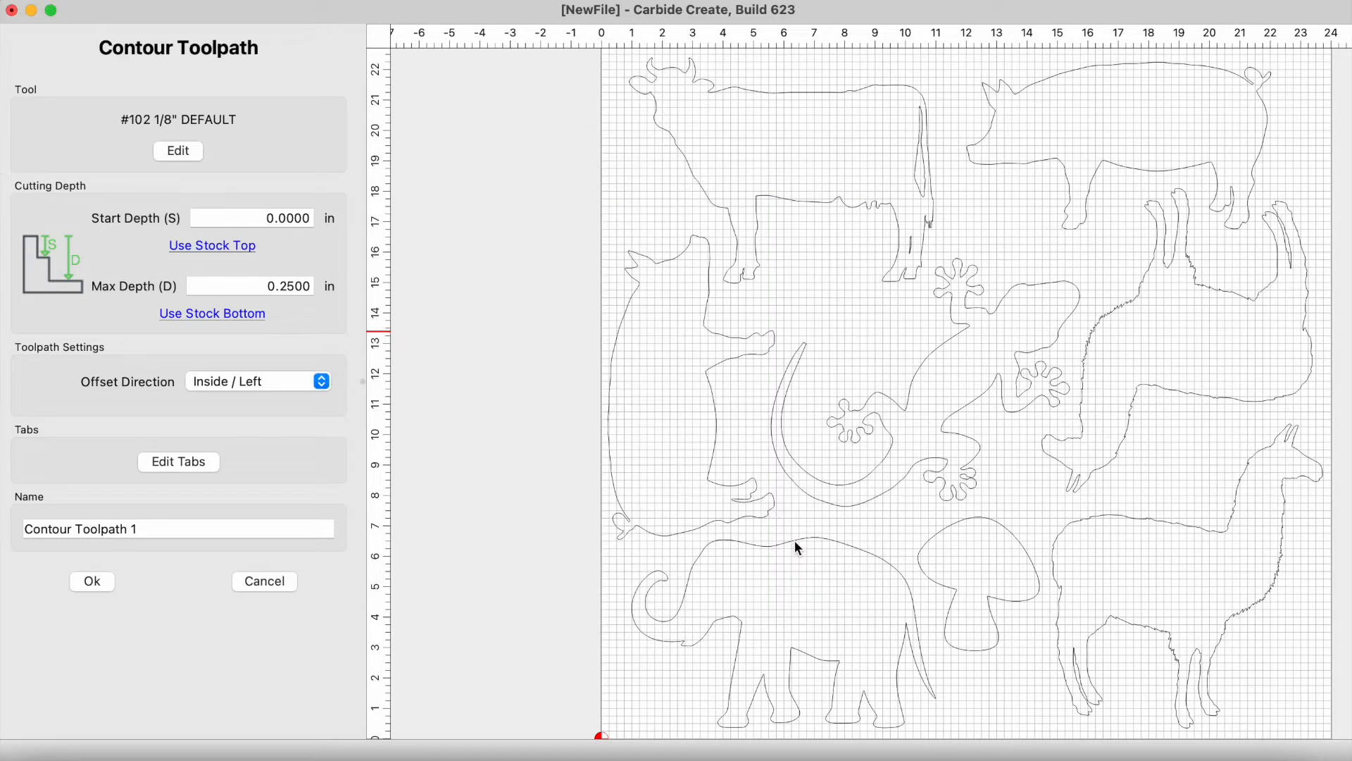
mouse_move(466, 131)
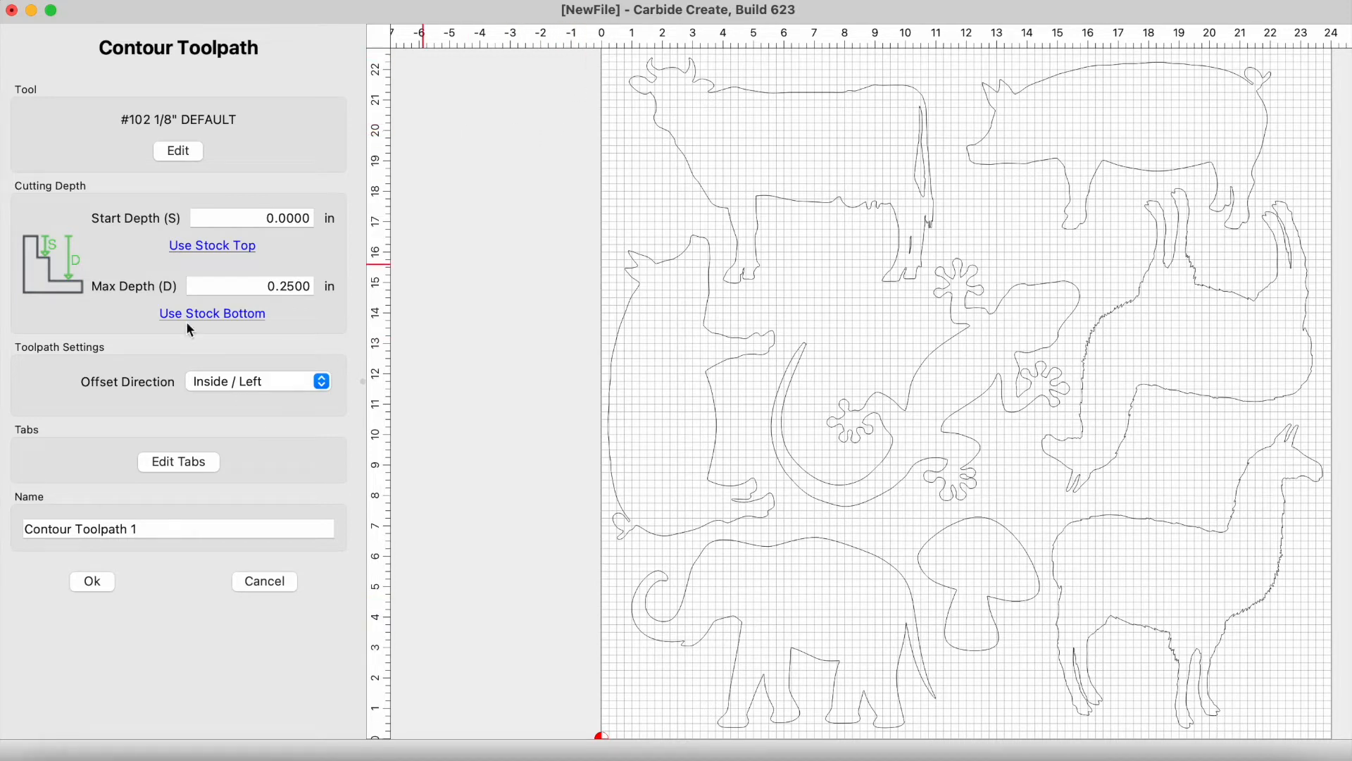
mouse_move(92, 580)
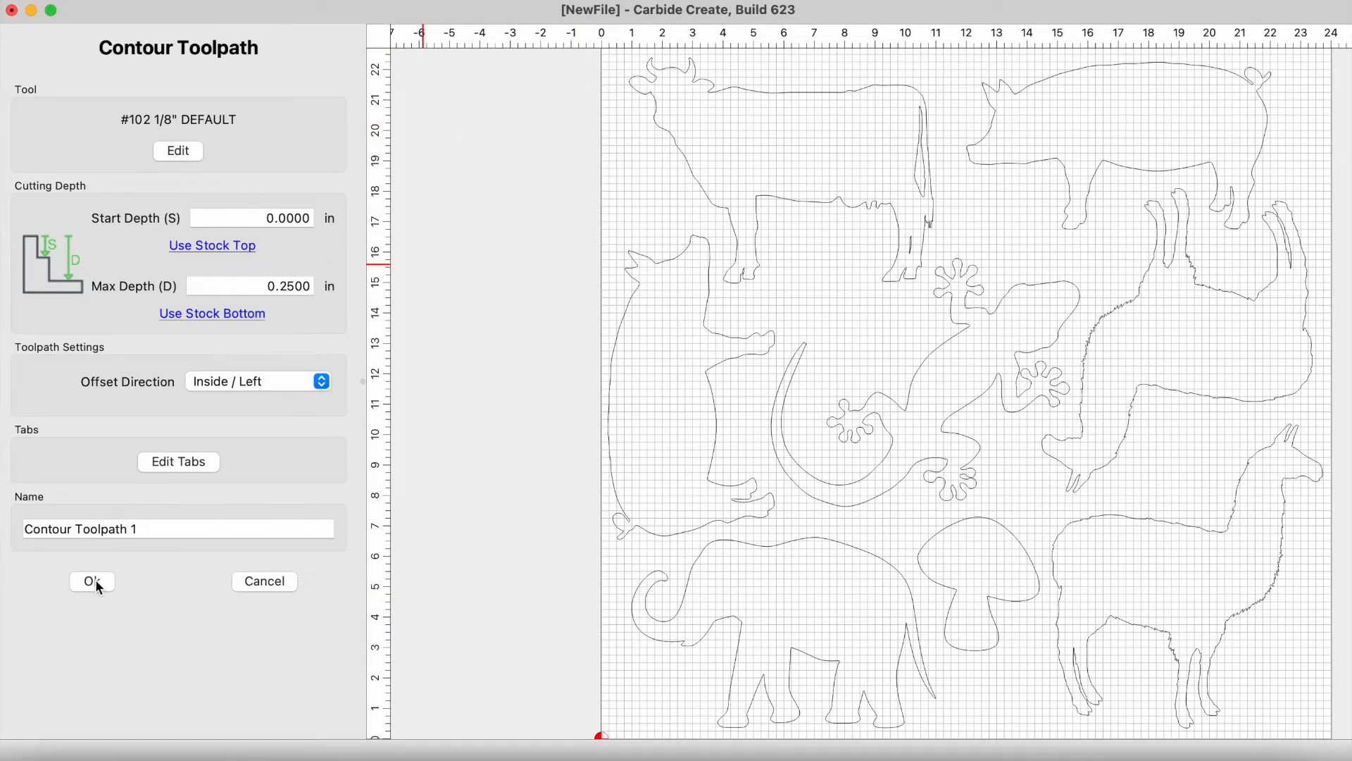
Step: Create and simulate Contour Toolpath 1 in MDF, then delete it
click(91, 581)
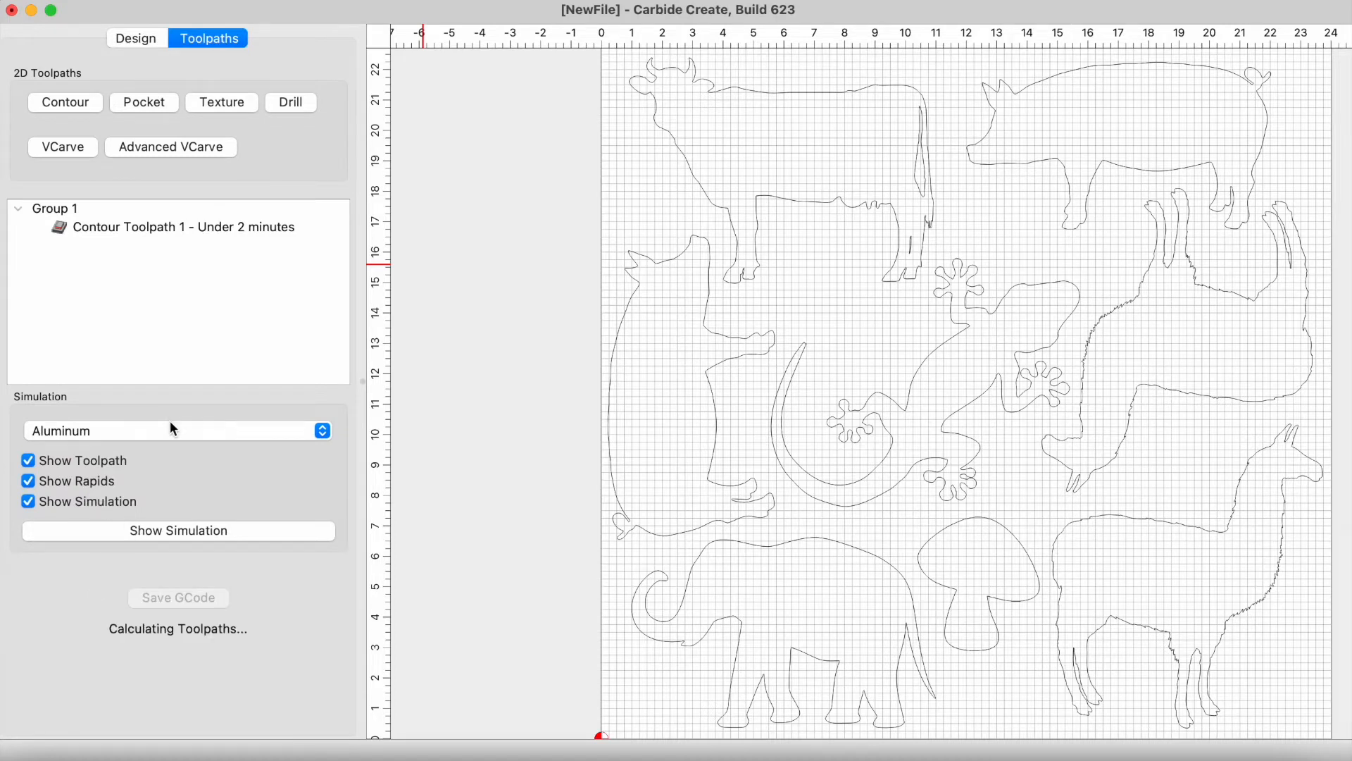
click(178, 430)
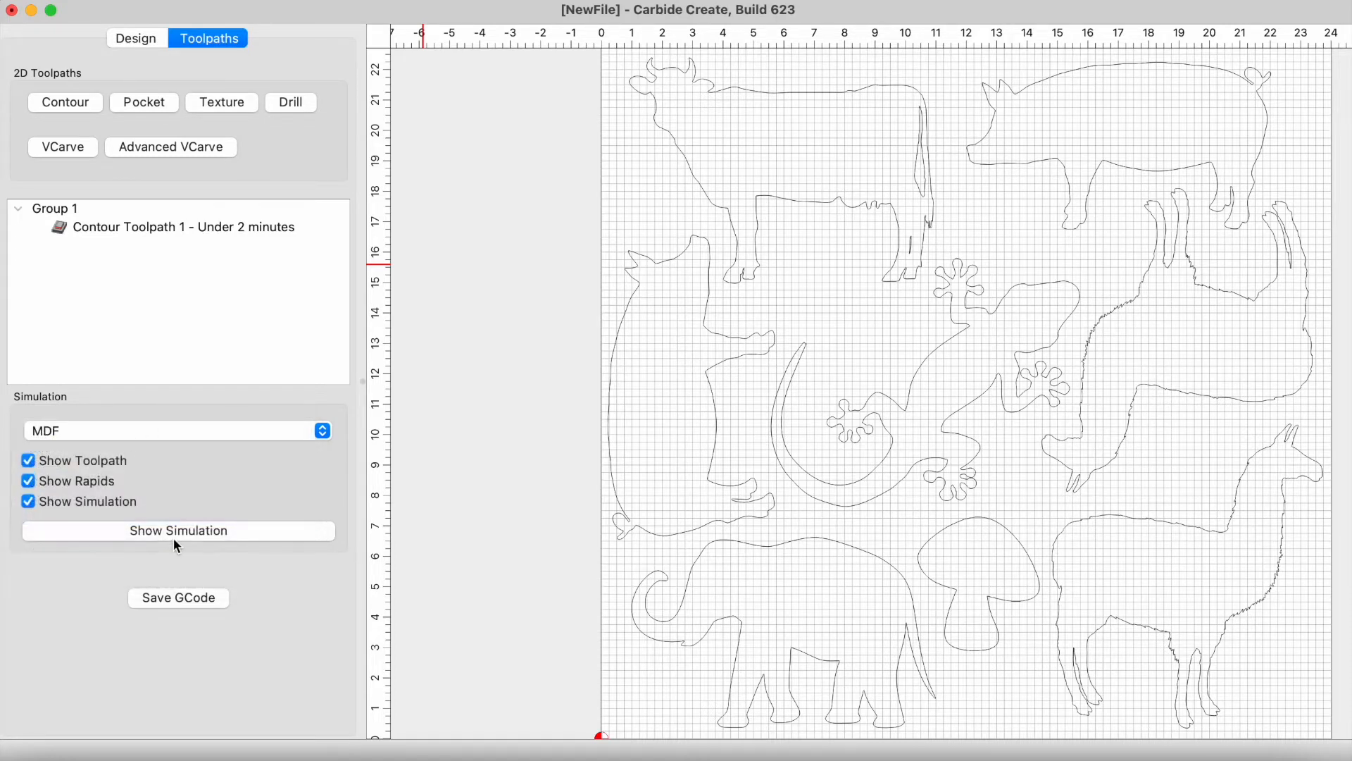
click(177, 530)
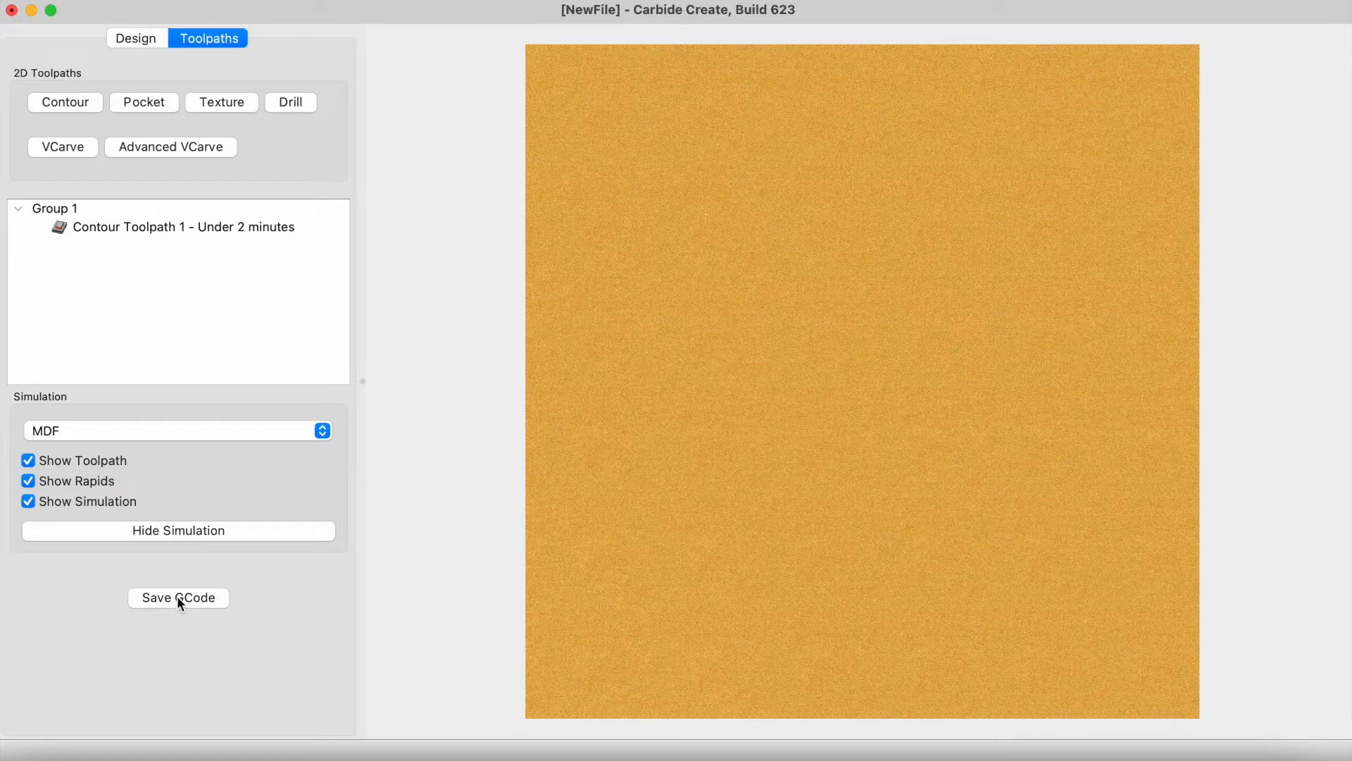
click(181, 226)
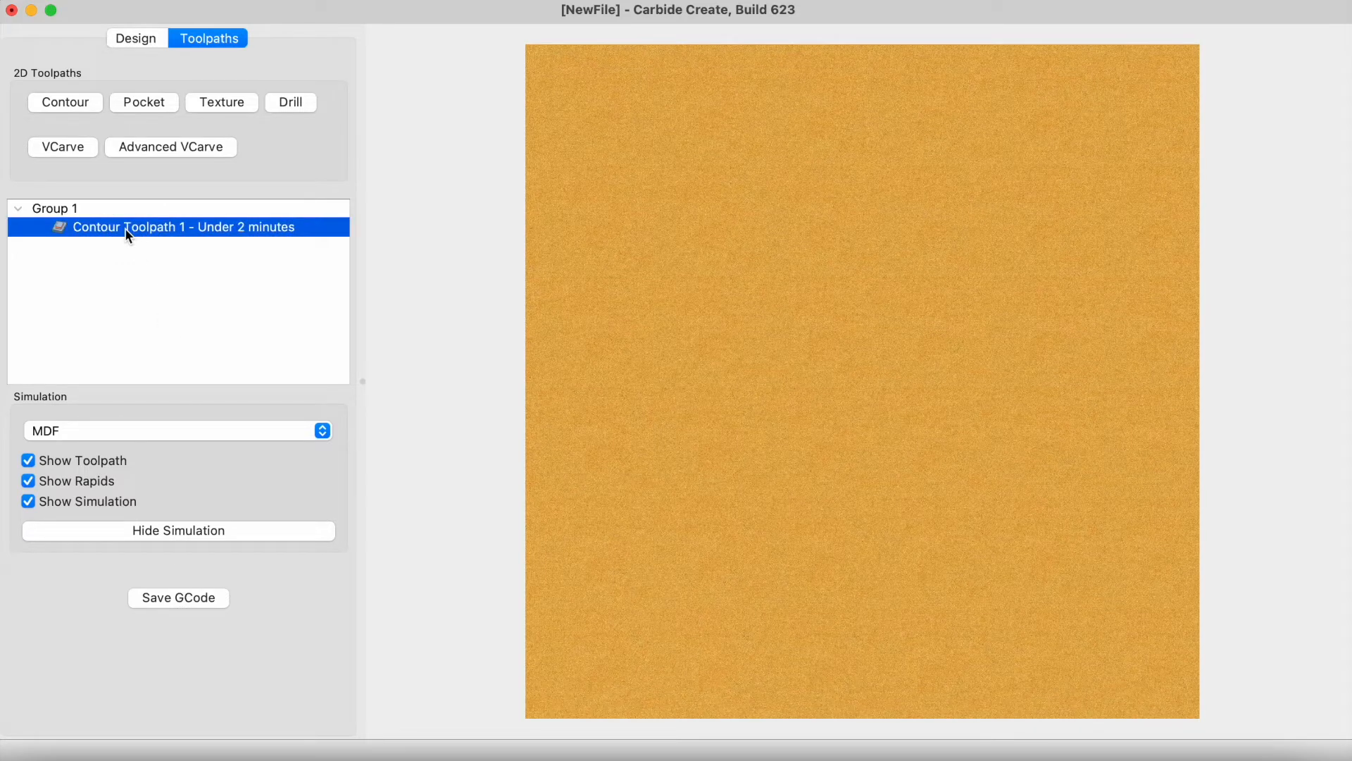
click(178, 530)
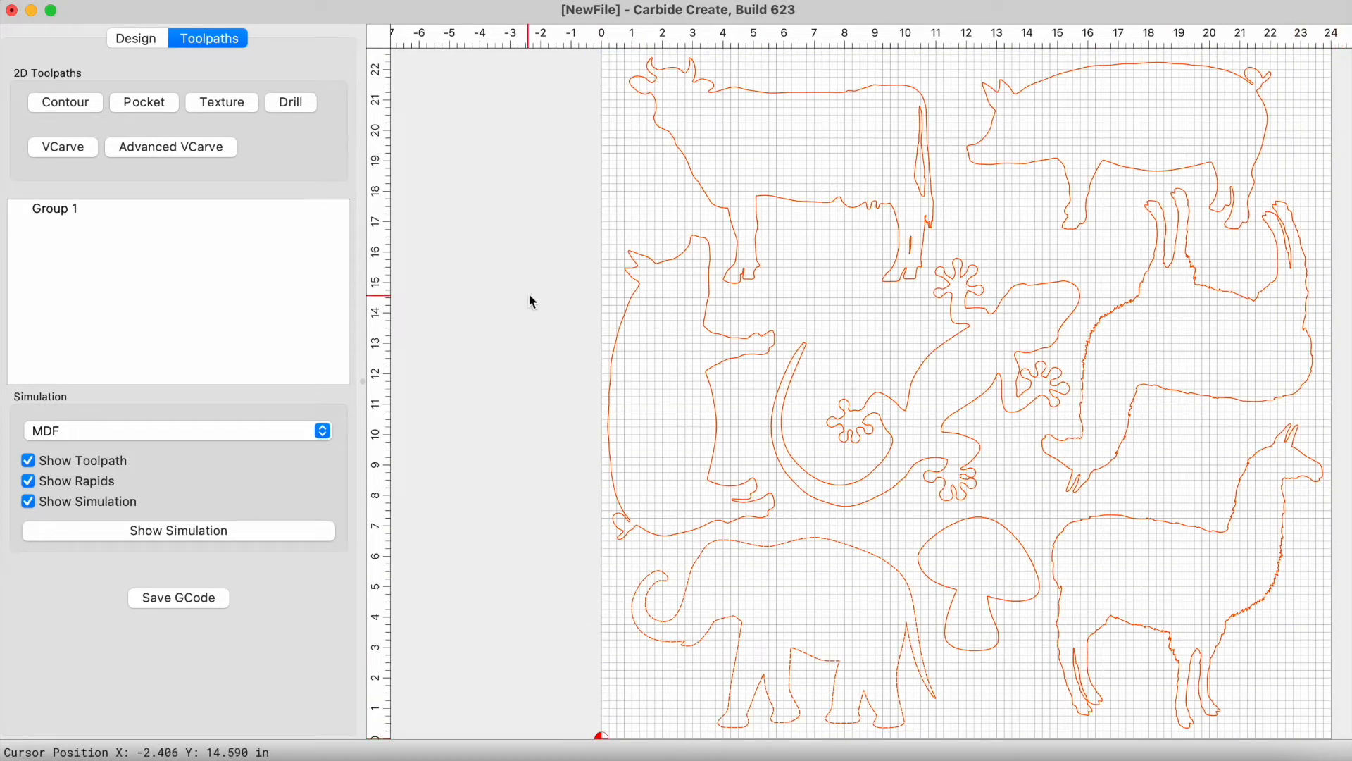
Step: Begin a new contour toolpath and set the 1/8" tool's depth per pass to .0084
click(178, 151)
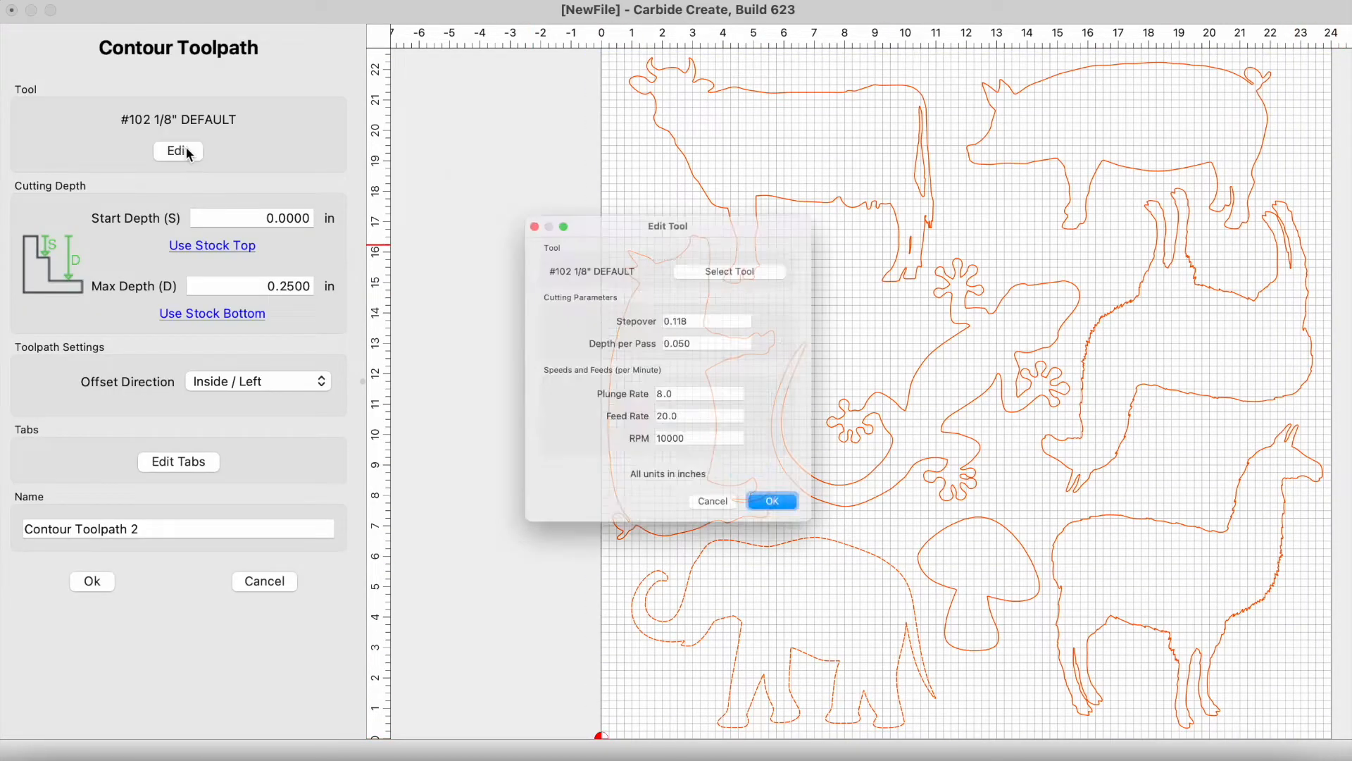
click(713, 334)
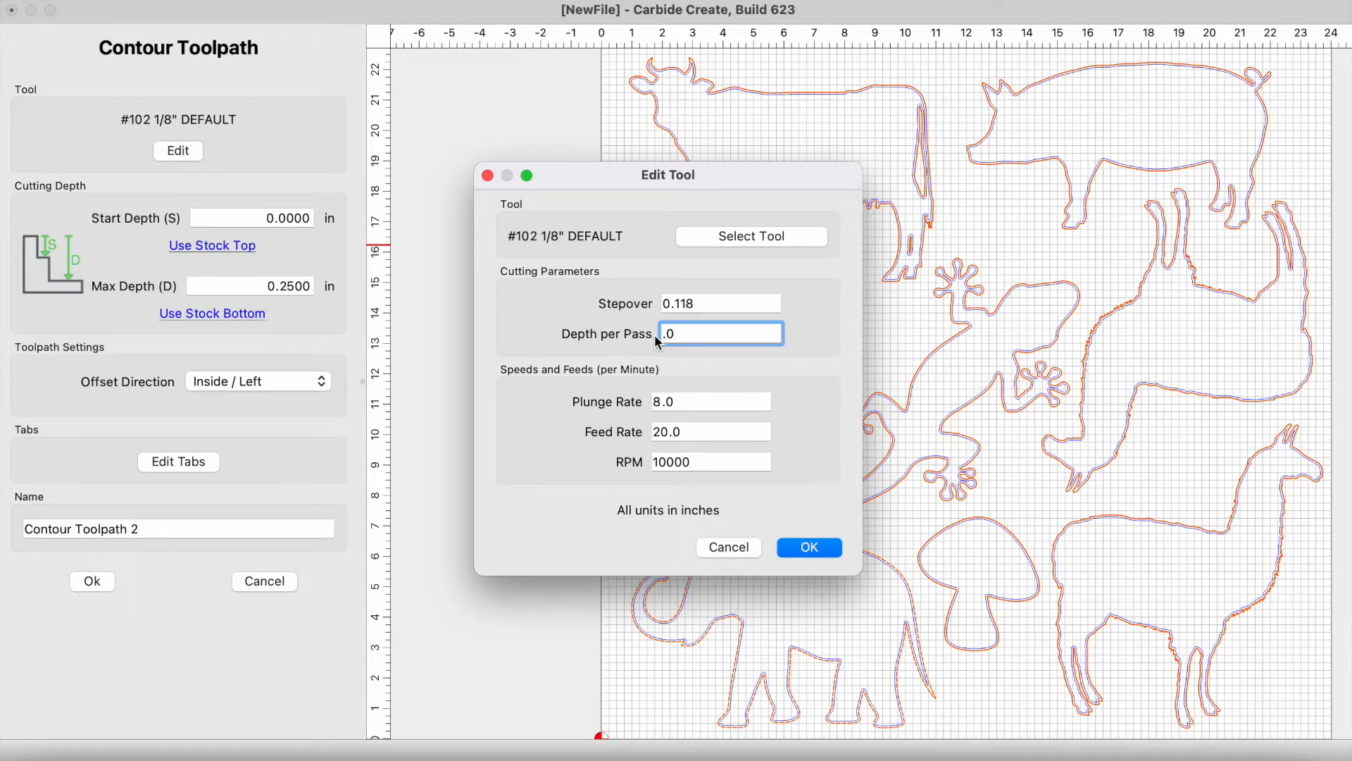
mouse_move(664, 380)
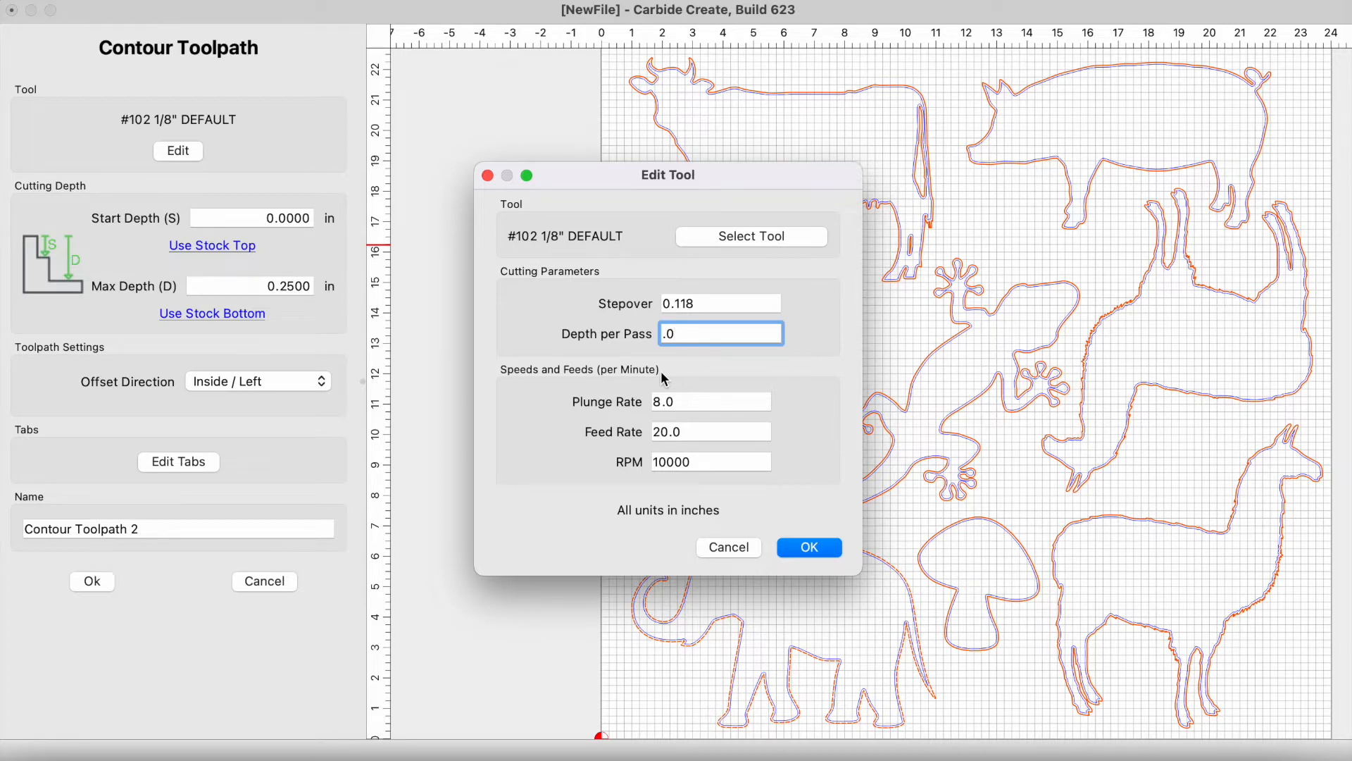
text(083)
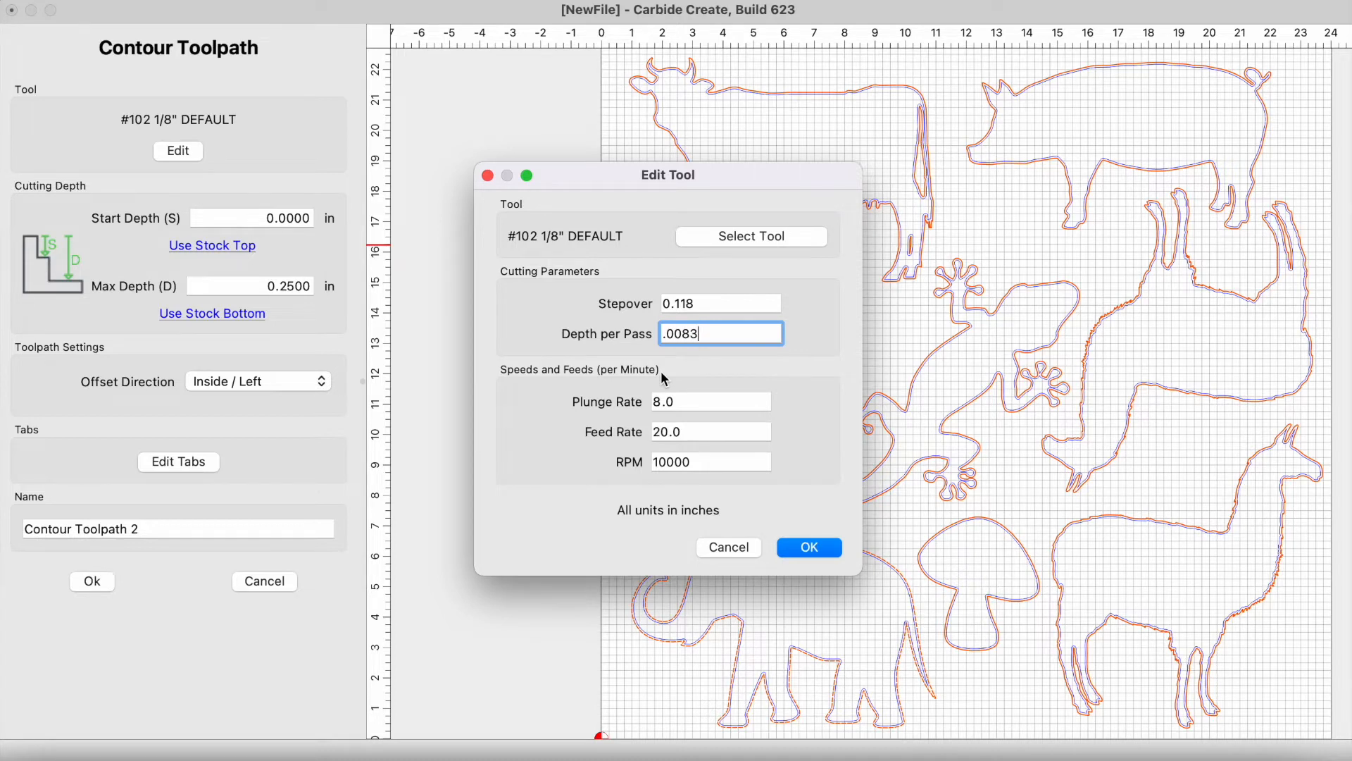
text(.0084)
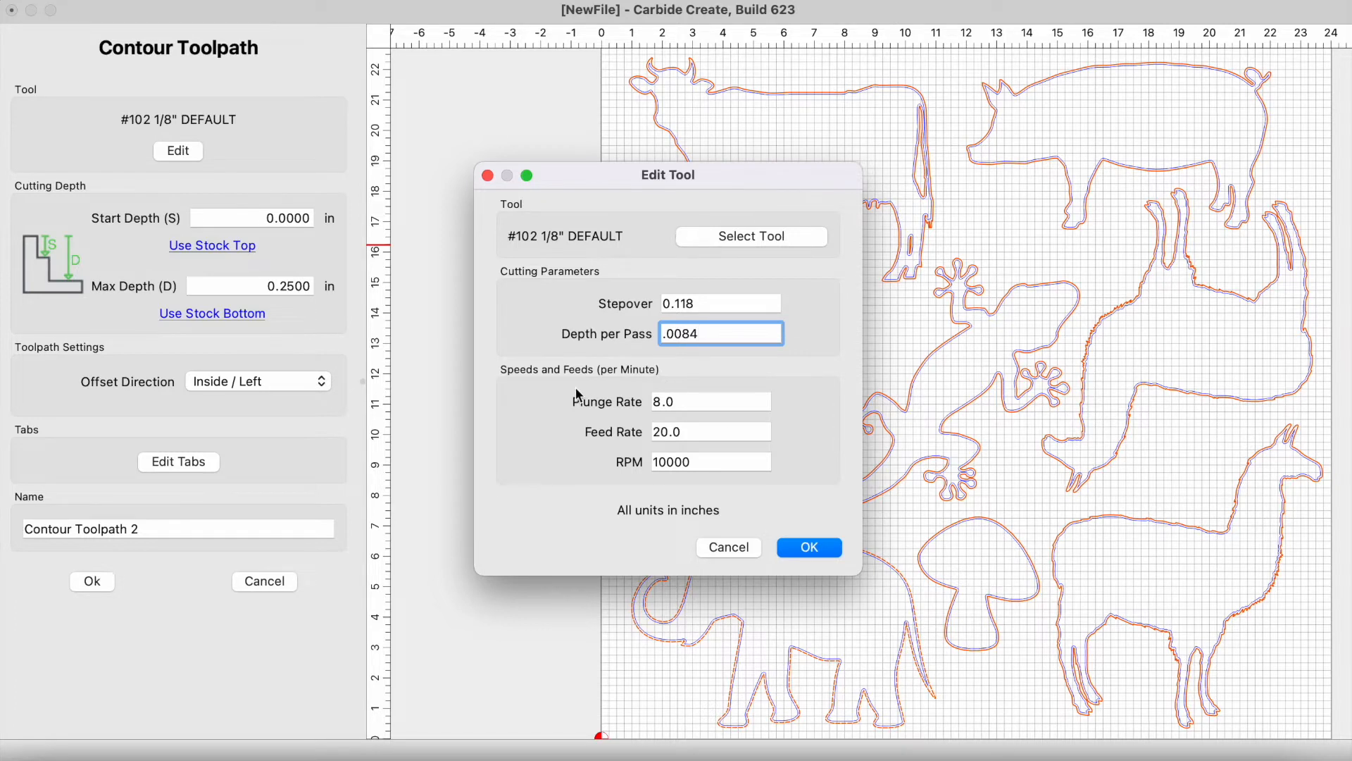
click(807, 547)
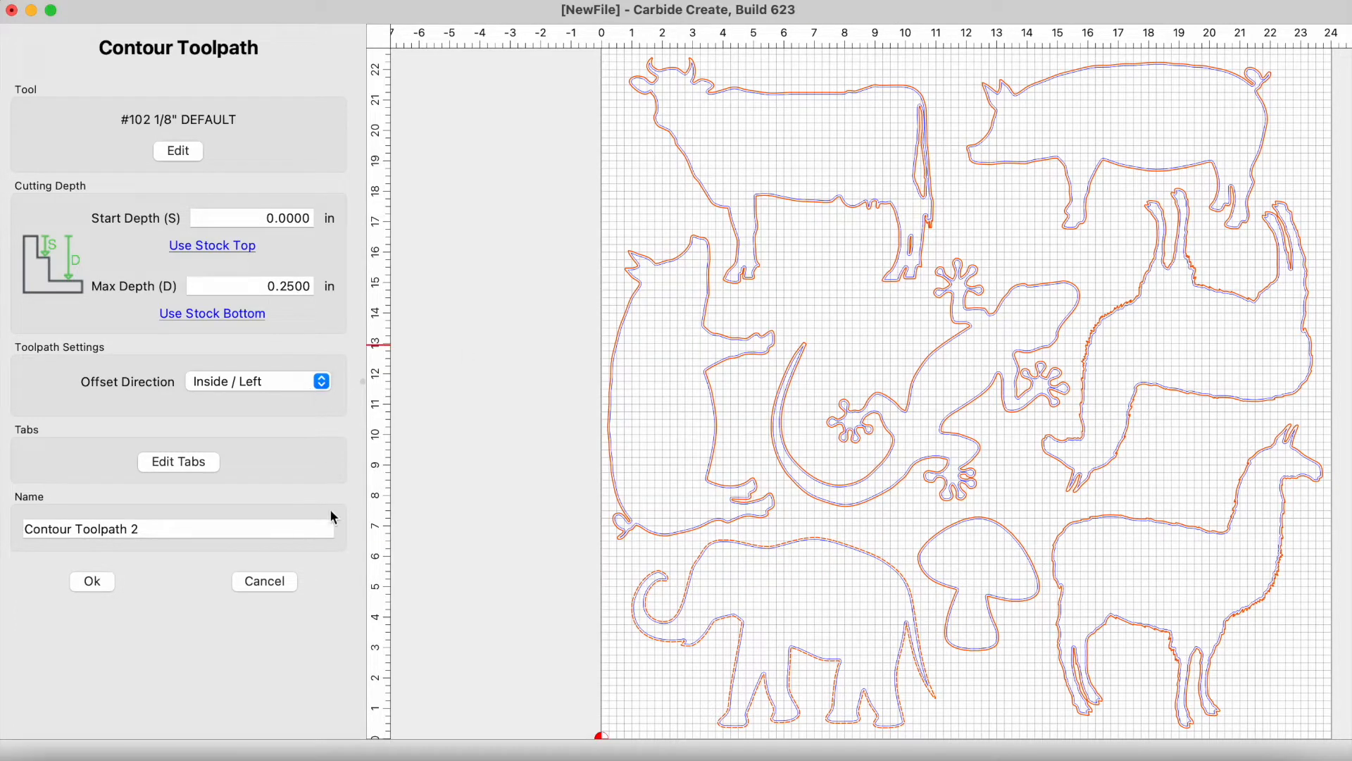
mouse_move(334, 553)
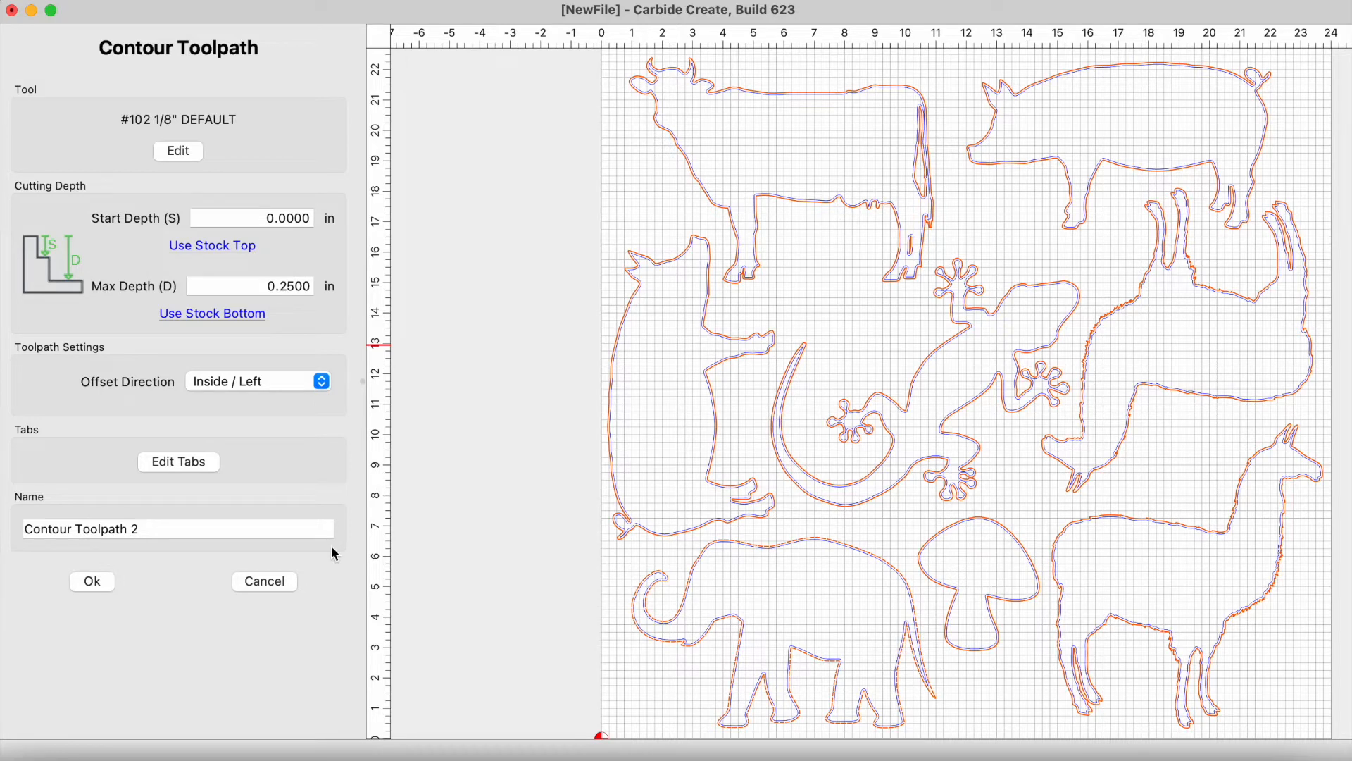
Step: Set the offset direction to Outside / Right and create Contour Toolpath 2
click(258, 381)
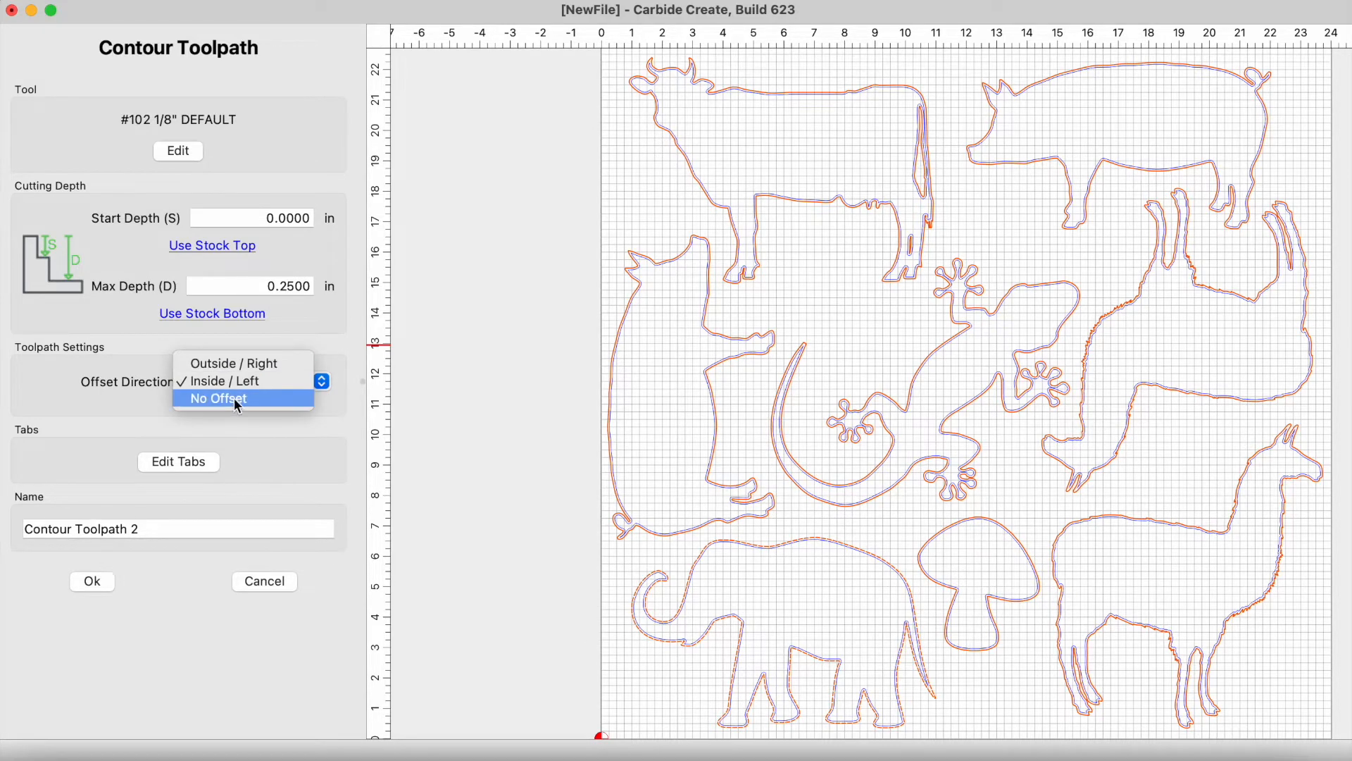
click(218, 397)
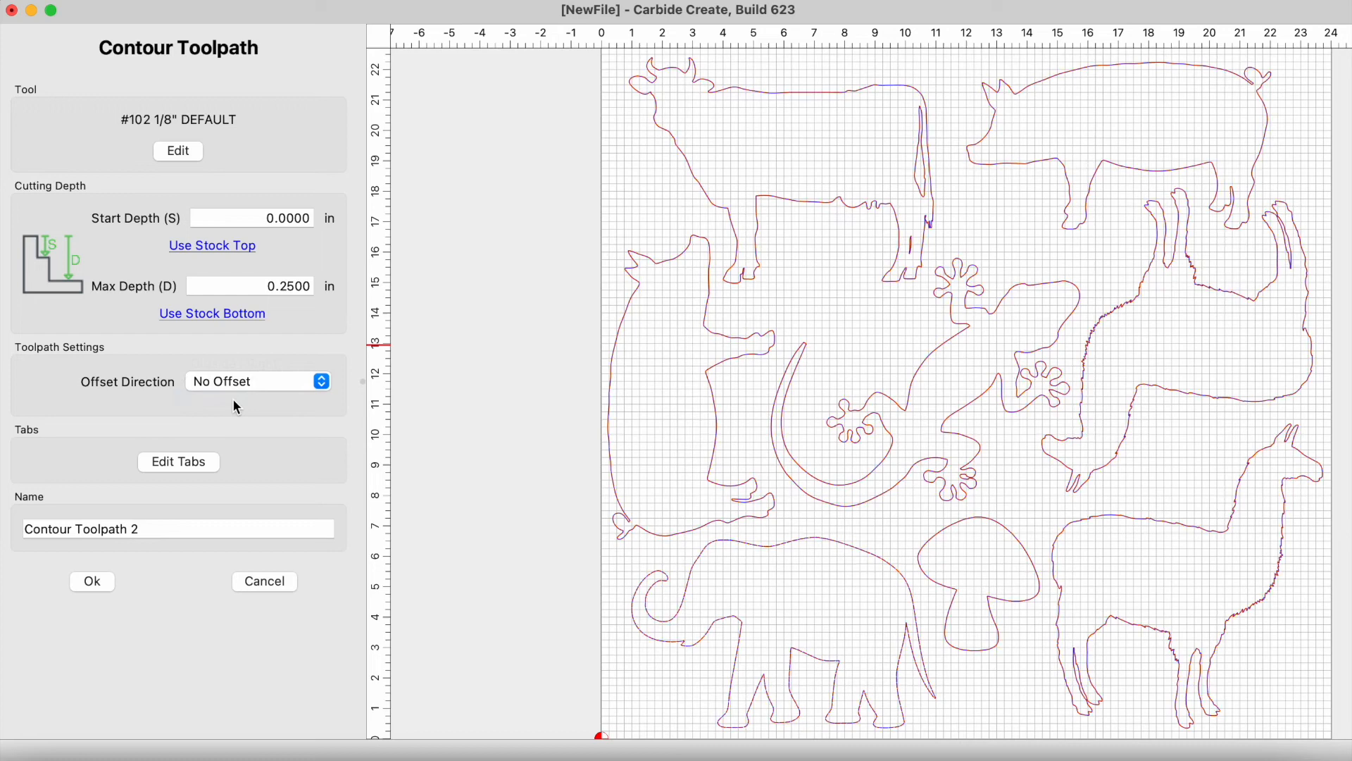
mouse_move(261, 391)
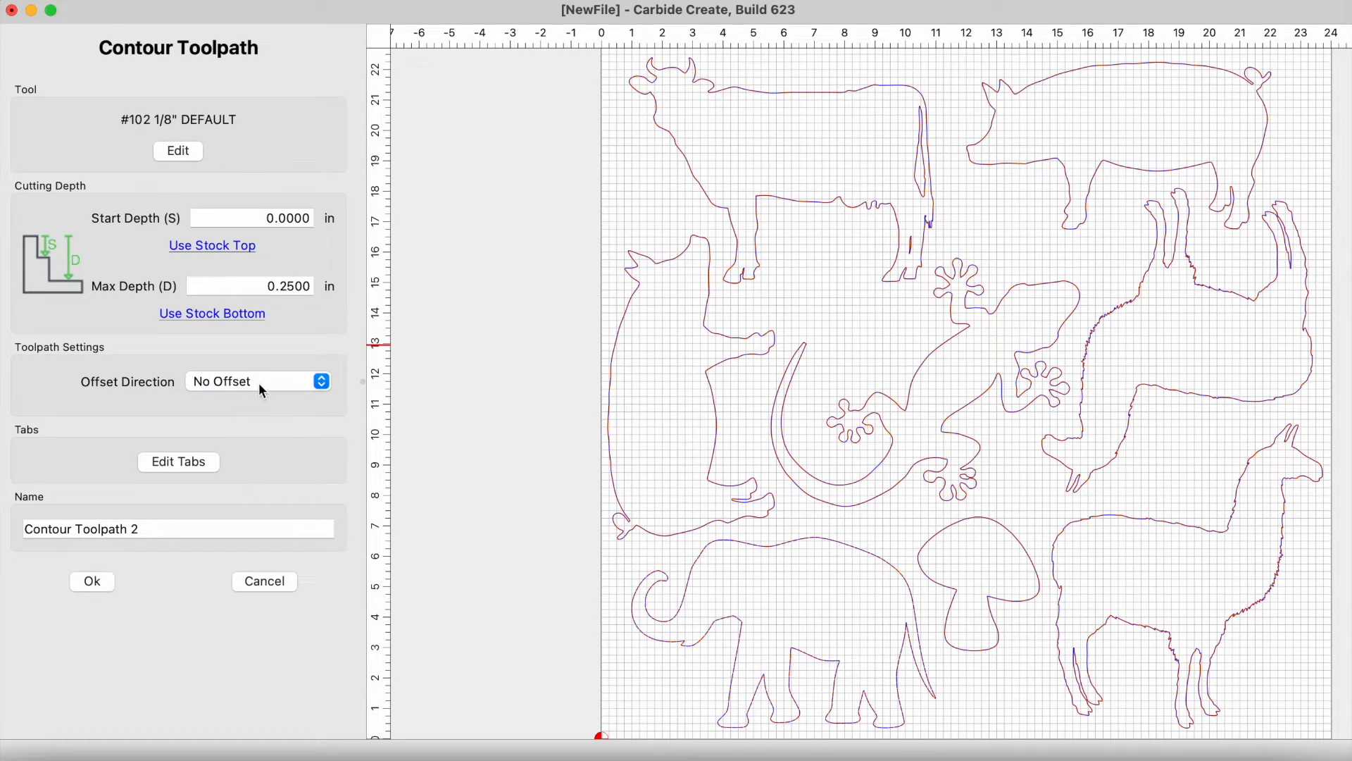
click(256, 381)
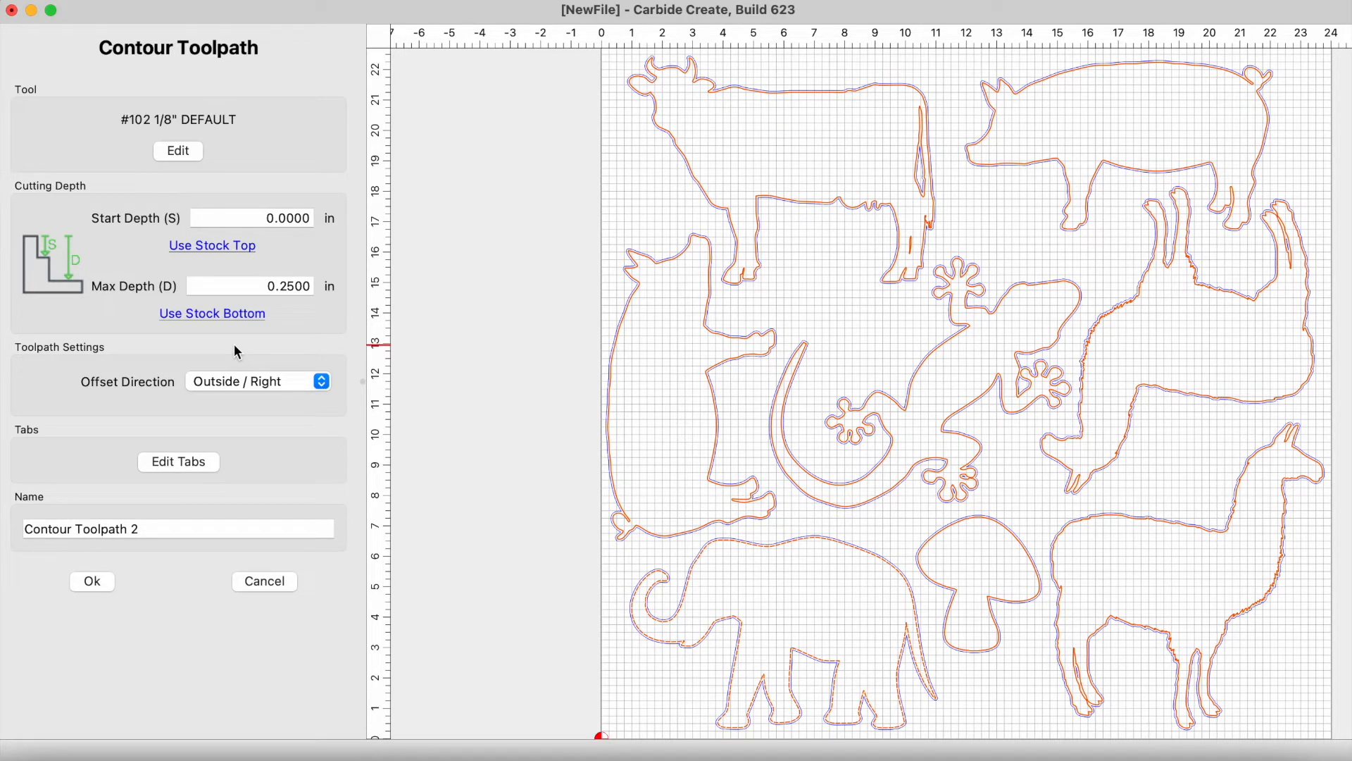
click(92, 580)
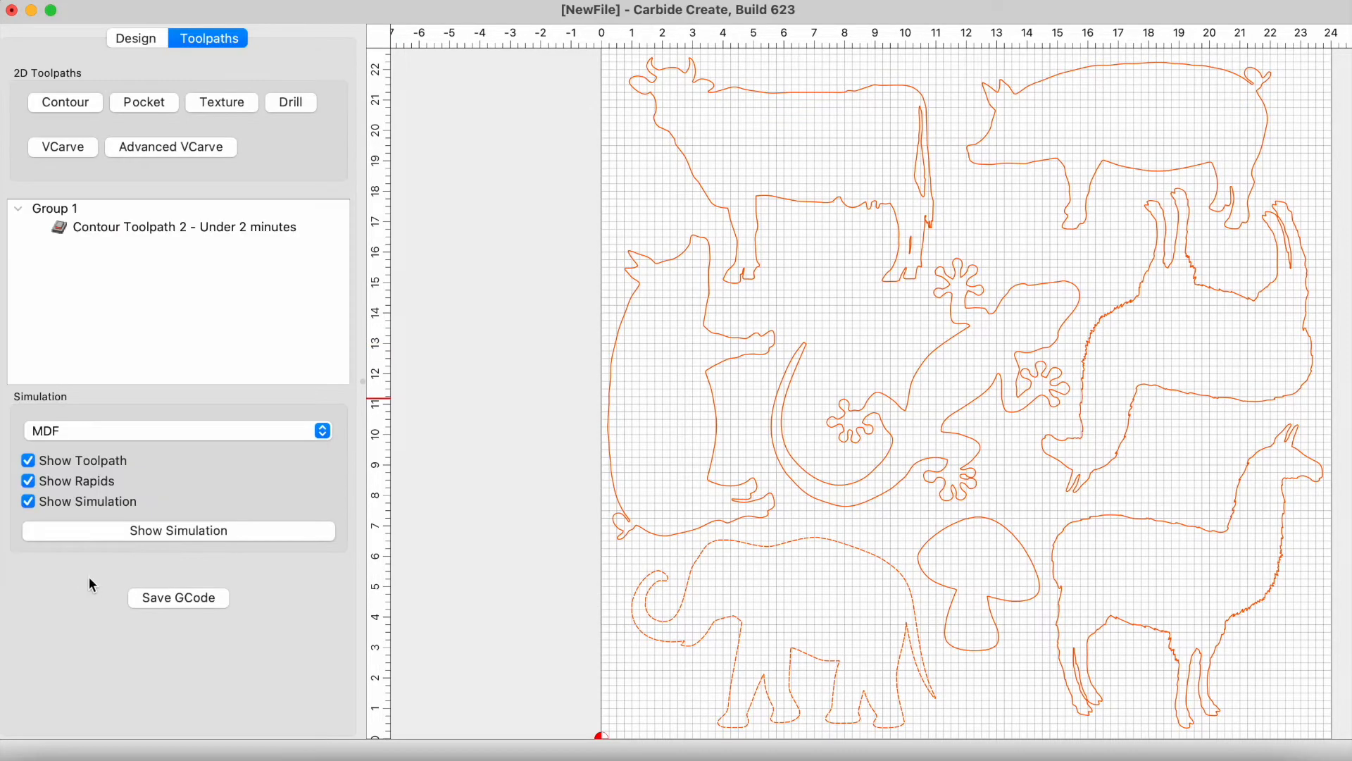
Step: Run the MDF simulation of Contour Toolpath 2 and bring up the G-code save dialog
click(178, 530)
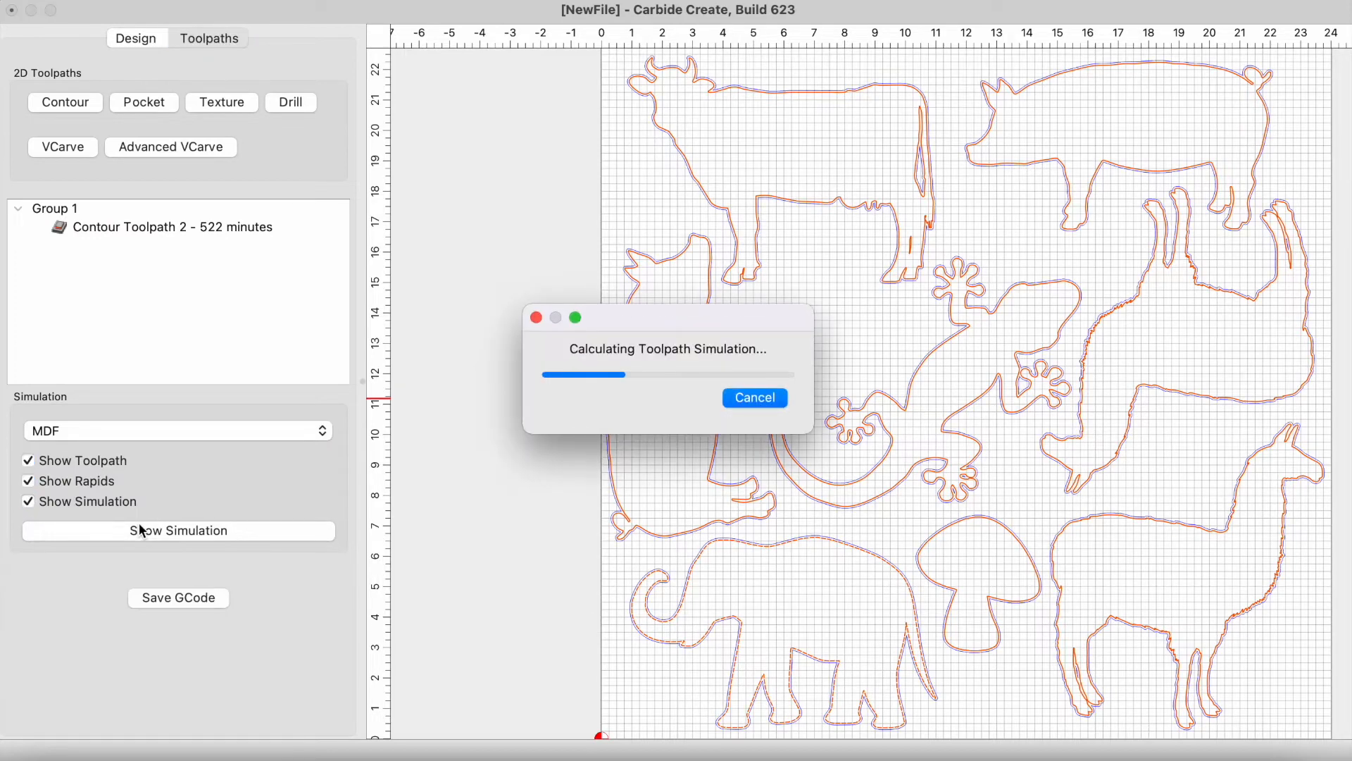
click(178, 530)
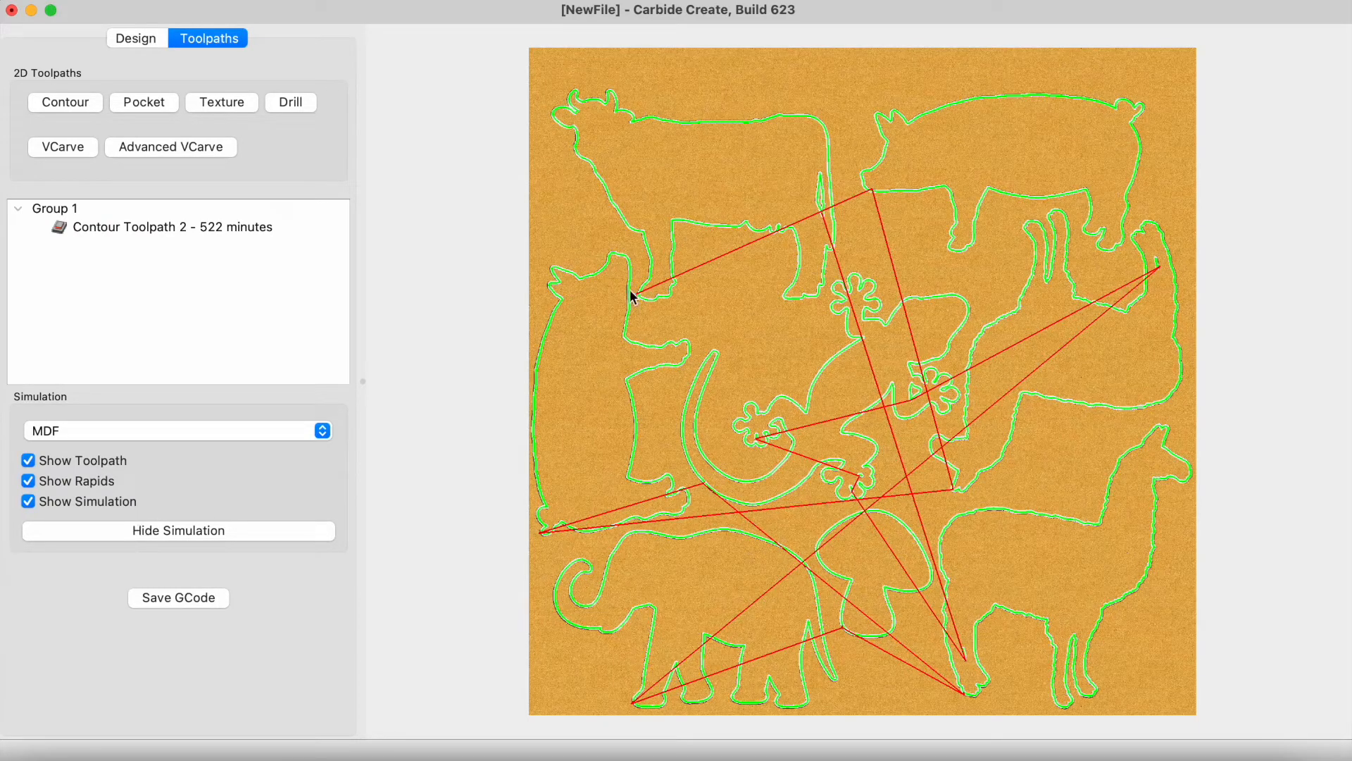
mouse_move(826, 568)
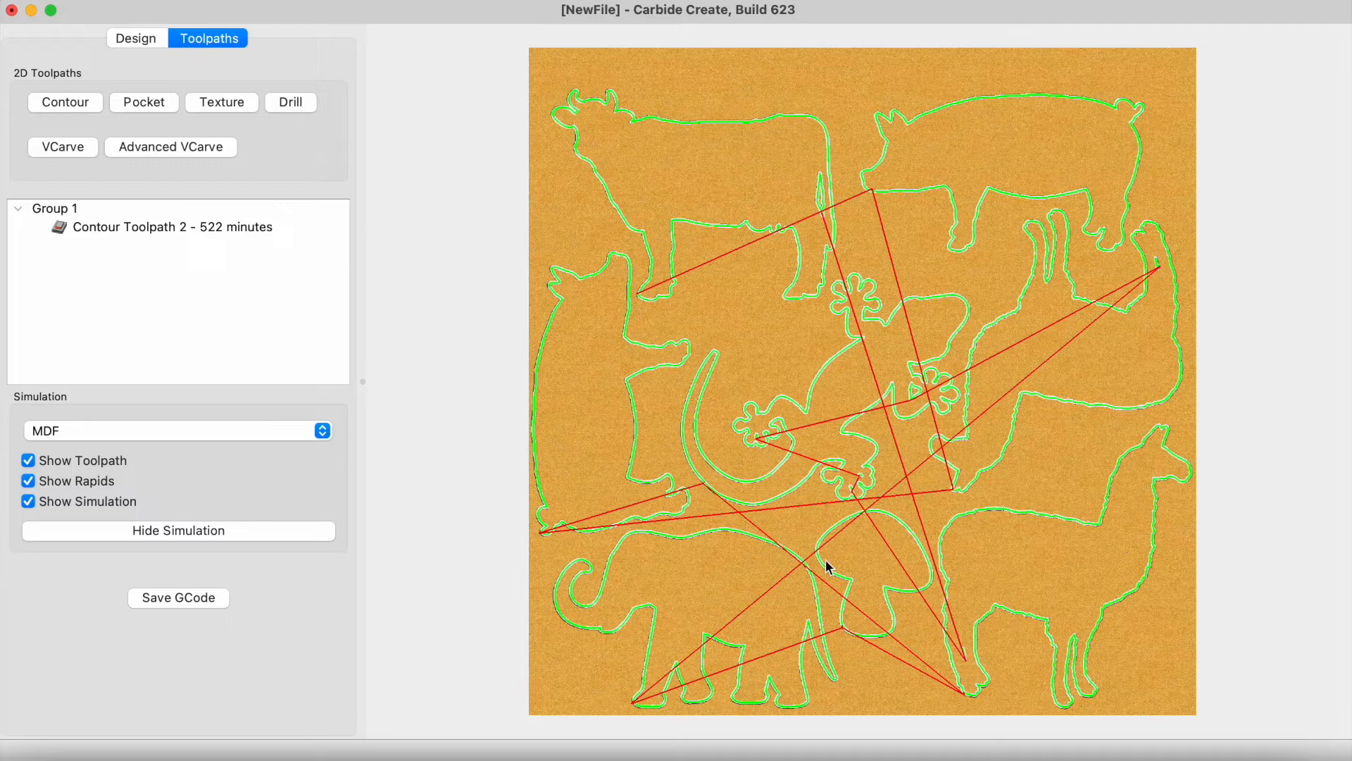
mouse_move(691, 191)
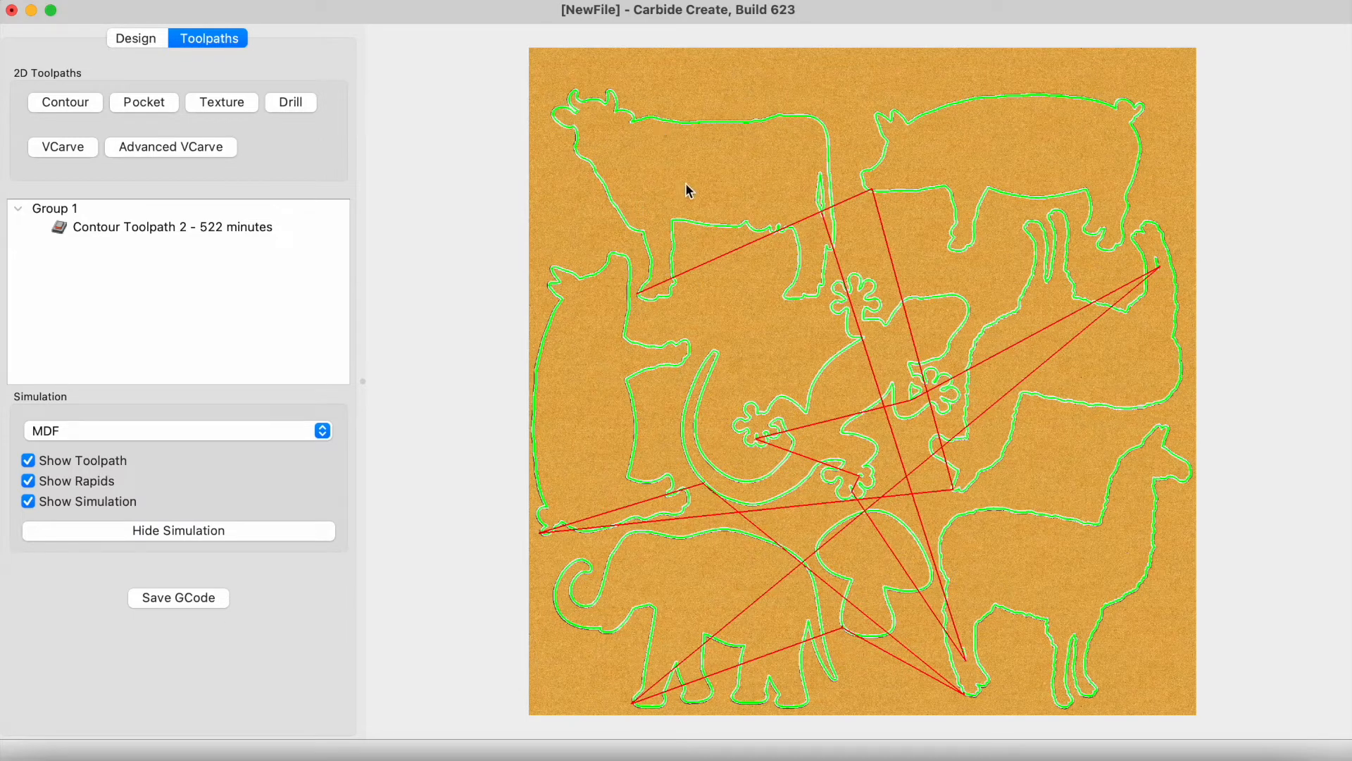
mouse_move(177, 598)
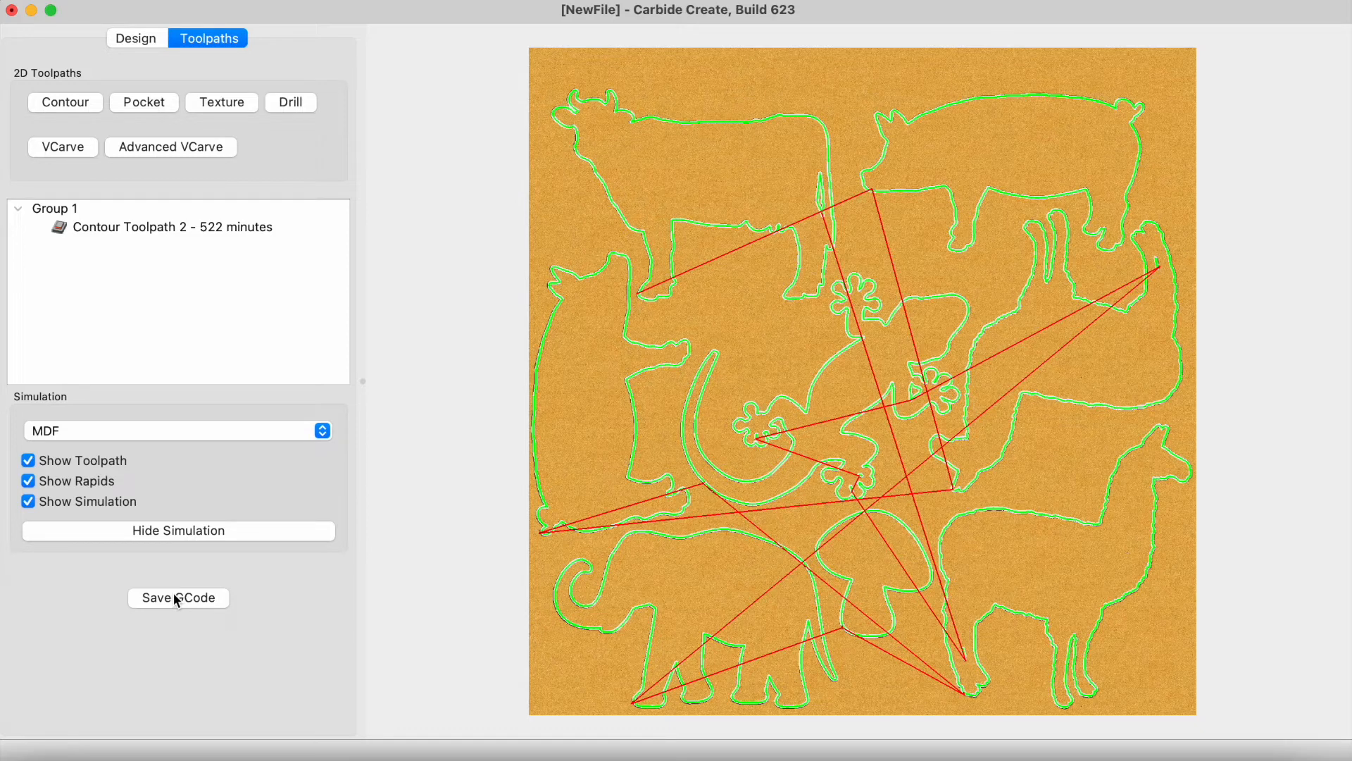
click(178, 597)
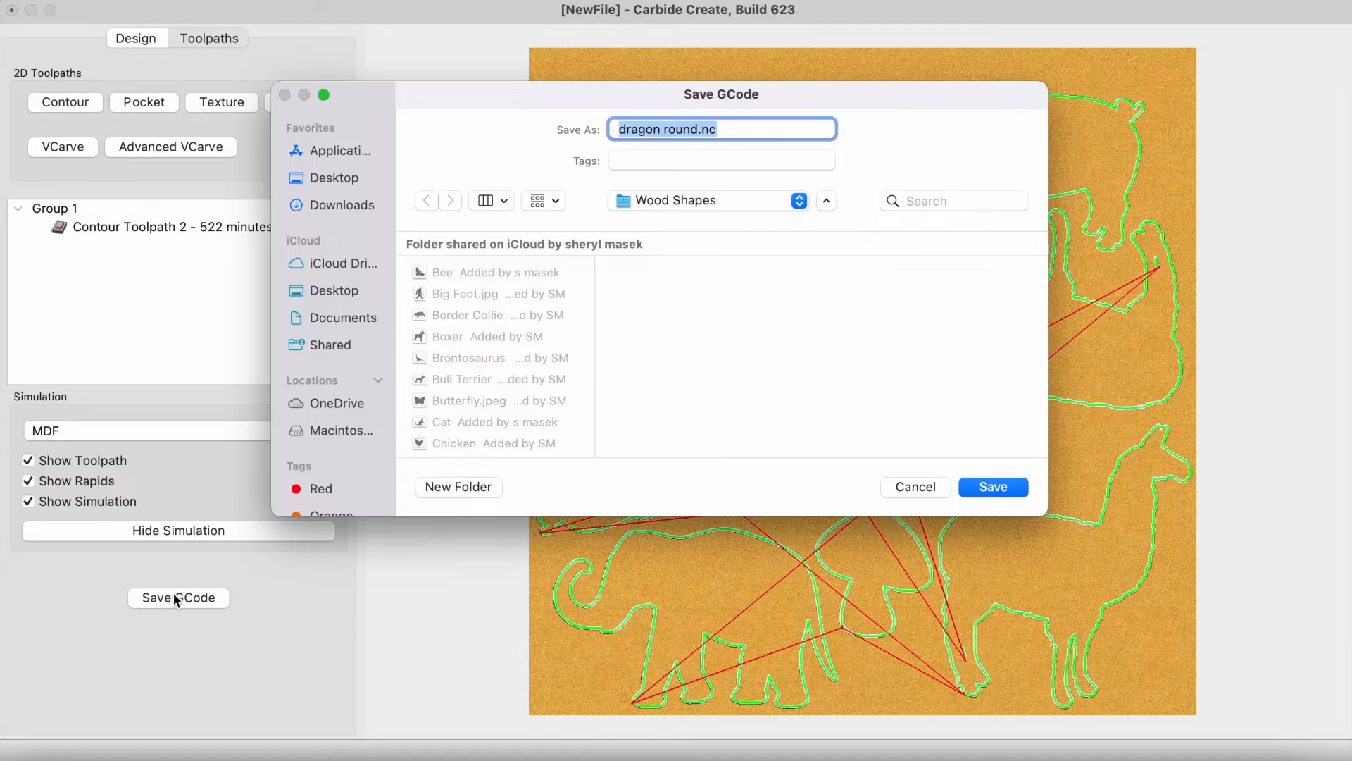
Step: Save the G-code as 'menagere' to the NO NAME flash drive
click(332, 458)
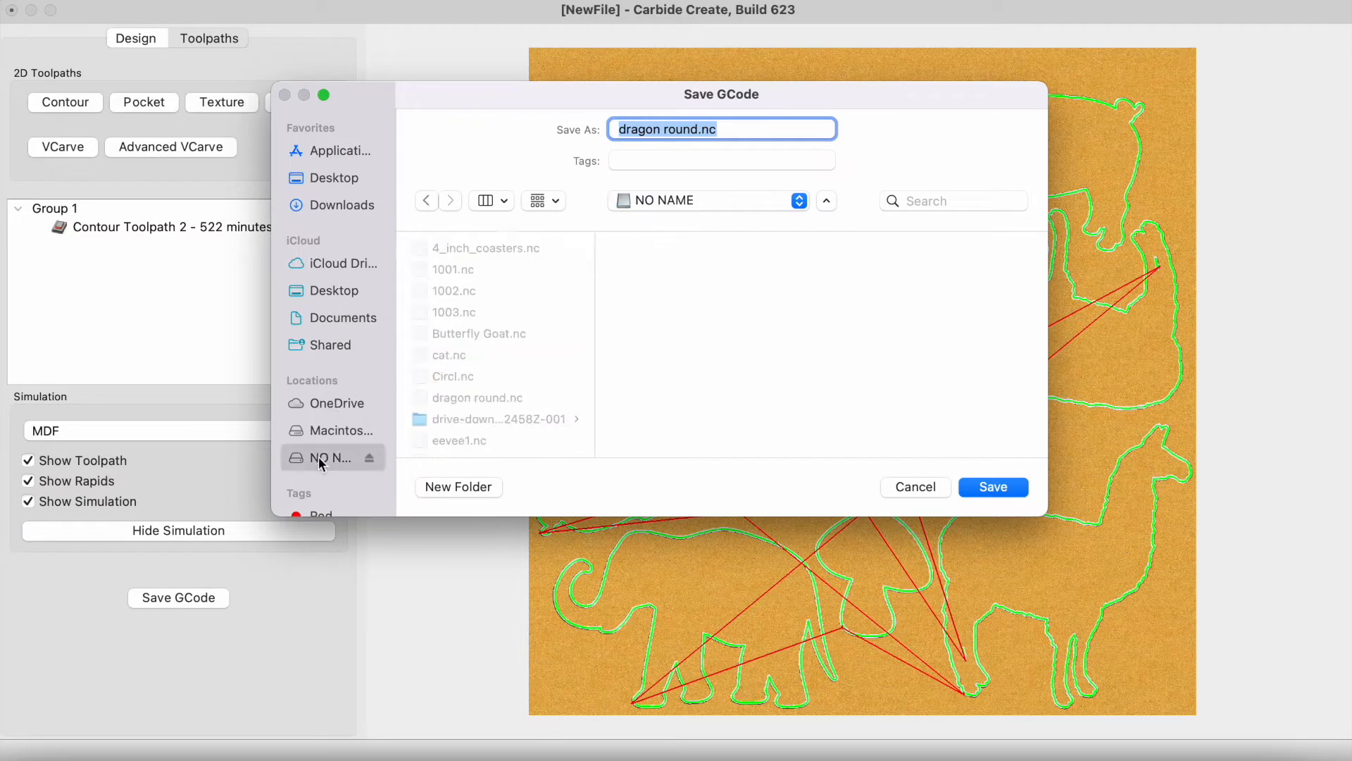
text(men)
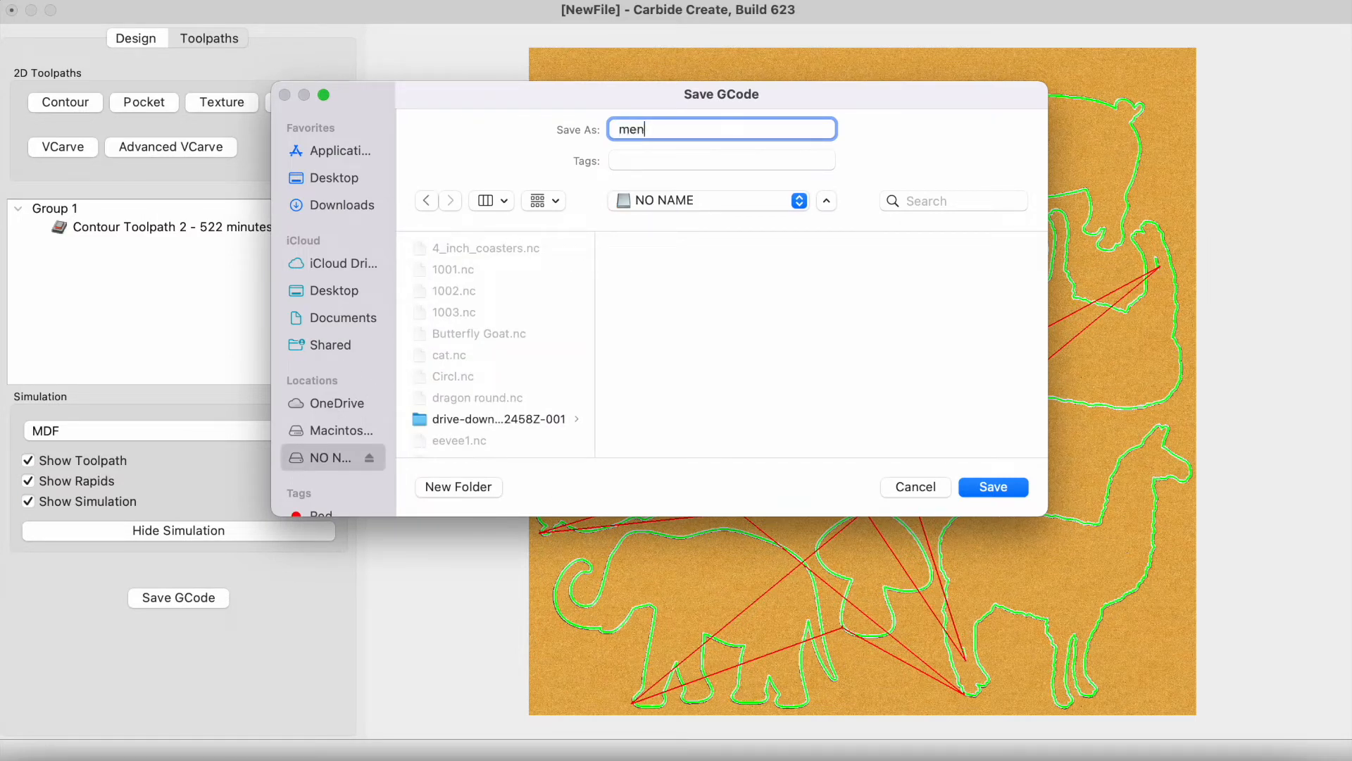
text(agre)
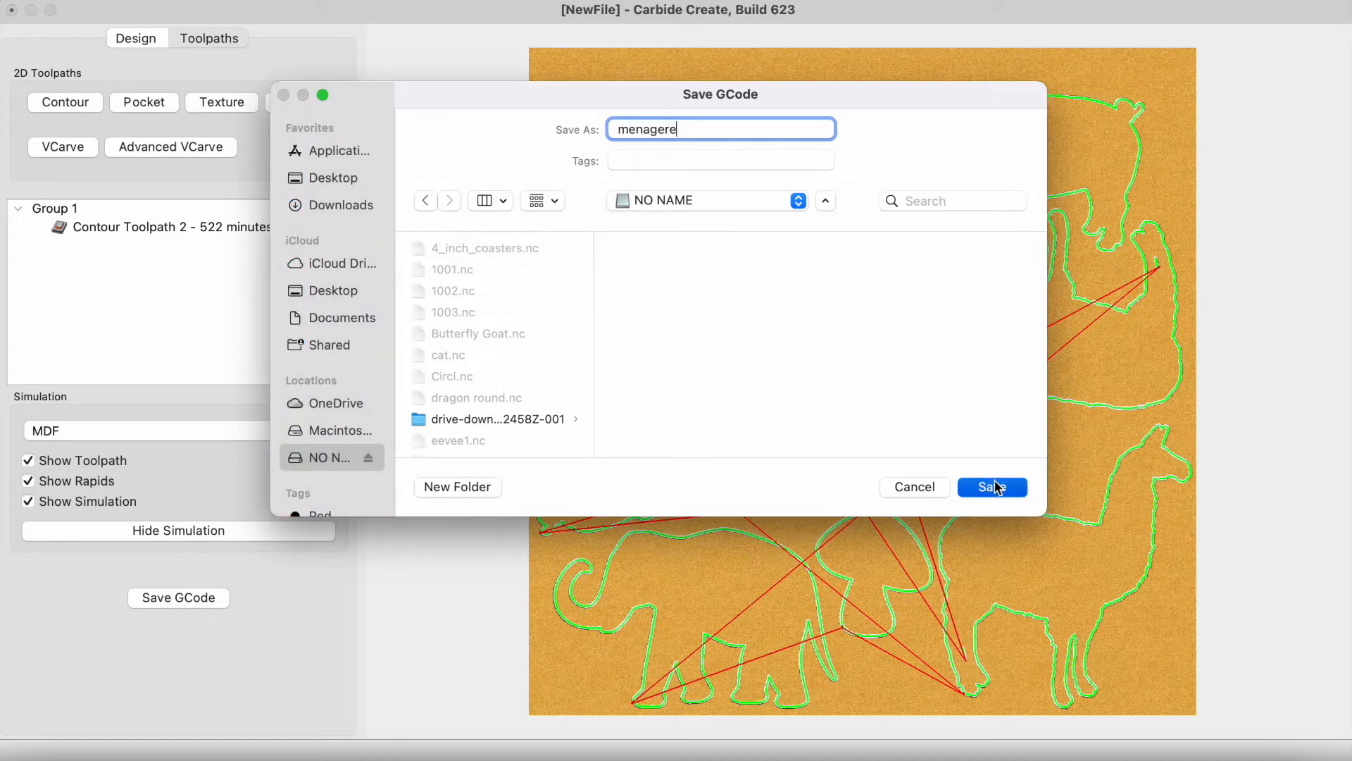
click(991, 487)
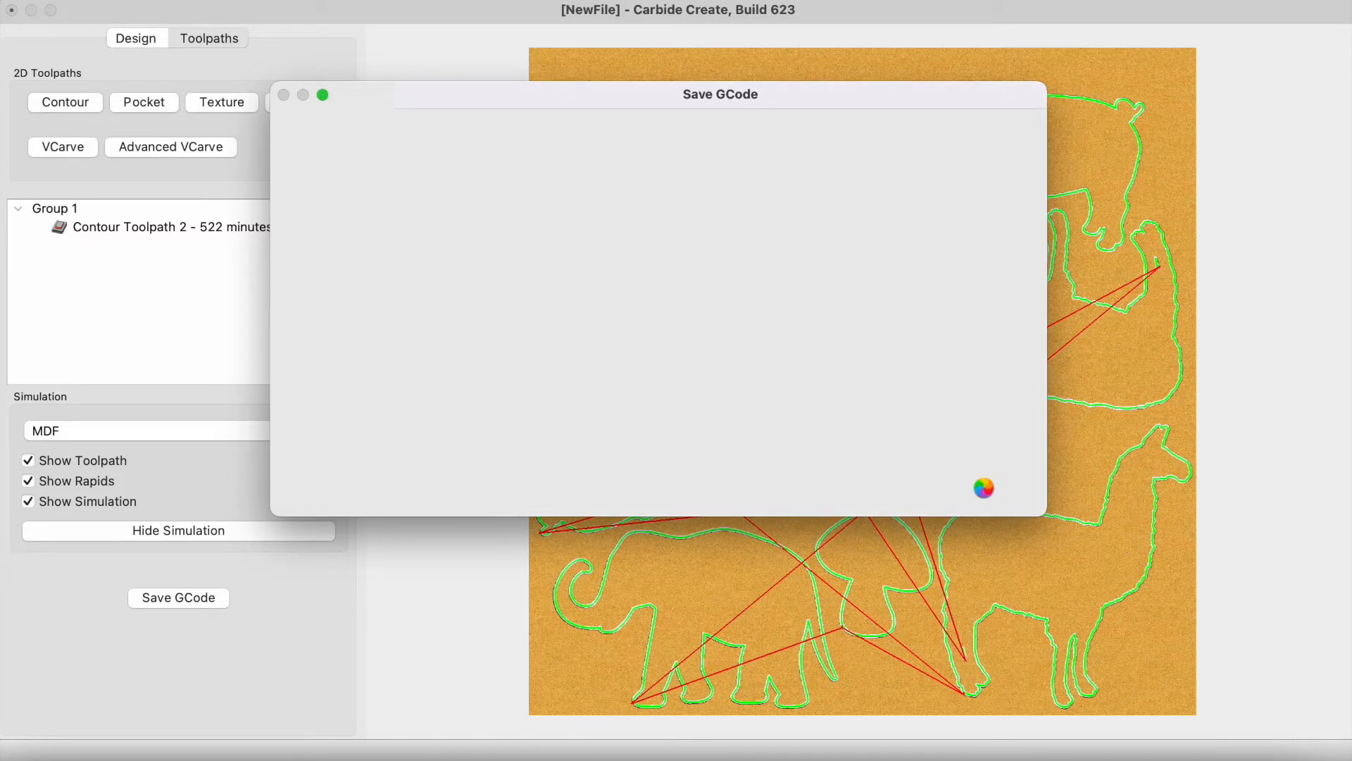
click(323, 95)
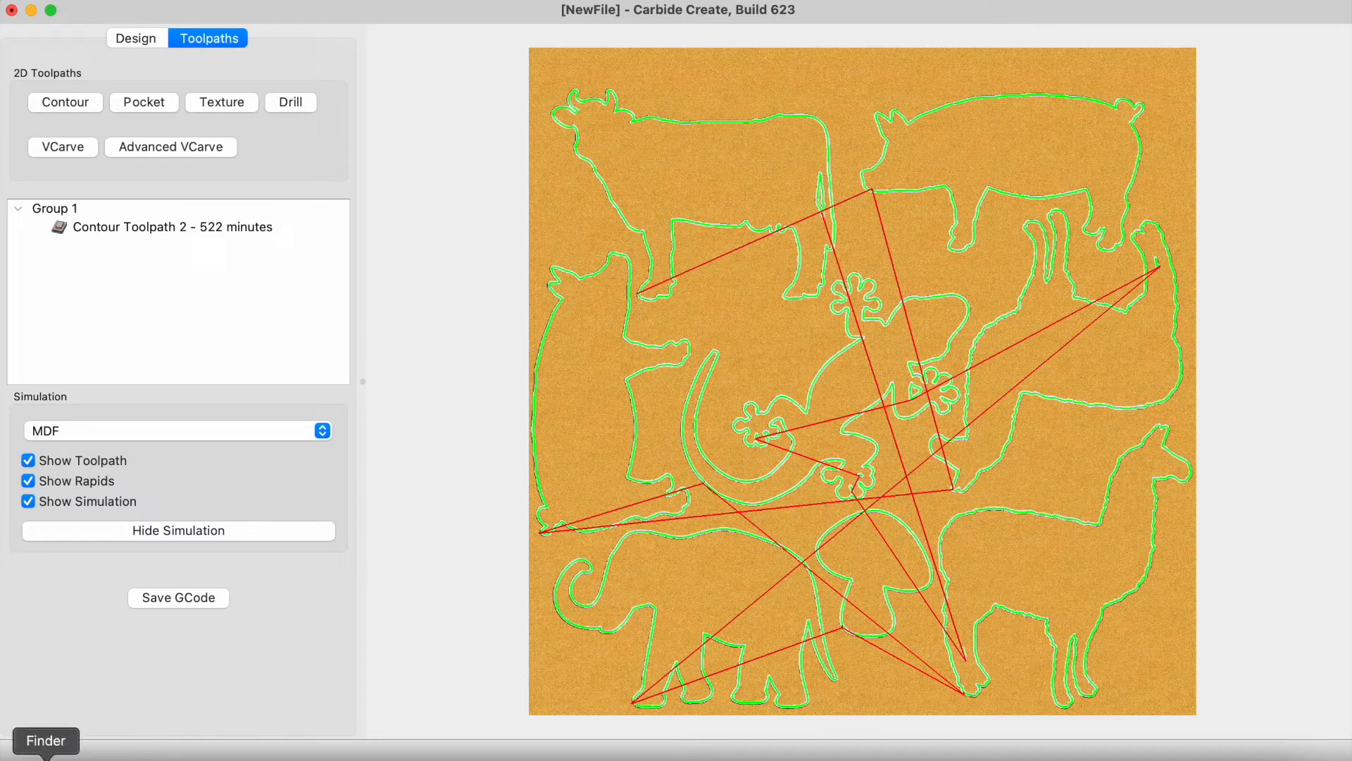
mouse_move(929, 334)
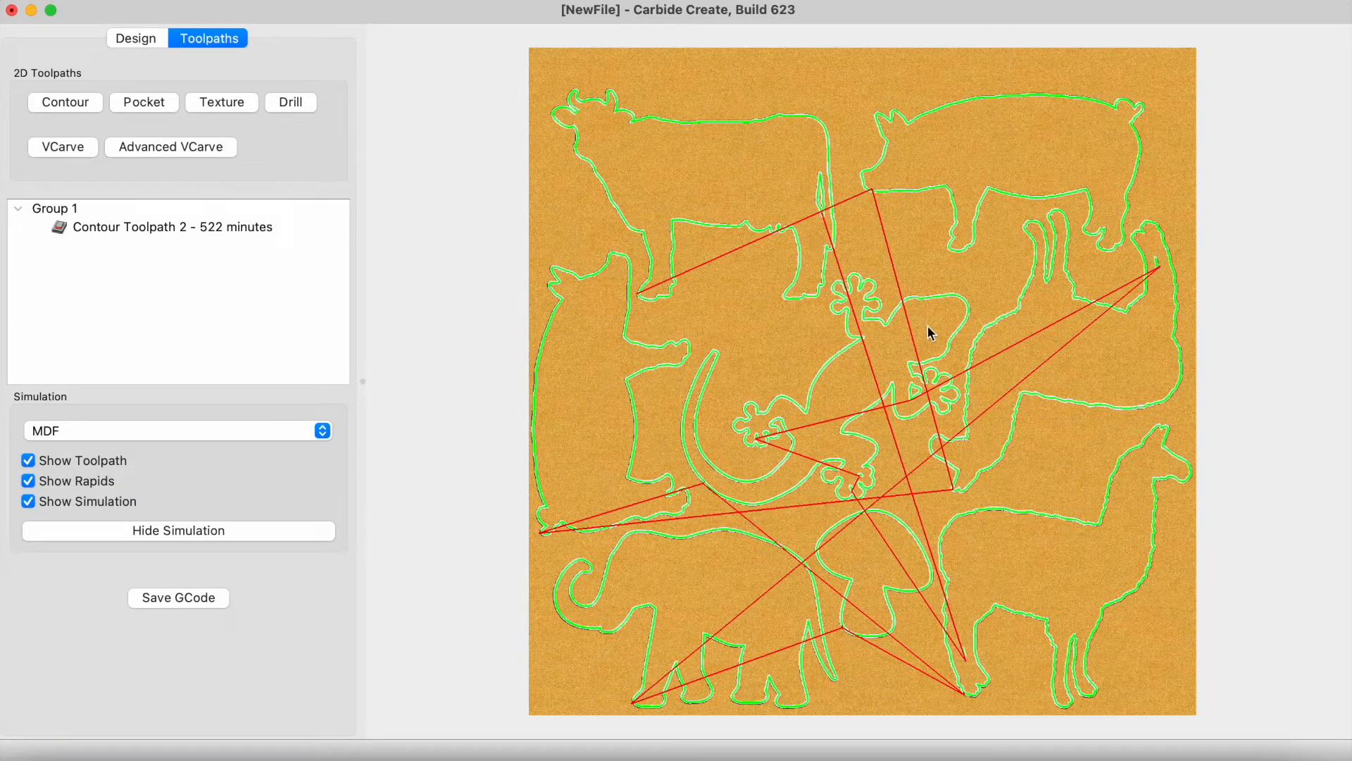